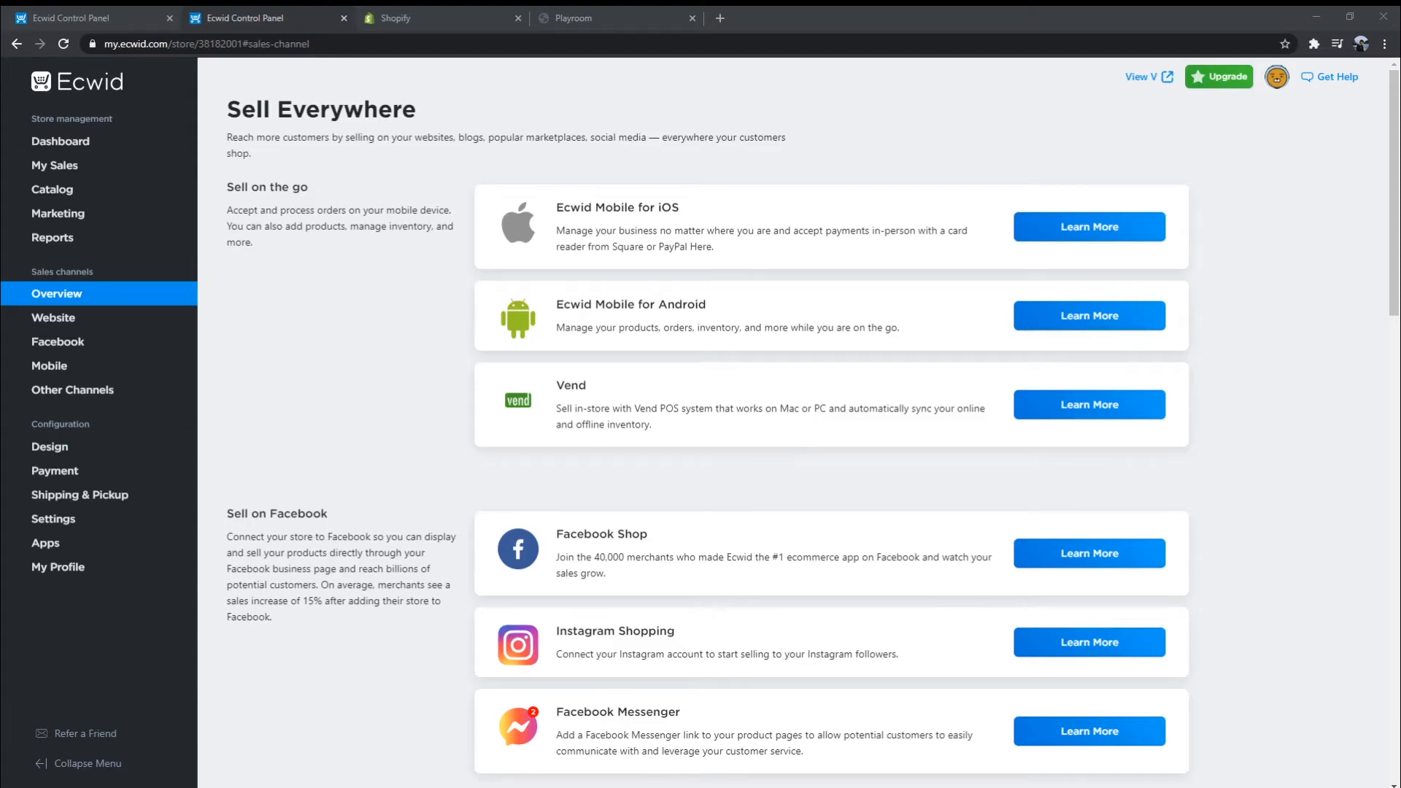
pyautogui.moveTo(732, 305)
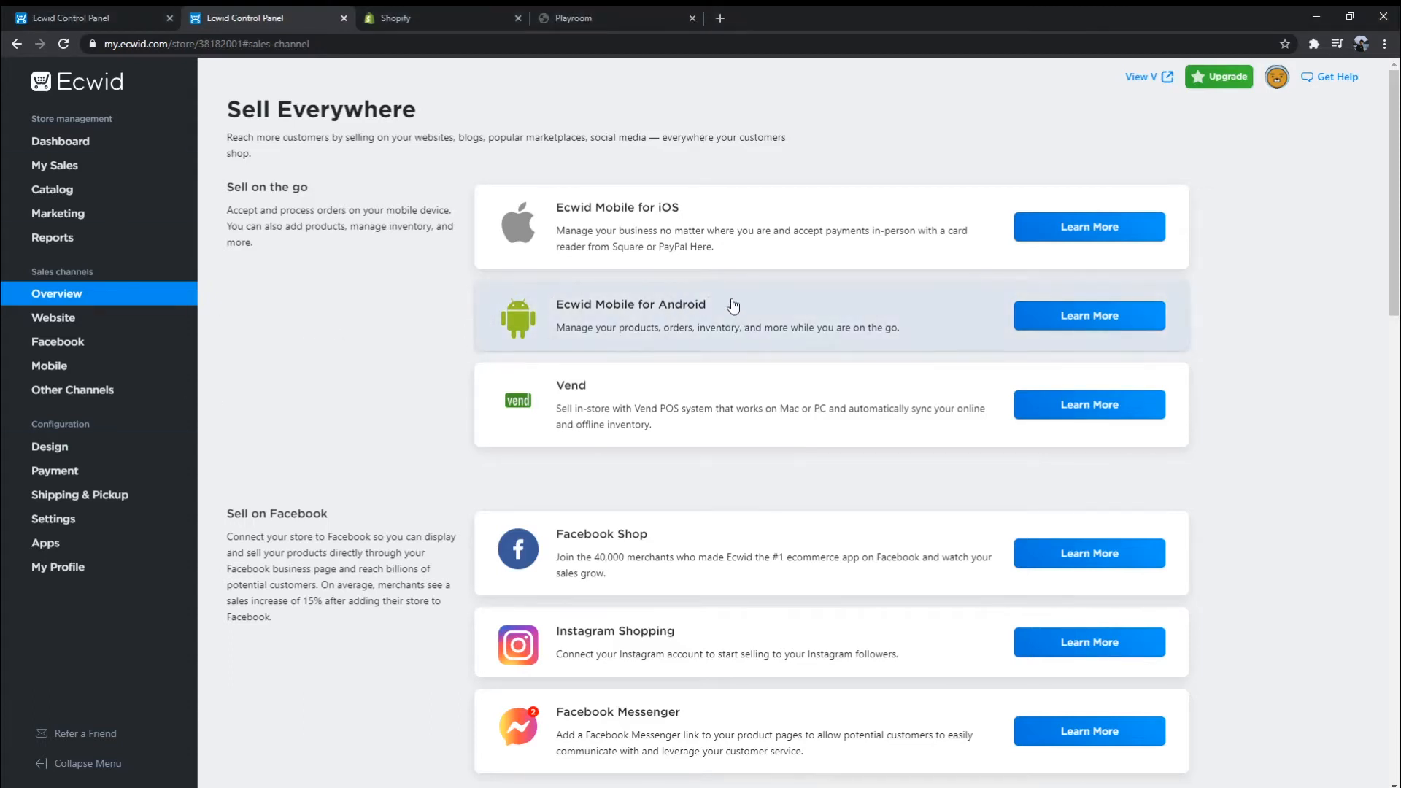
pyautogui.moveTo(840, 283)
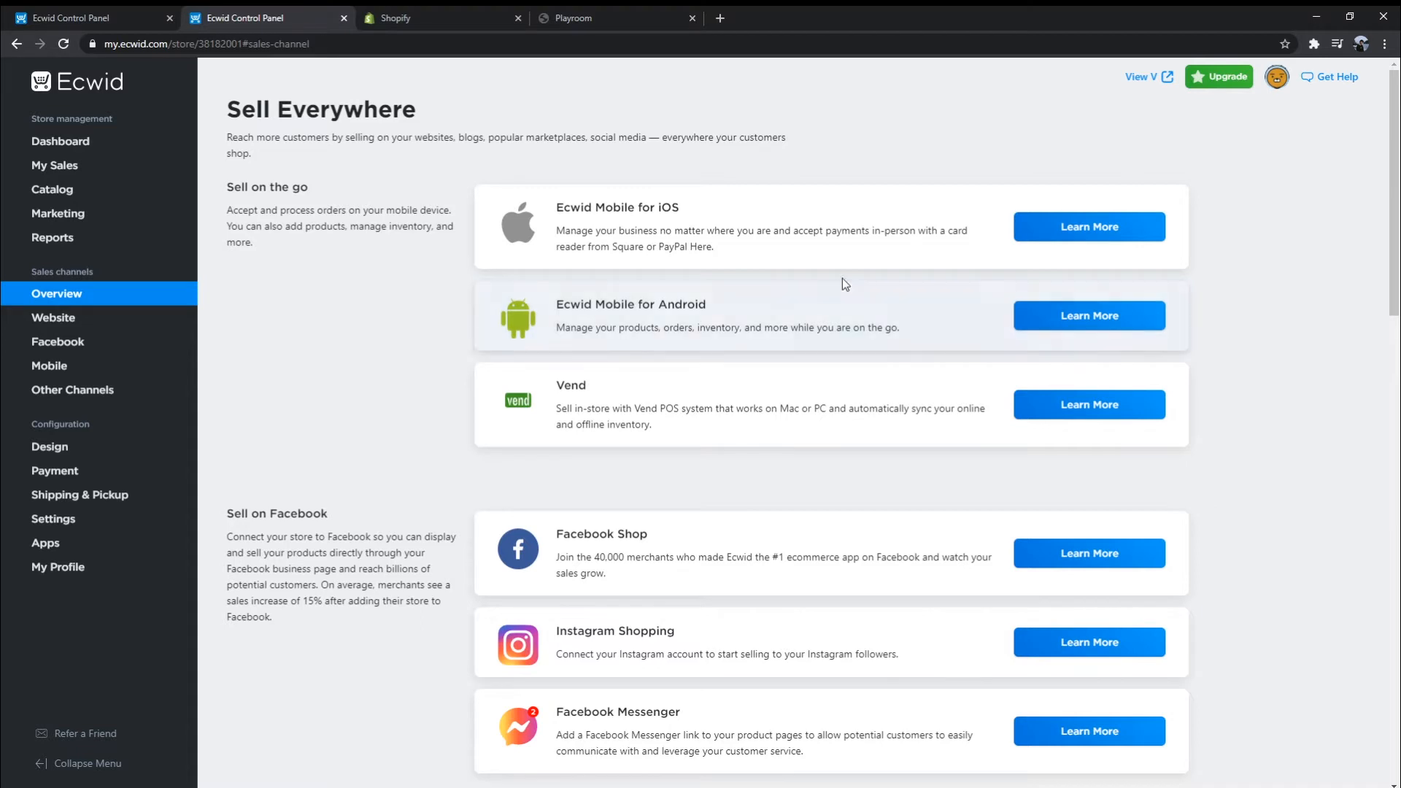
pyautogui.moveTo(851, 280)
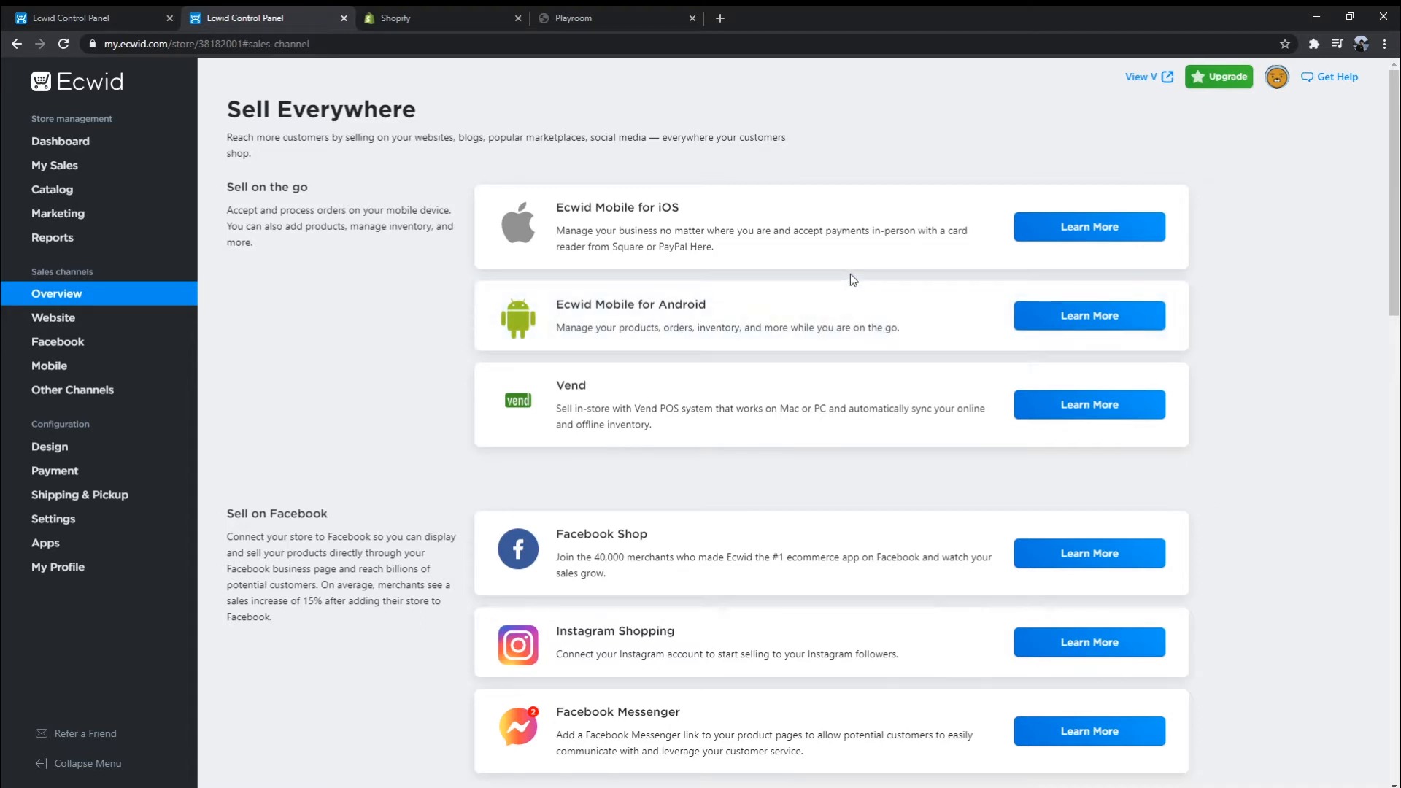
# Start an Ecwid buy button under Buy buttons and pick the SAMPLE. Black Dress product
pyautogui.scroll(-3)
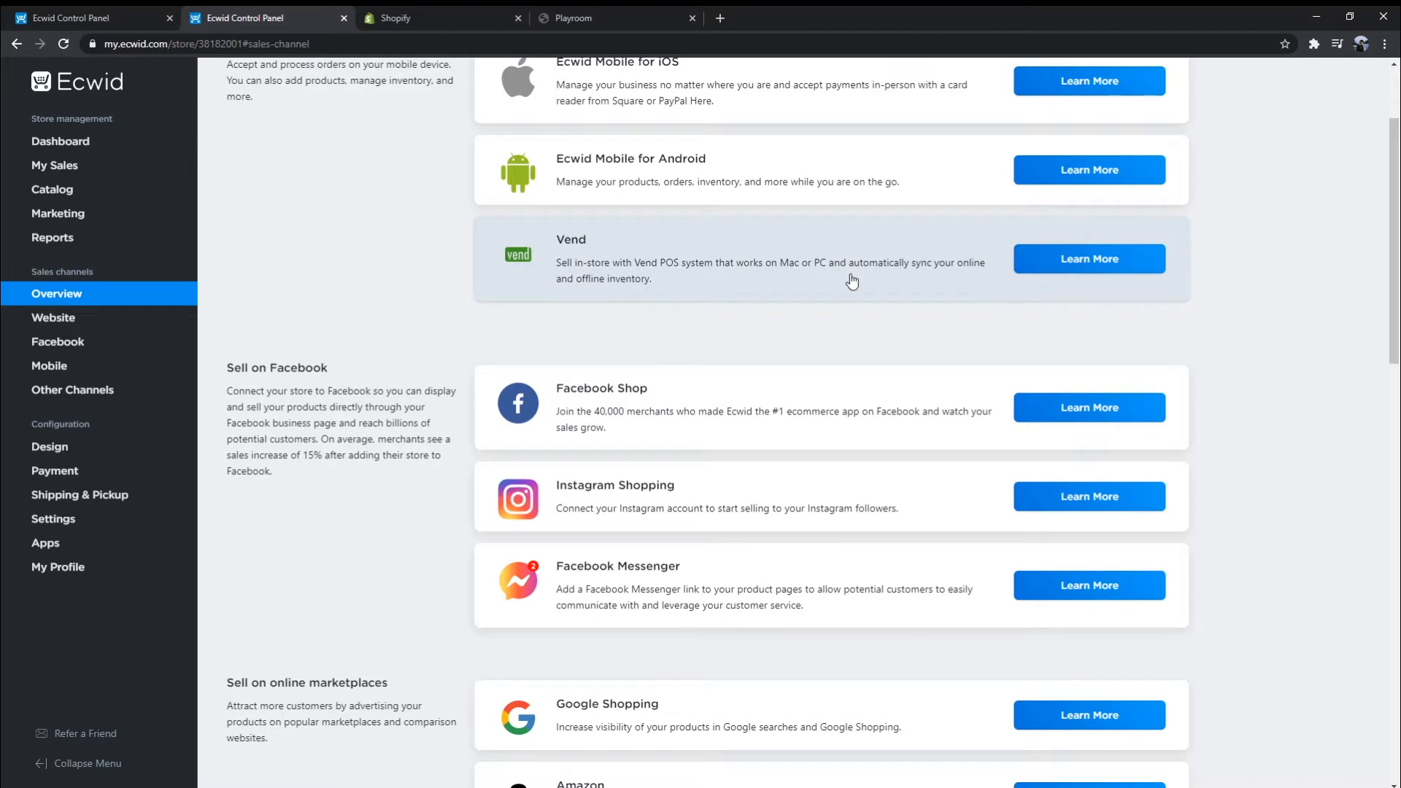
pyautogui.scroll(3)
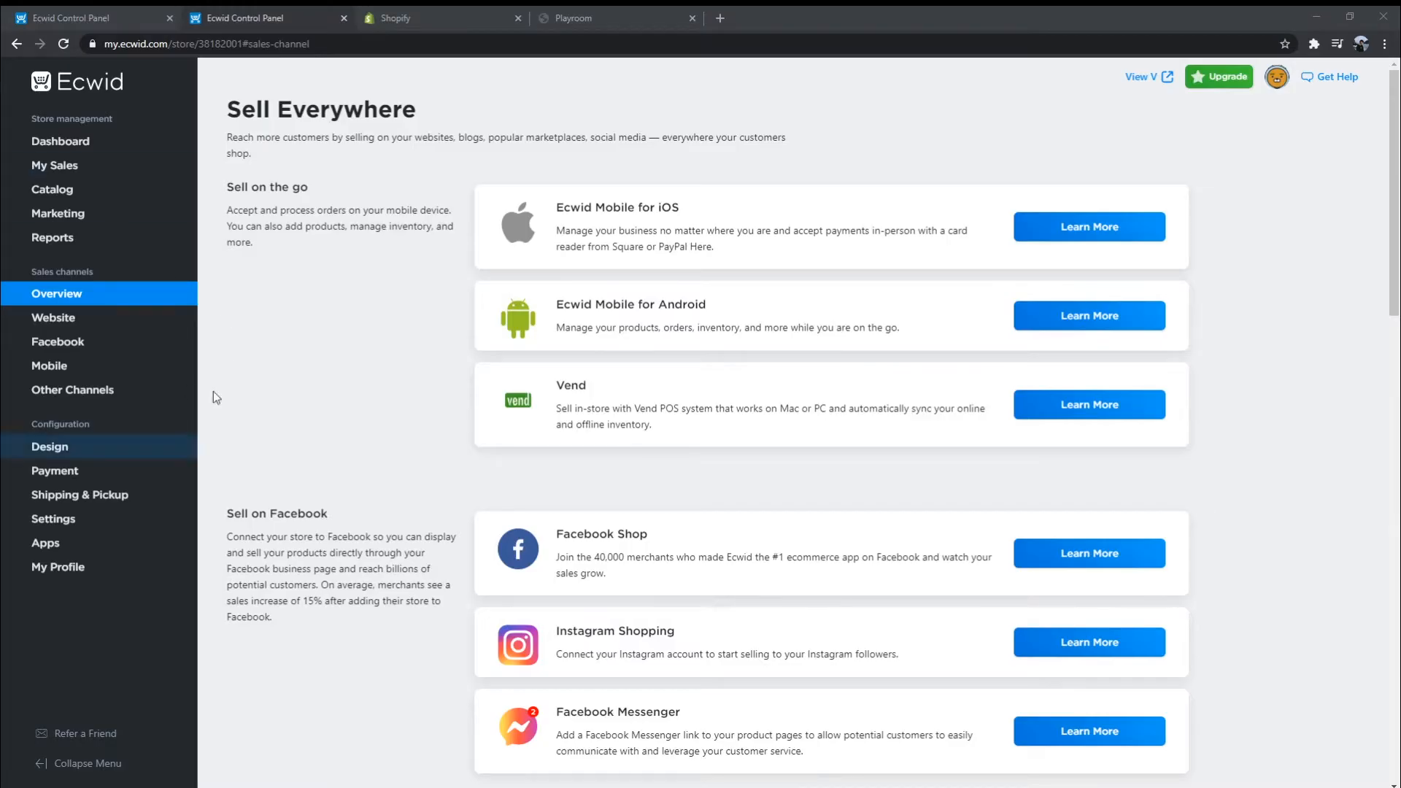
pyautogui.moveTo(755, 304)
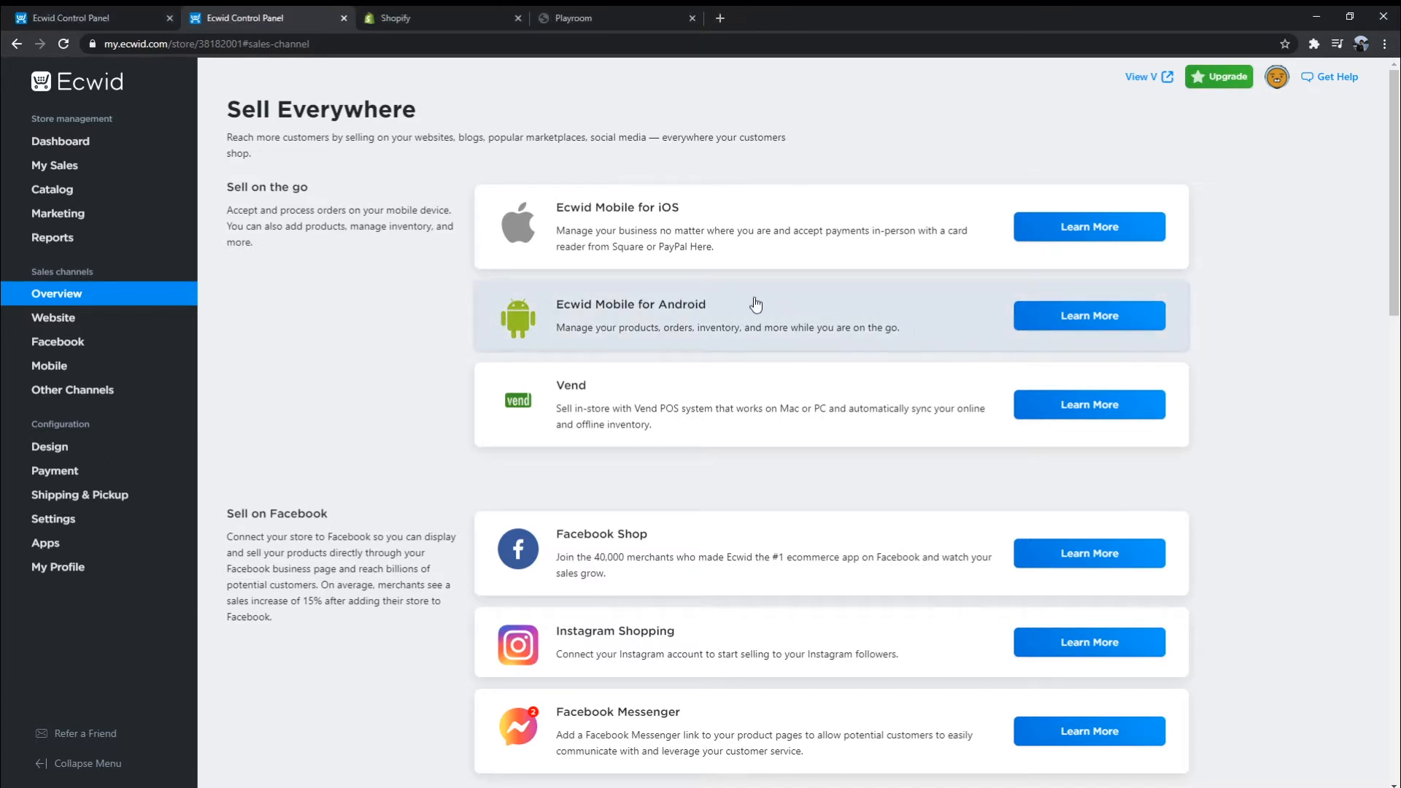
pyautogui.moveTo(848, 282)
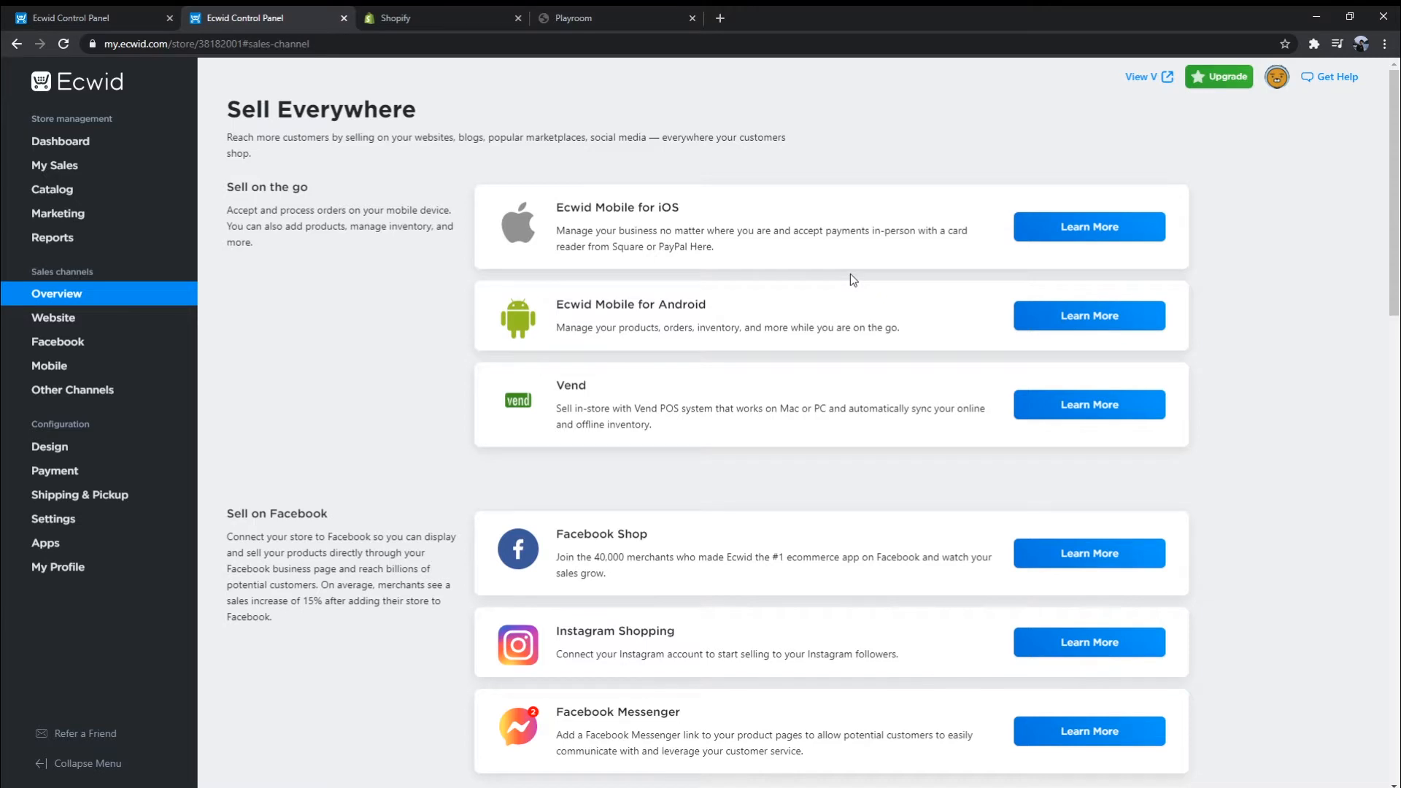
pyautogui.scroll(-3)
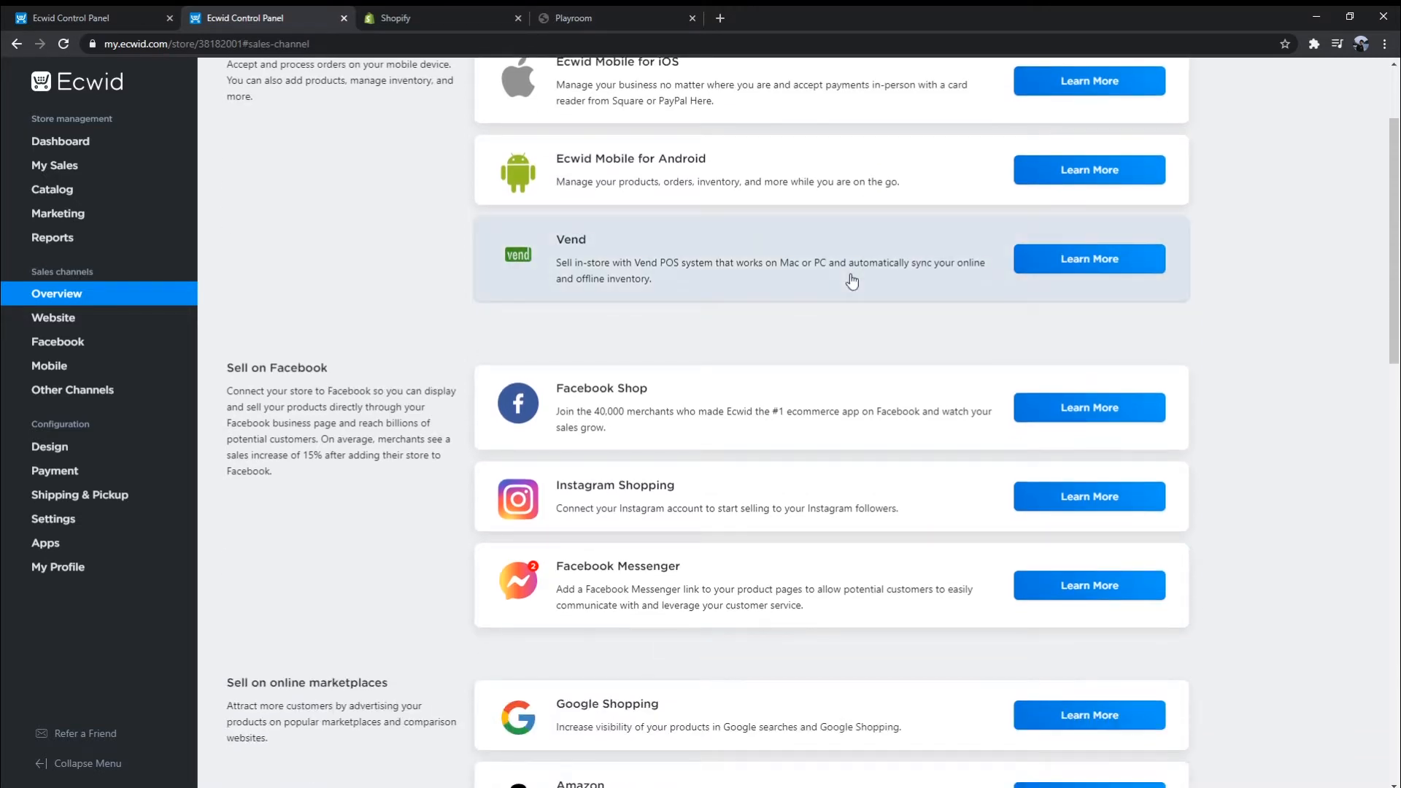
pyautogui.scroll(-3)
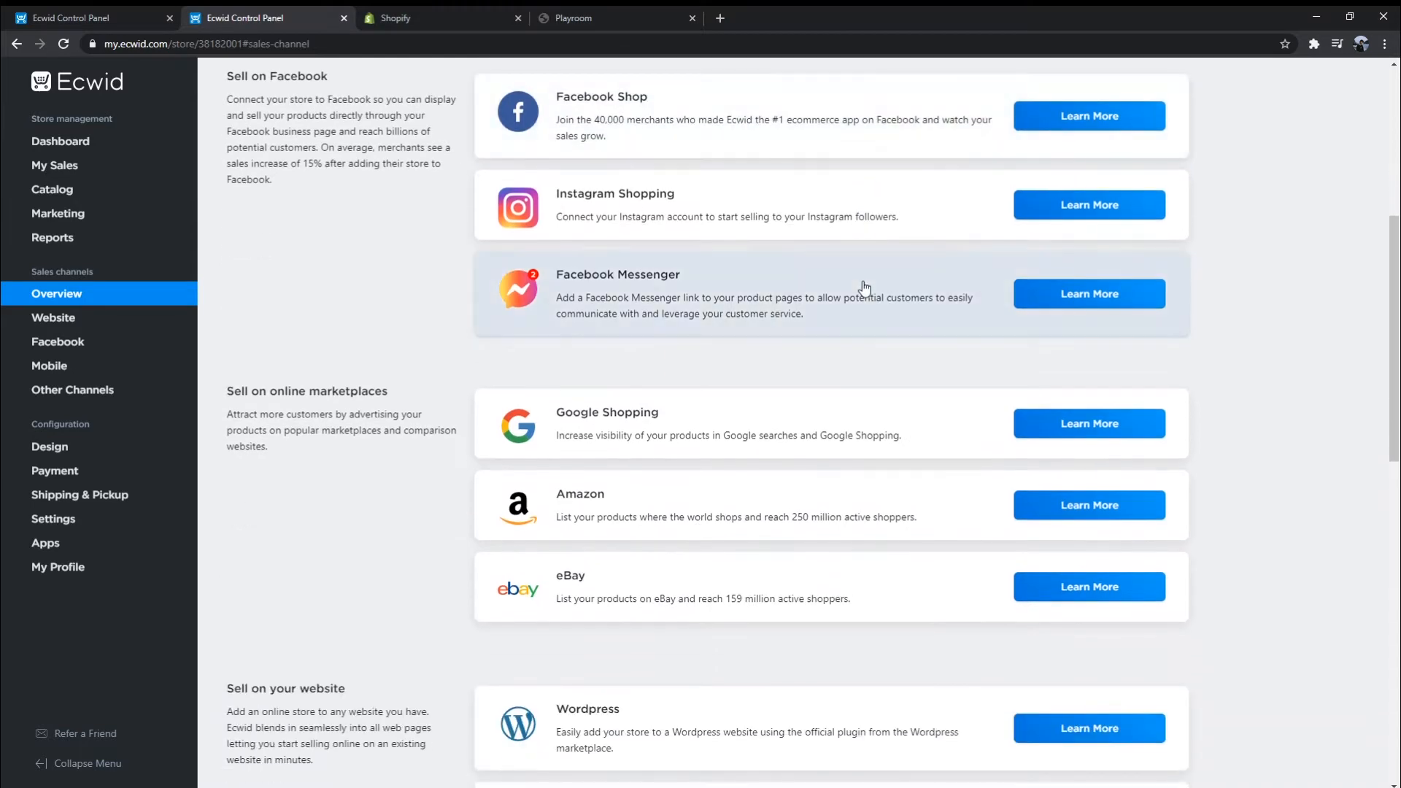
pyautogui.scroll(-3)
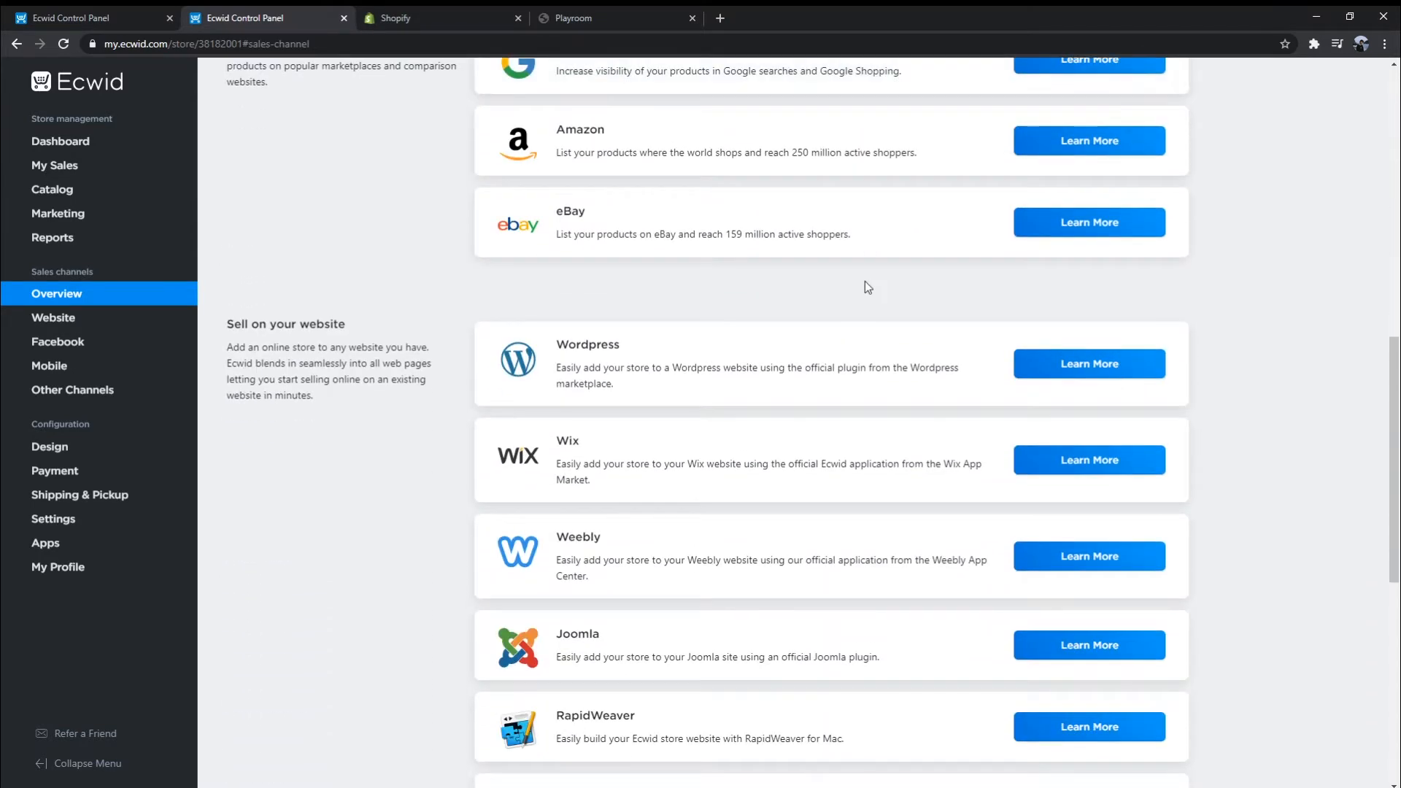
pyautogui.scroll(-3)
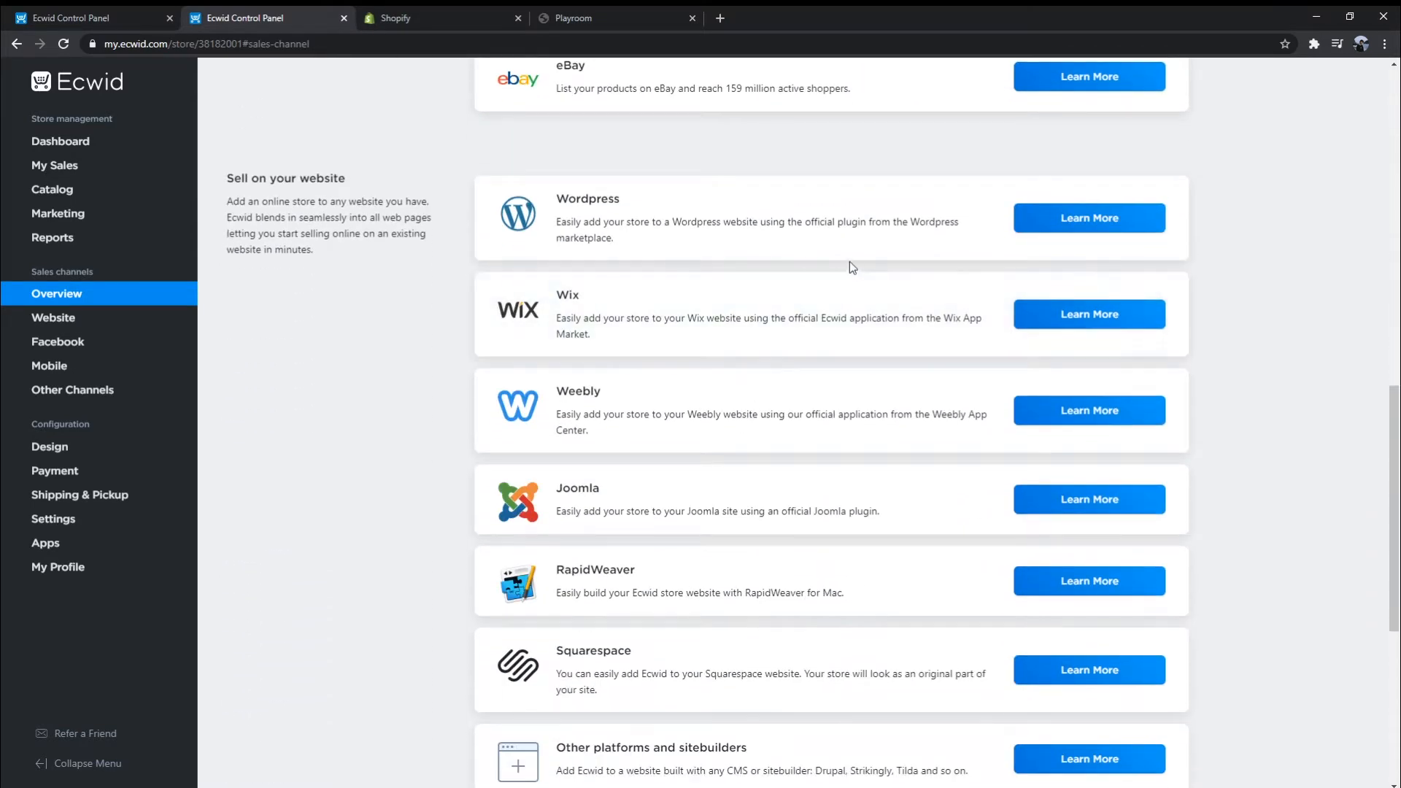
pyautogui.scroll(-3)
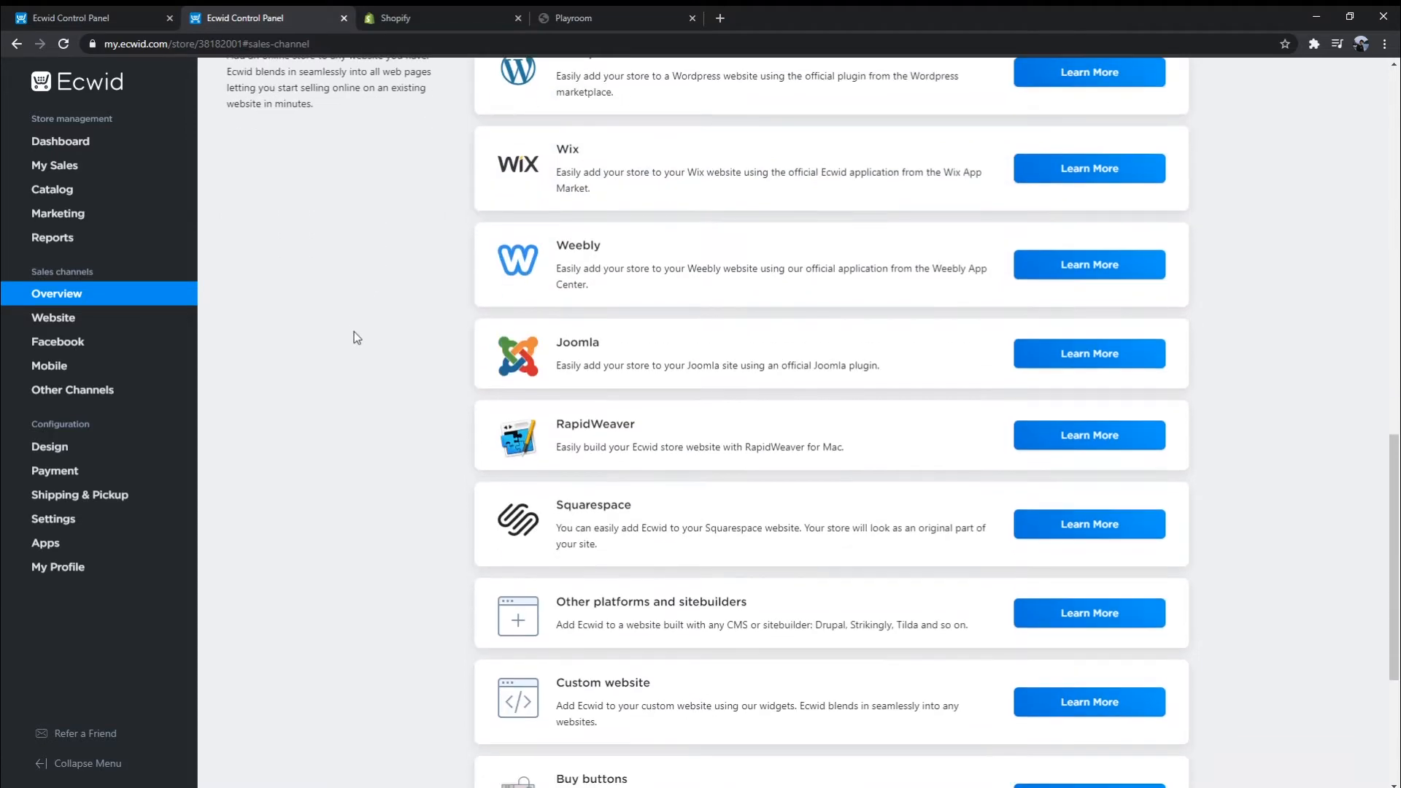
pyautogui.scroll(3)
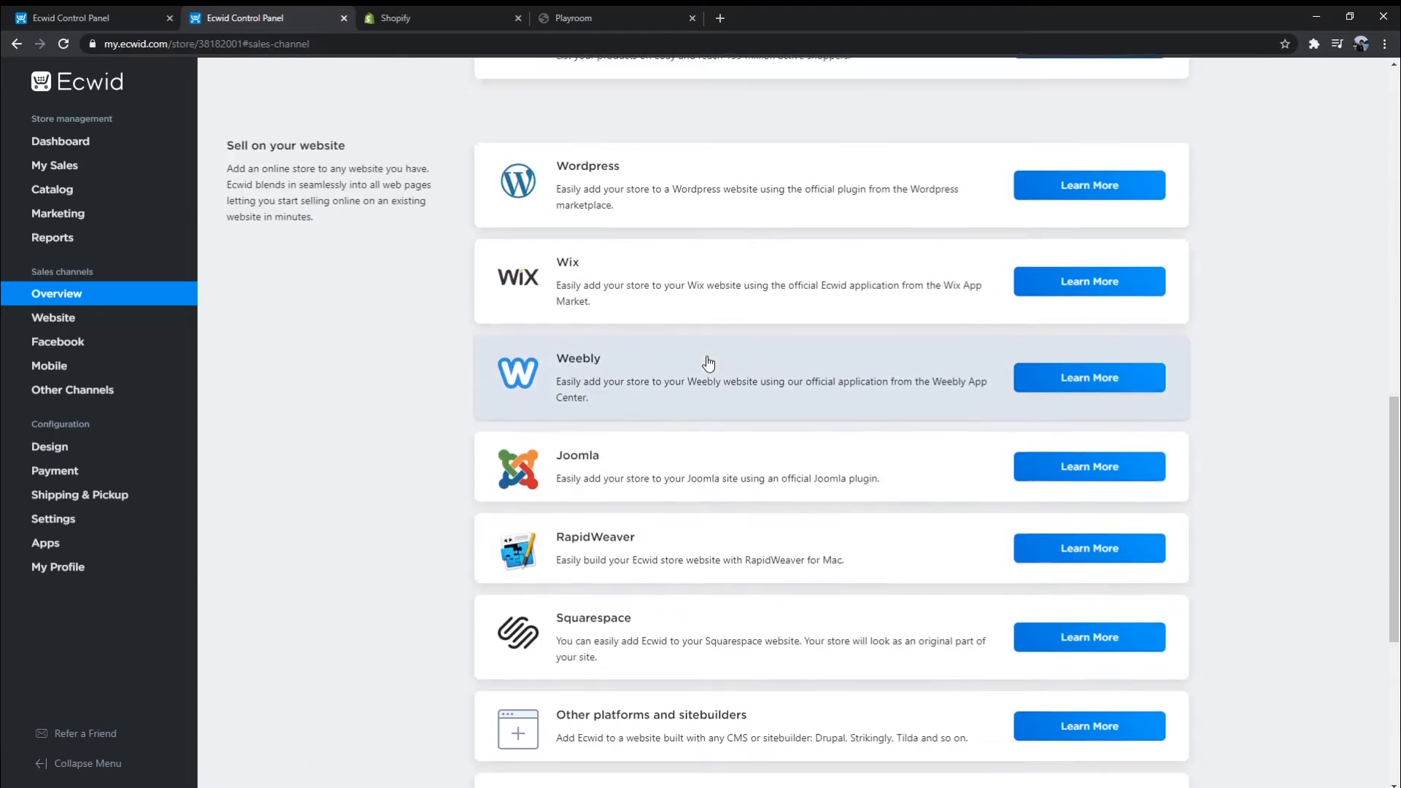
pyautogui.scroll(3)
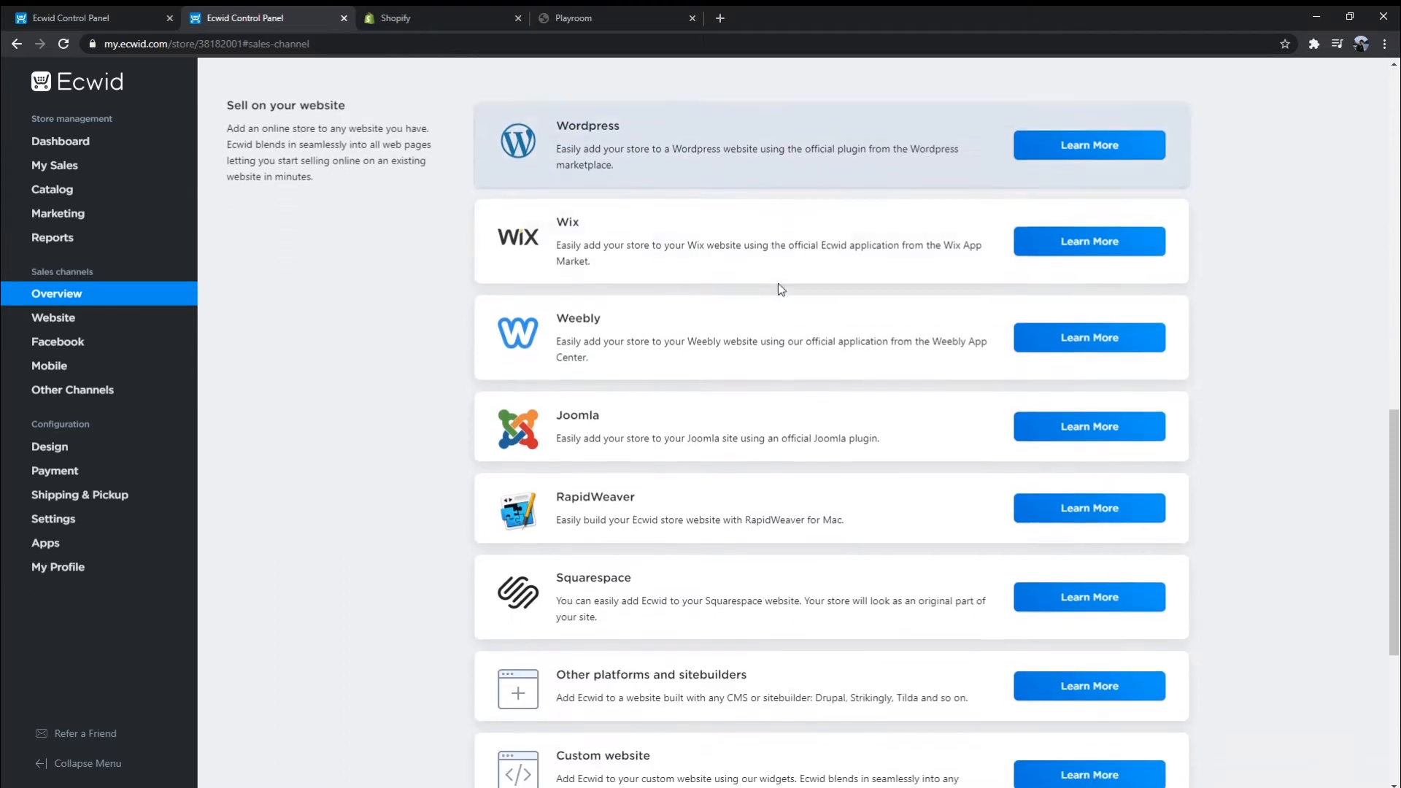
pyautogui.moveTo(840, 440)
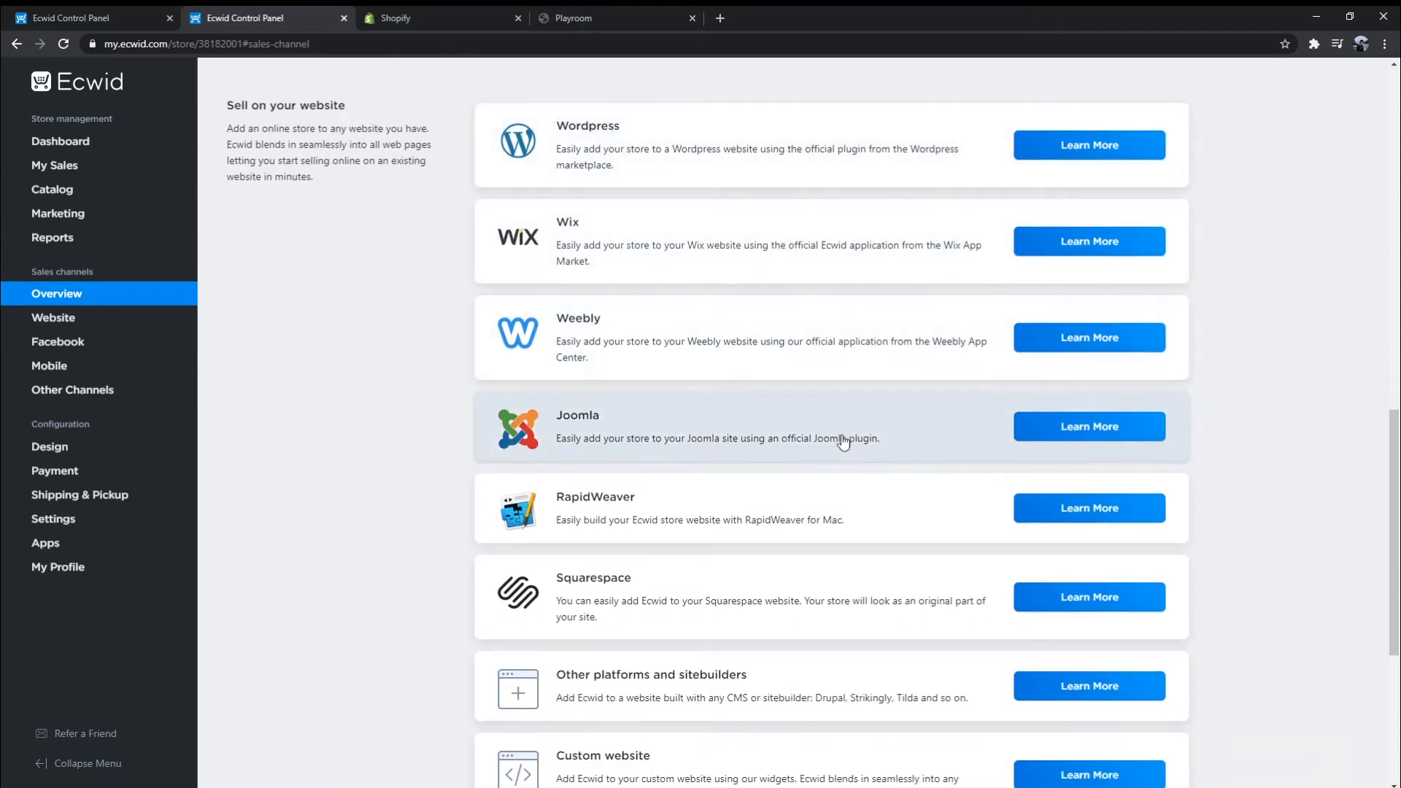
pyautogui.scroll(-3)
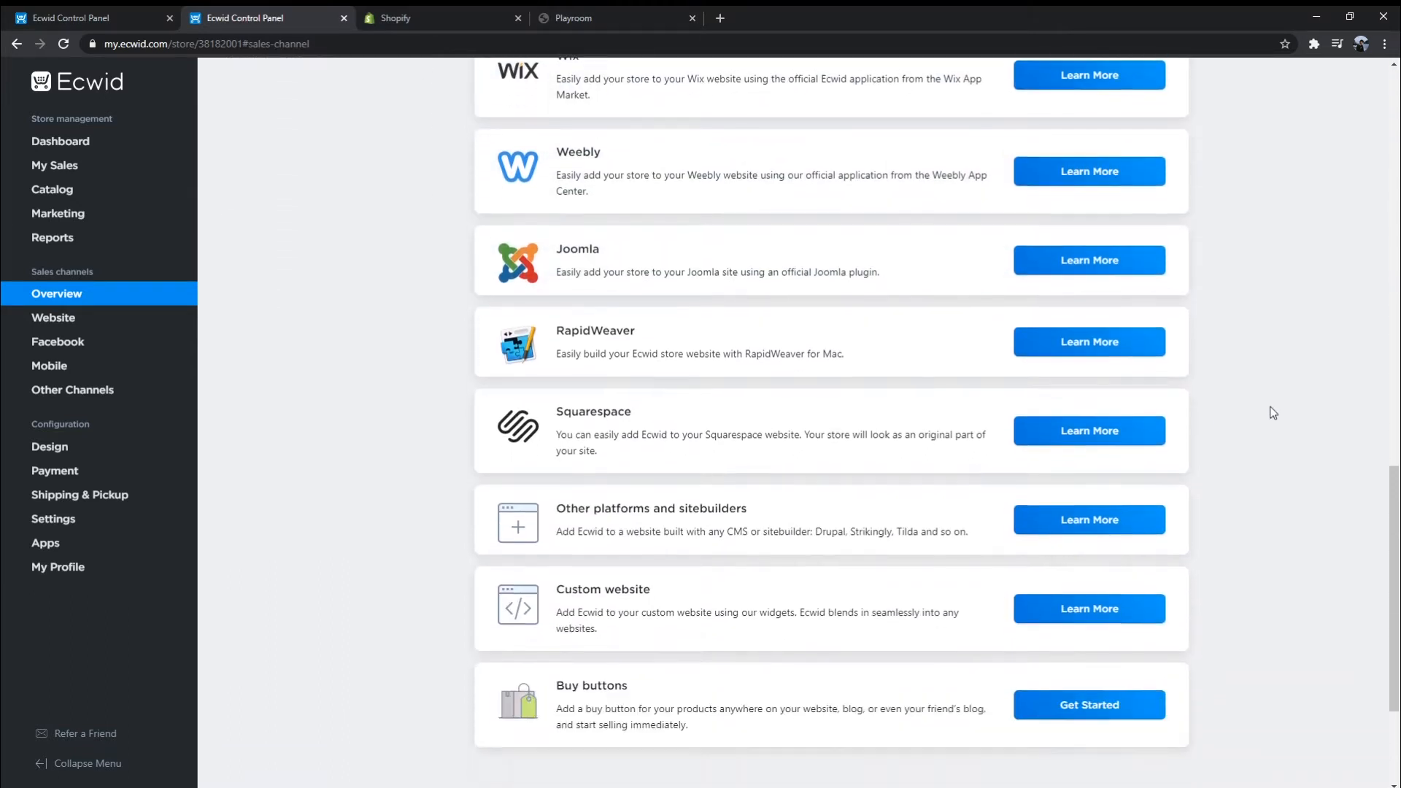
pyautogui.scroll(-3)
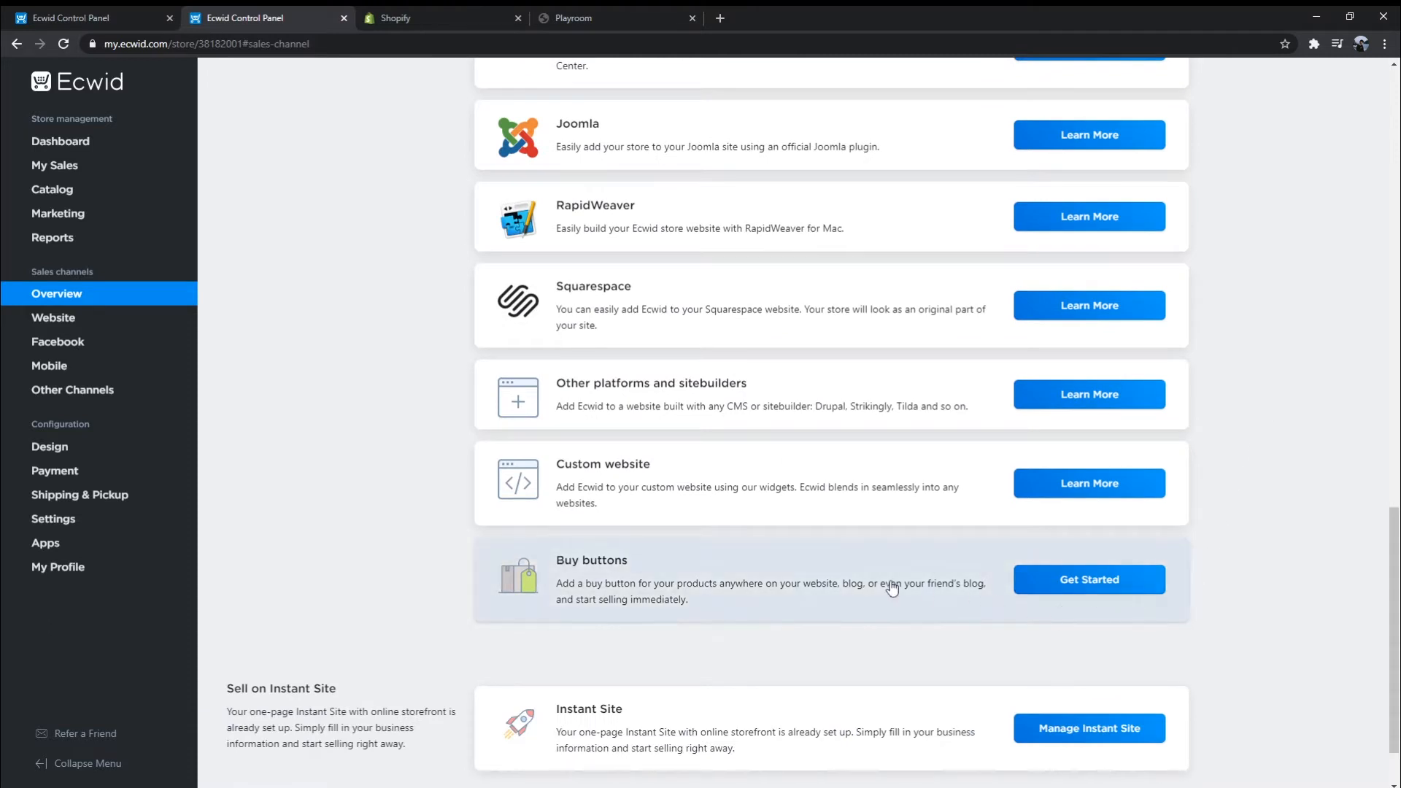
pyautogui.click(1088, 579)
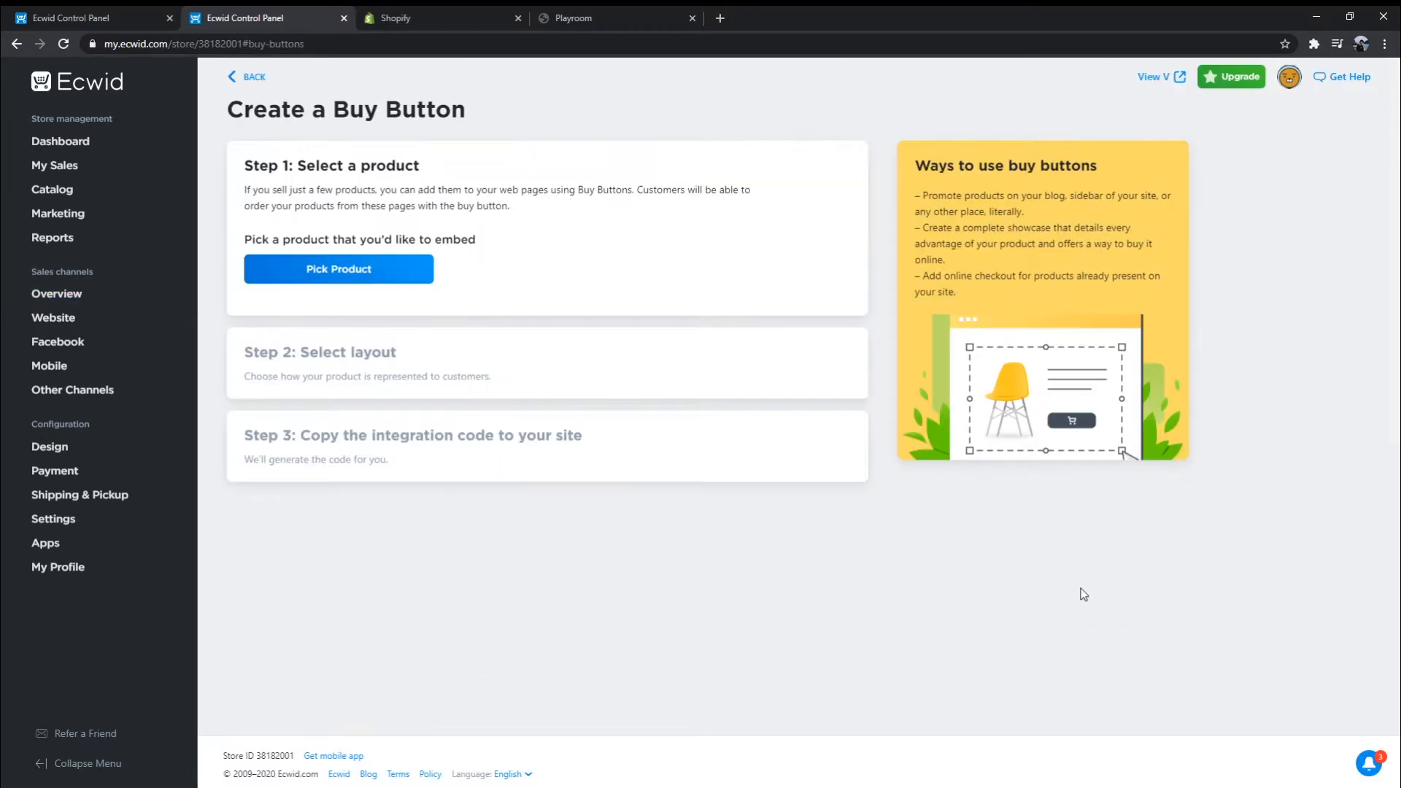
pyautogui.moveTo(411, 275)
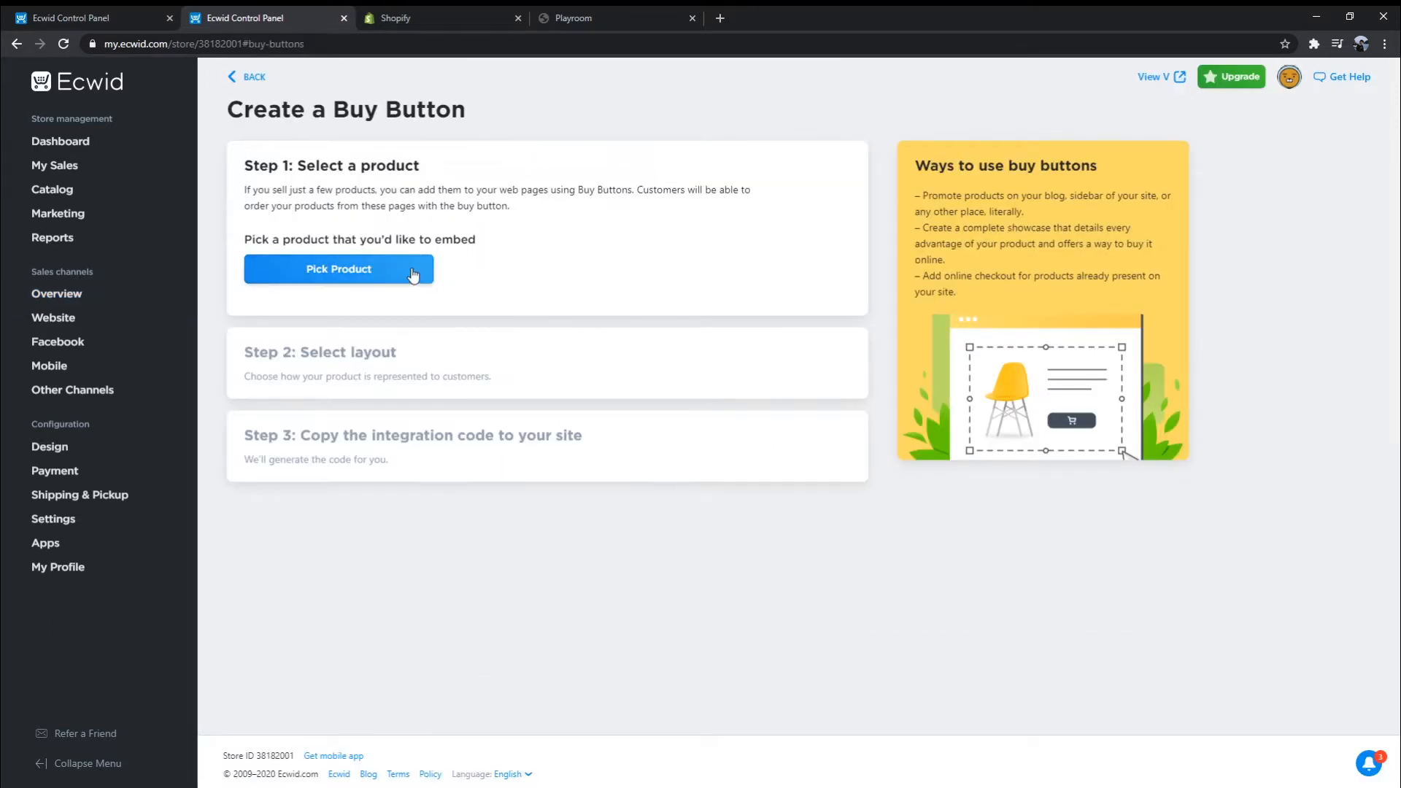
pyautogui.click(338, 269)
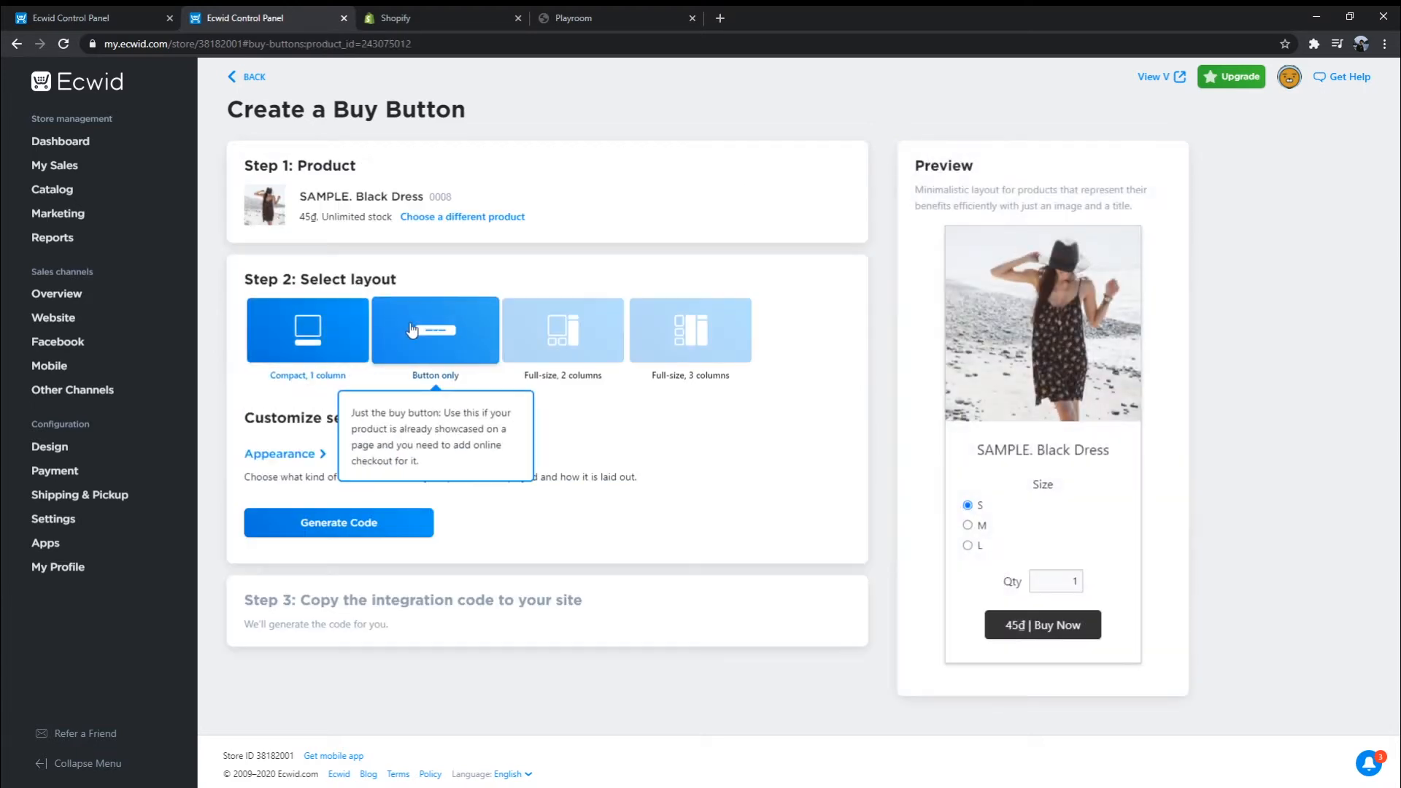
# Choose the Full-size, 3 columns layout and generate the buy-button embed code
pyautogui.click(563, 329)
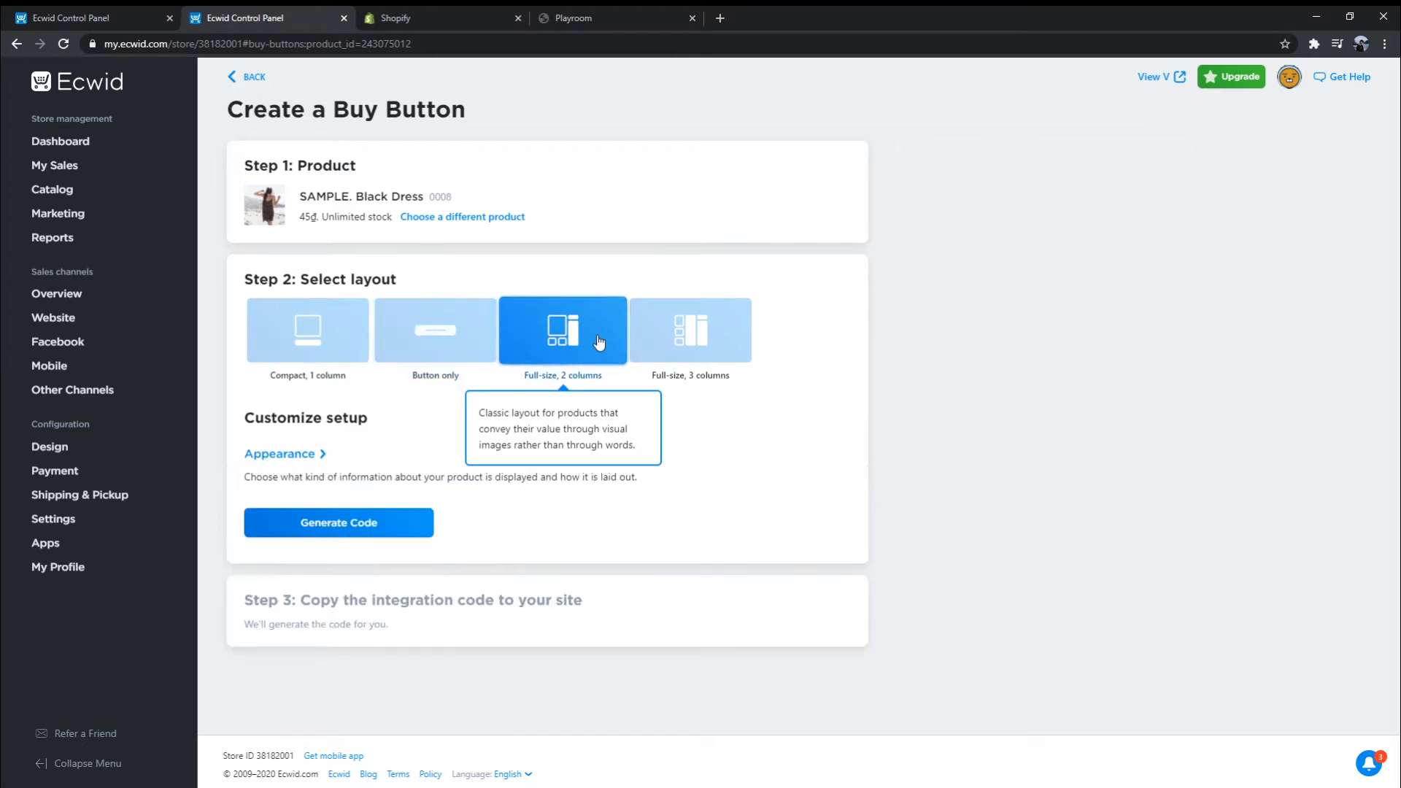
pyautogui.click(689, 329)
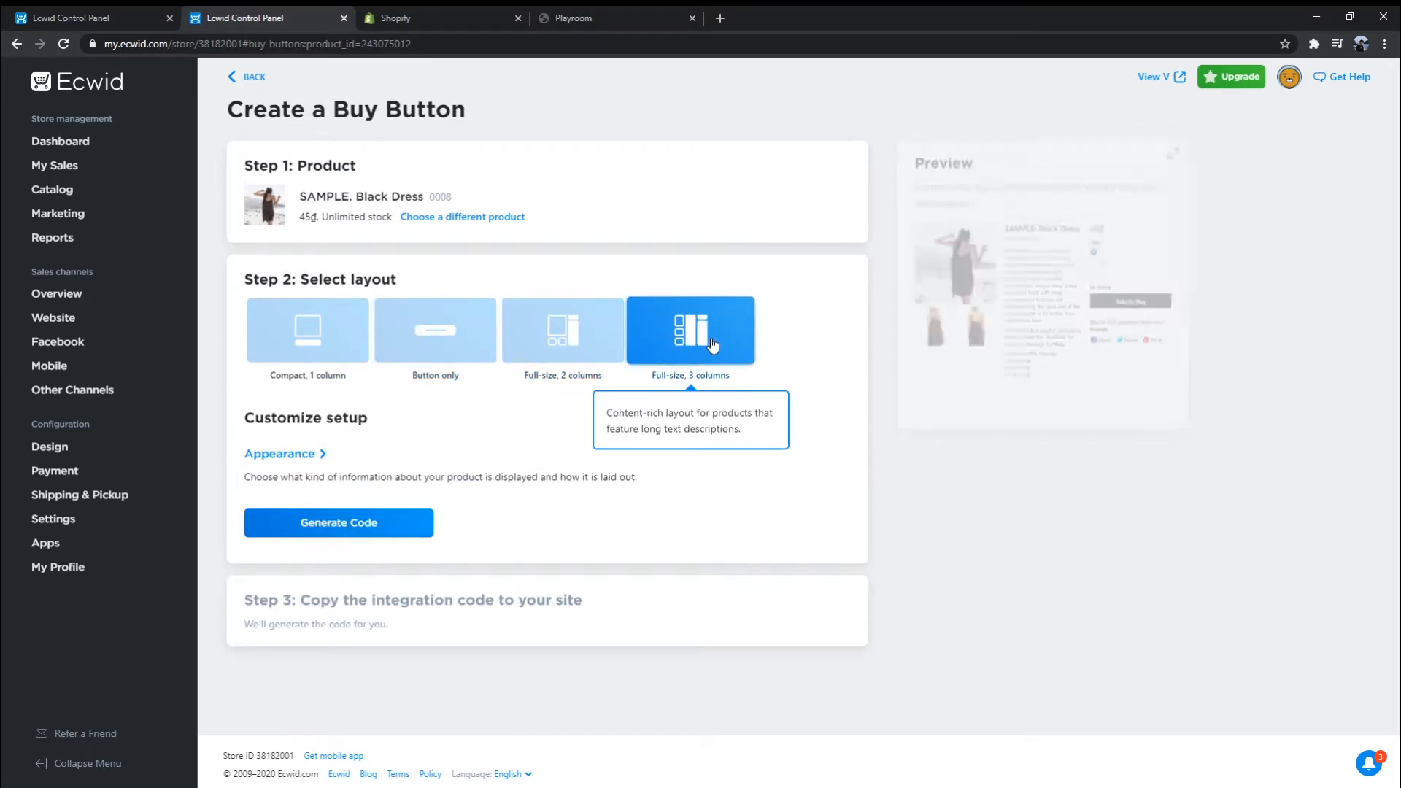
pyautogui.click(337, 523)
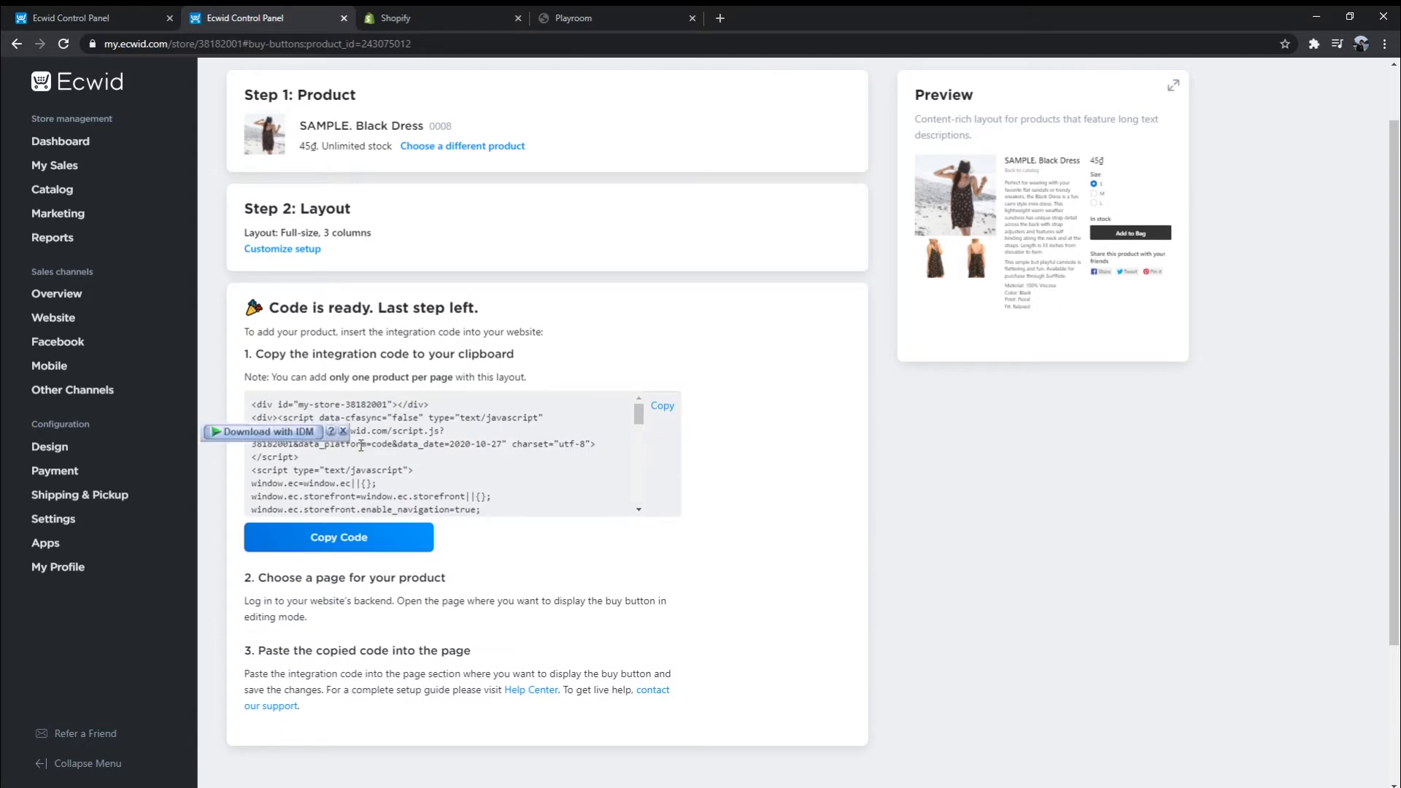
pyautogui.moveTo(420, 18)
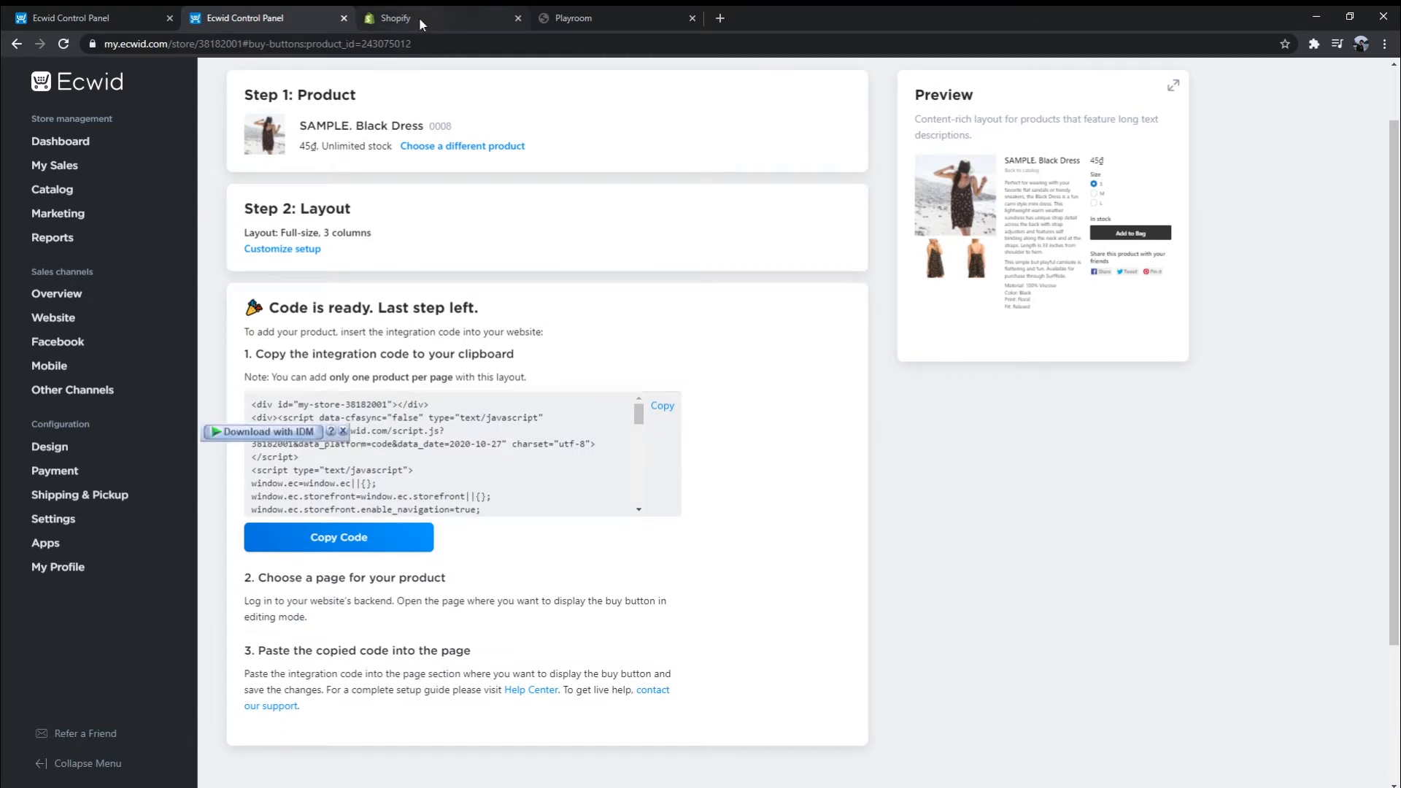
# In the Shopify admin's Buy Button channel, open the 'Learn more about Buy Button' article
pyautogui.click(396, 18)
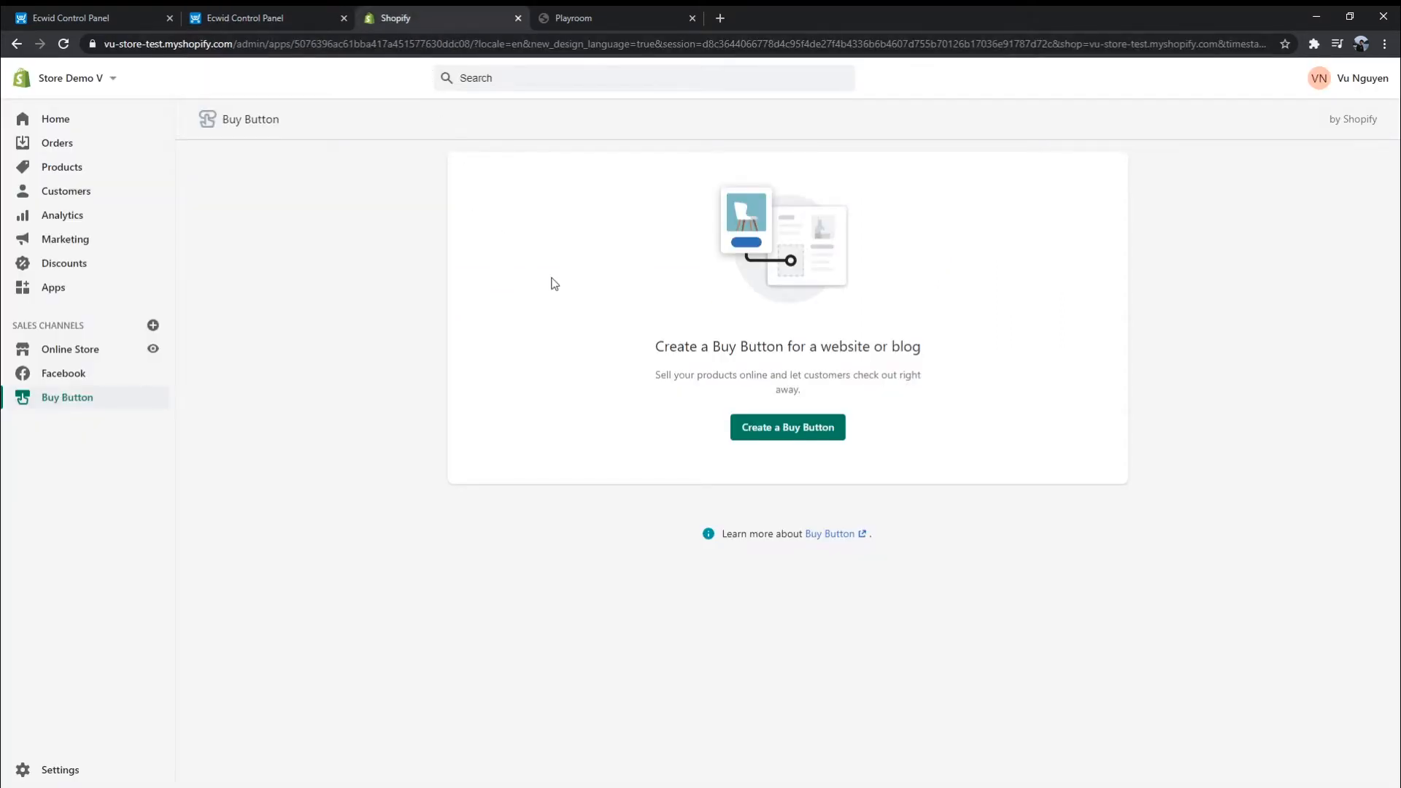
pyautogui.moveTo(211, 449)
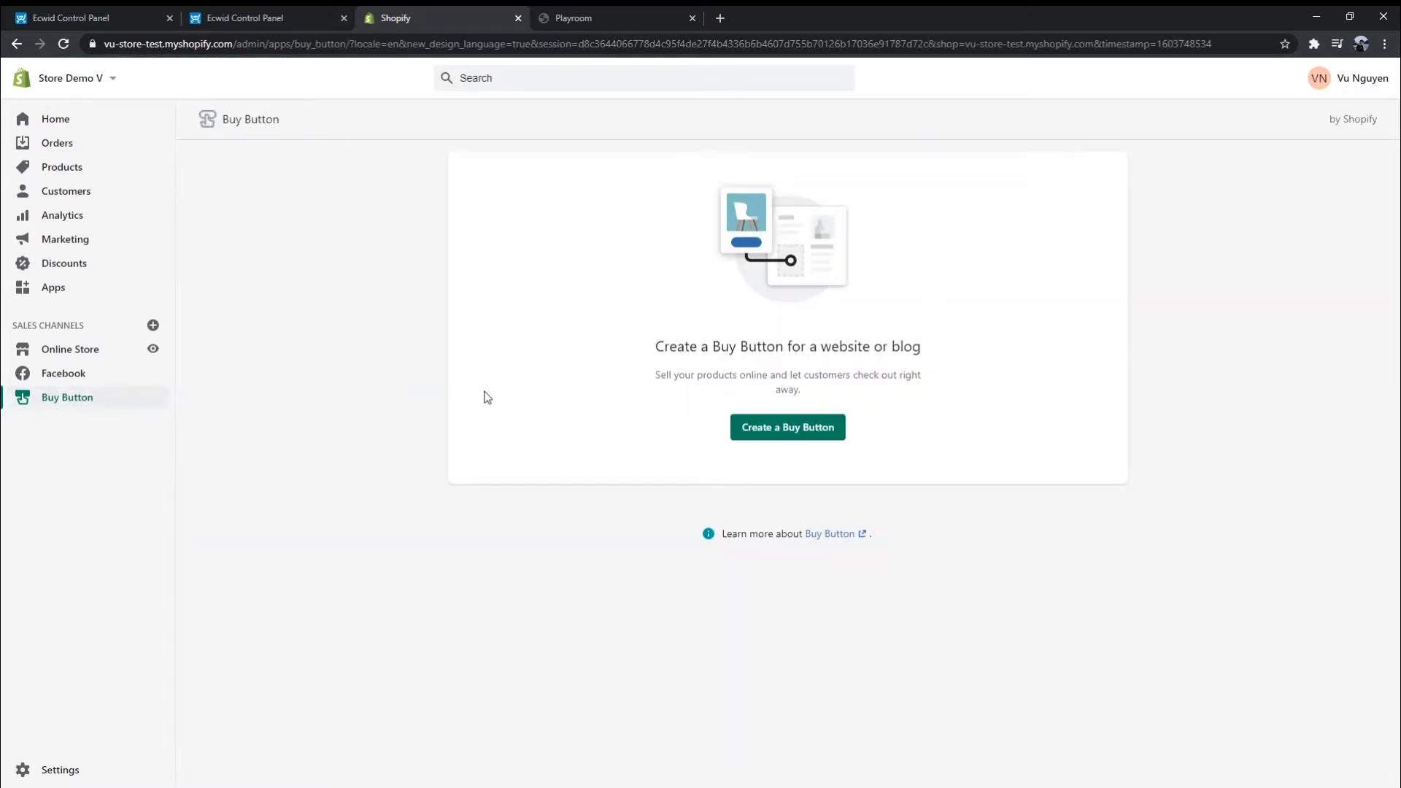
pyautogui.click(831, 533)
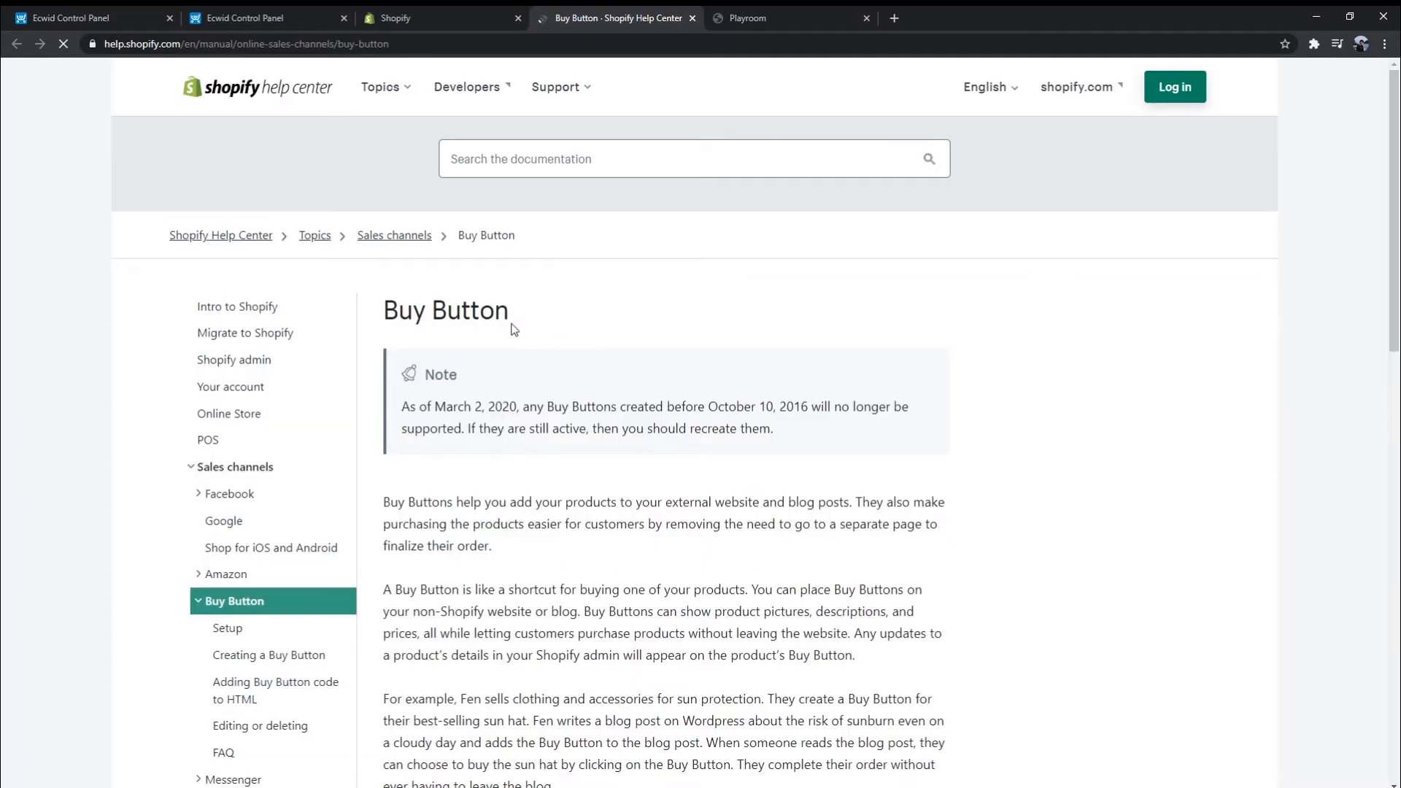
pyautogui.scroll(-3)
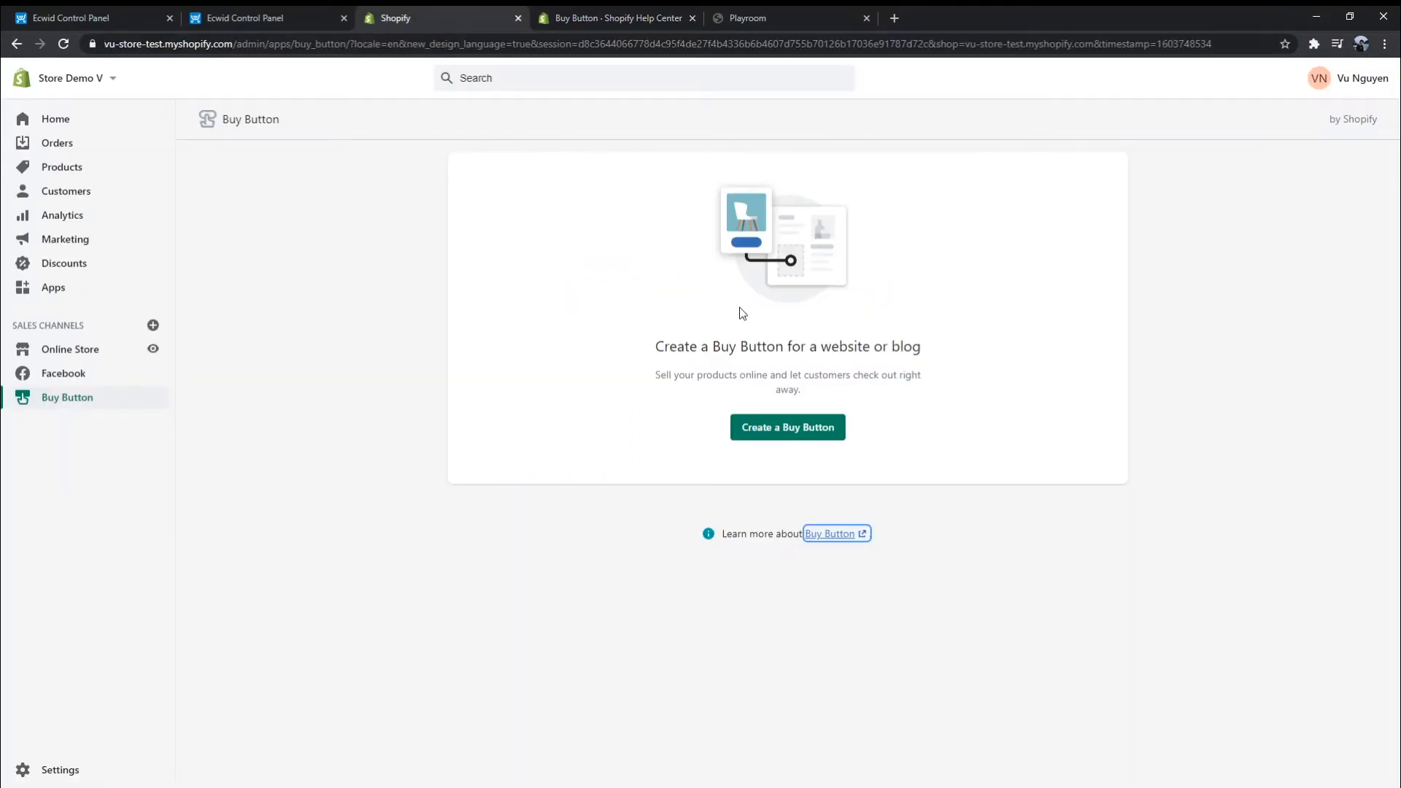
# Create a Product Buy Button for Desert Dandelion Grace Blouse Emerald
pyautogui.click(787, 427)
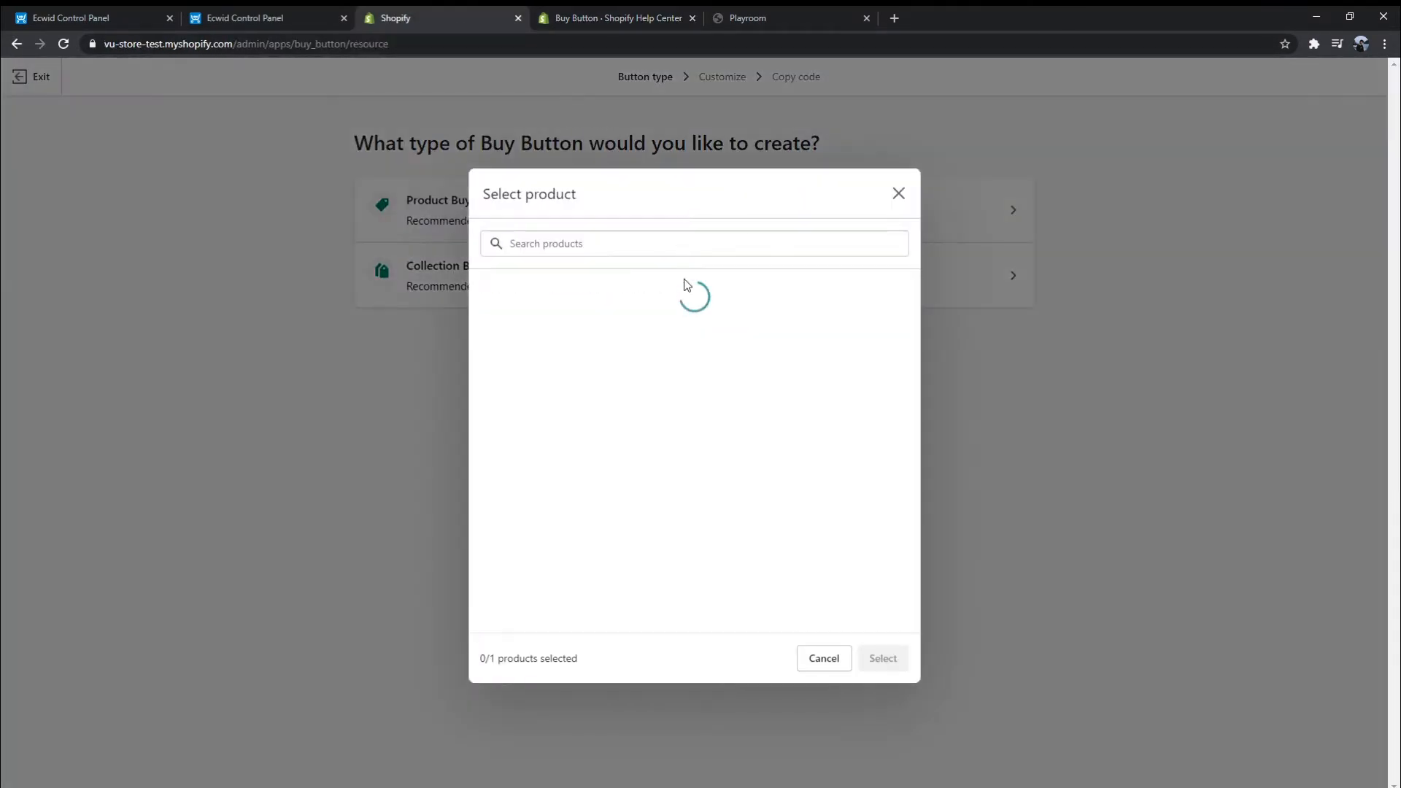
pyautogui.moveTo(760, 284)
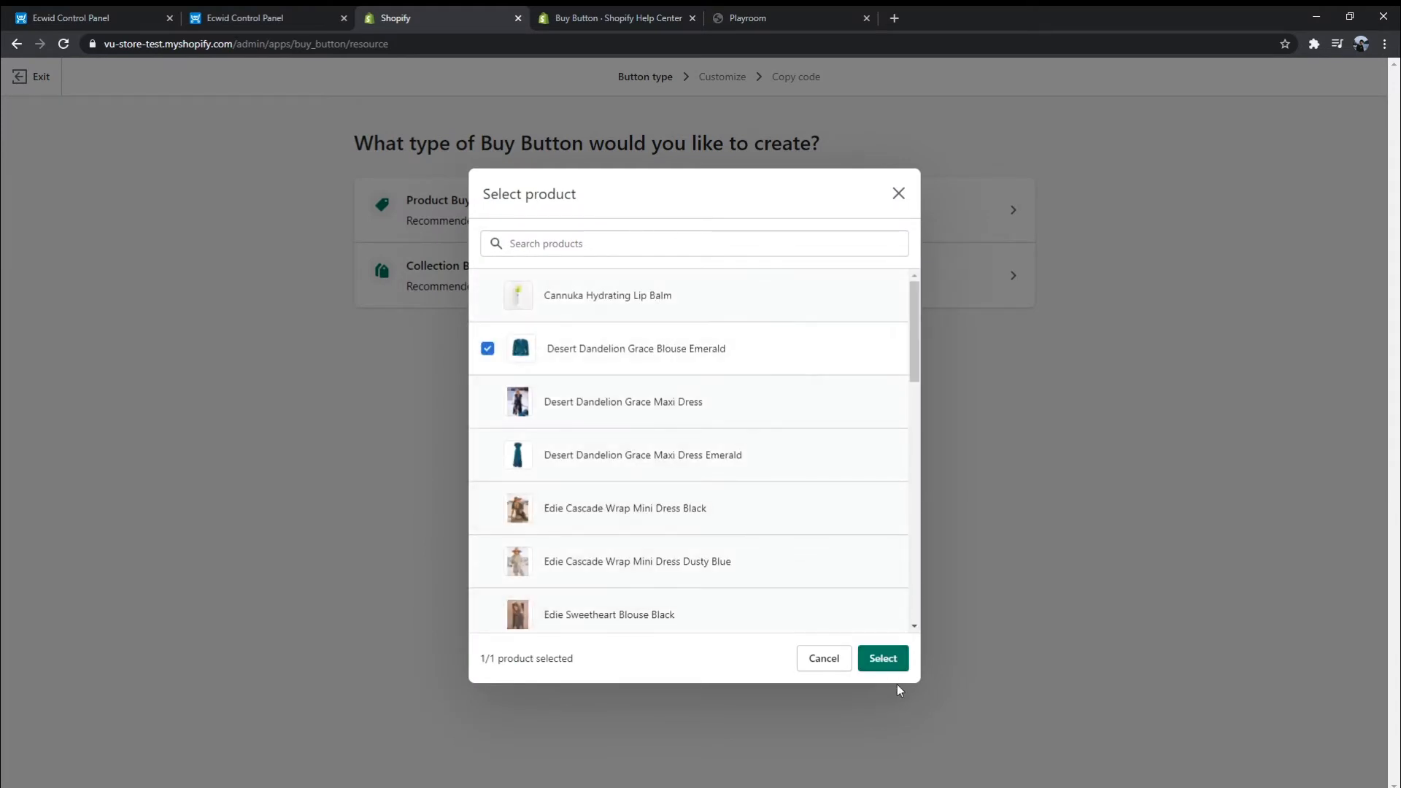
pyautogui.click(880, 658)
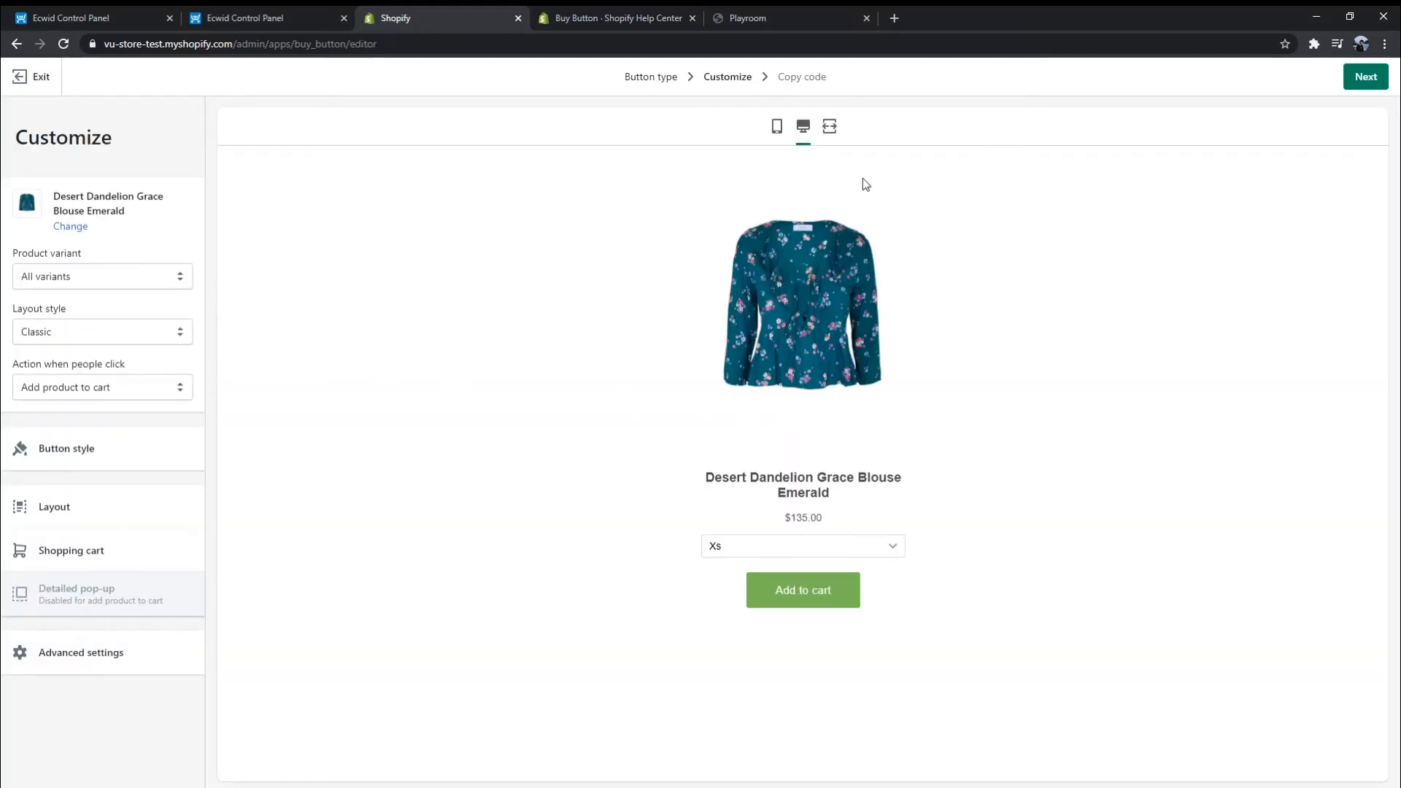
# Switch the Buy Button's product variant to Xs, then back to all variants
pyautogui.click(801, 590)
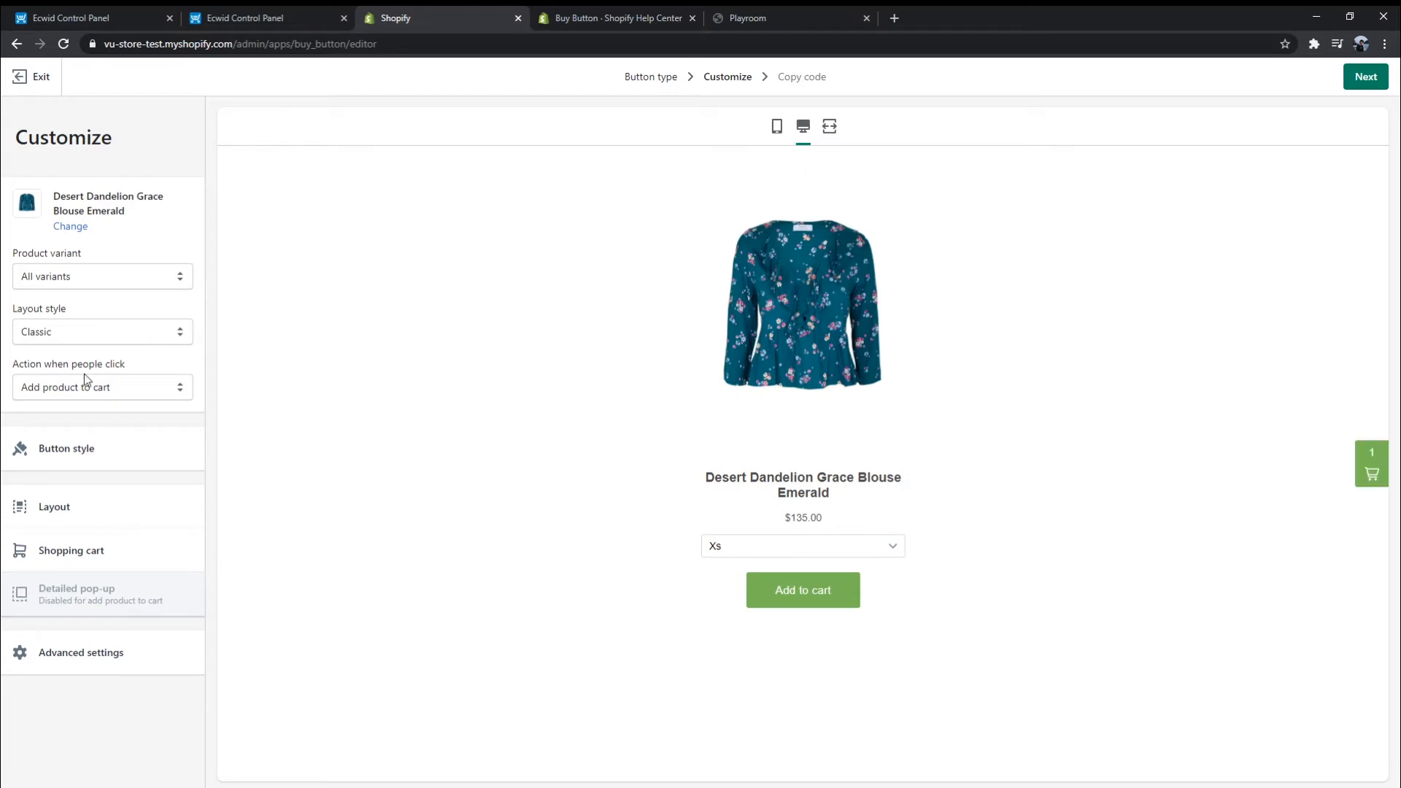
pyautogui.click(102, 275)
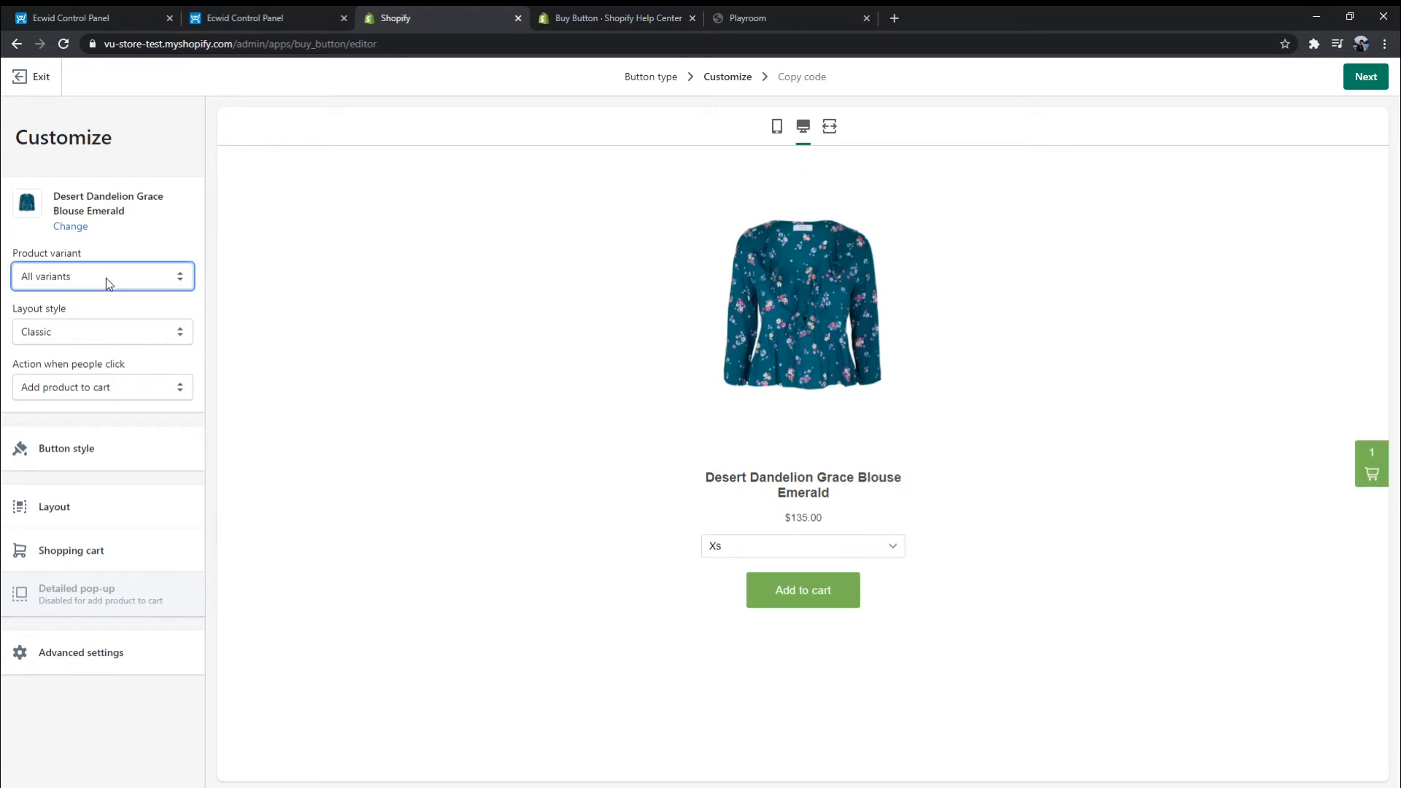
pyautogui.click(101, 276)
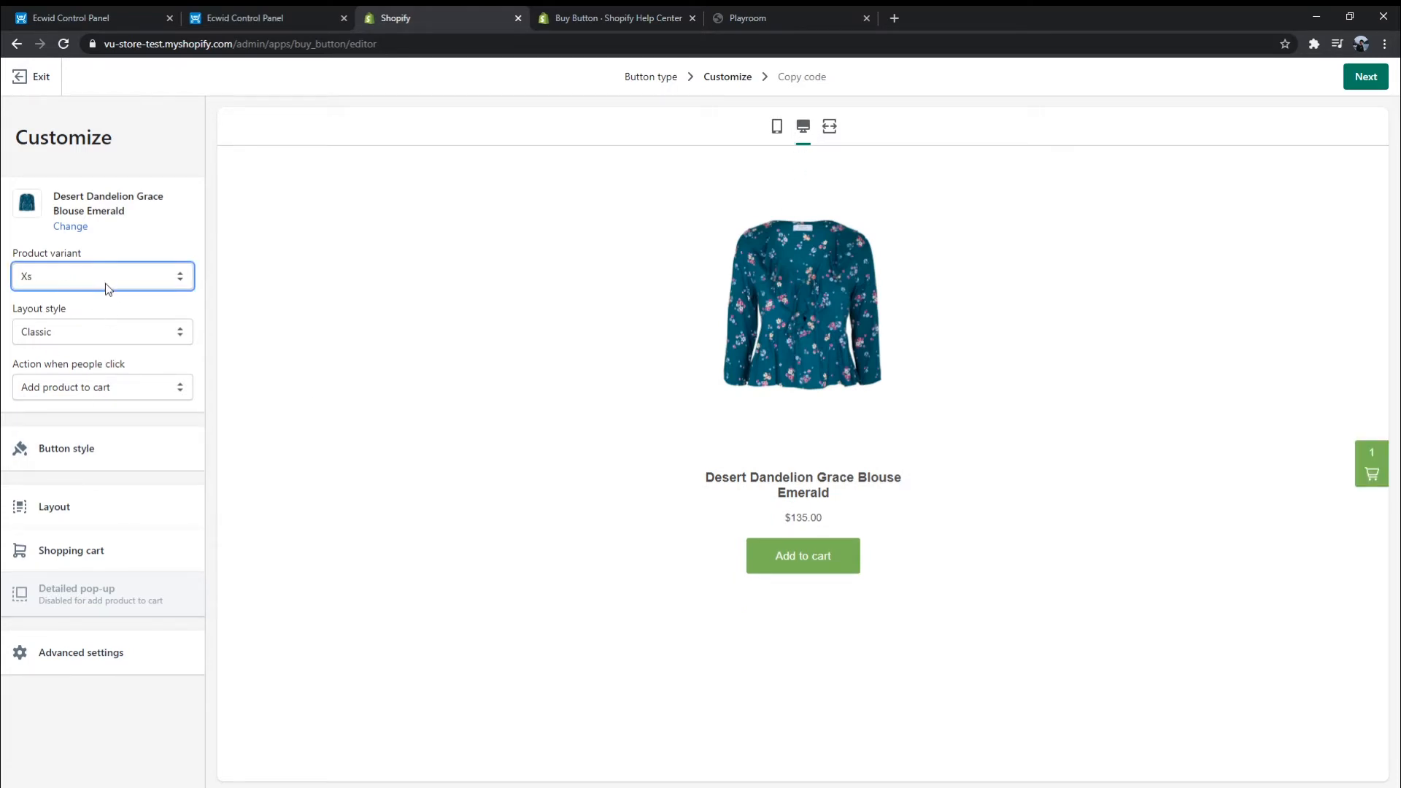
pyautogui.click(102, 276)
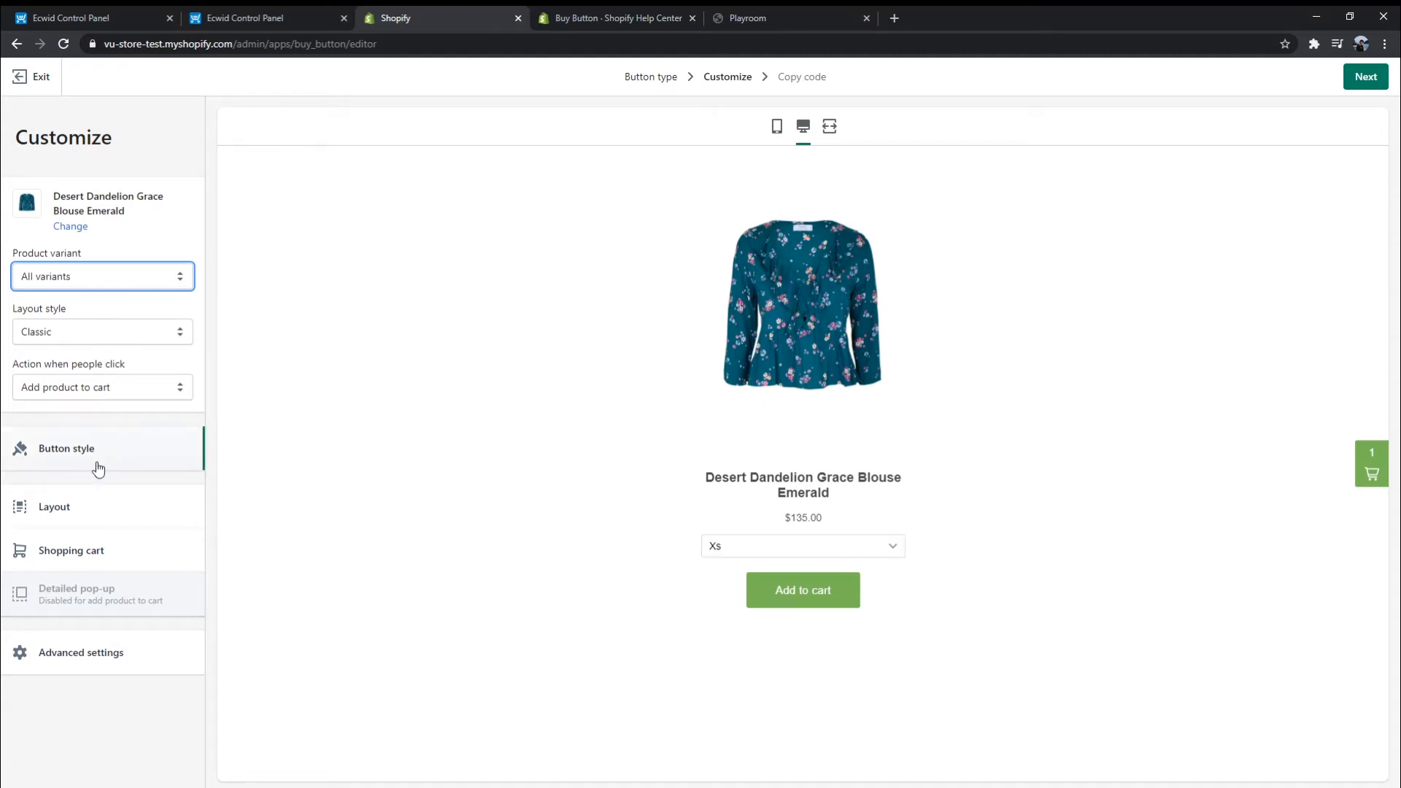
# Set button corners to 23 px in Button style, then review Advanced checkout settings
pyautogui.click(65, 448)
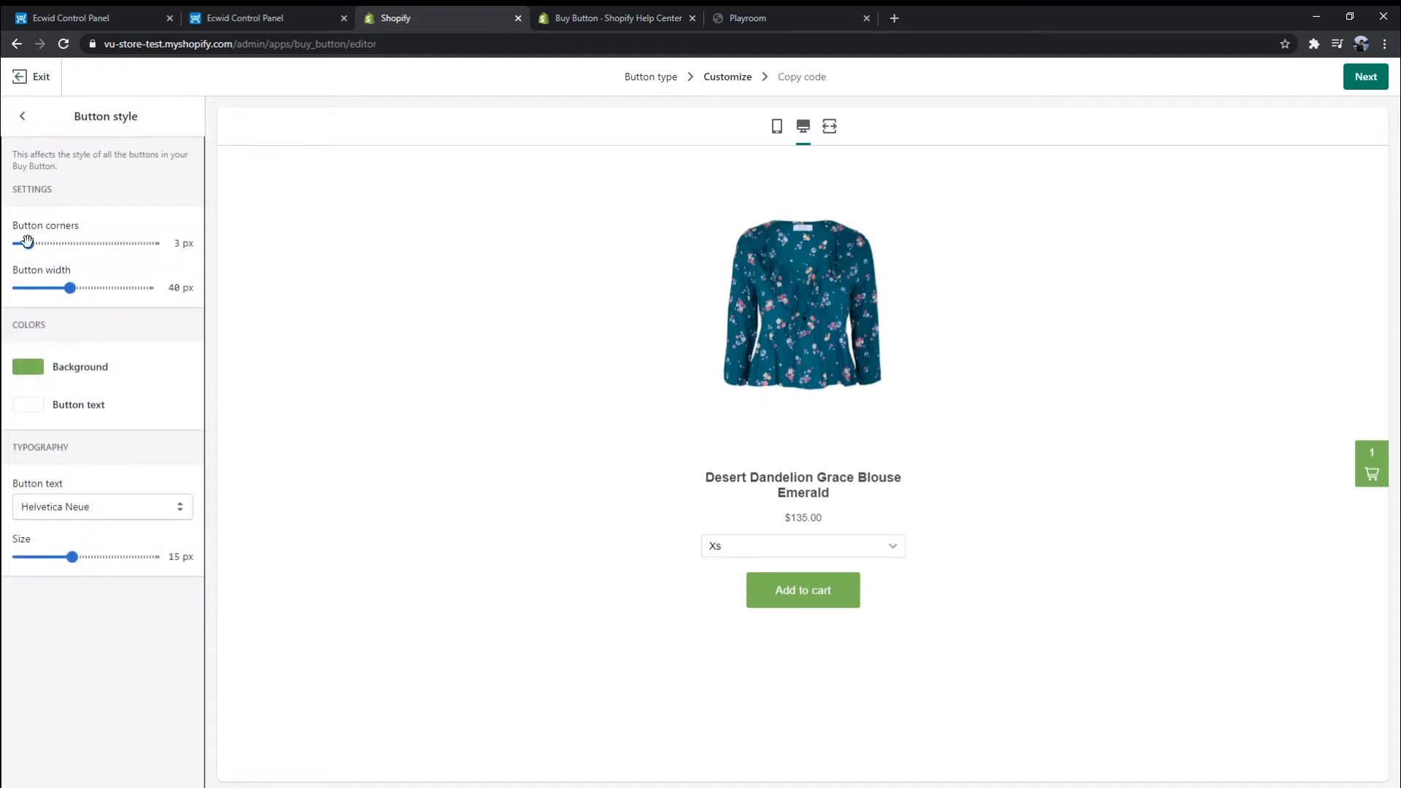
pyautogui.moveTo(25, 243); pyautogui.dragTo(96, 243)
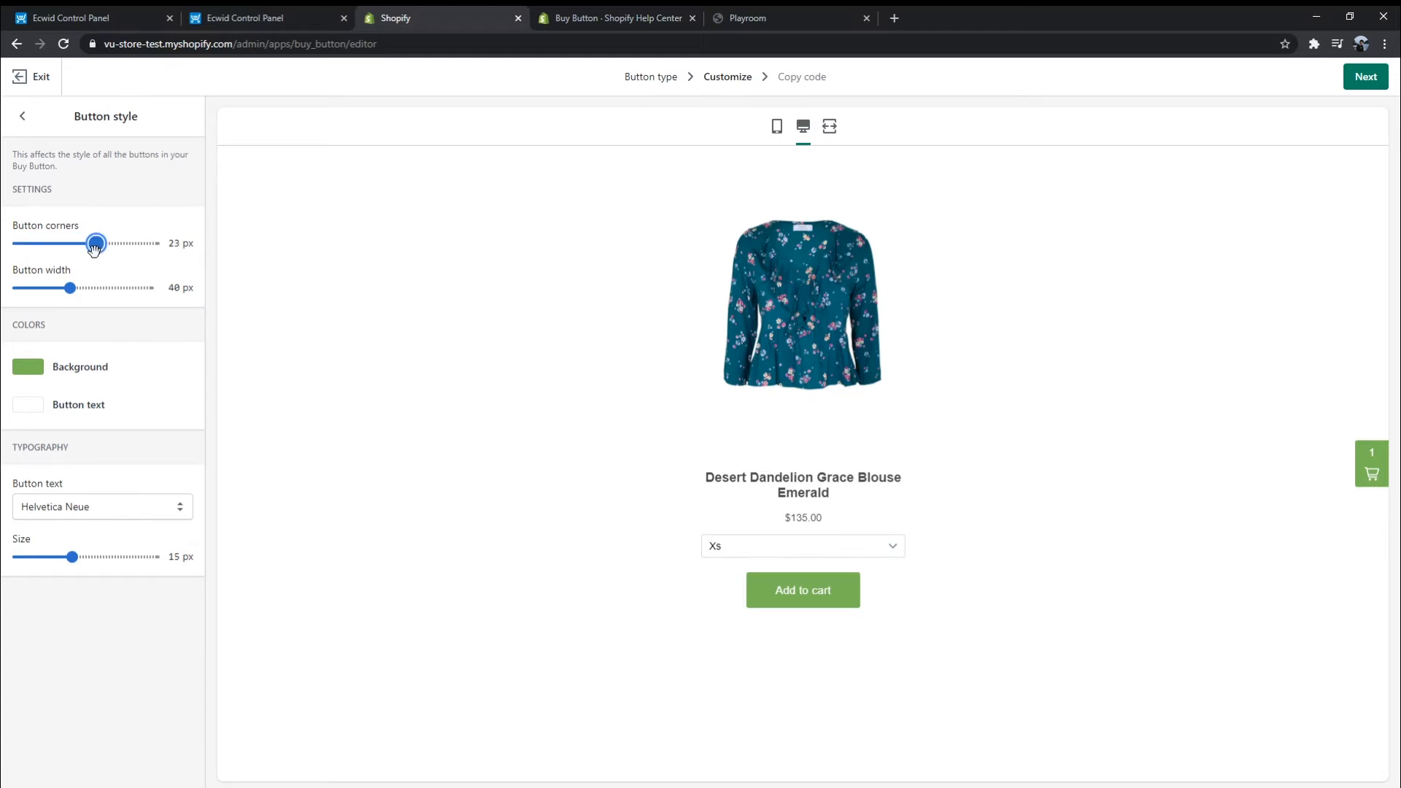
pyautogui.click(23, 116)
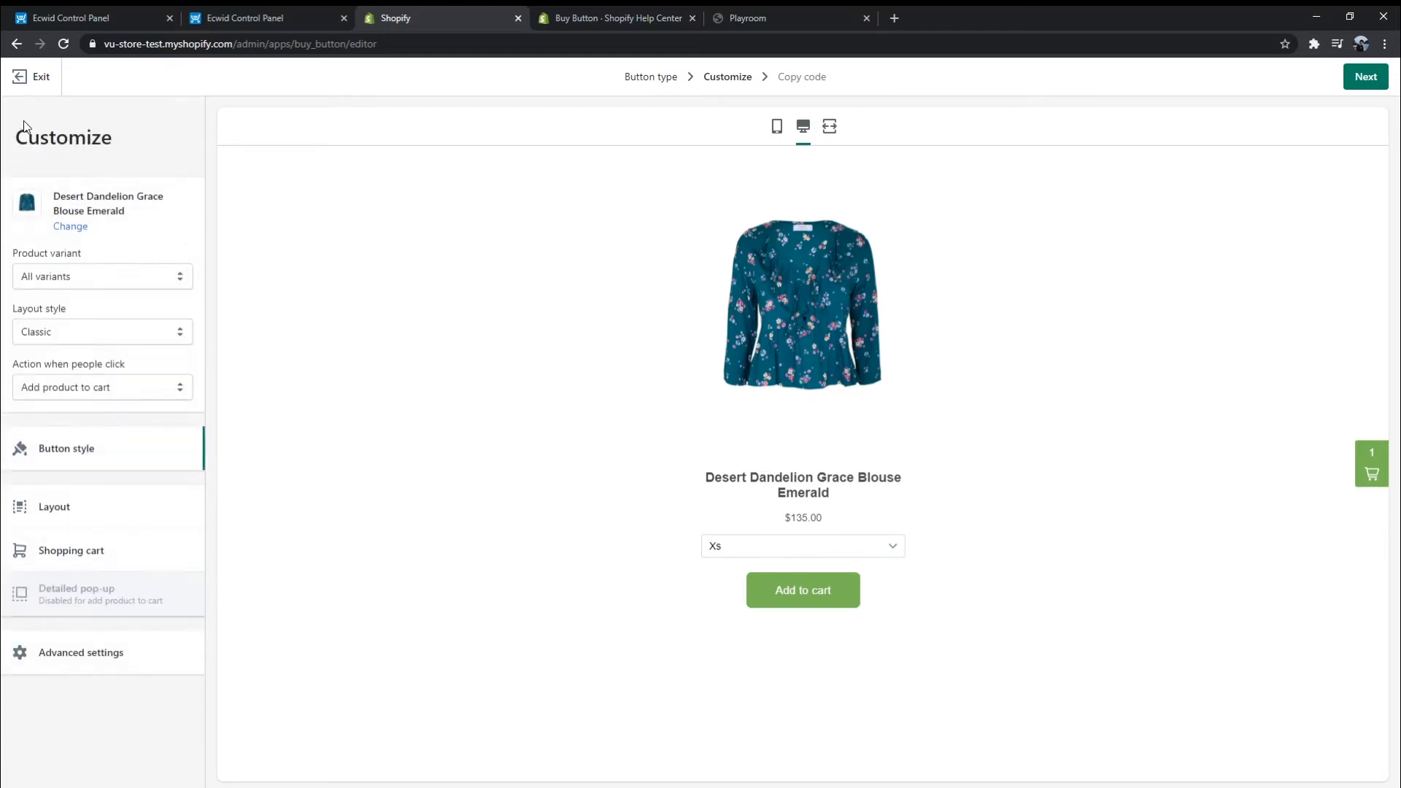
pyautogui.moveTo(71, 550)
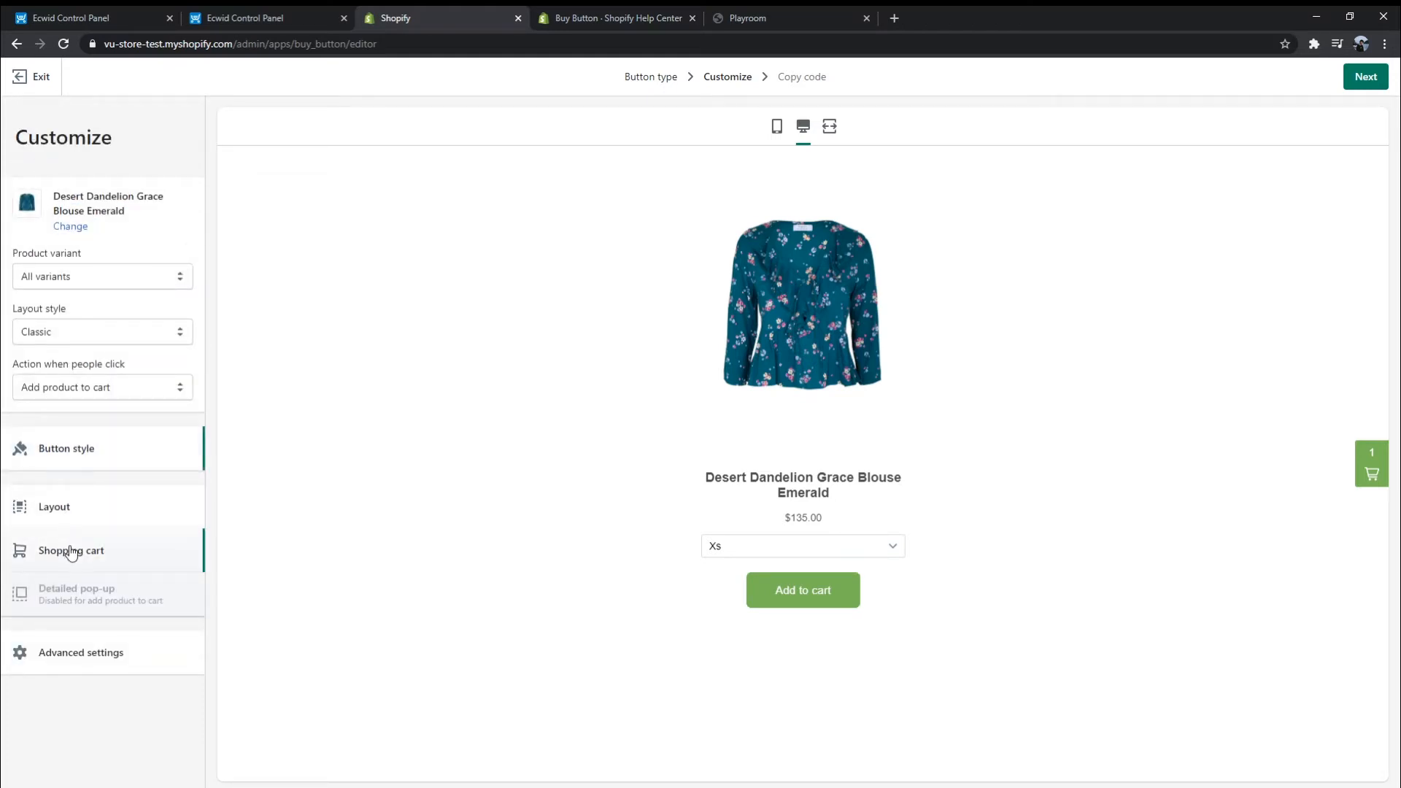
pyautogui.moveTo(128, 633)
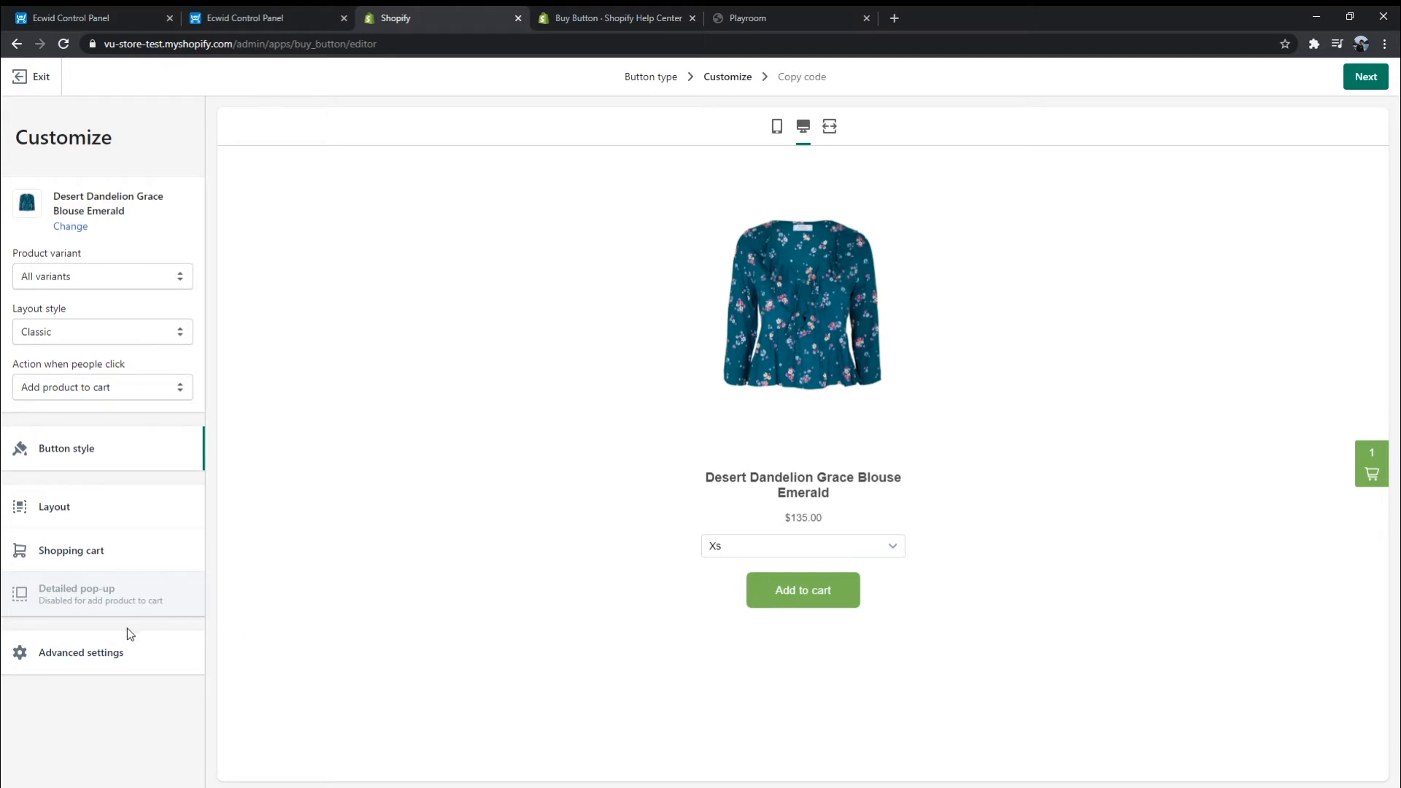
pyautogui.click(80, 652)
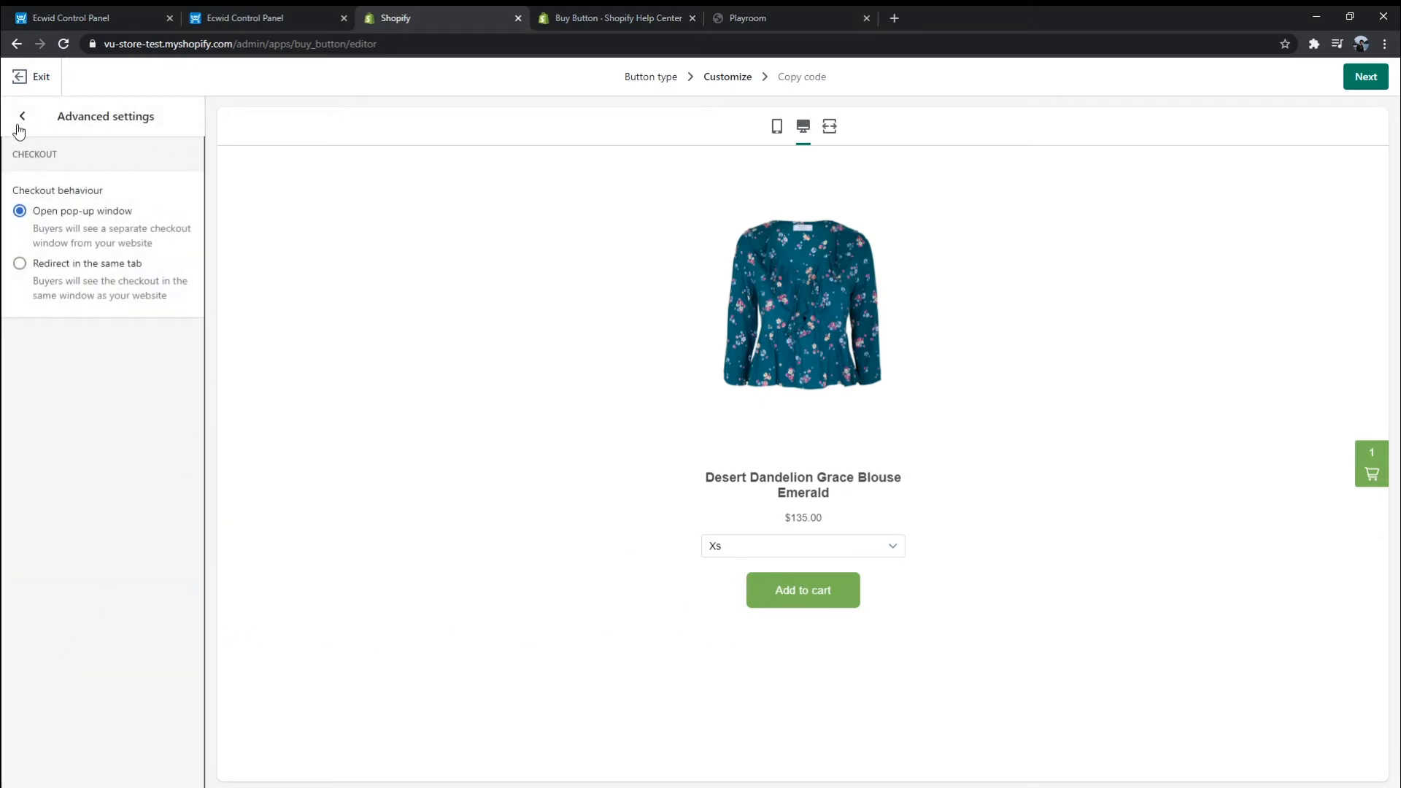
pyautogui.click(21, 116)
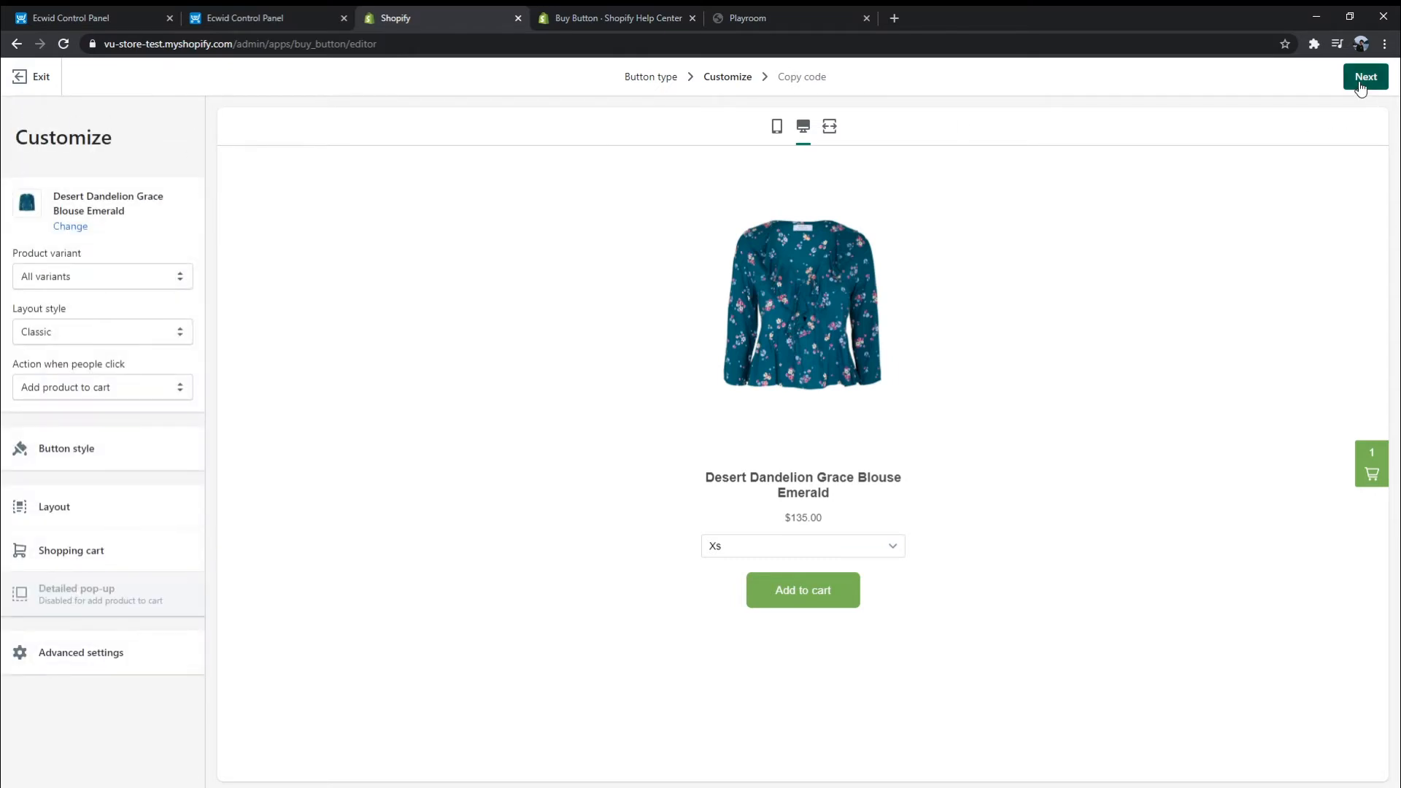
# Move on to the blouse Buy Button's embed code and scroll through it
pyautogui.click(1364, 76)
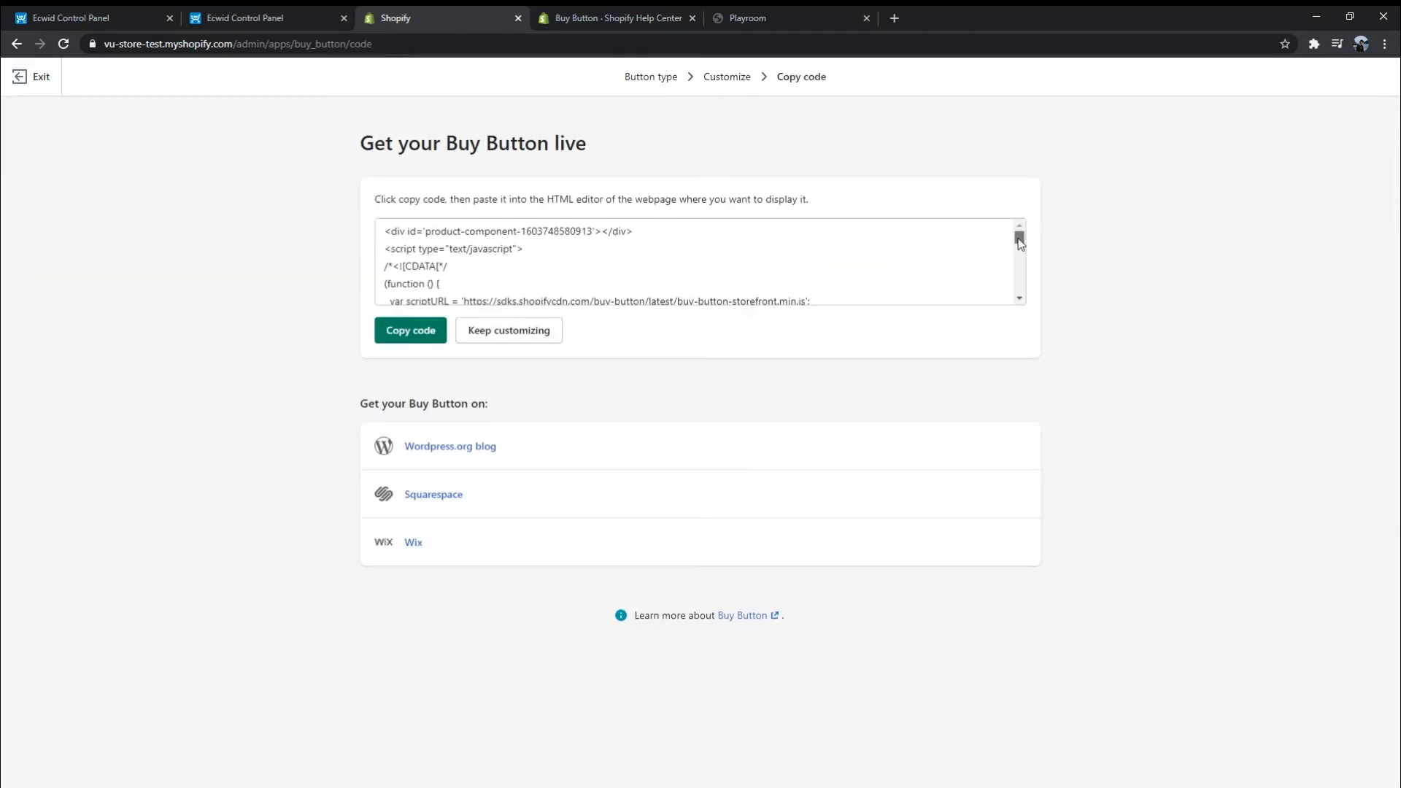
pyautogui.scroll(-3)
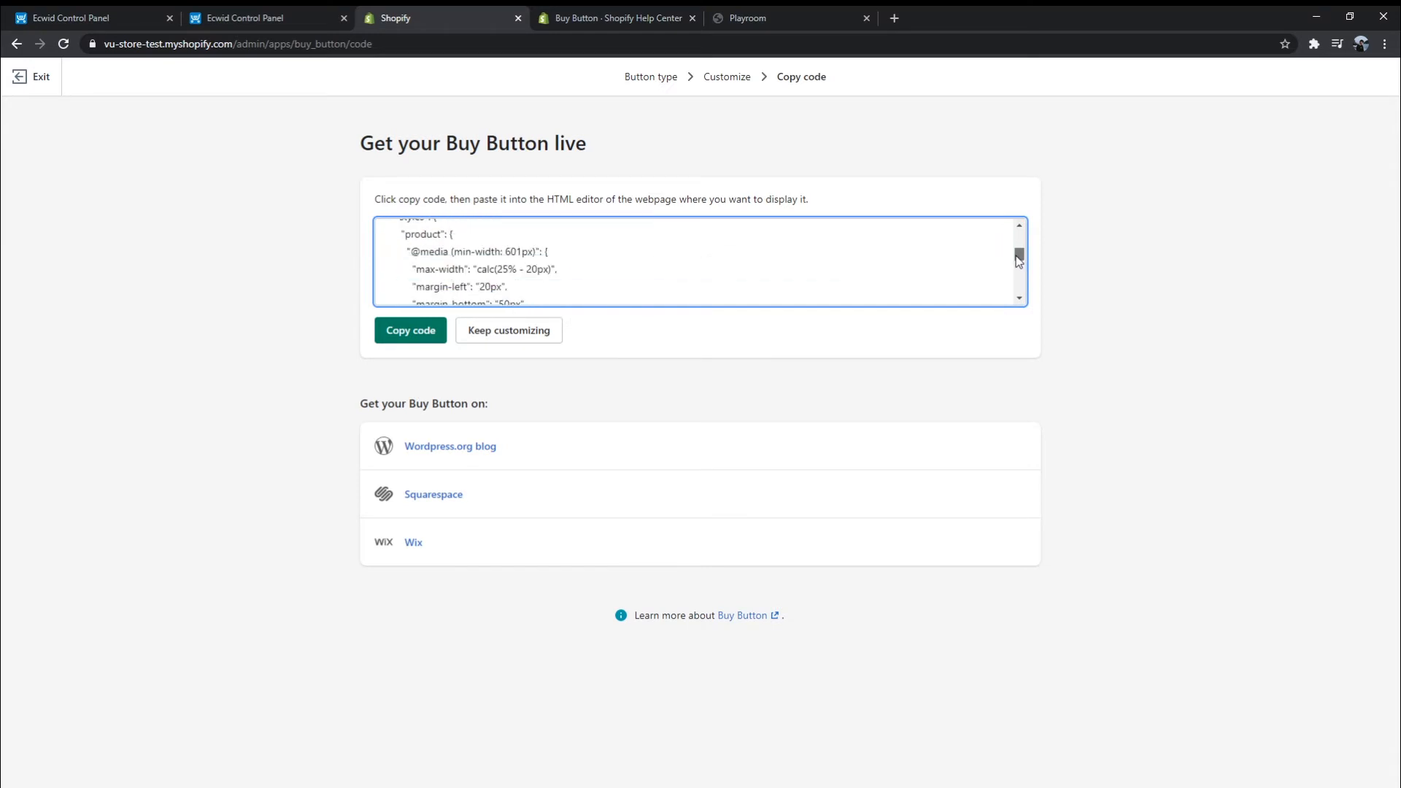
pyautogui.moveTo(465, 478)
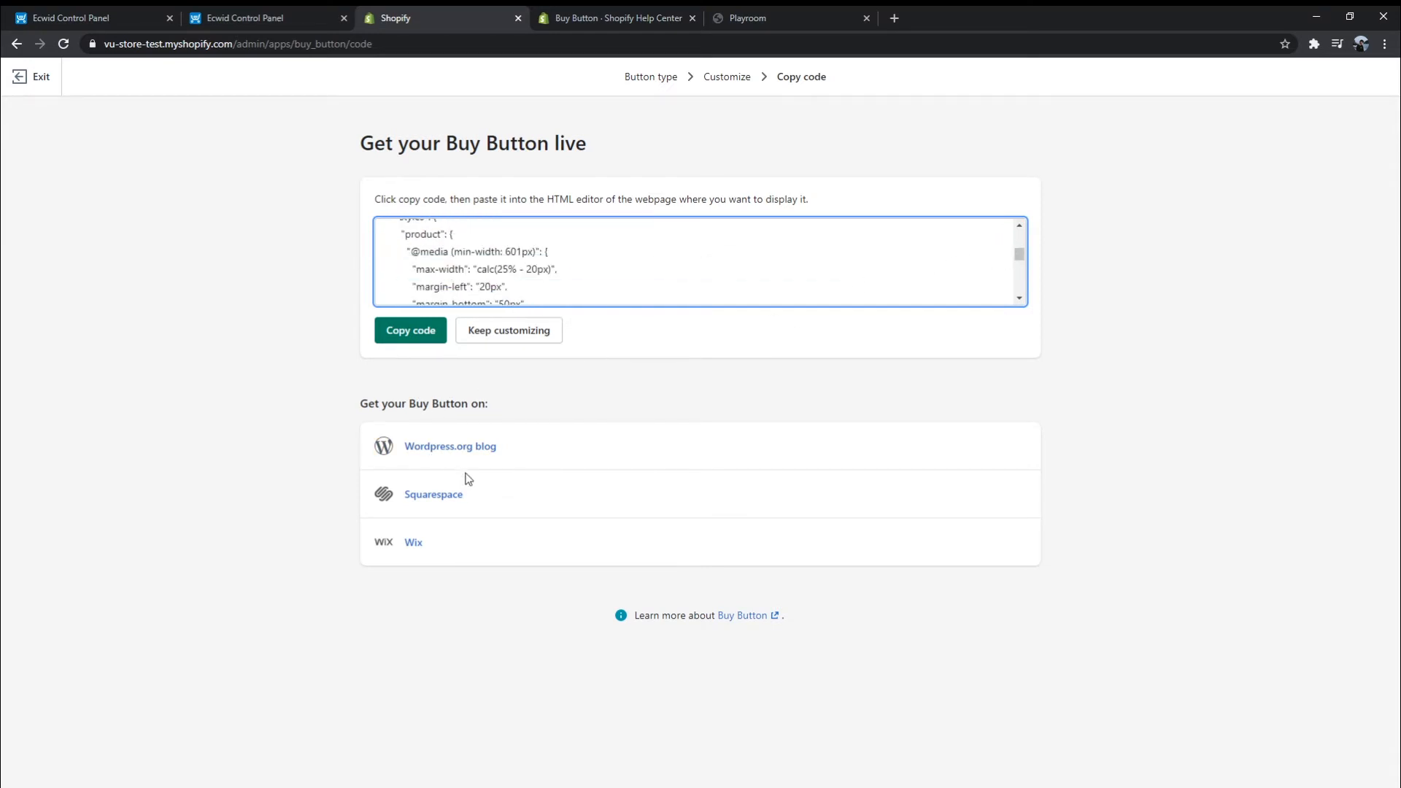
pyautogui.moveTo(496, 558)
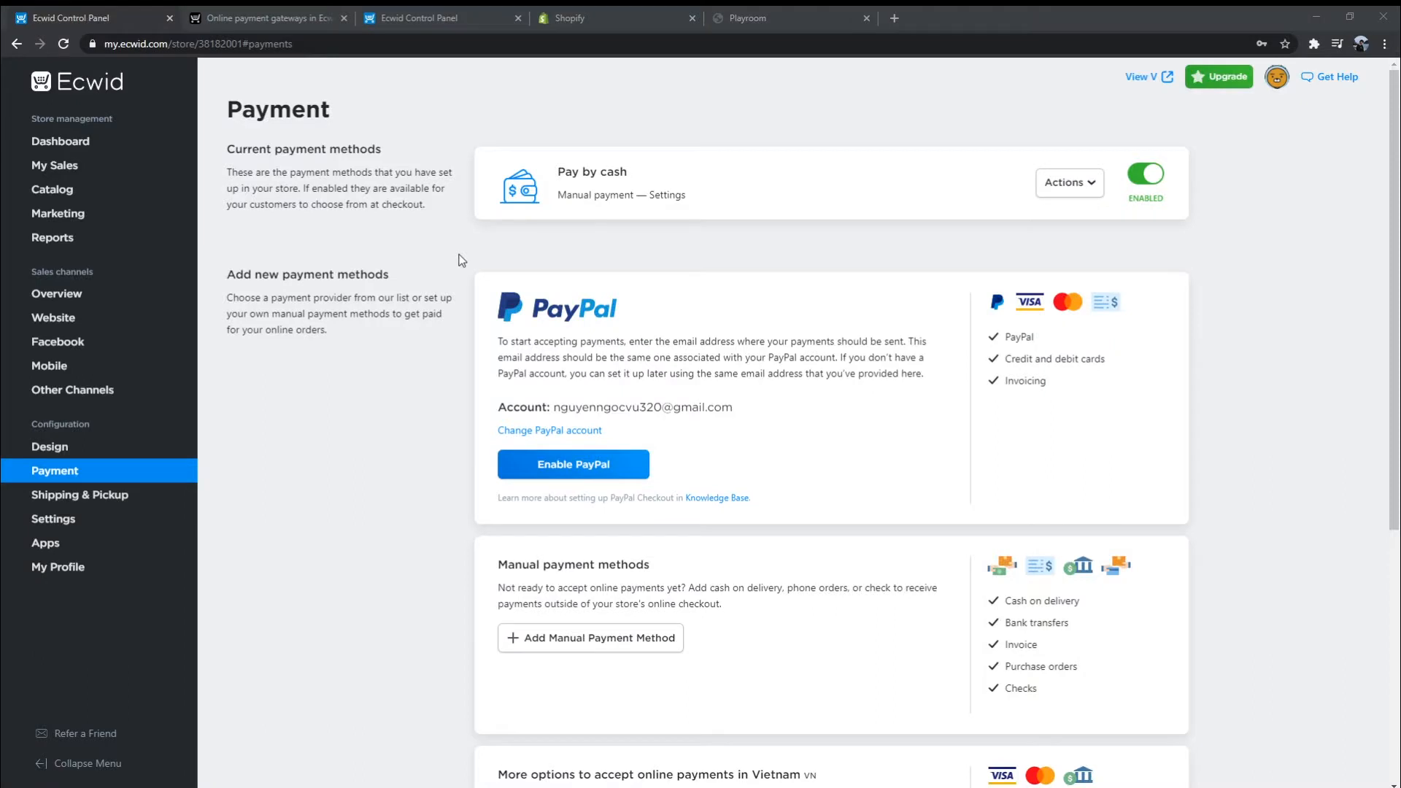
pyautogui.scroll(-3)
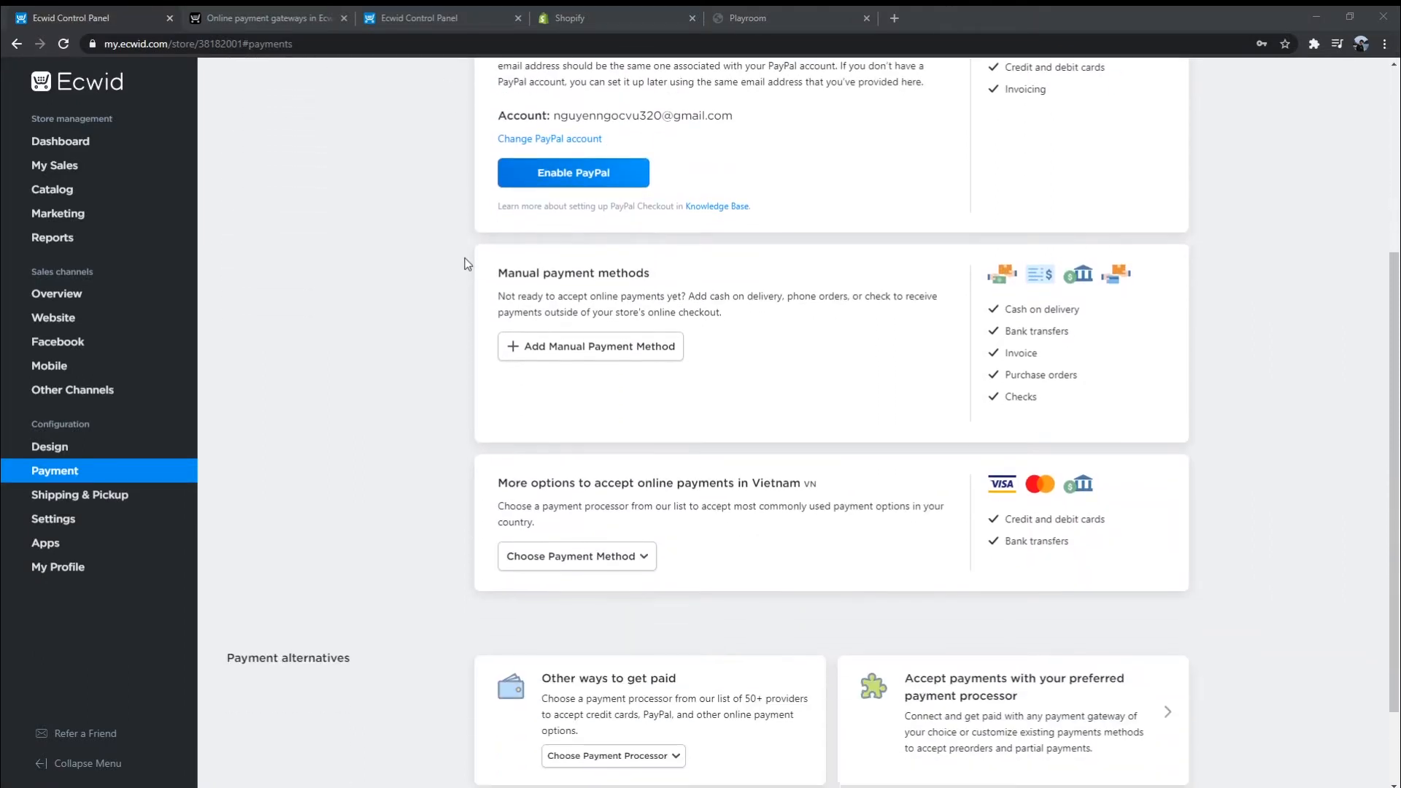
pyautogui.scroll(3)
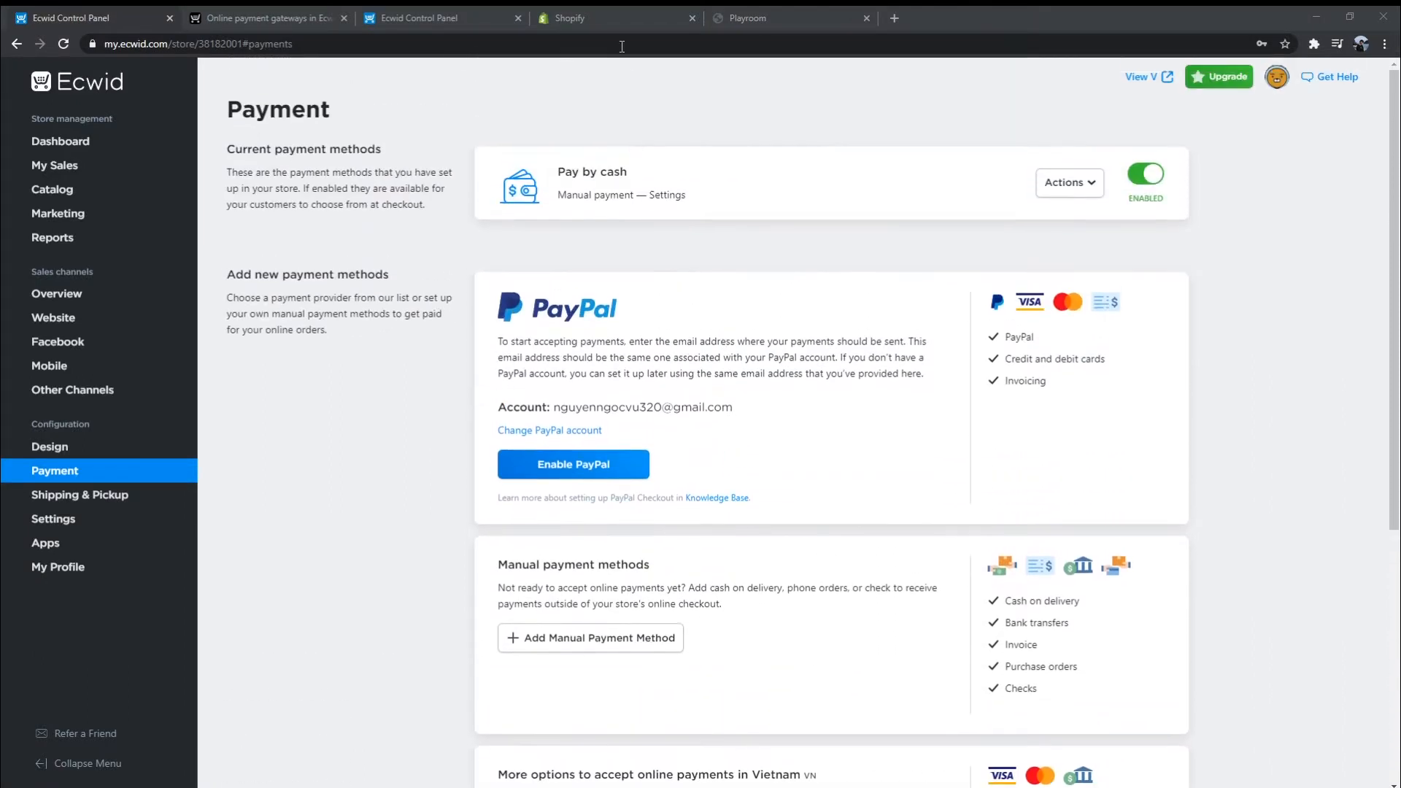
# Switch to Ecwid's online payment gateways help article and scroll its provider table
pyautogui.click(267, 18)
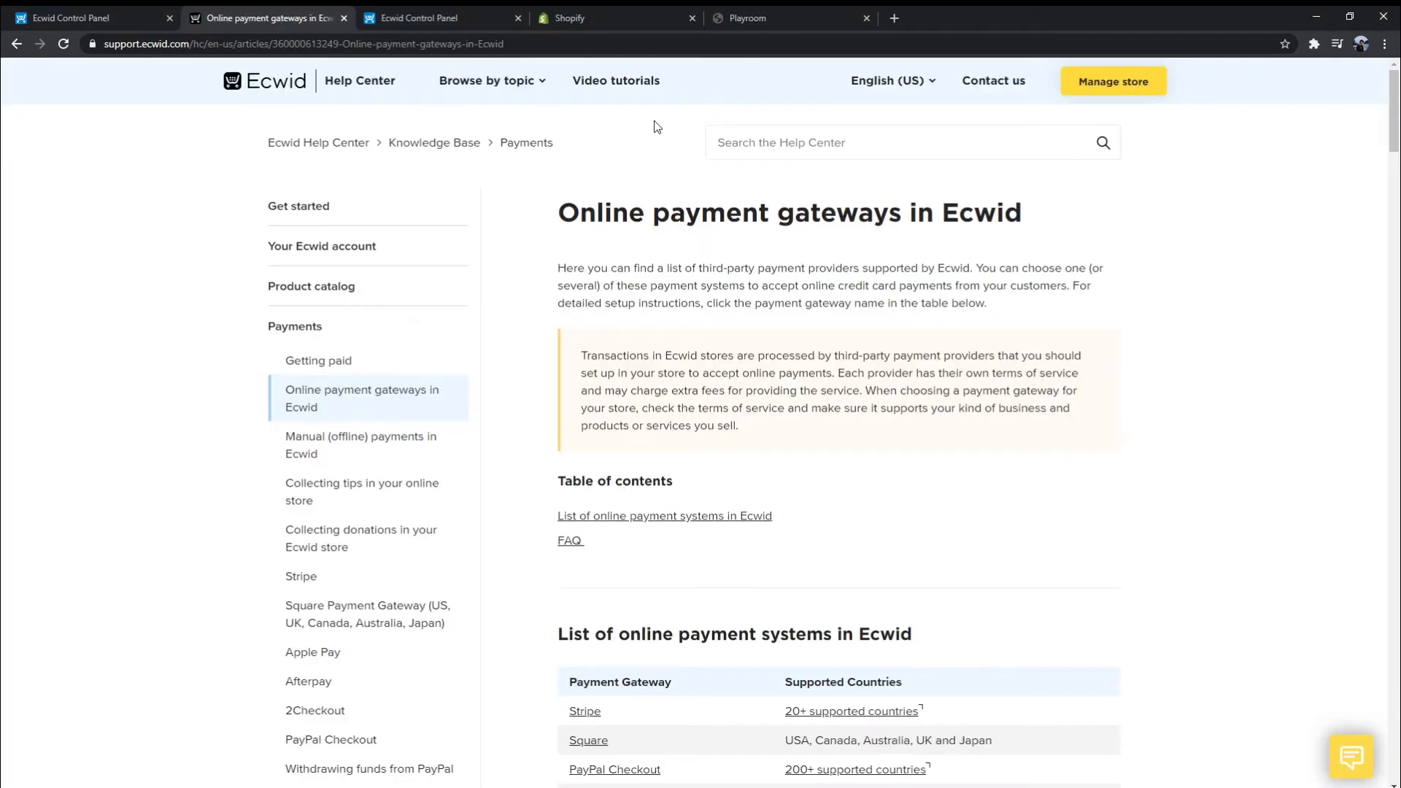
pyautogui.scroll(-3)
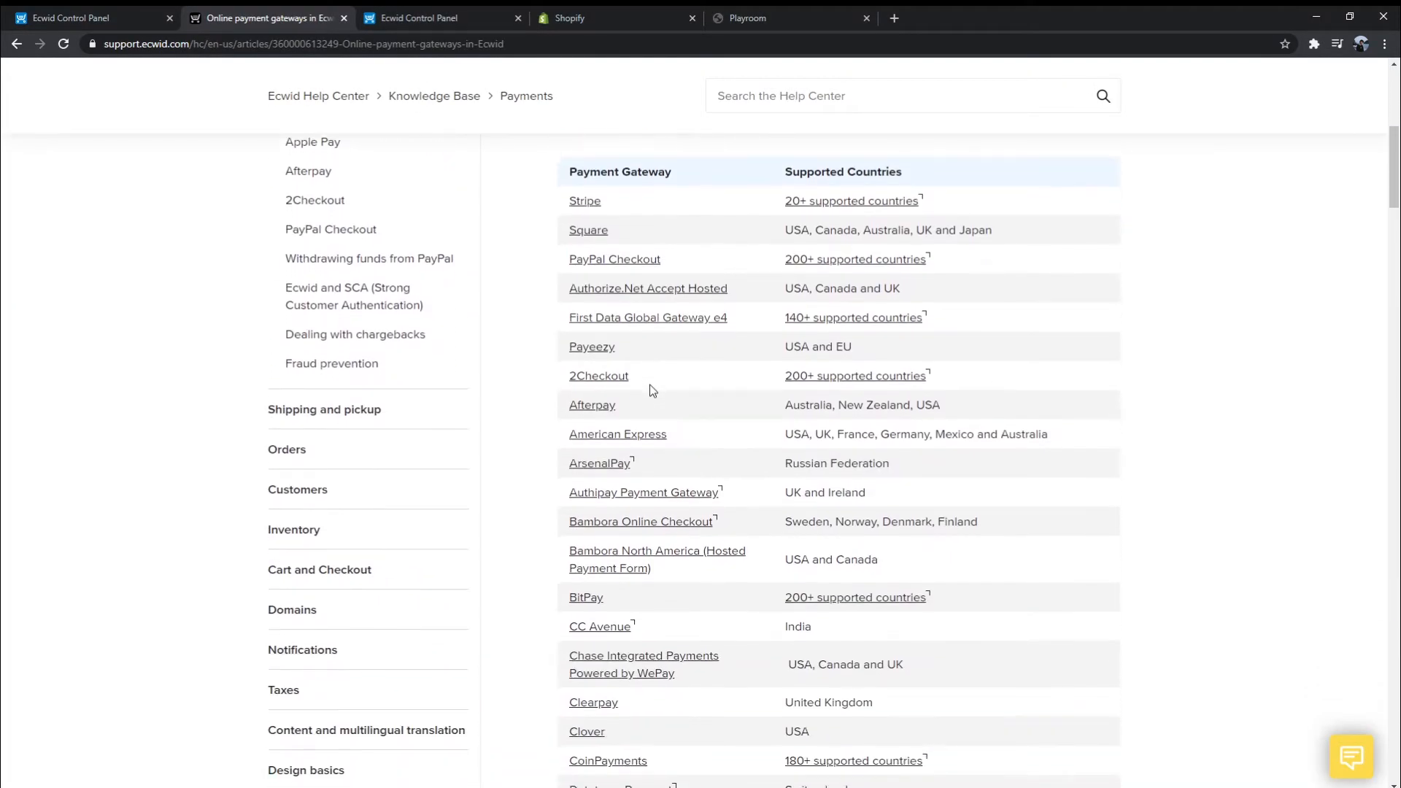
pyautogui.scroll(-3)
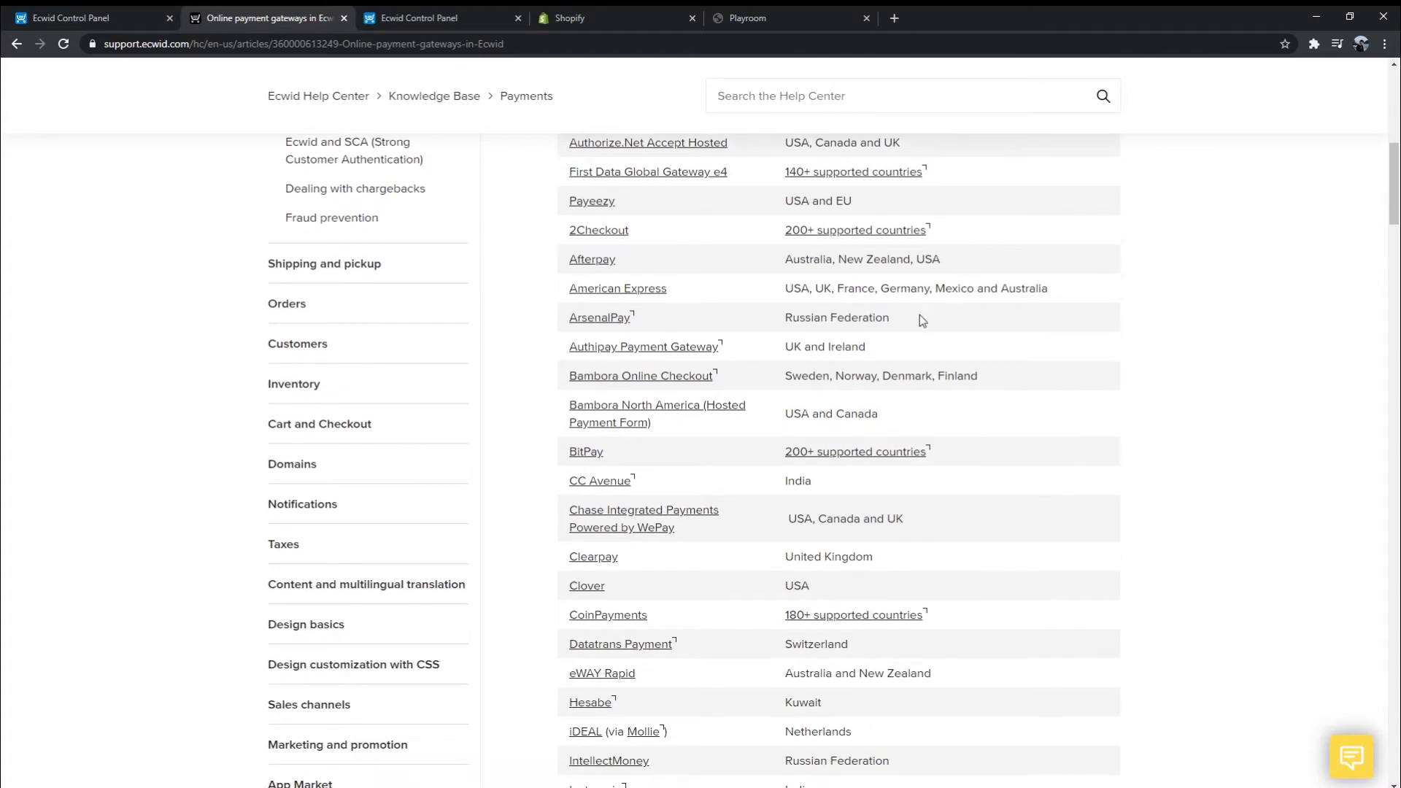
# In Ecwid's Payment settings, open Add Manual Payment Method, then return to Payment
pyautogui.click(85, 17)
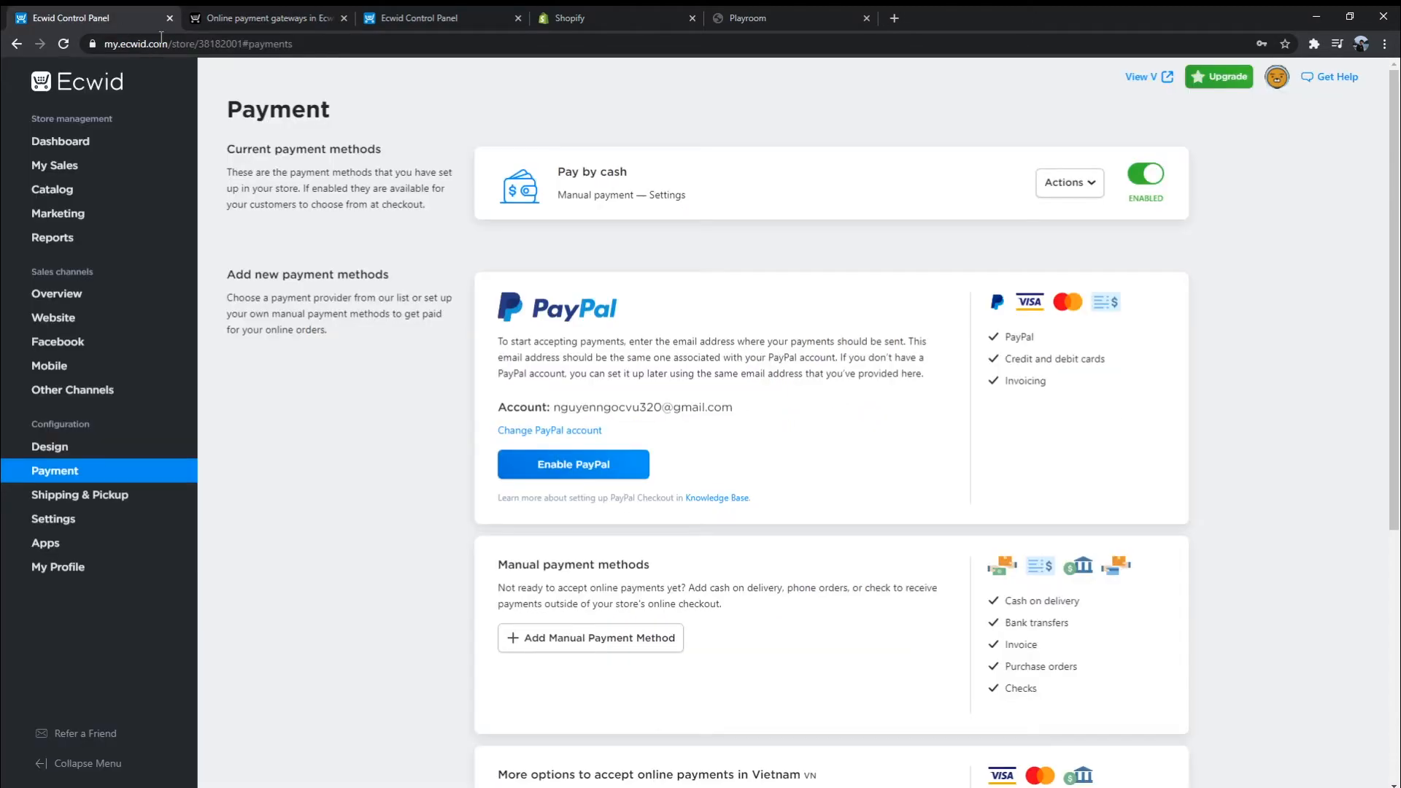
pyautogui.scroll(-3)
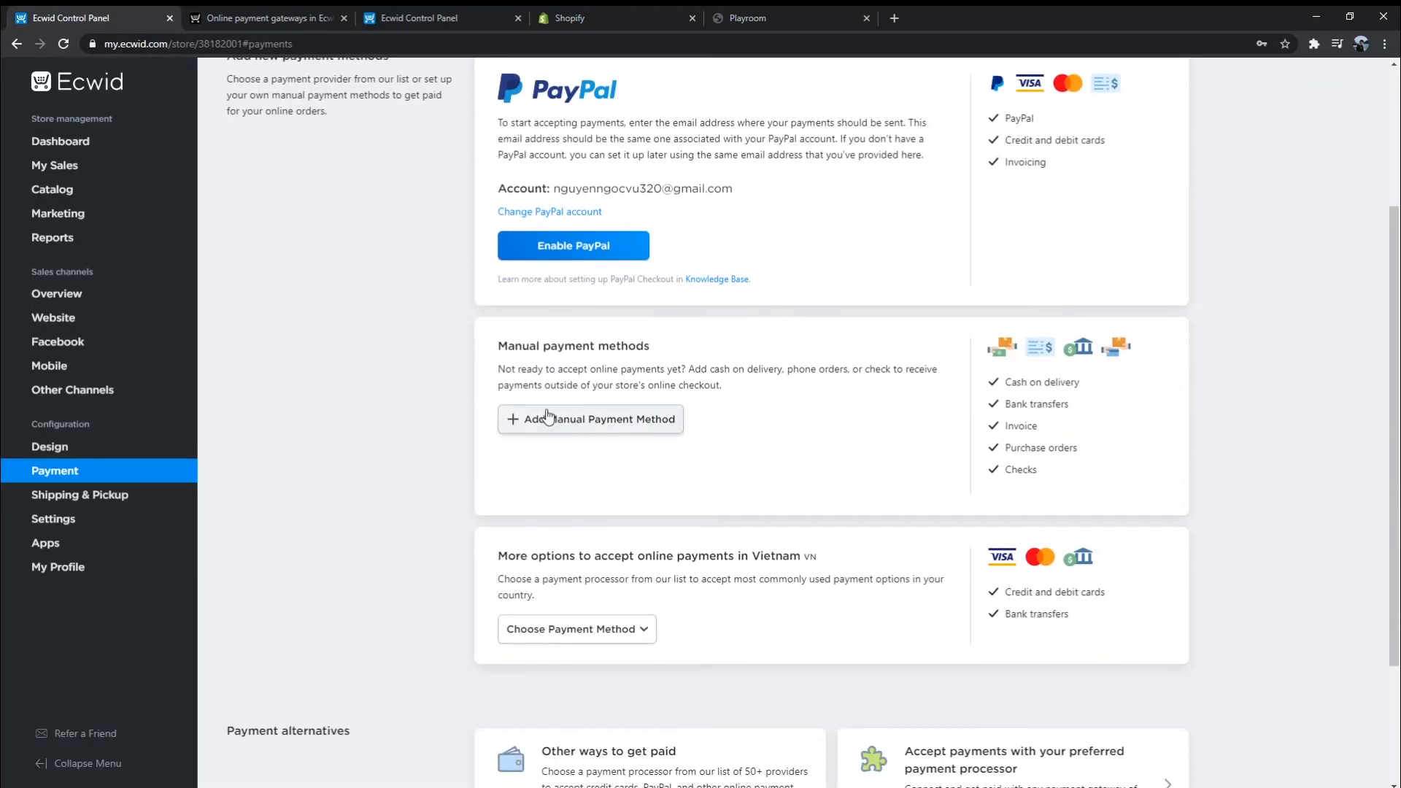
pyautogui.moveTo(590, 419)
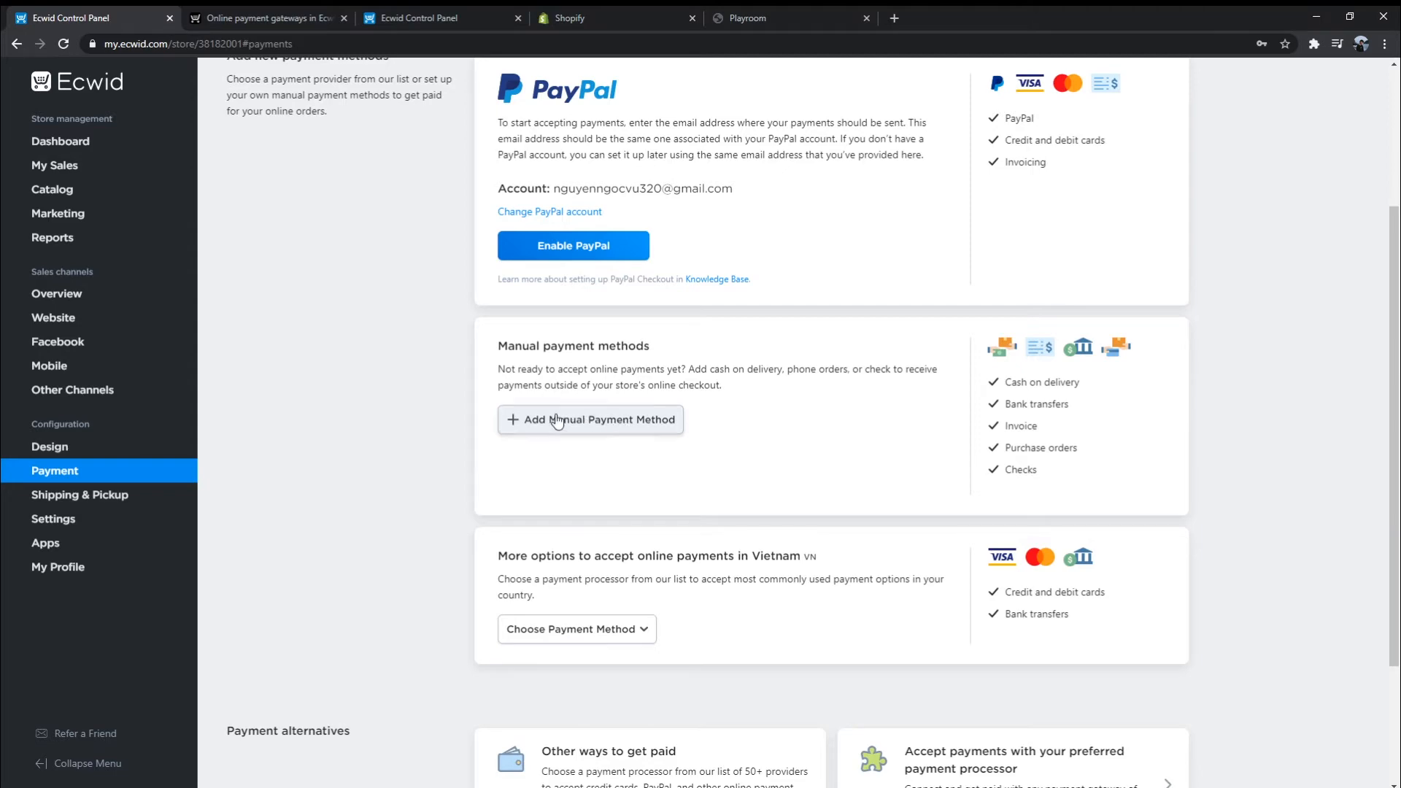
pyautogui.click(590, 419)
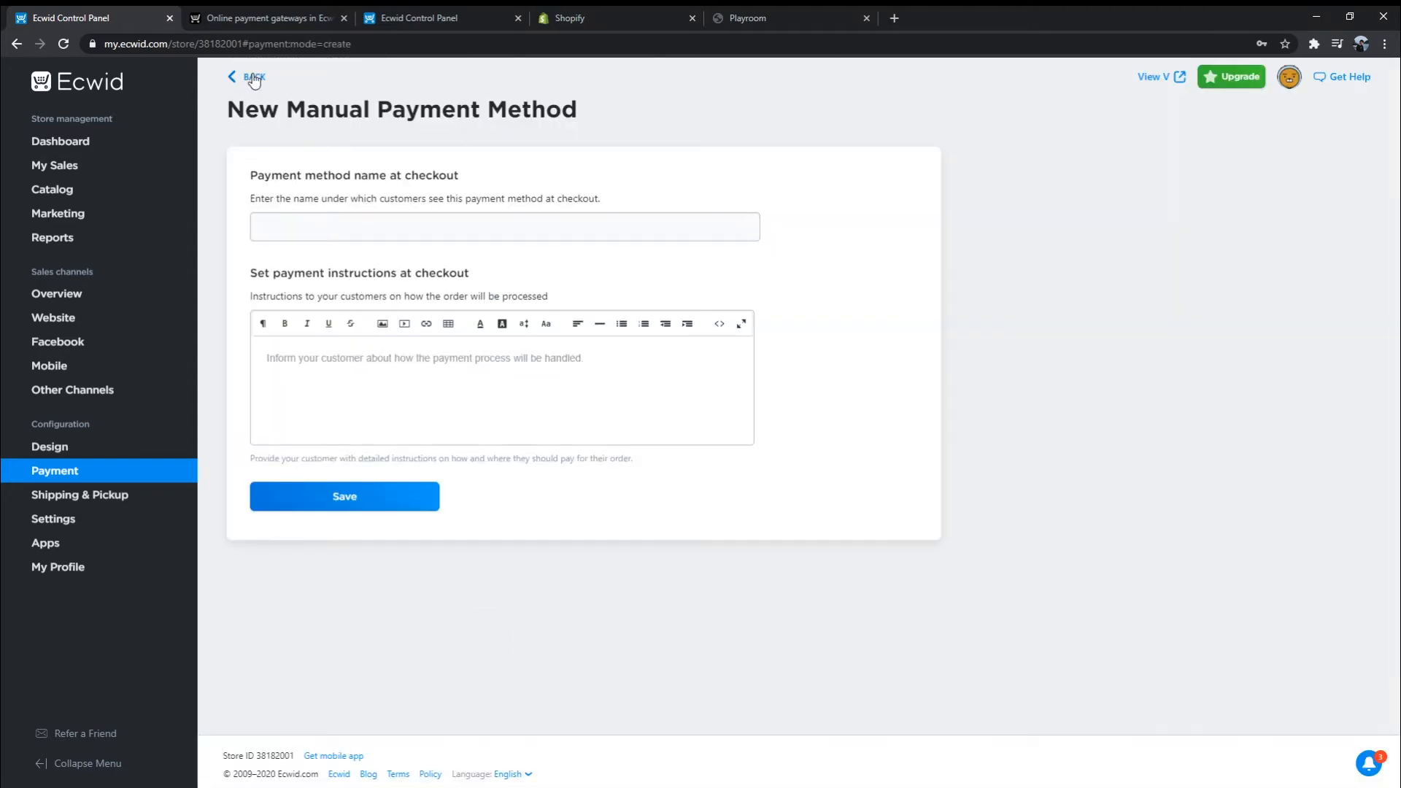
pyautogui.click(254, 76)
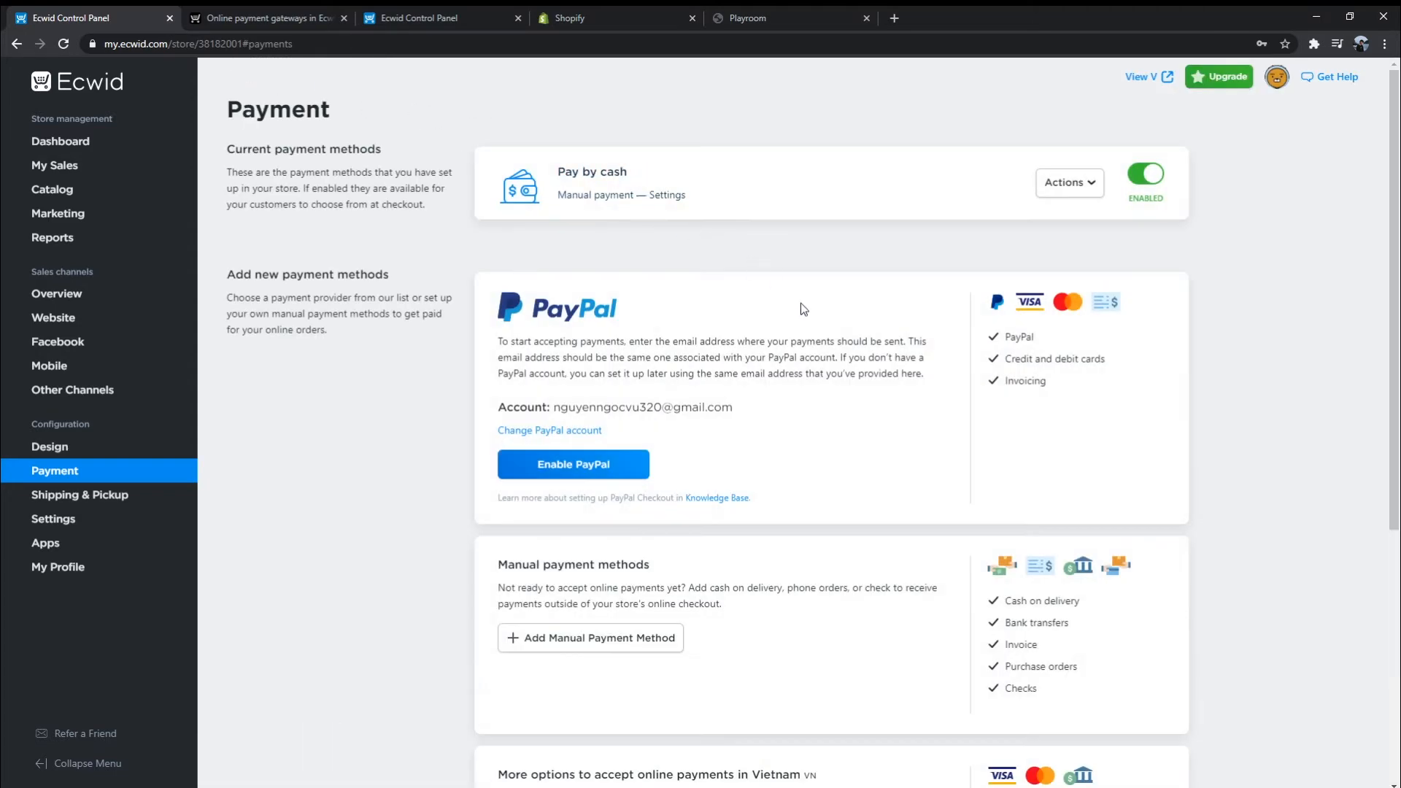
pyautogui.scroll(-3)
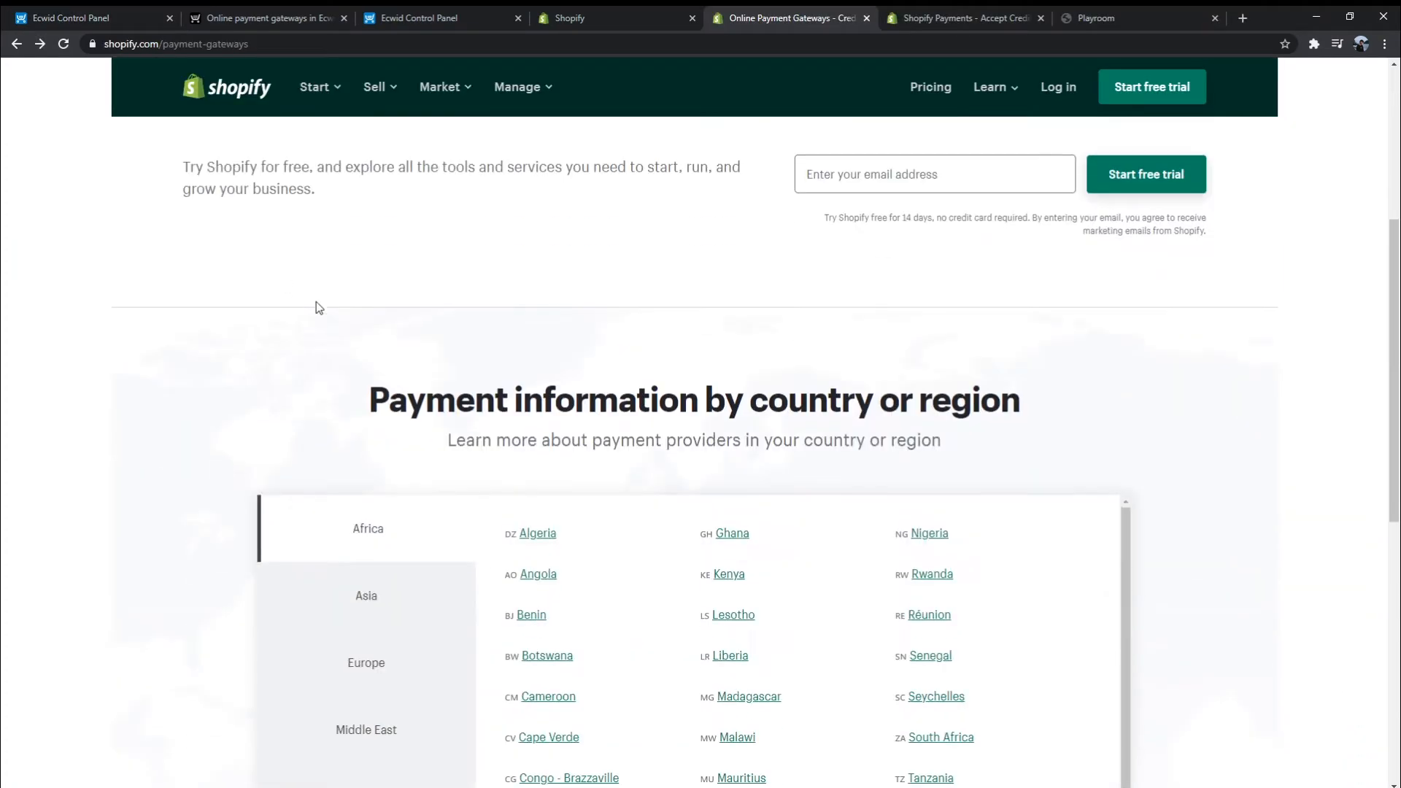
# Open North America's United States payment gateways page, then show the Middle East countries
pyautogui.scroll(-3)
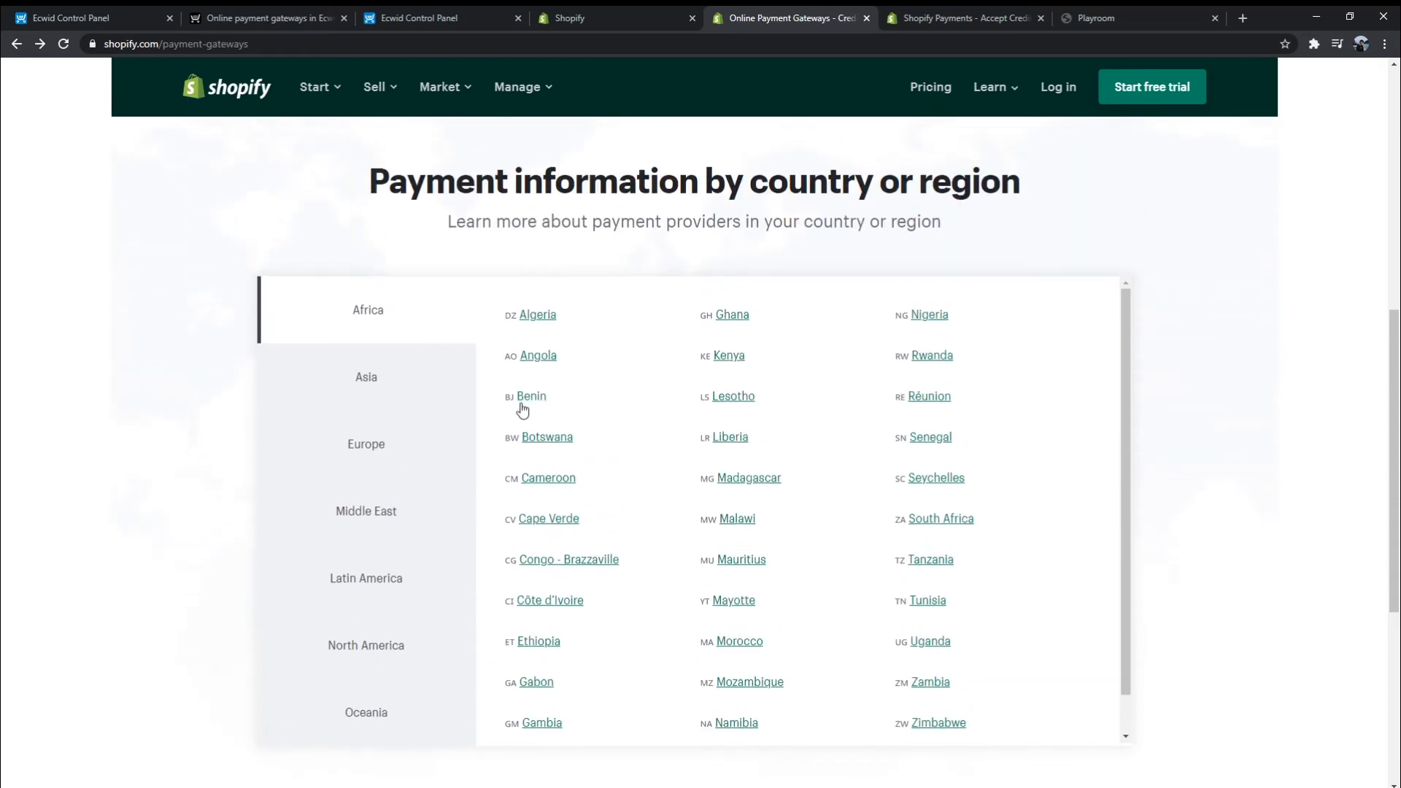
pyautogui.click(366, 645)
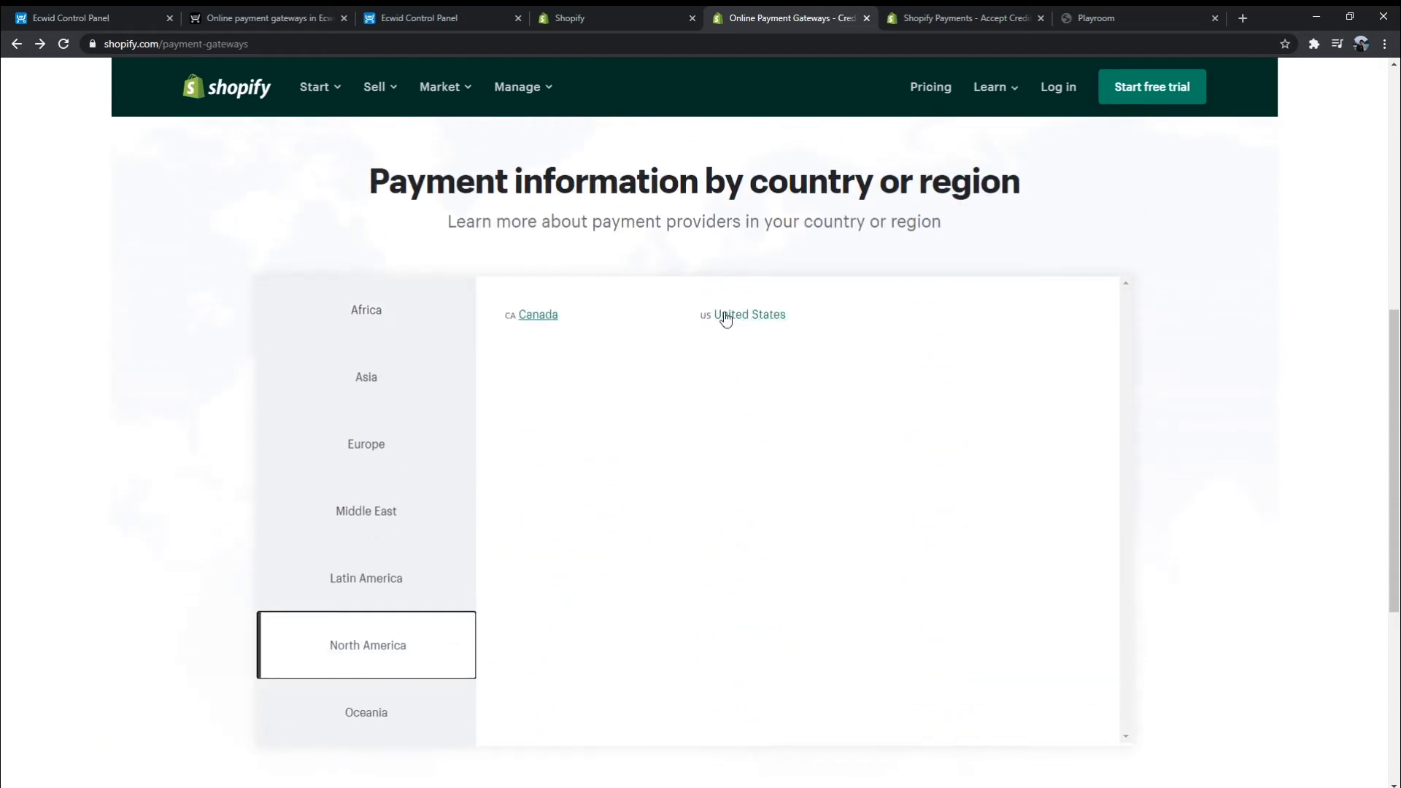
pyautogui.click(748, 315)
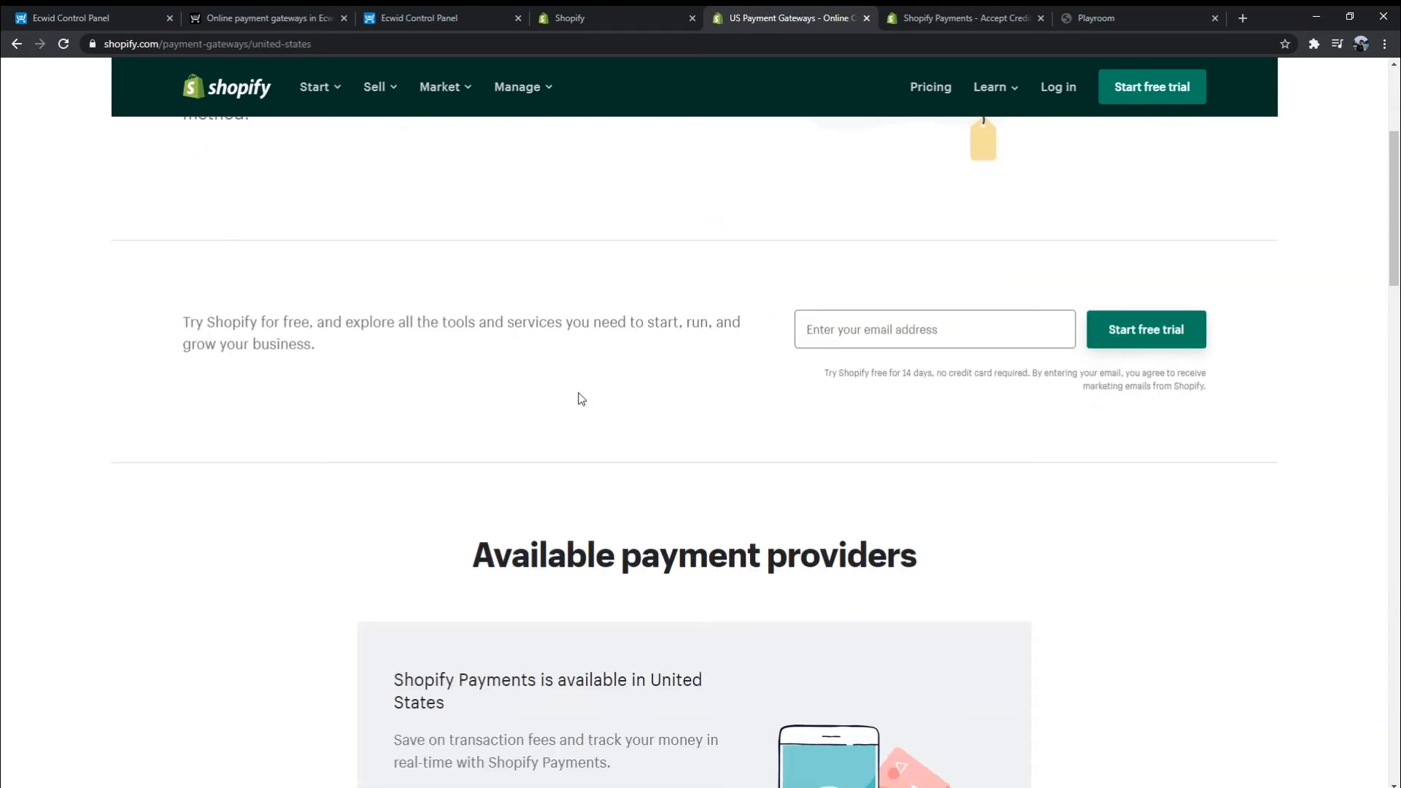
pyautogui.scroll(-3)
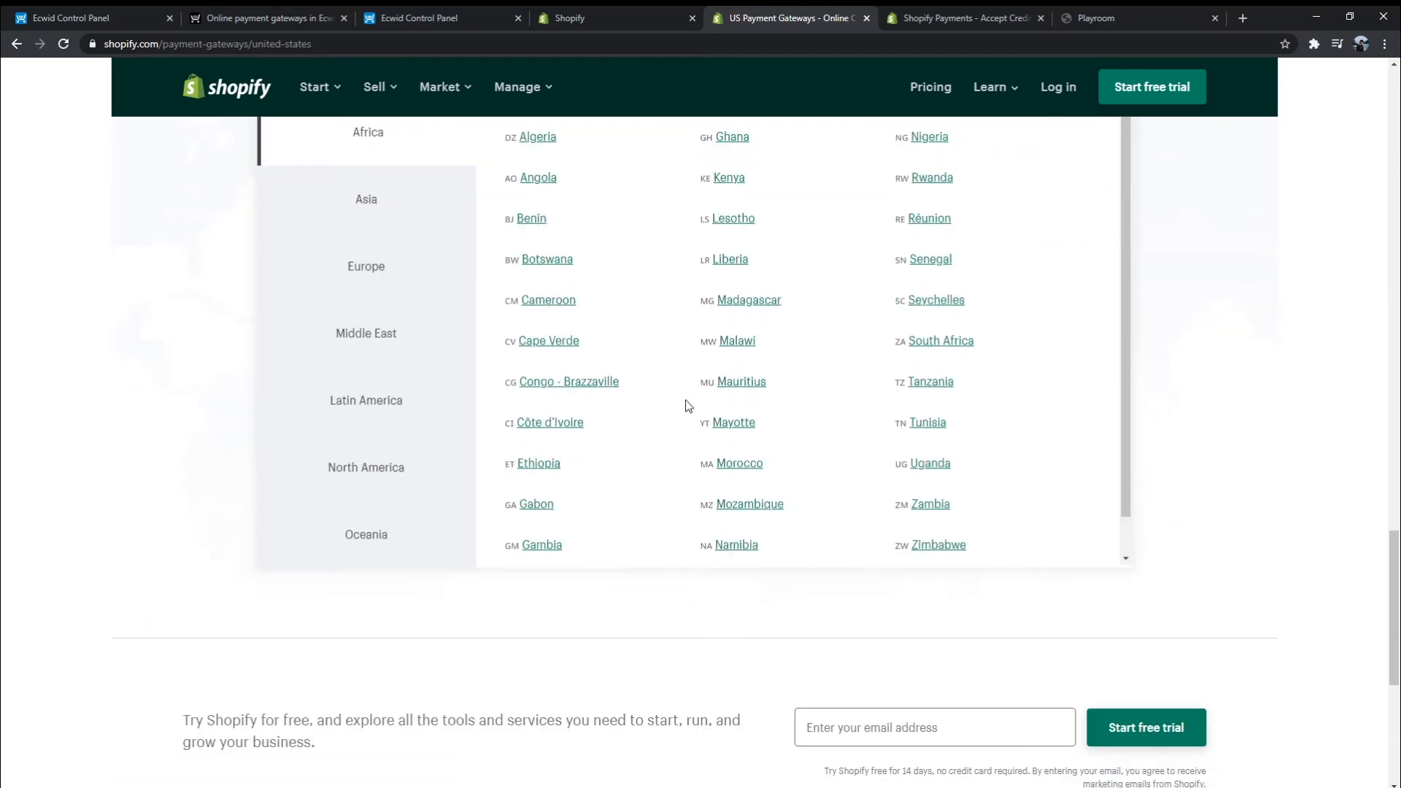
pyautogui.scroll(3)
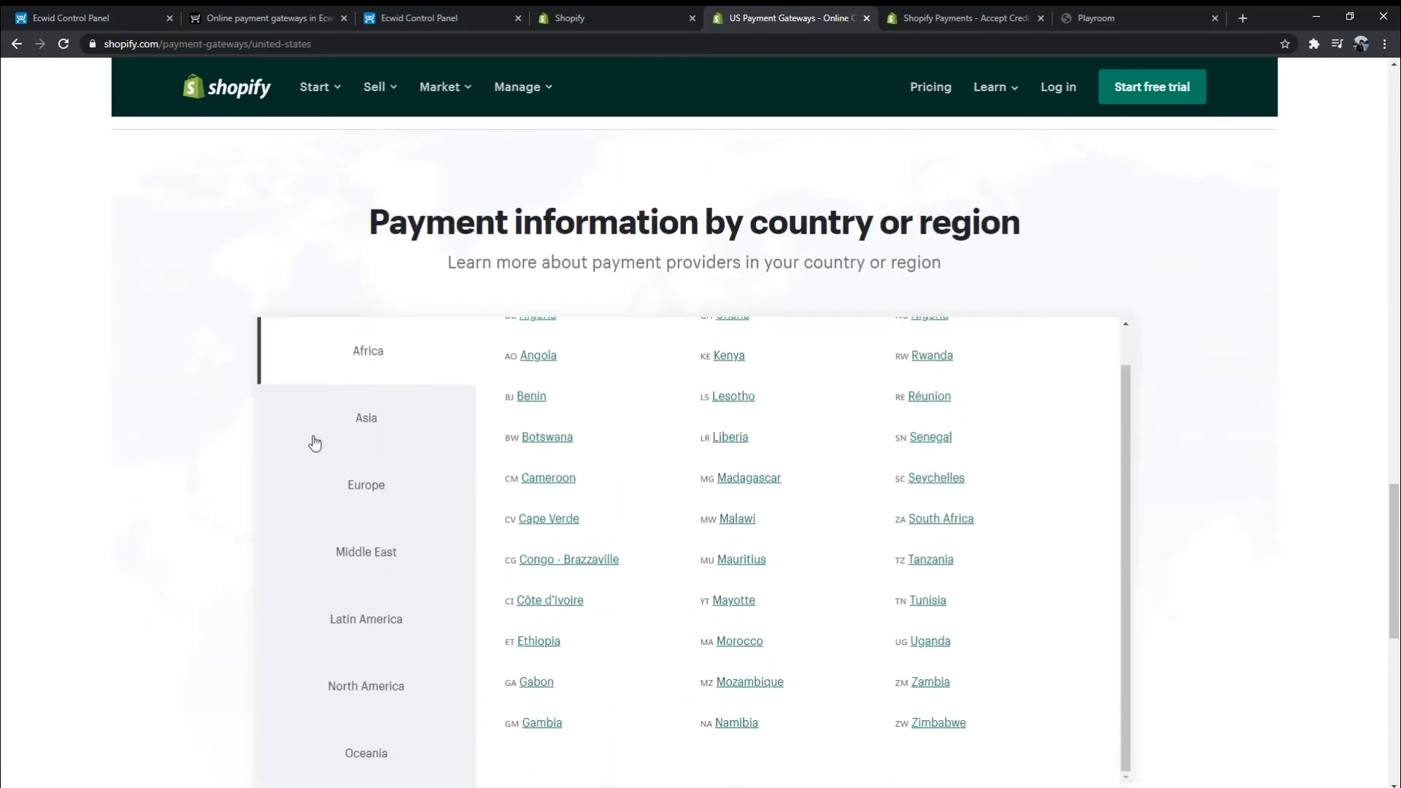
pyautogui.click(366, 552)
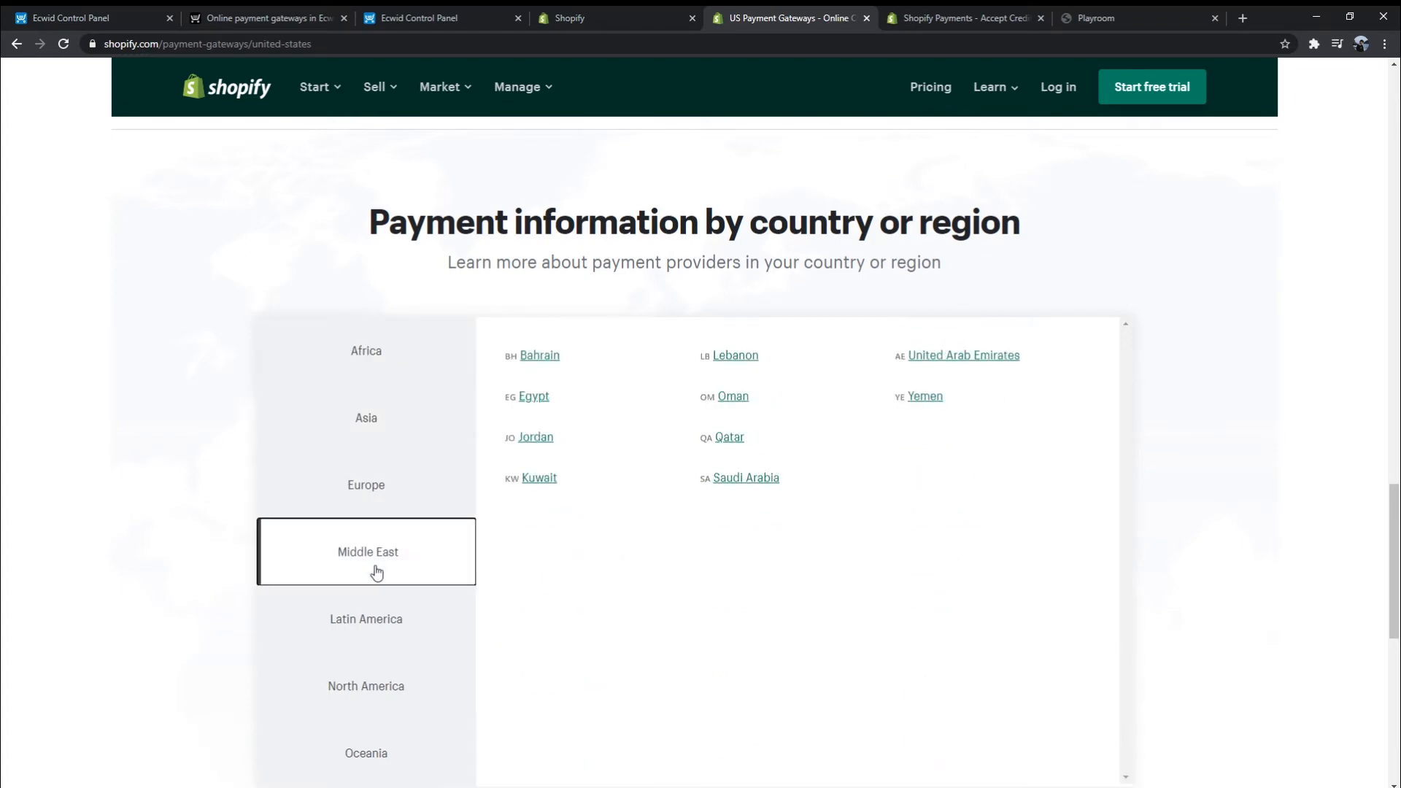
# Scroll the Shopify Payments page to card rates for the Basic, Shopify and Advanced plans
pyautogui.click(960, 17)
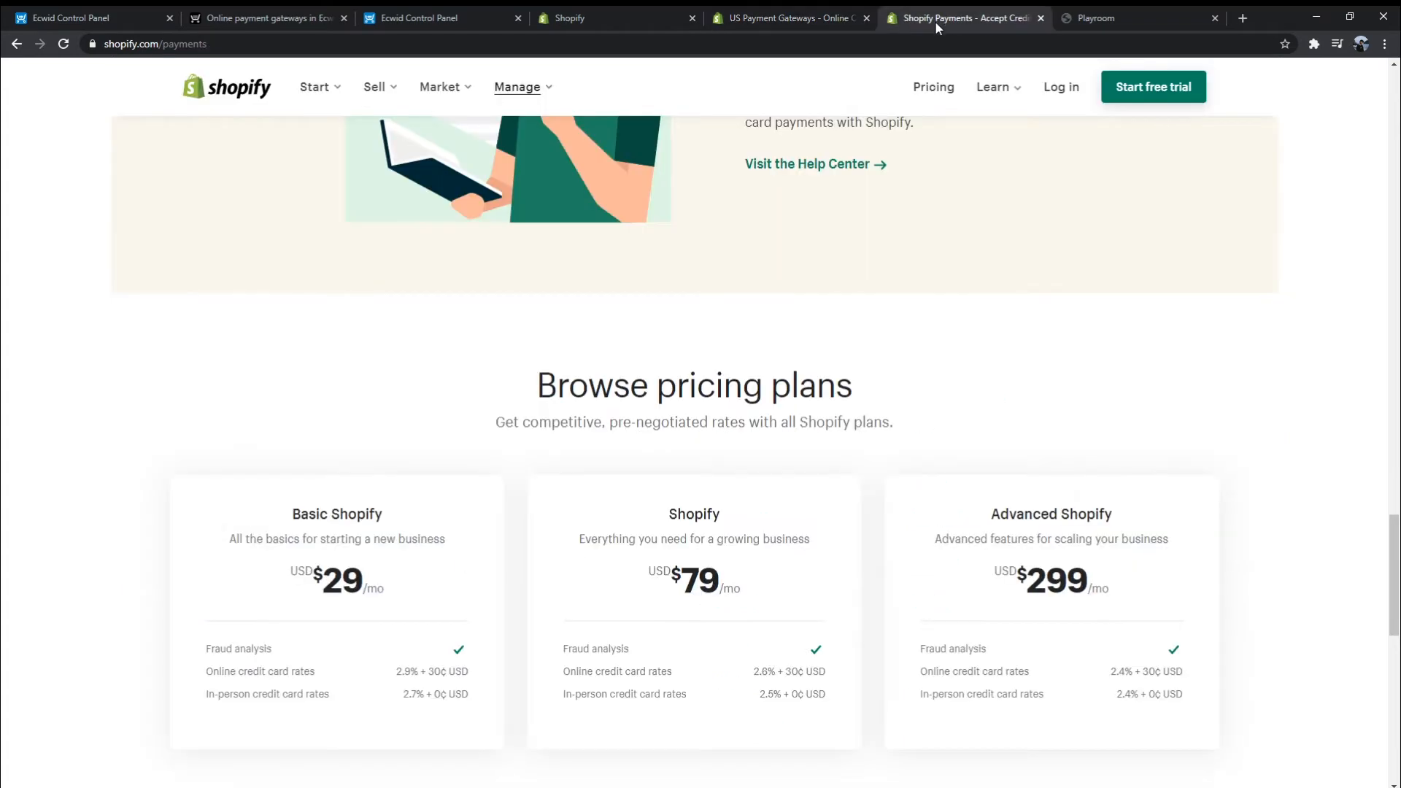
pyautogui.scroll(3)
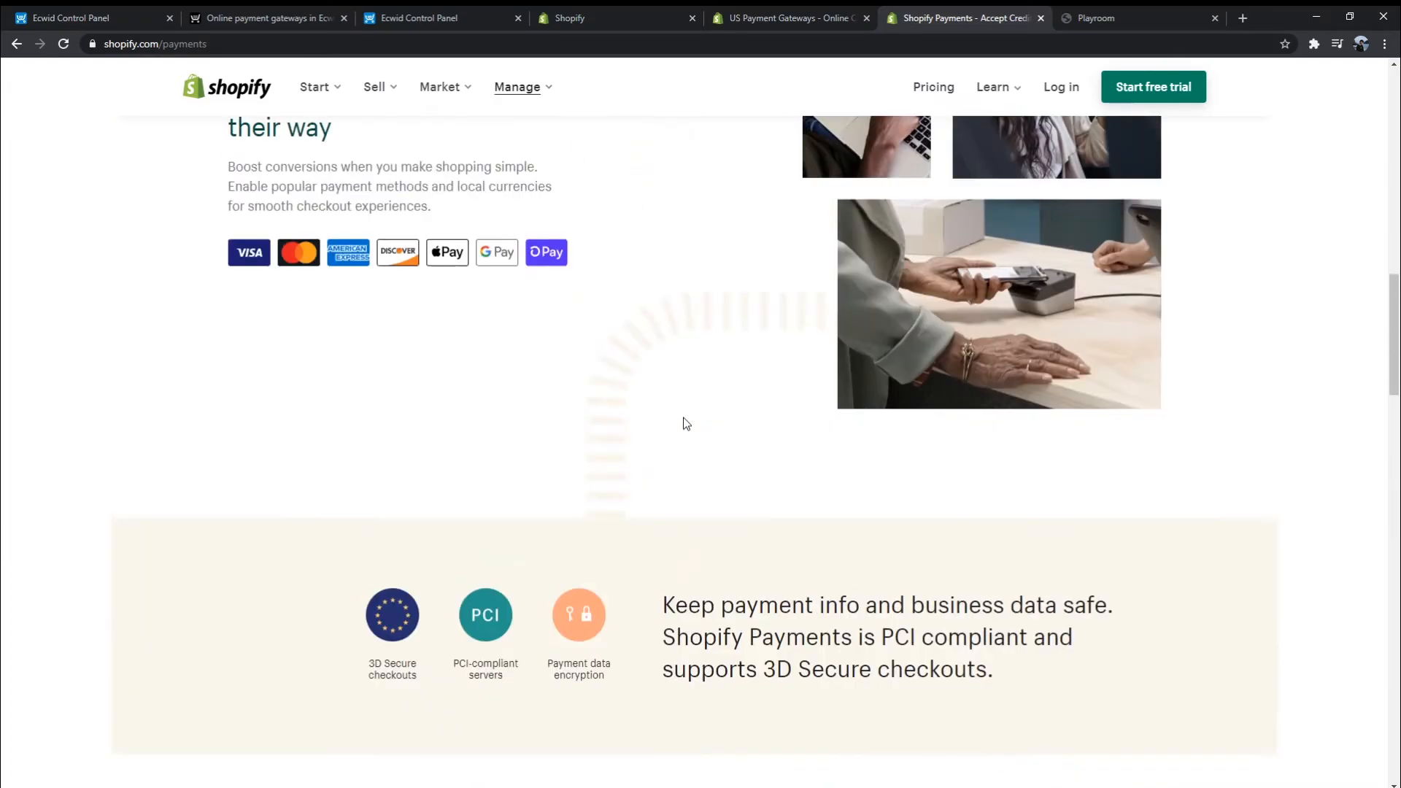
pyautogui.scroll(3)
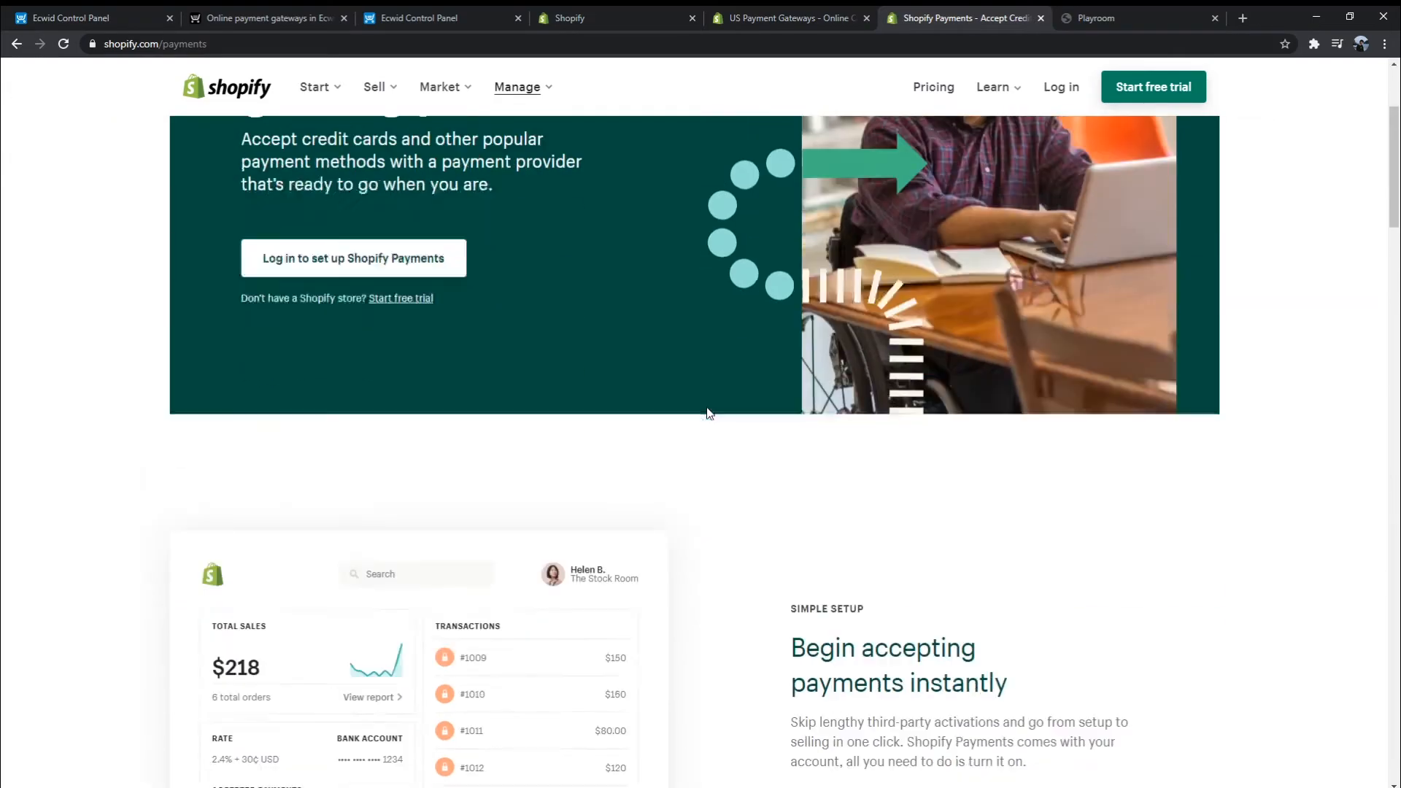
pyautogui.scroll(-3)
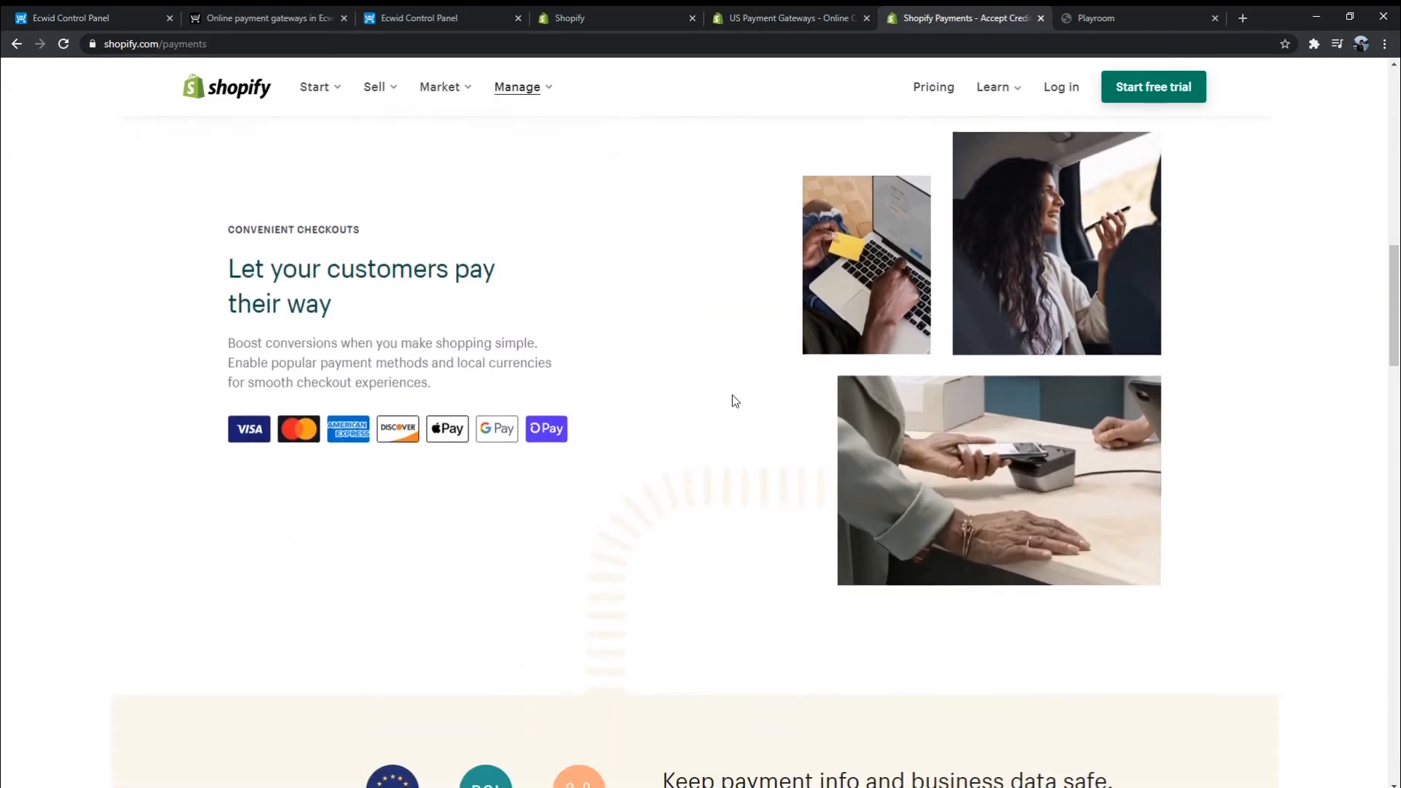
pyautogui.scroll(-3)
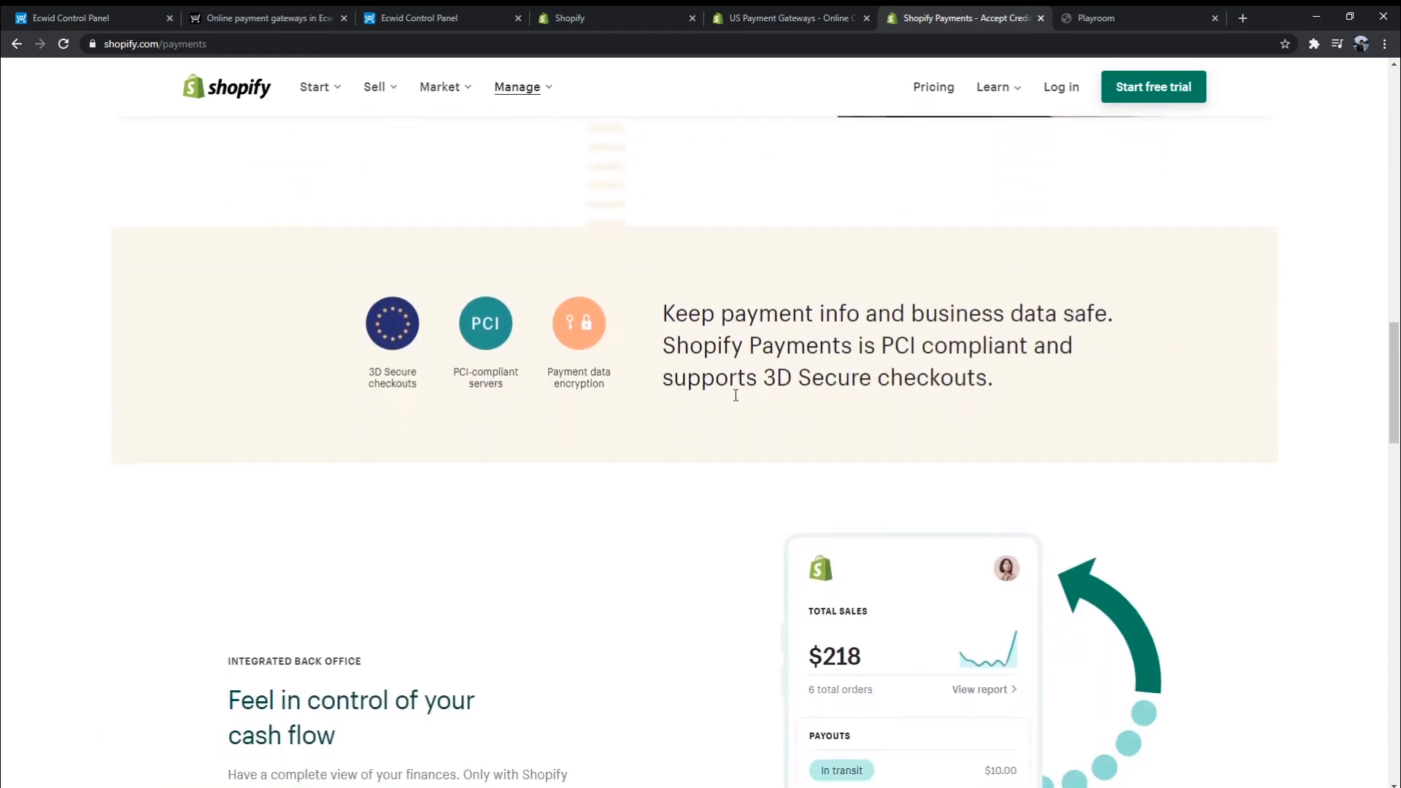
pyautogui.scroll(-3)
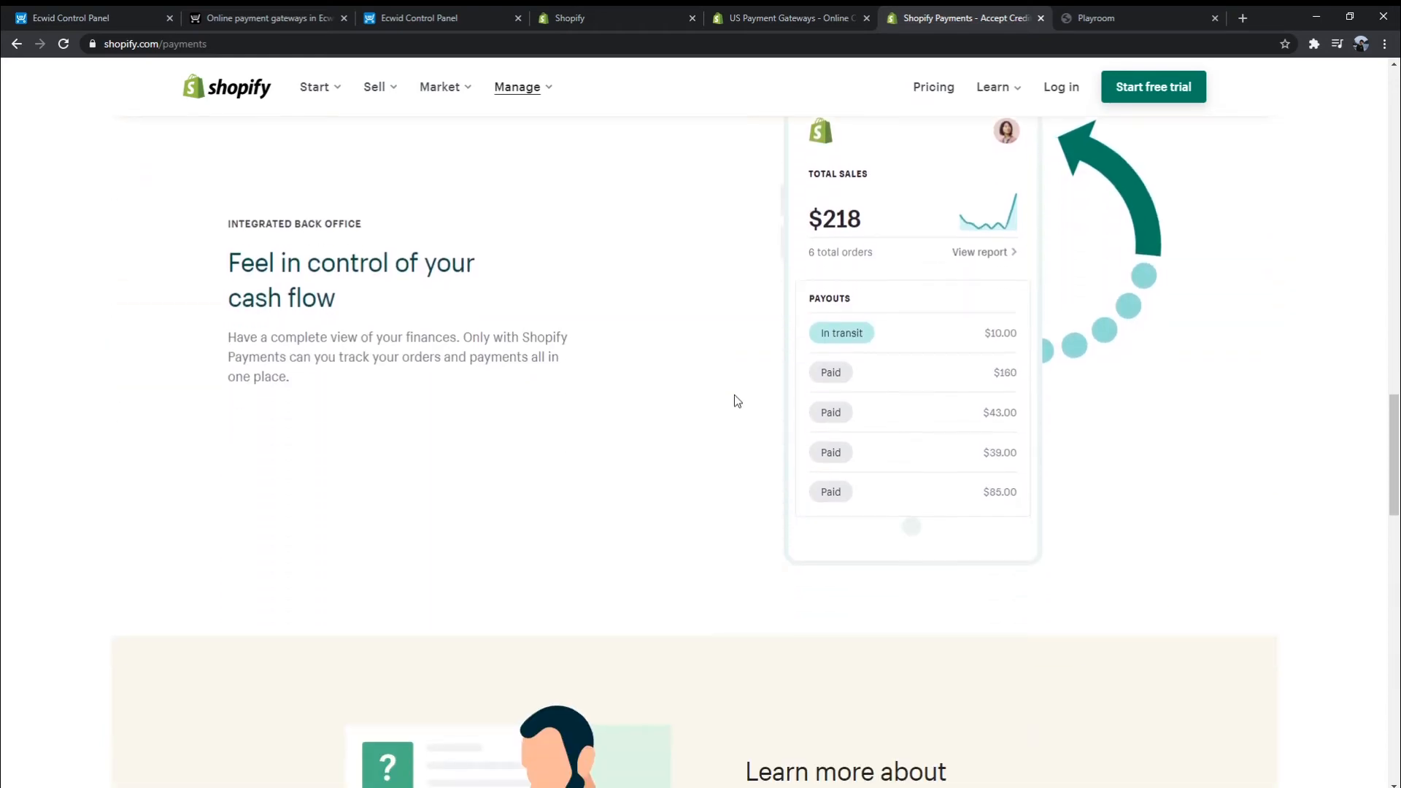
pyautogui.scroll(-3)
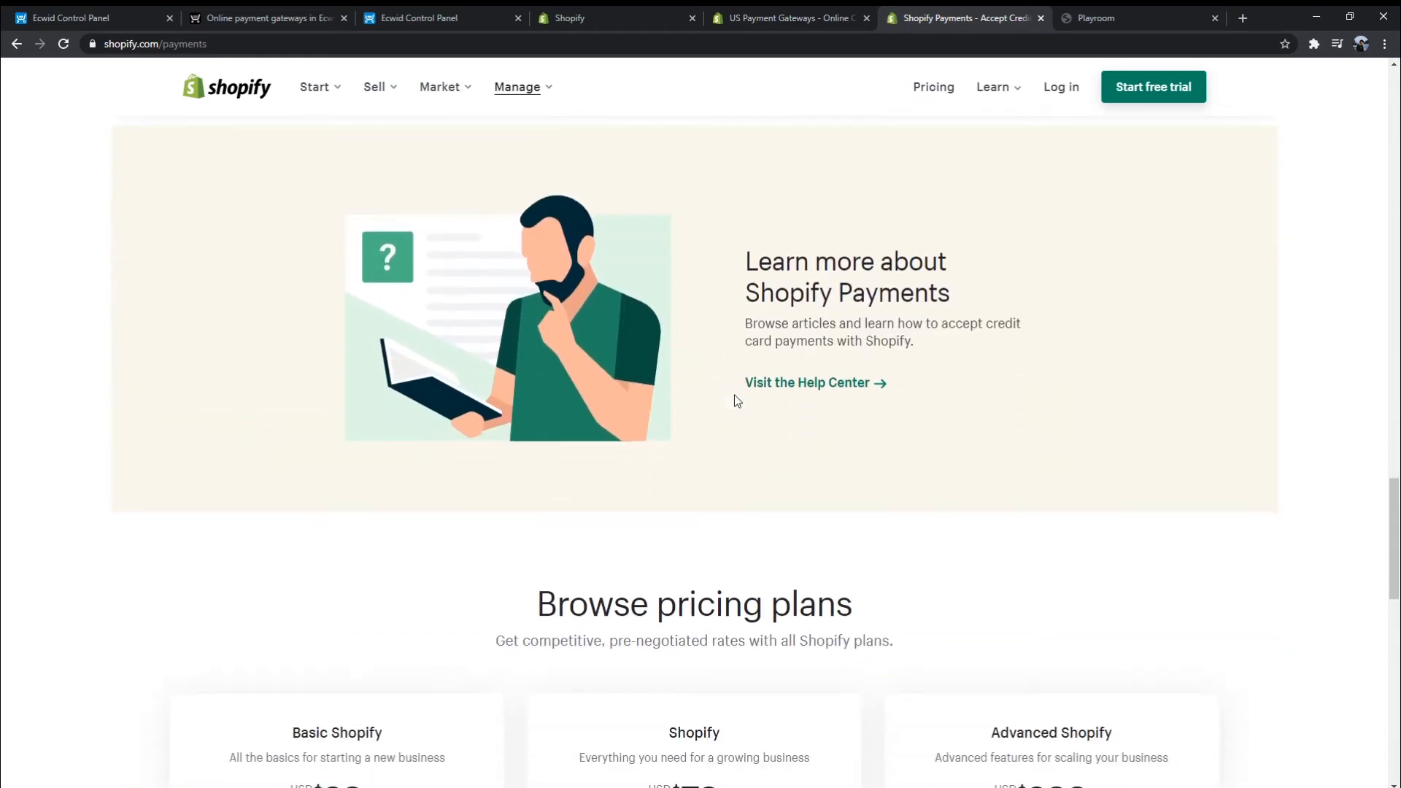
pyautogui.scroll(-3)
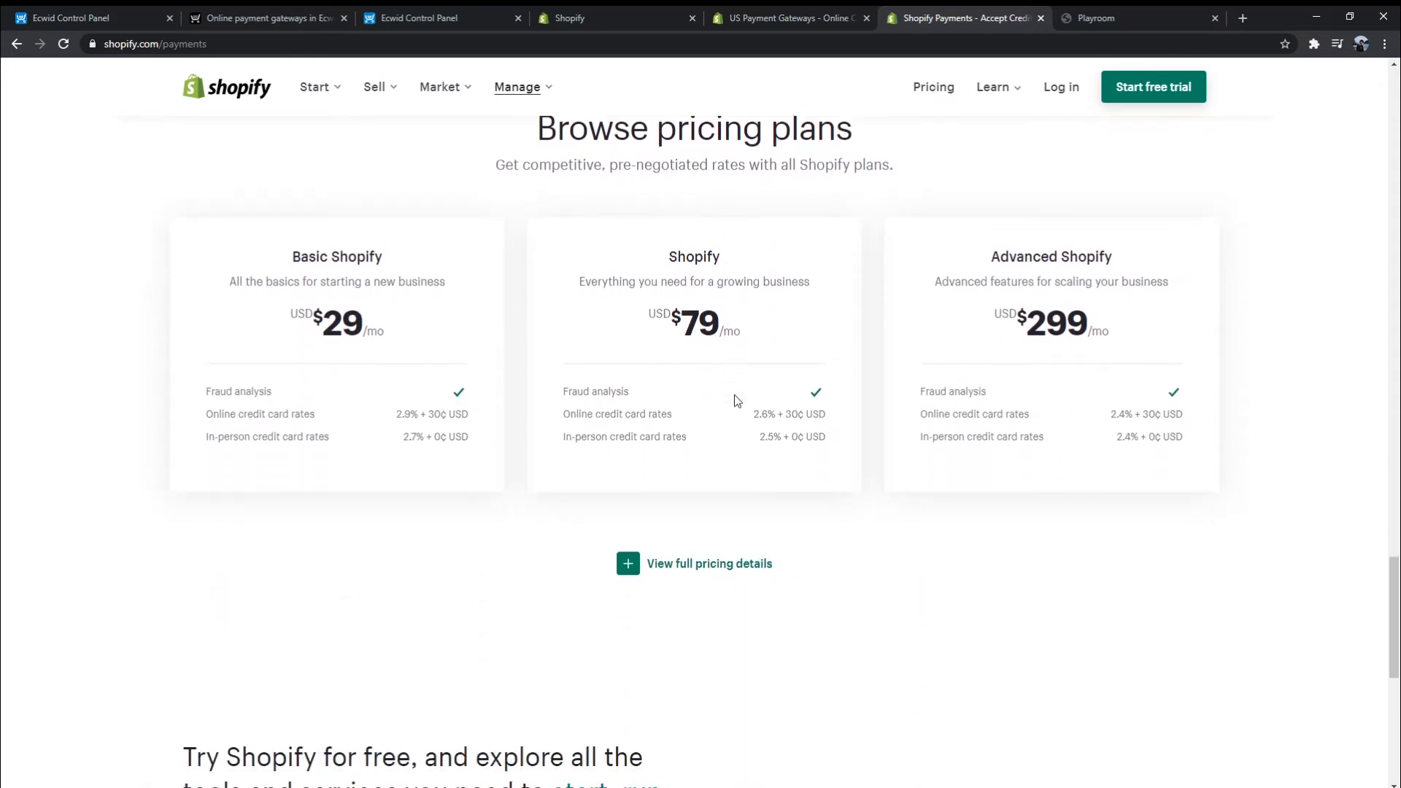
pyautogui.scroll(-3)
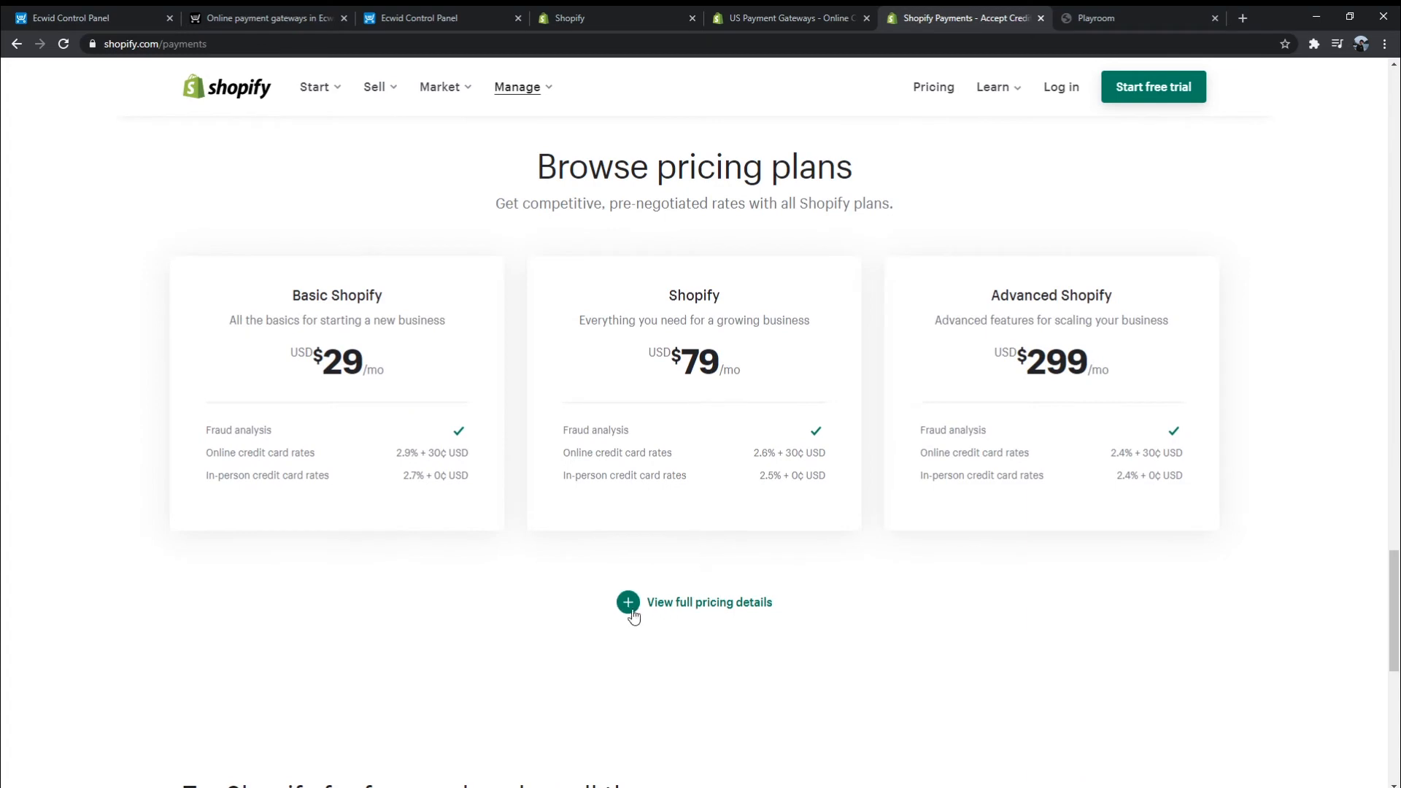
pyautogui.scroll(3)
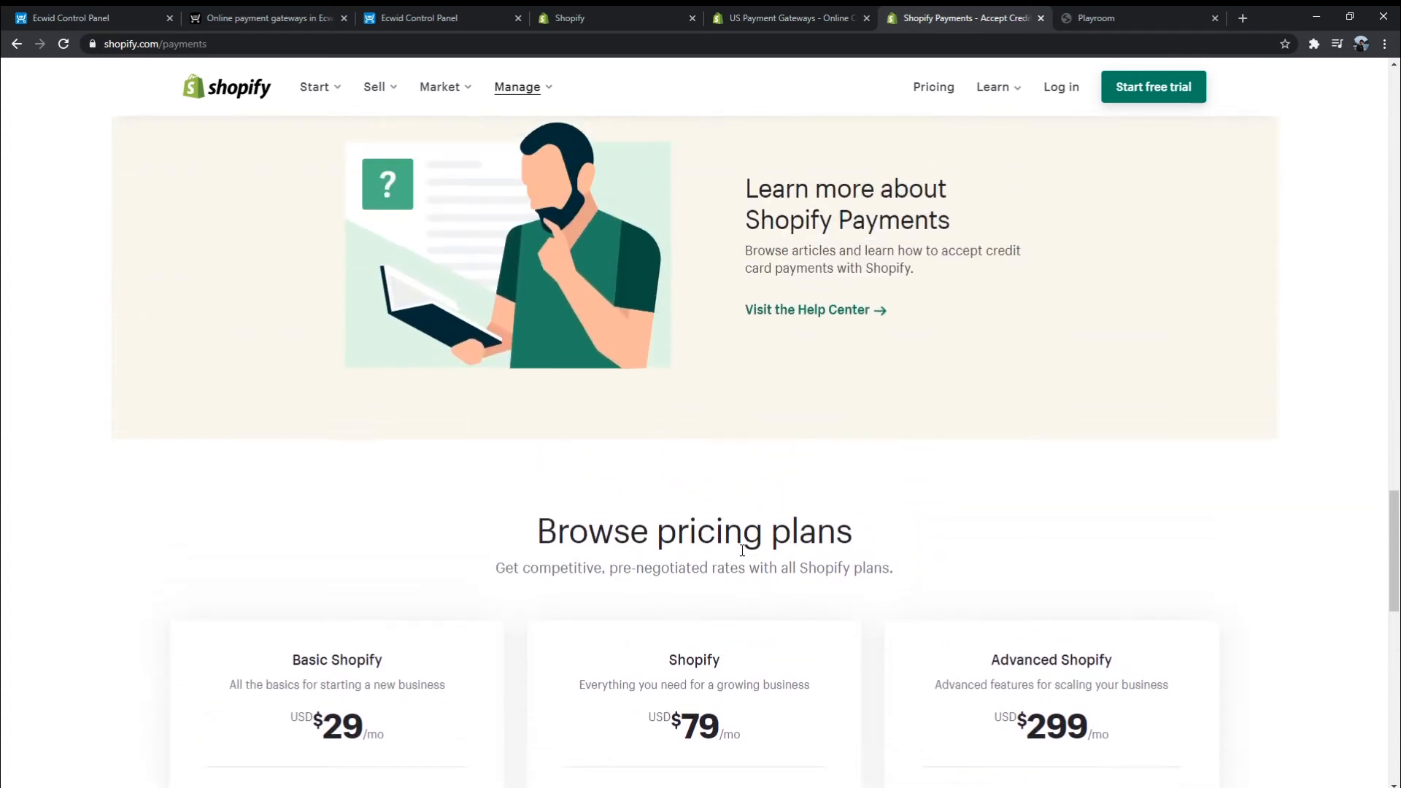
pyautogui.scroll(-3)
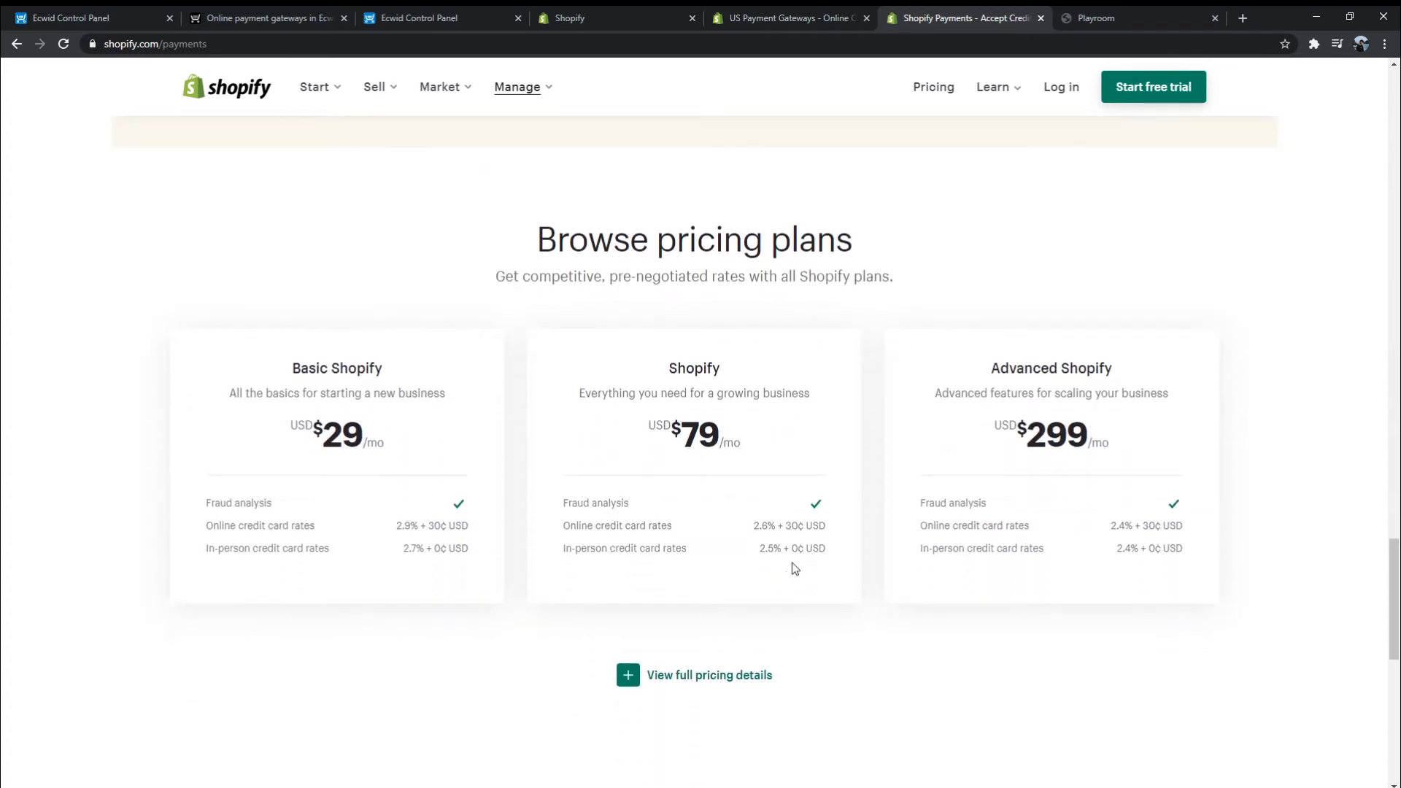
# Open Shopify's full plan comparison and highlight the 'Unlimited products' feature
pyautogui.click(931, 86)
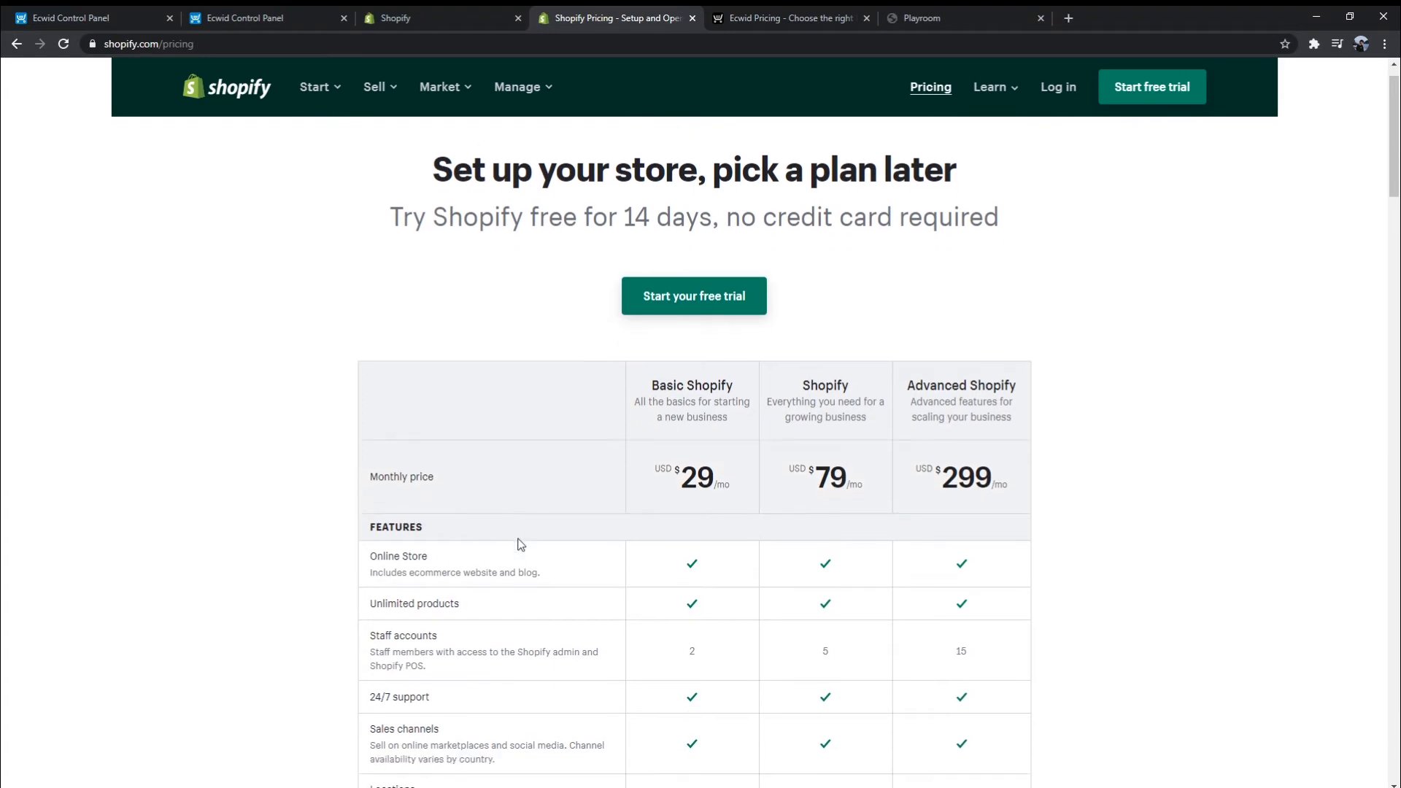
pyautogui.scroll(-3)
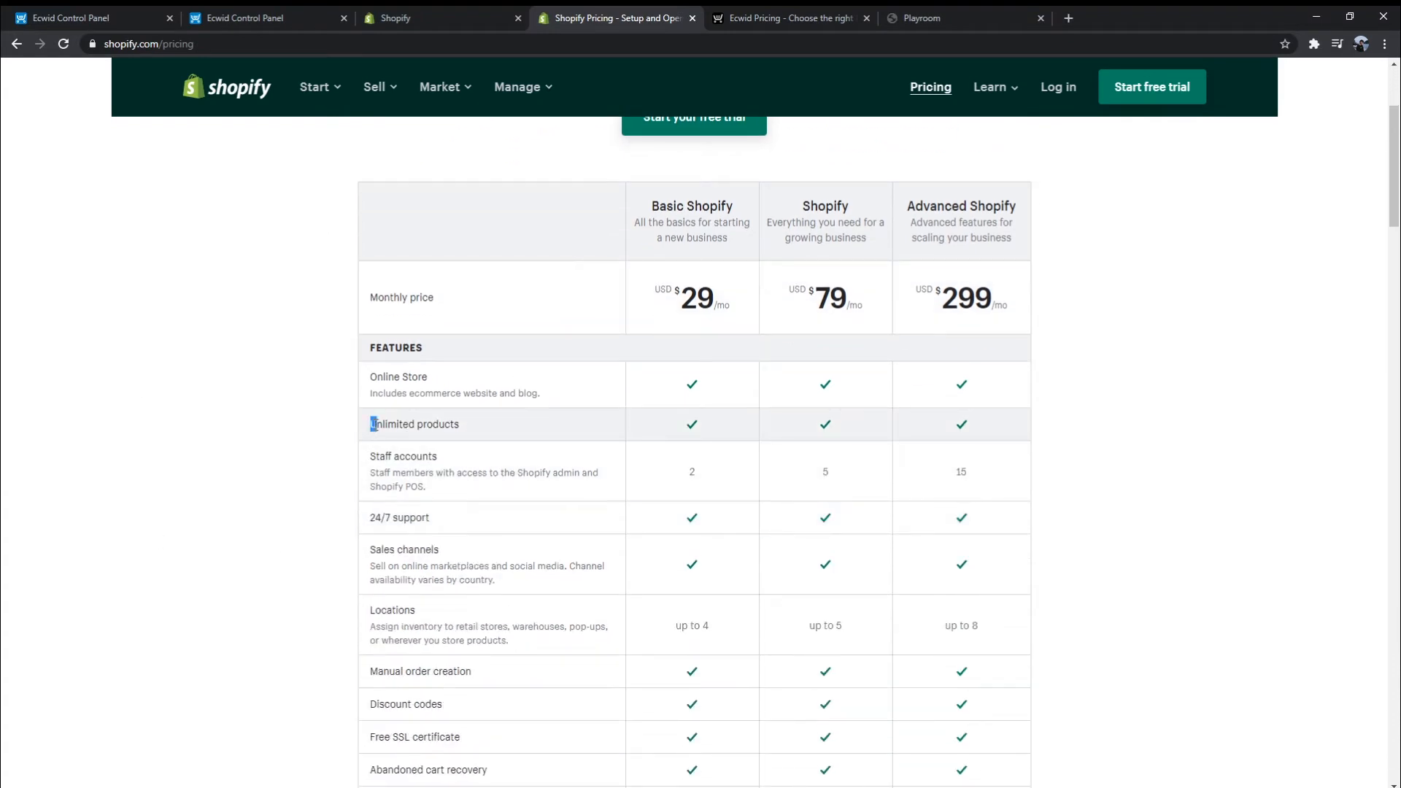
pyautogui.doubleClick(413, 423)
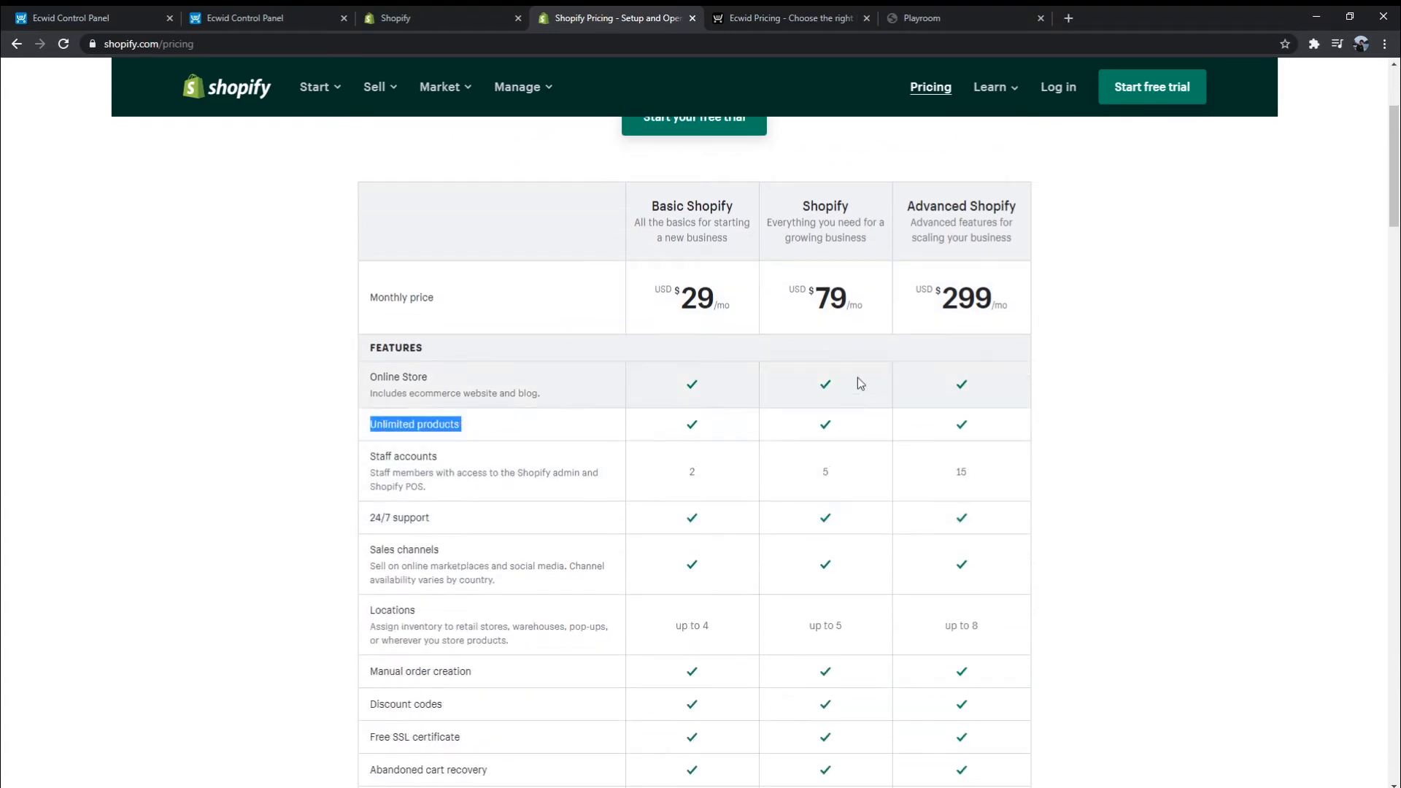
# Switch to Ecwid's pricing page and scroll down to its Features table
pyautogui.click(789, 17)
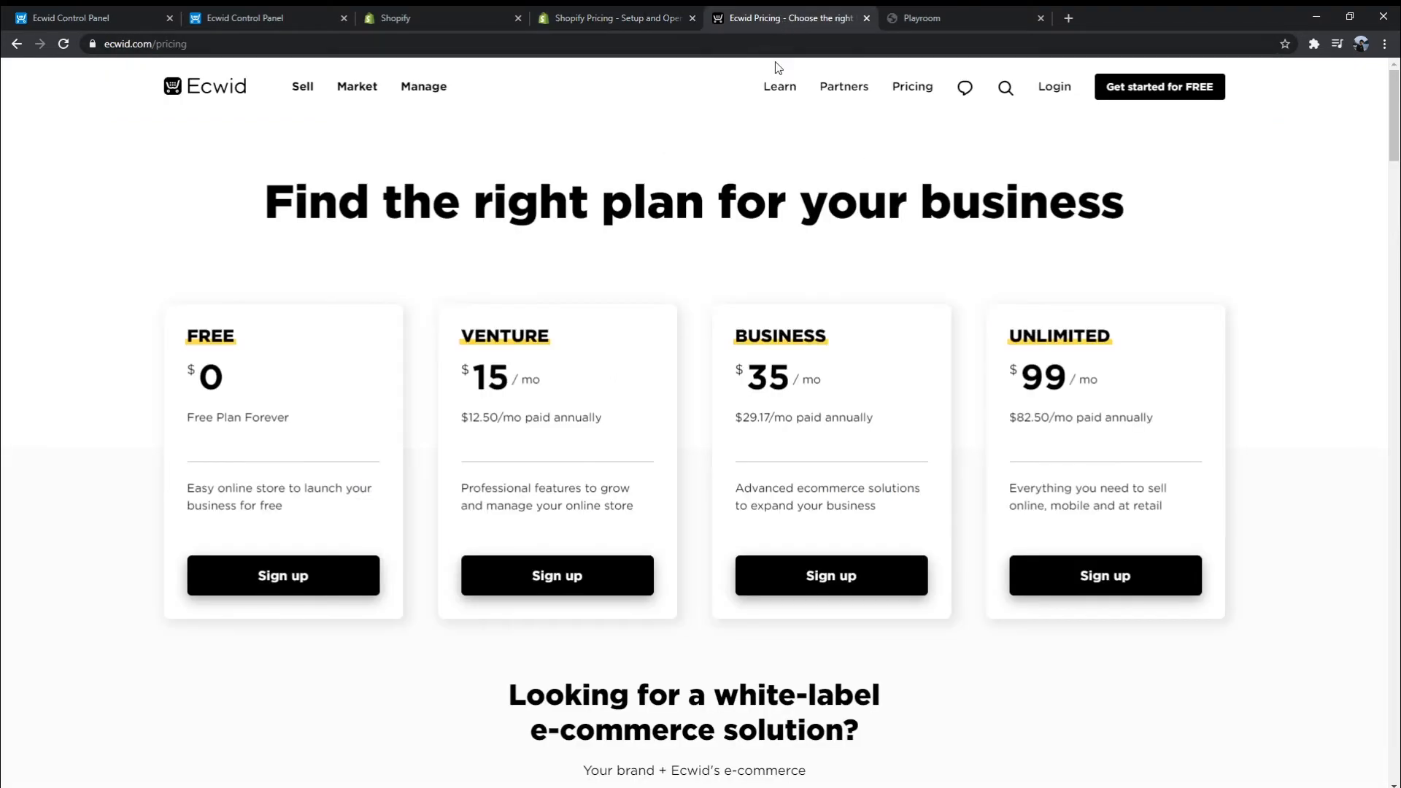
pyautogui.scroll(-3)
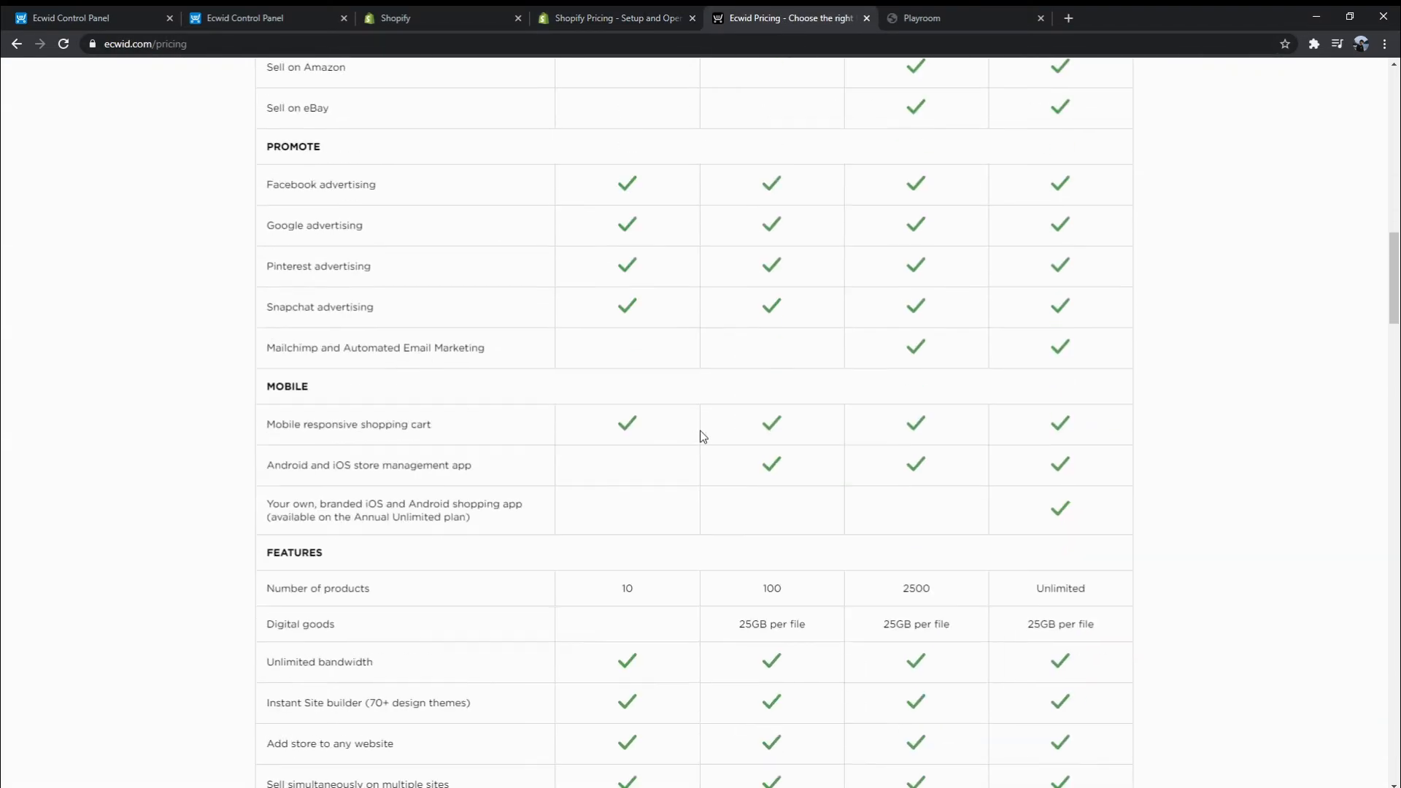
pyautogui.scroll(-3)
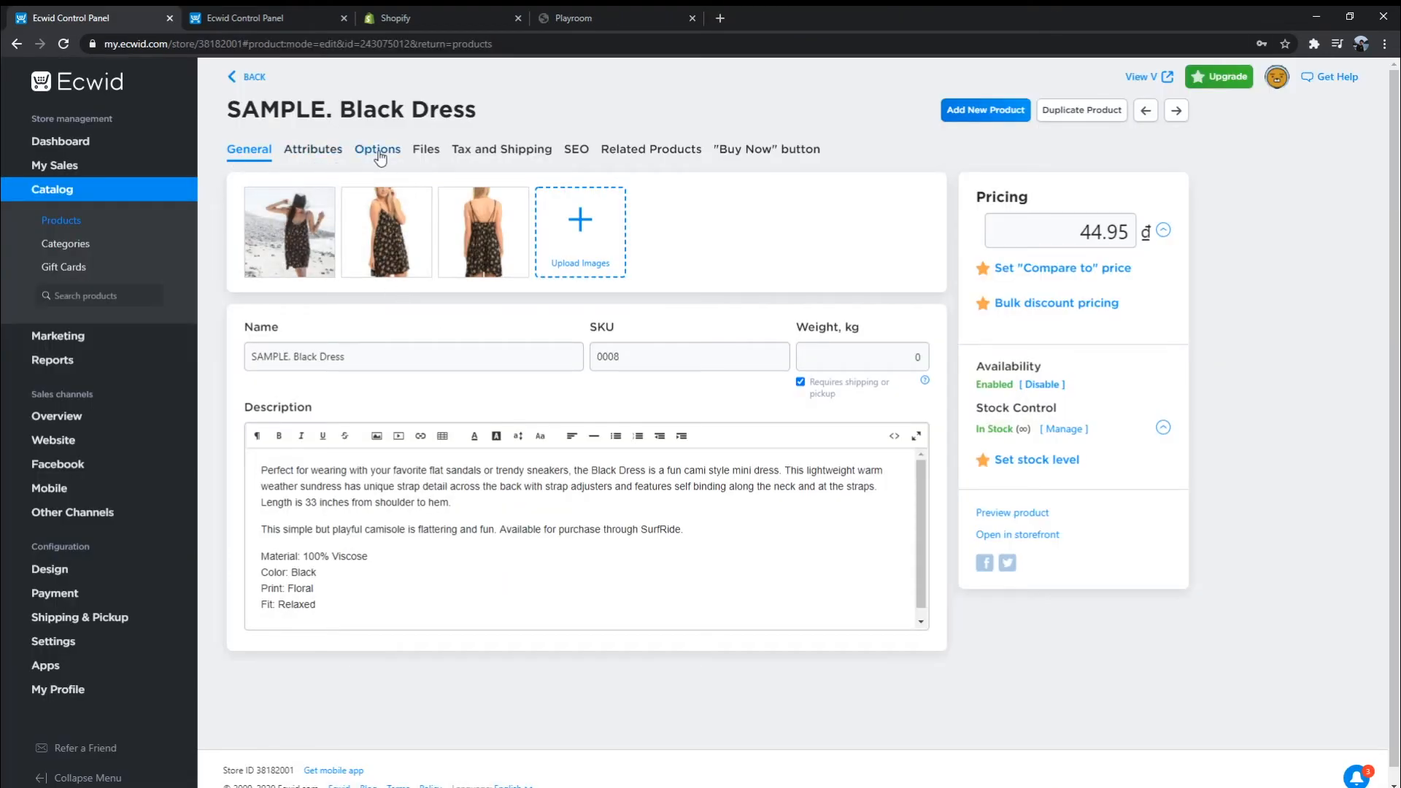
# Add value 'Xl' to the dress's Size option, leaving the input type unchanged
pyautogui.click(378, 149)
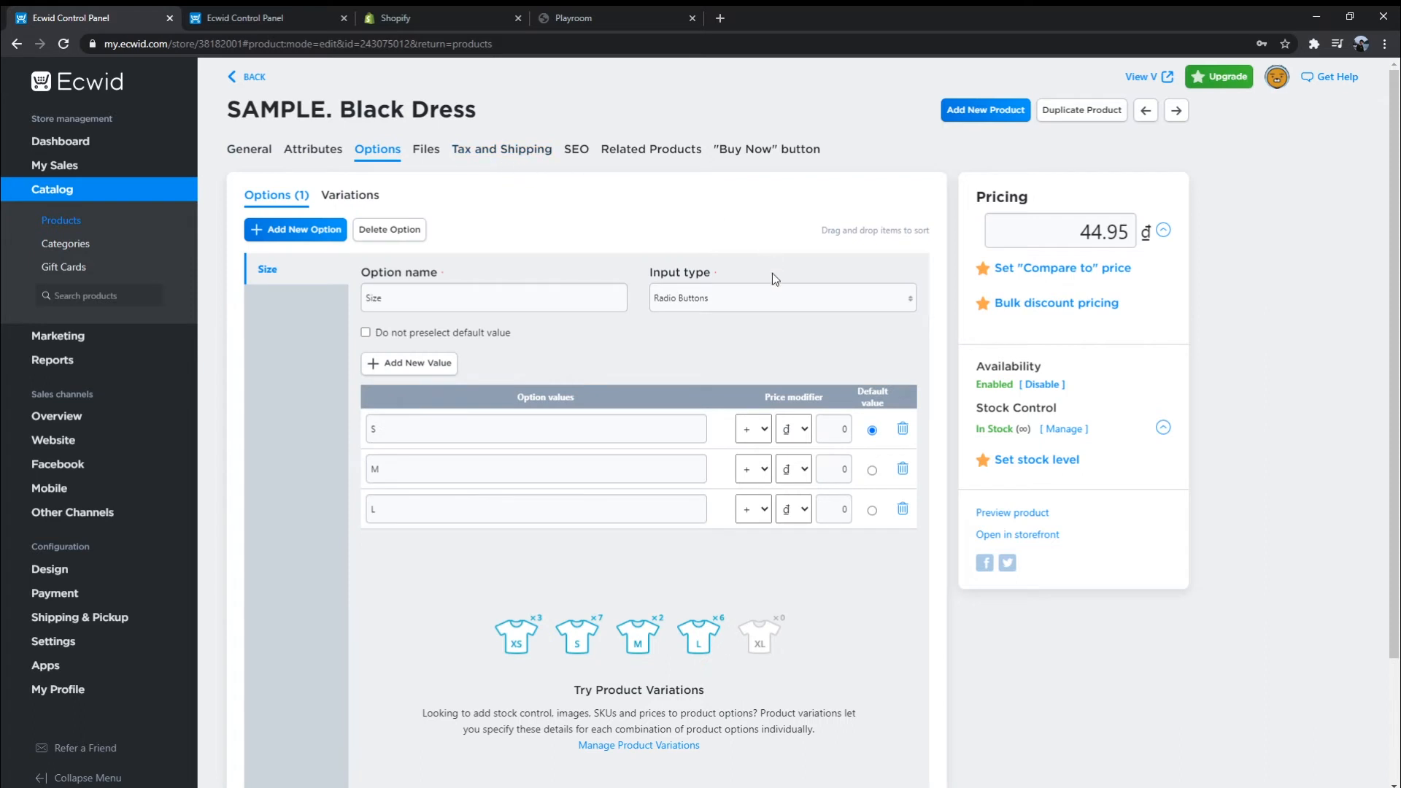
pyautogui.scroll(-3)
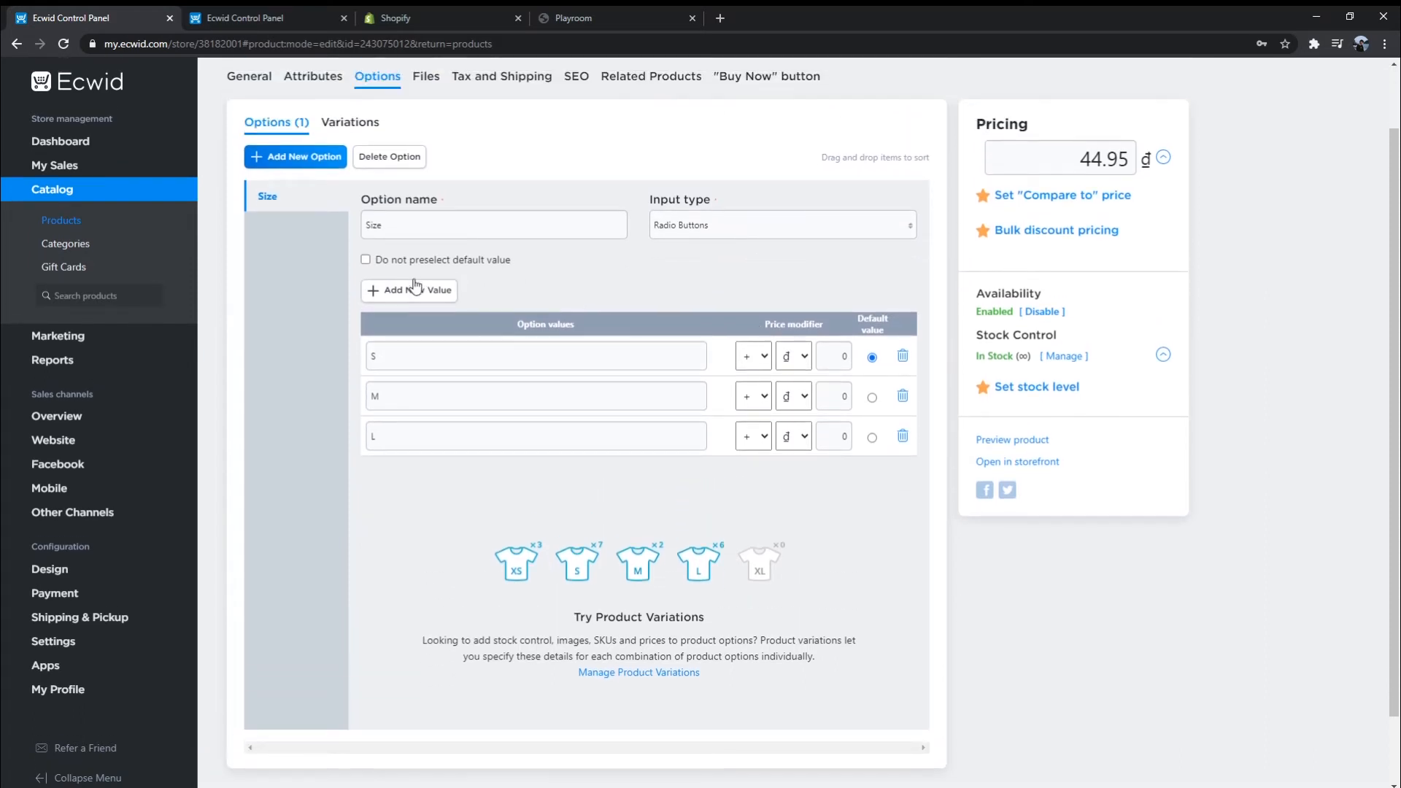
pyautogui.click(408, 290)
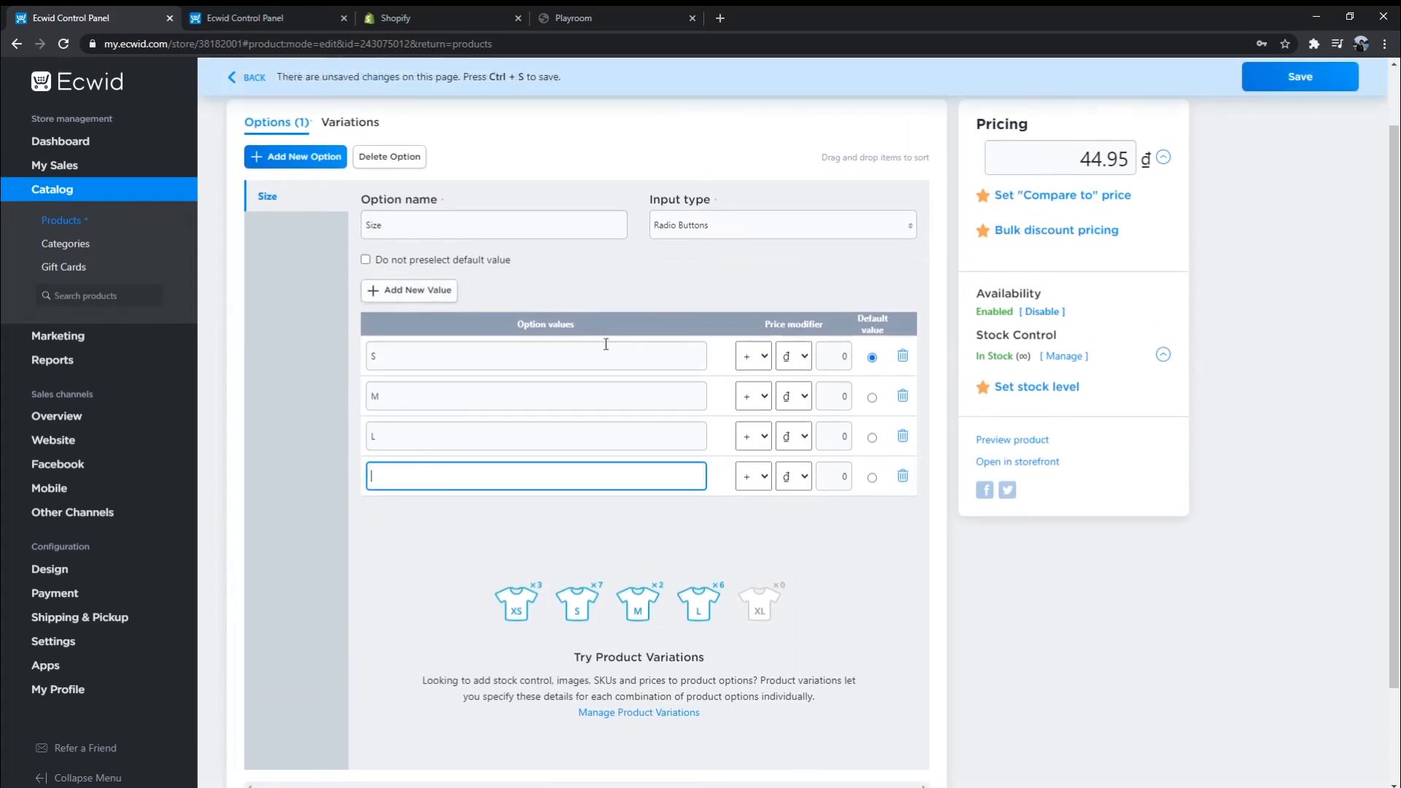
pyautogui.write('Xl')
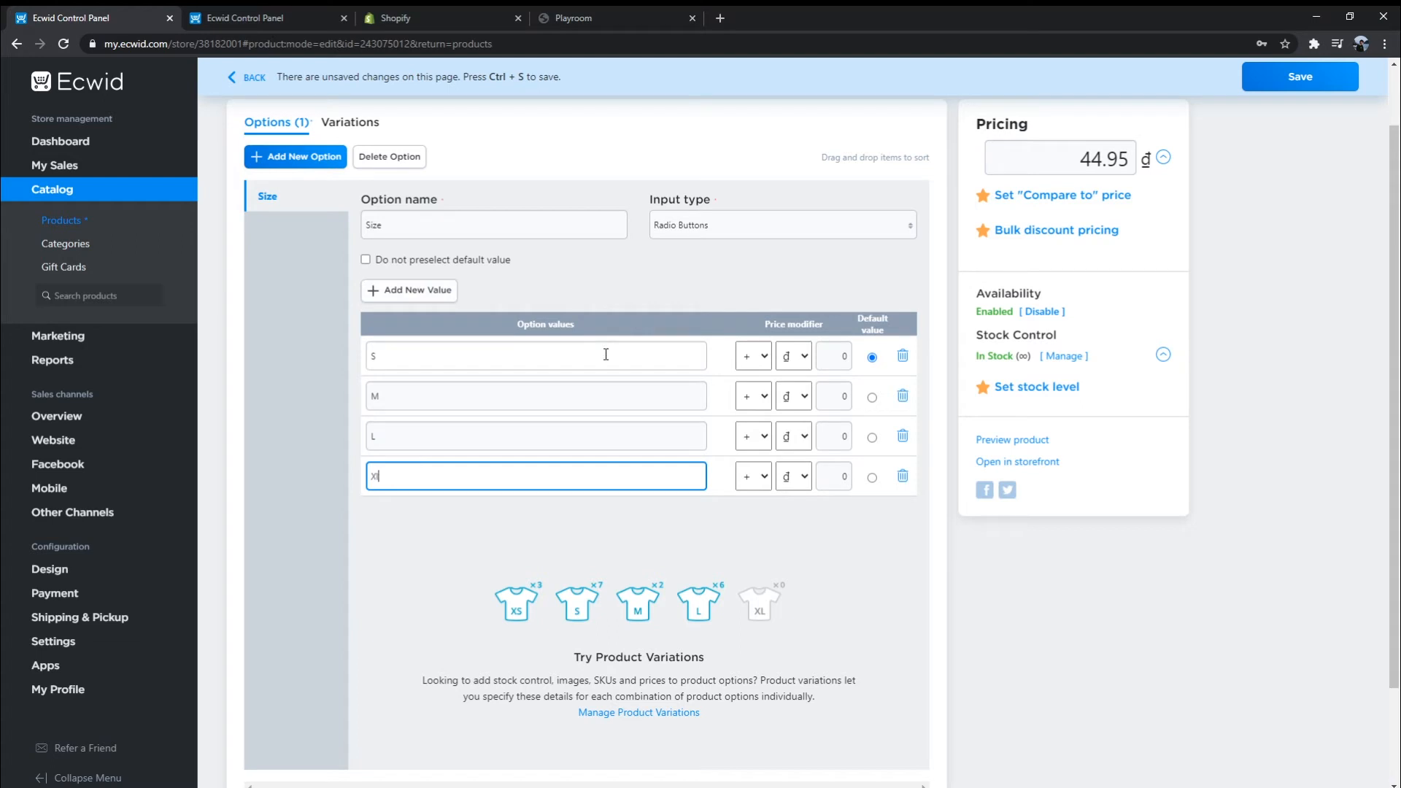
pyautogui.press('Return')
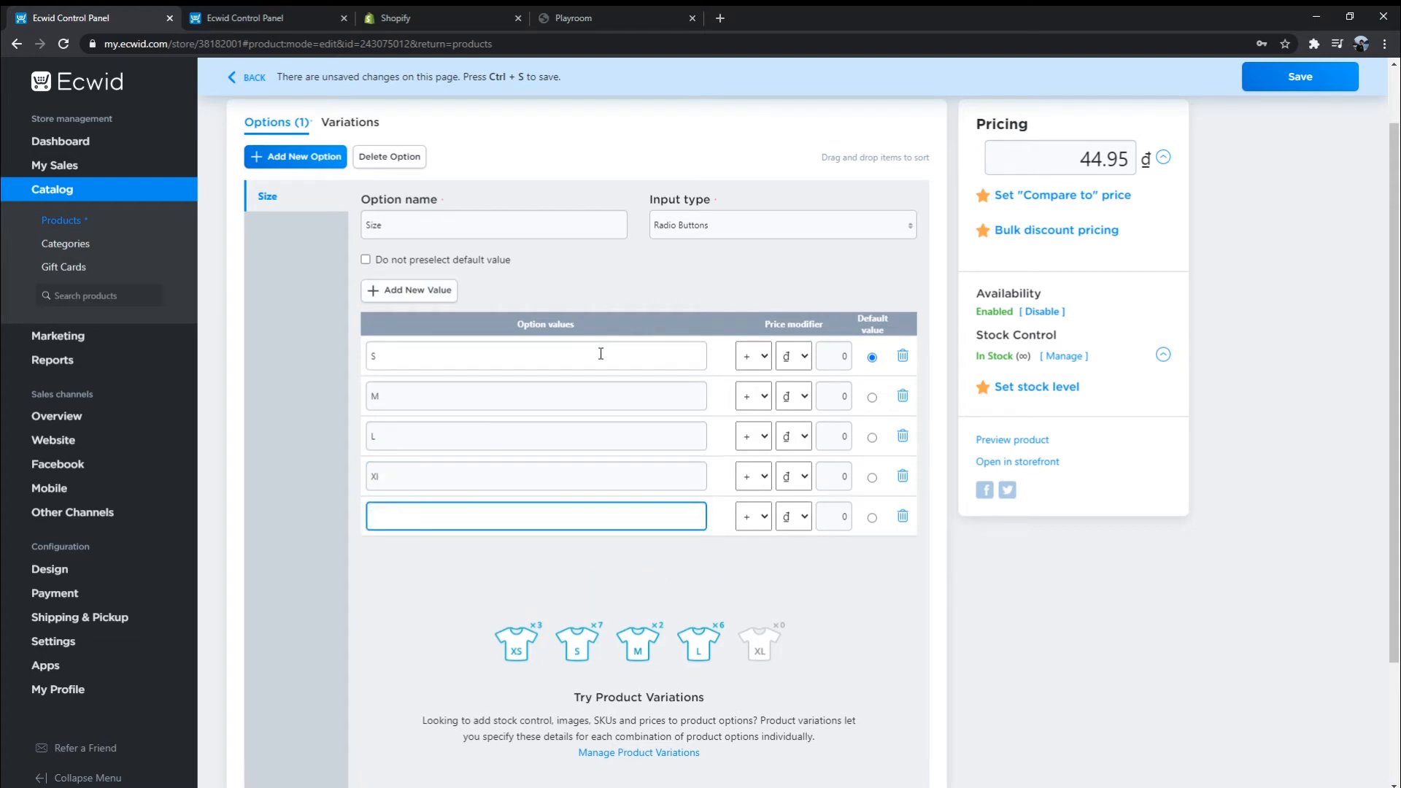
pyautogui.click(781, 224)
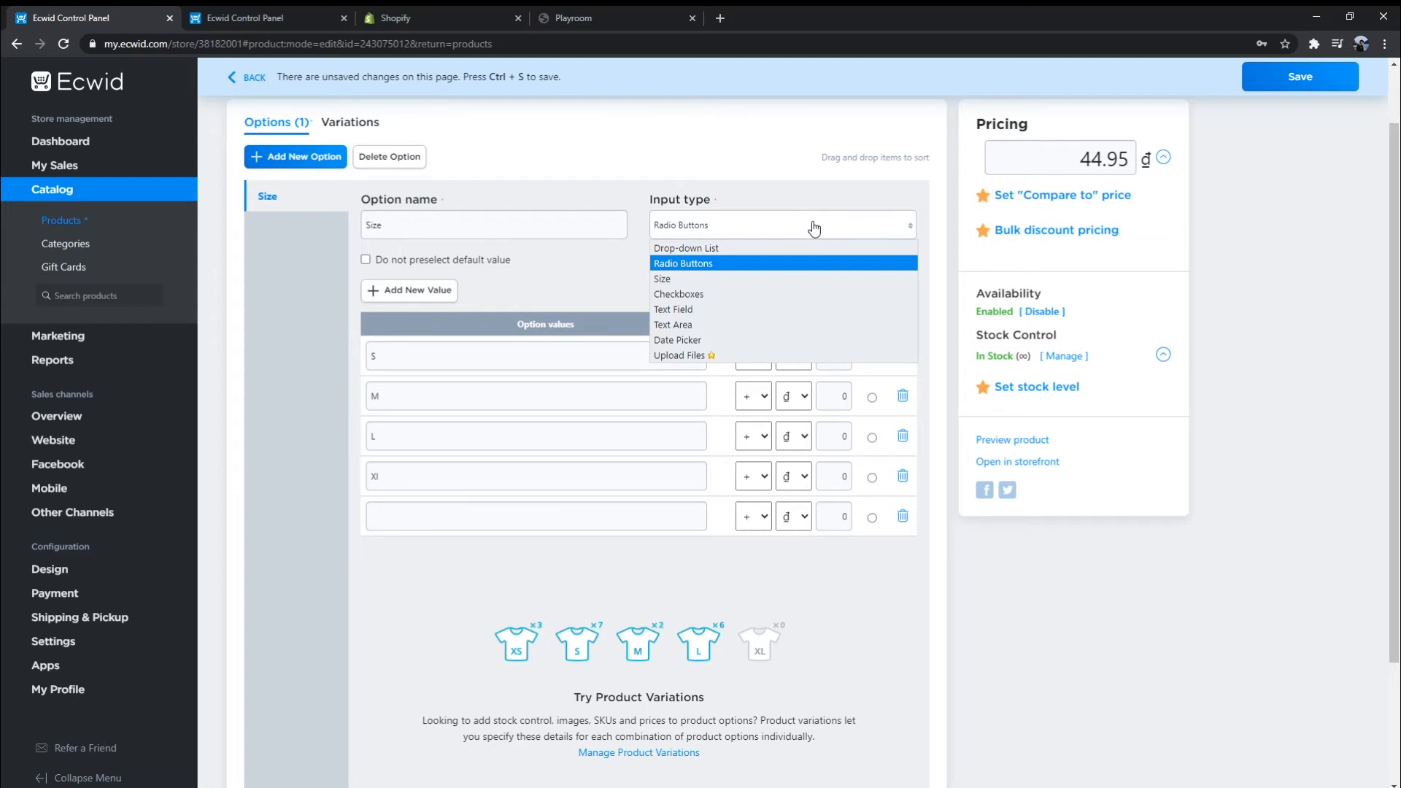
pyautogui.moveTo(812, 339)
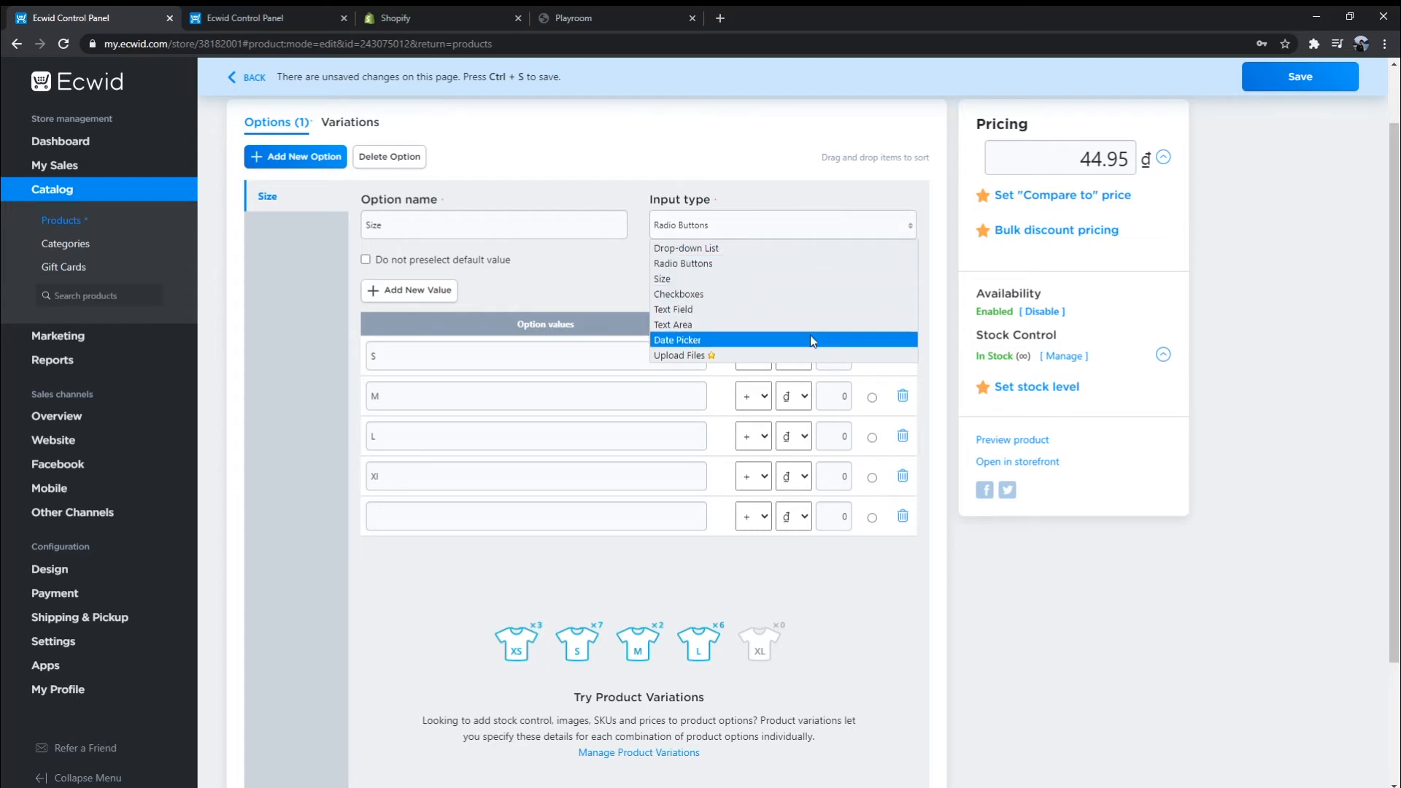
pyautogui.moveTo(558, 292)
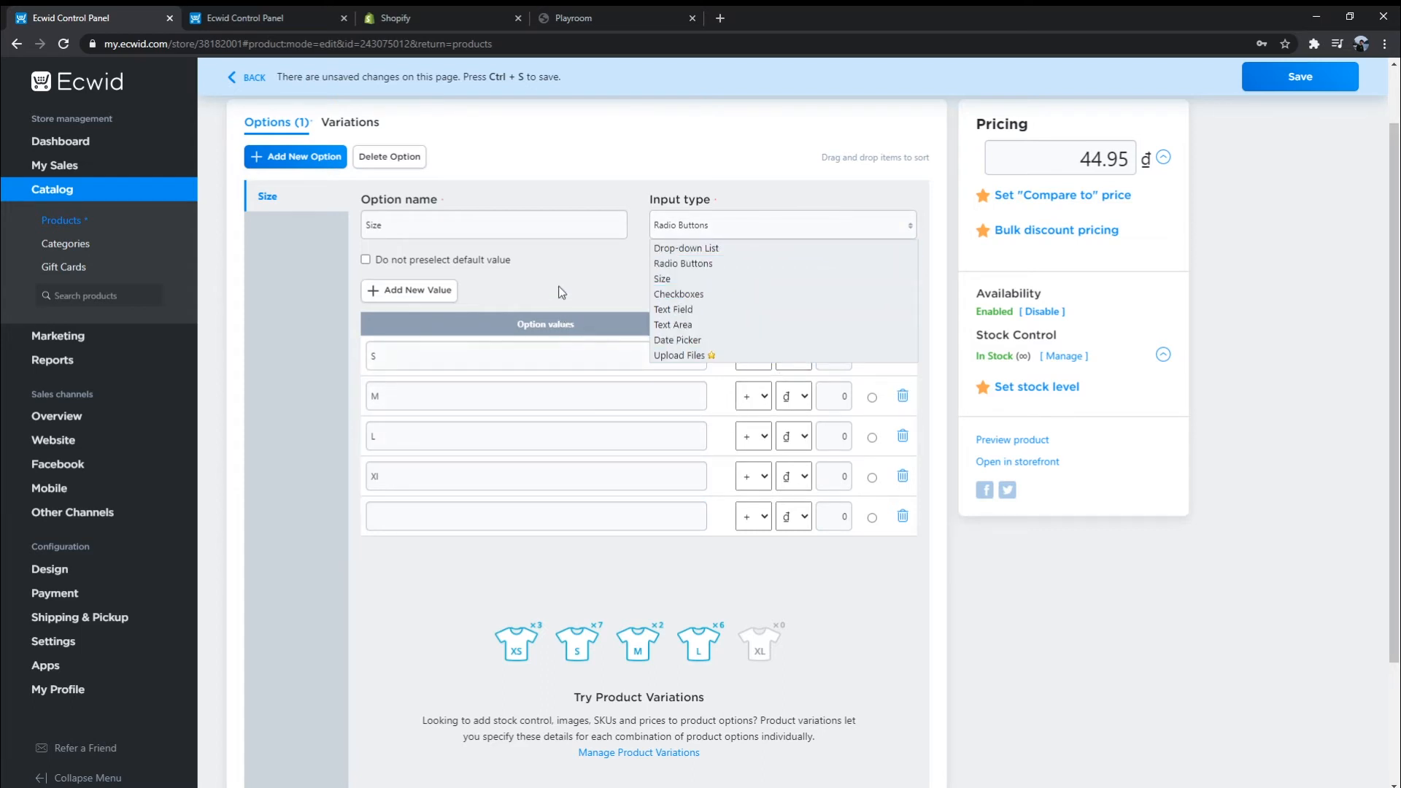
pyautogui.click(683, 263)
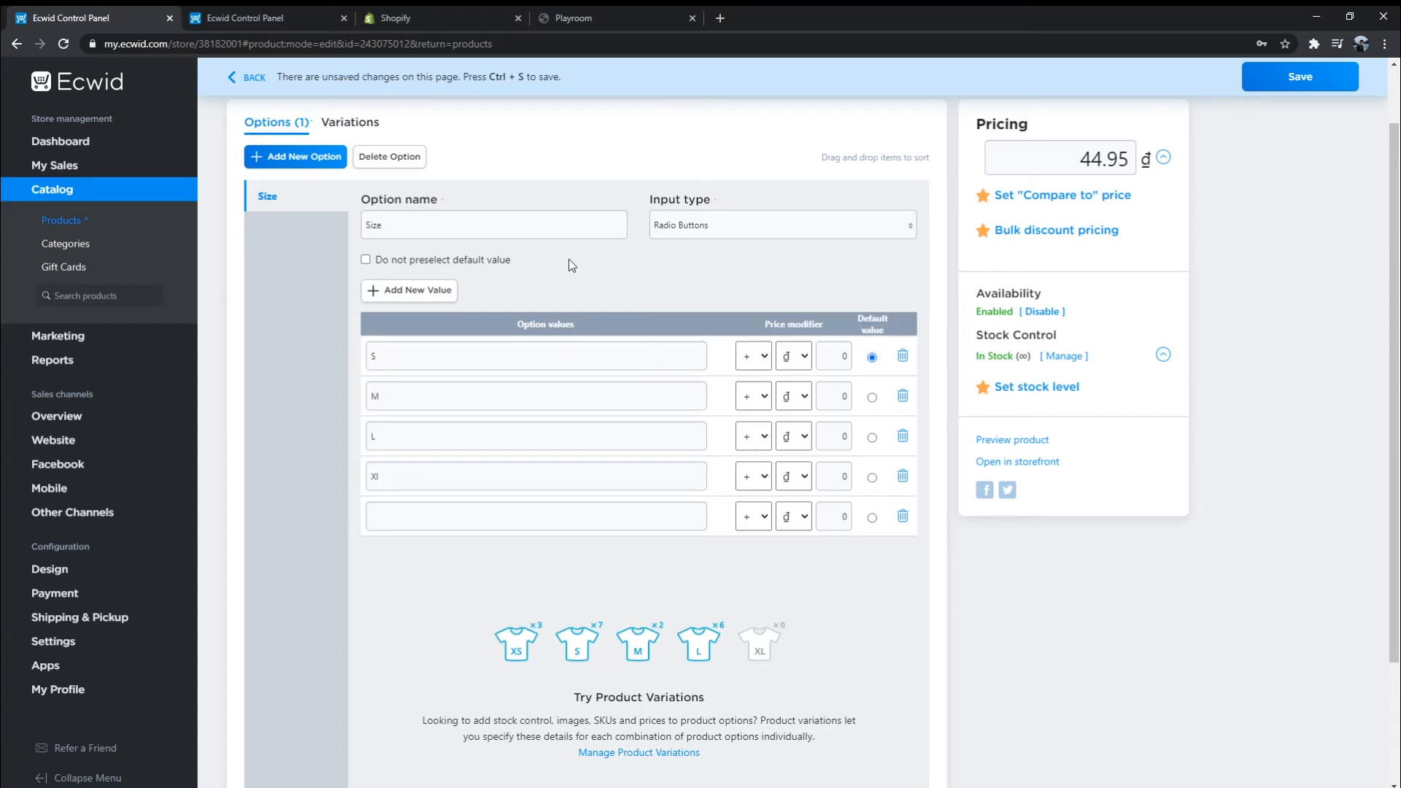
pyautogui.scroll(-3)
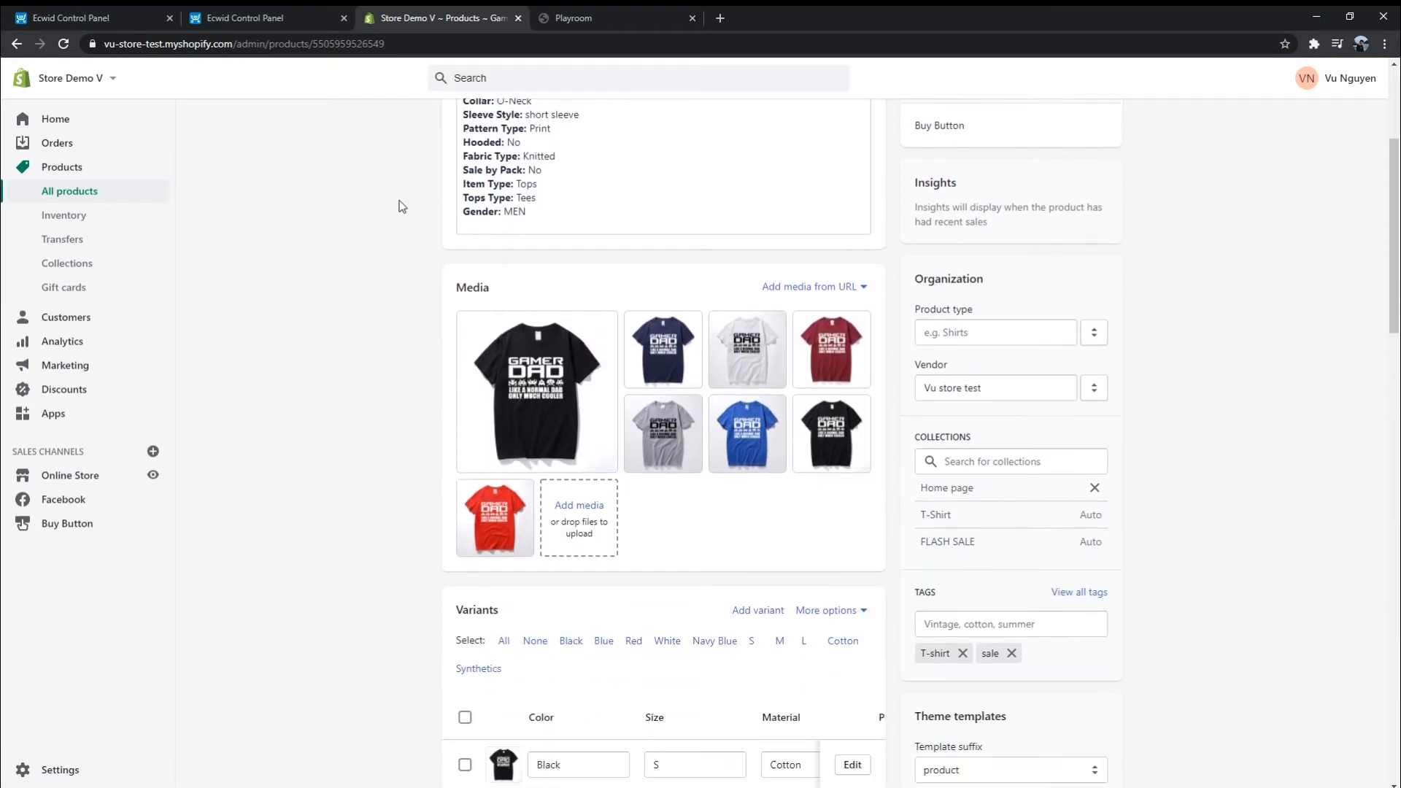
# Open Gamer Dad T-Shirt's Add variant form and scroll its Options, Pricing, Inventory and Shipping sections
pyautogui.scroll(-3)
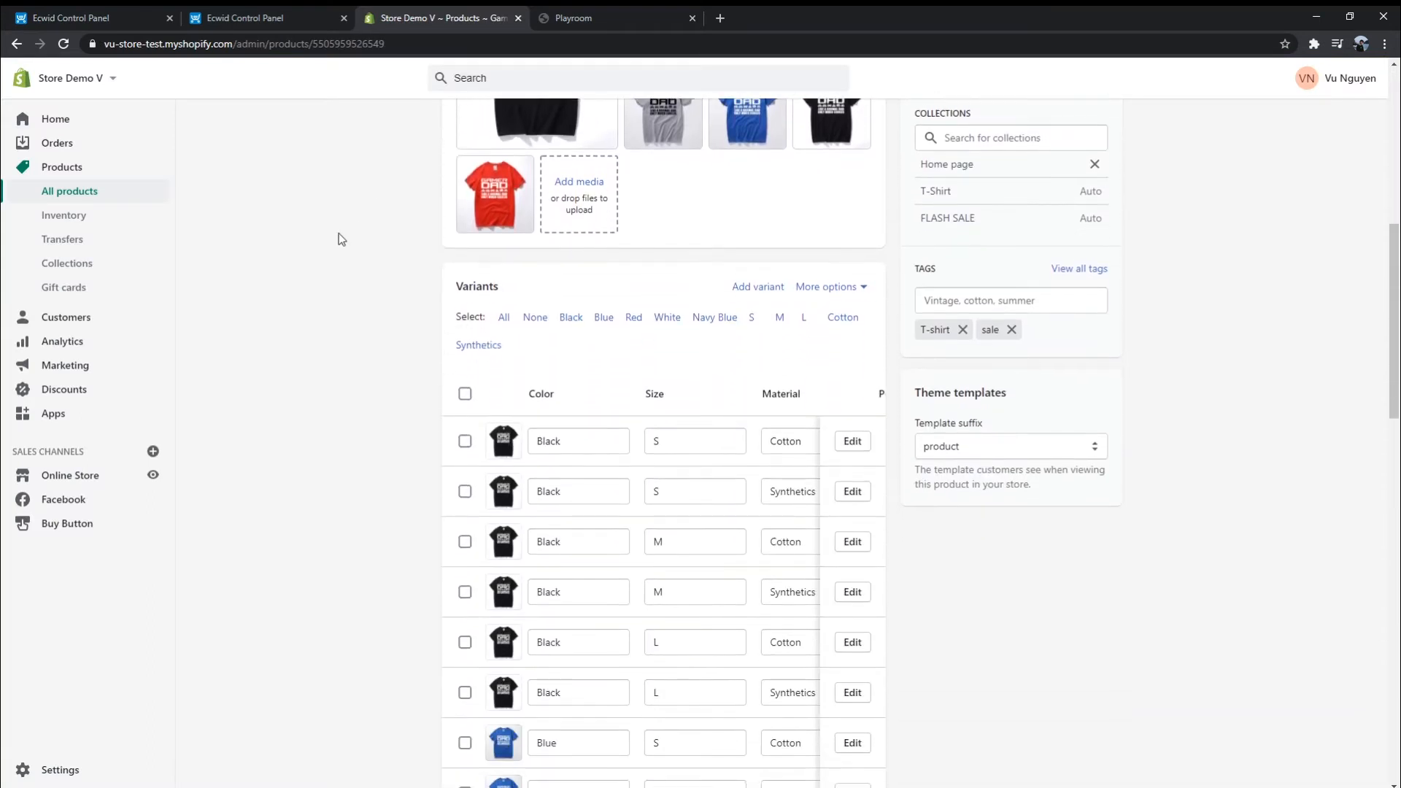
pyautogui.click(757, 286)
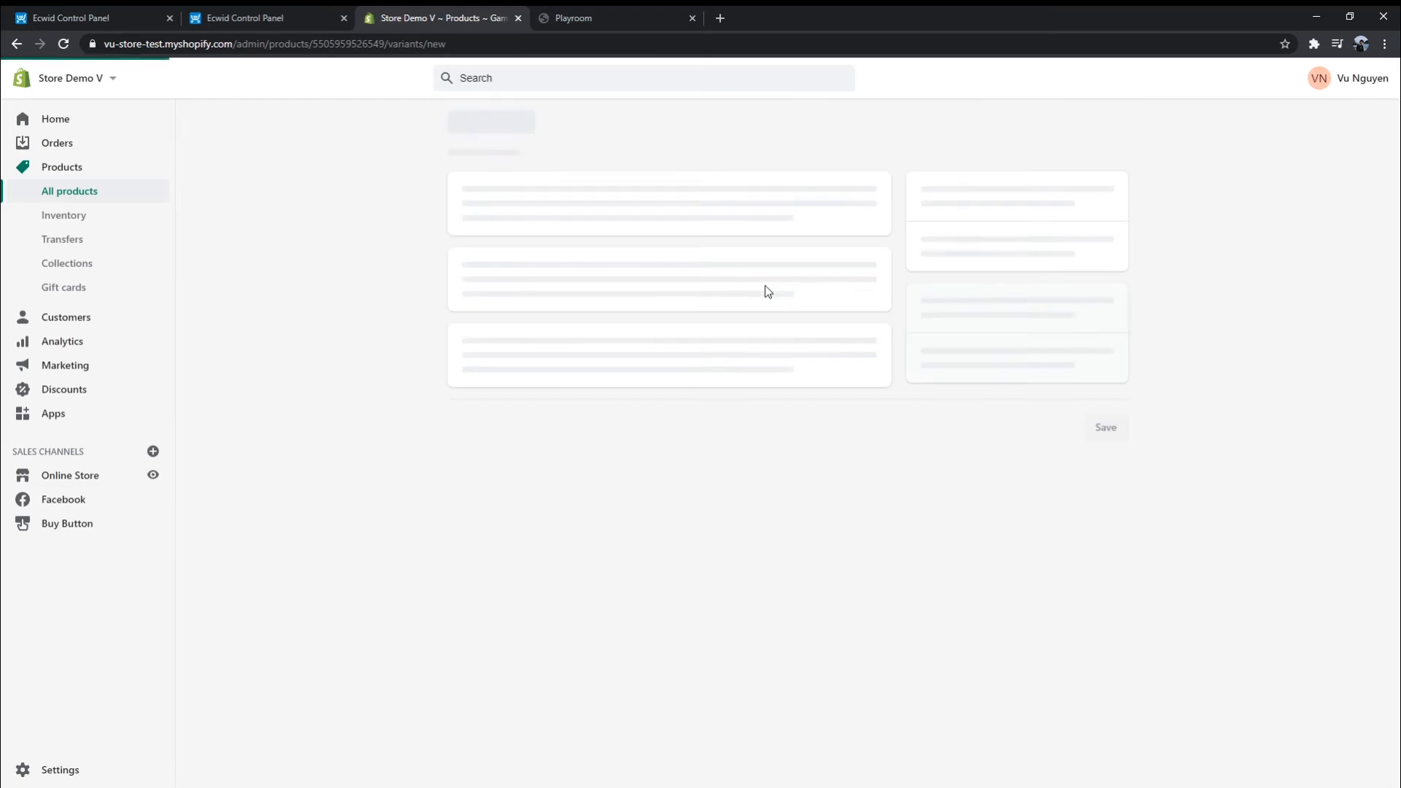
pyautogui.moveTo(980, 354)
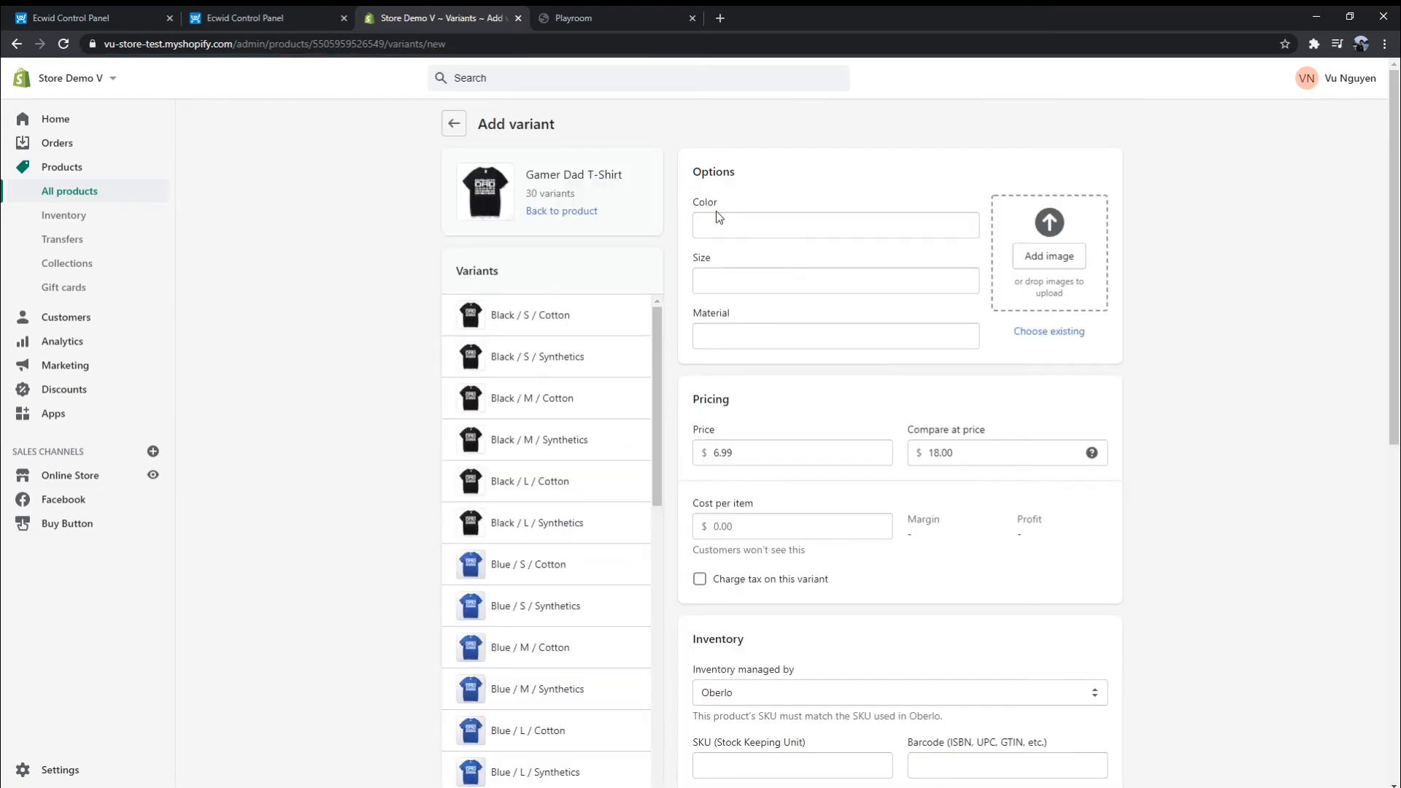
pyautogui.scroll(-3)
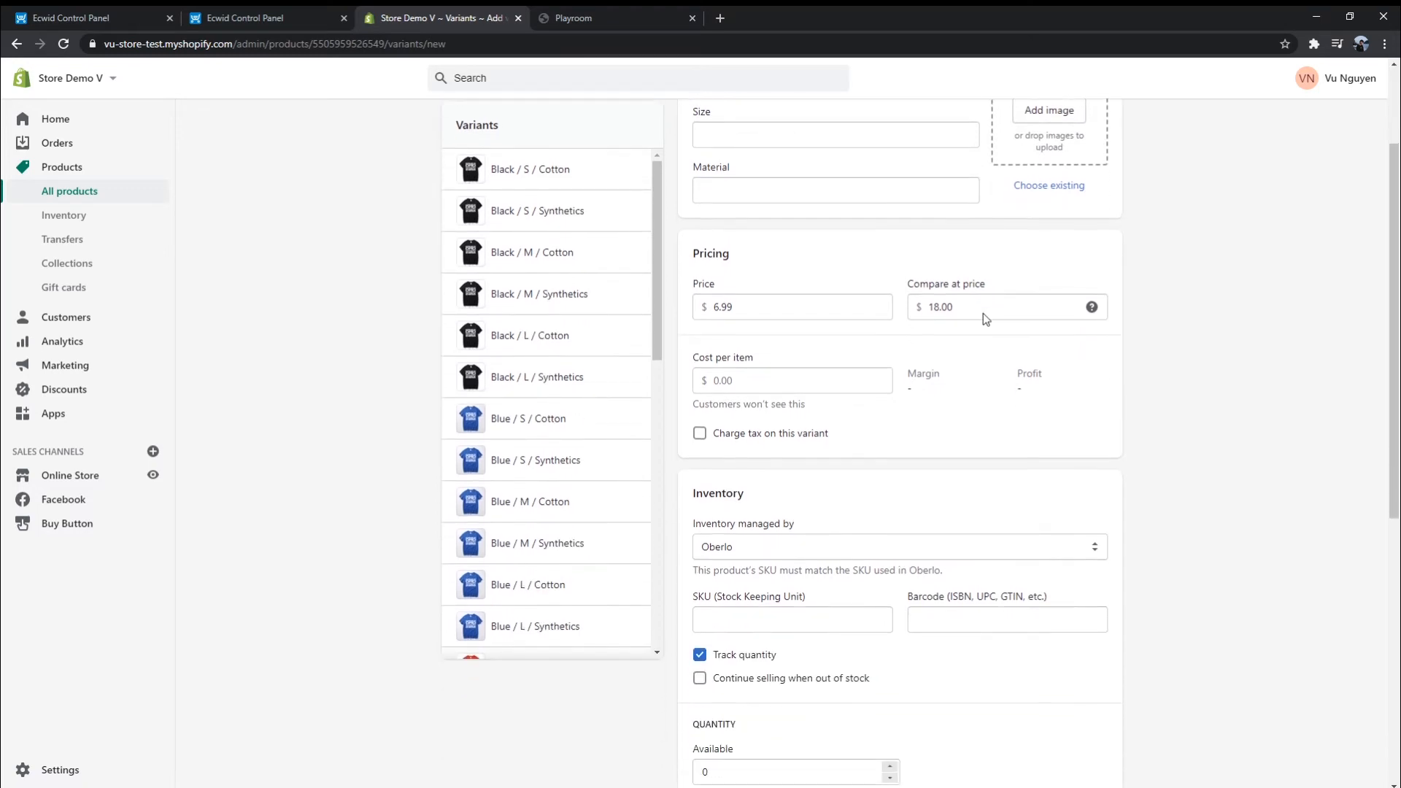
pyautogui.scroll(-3)
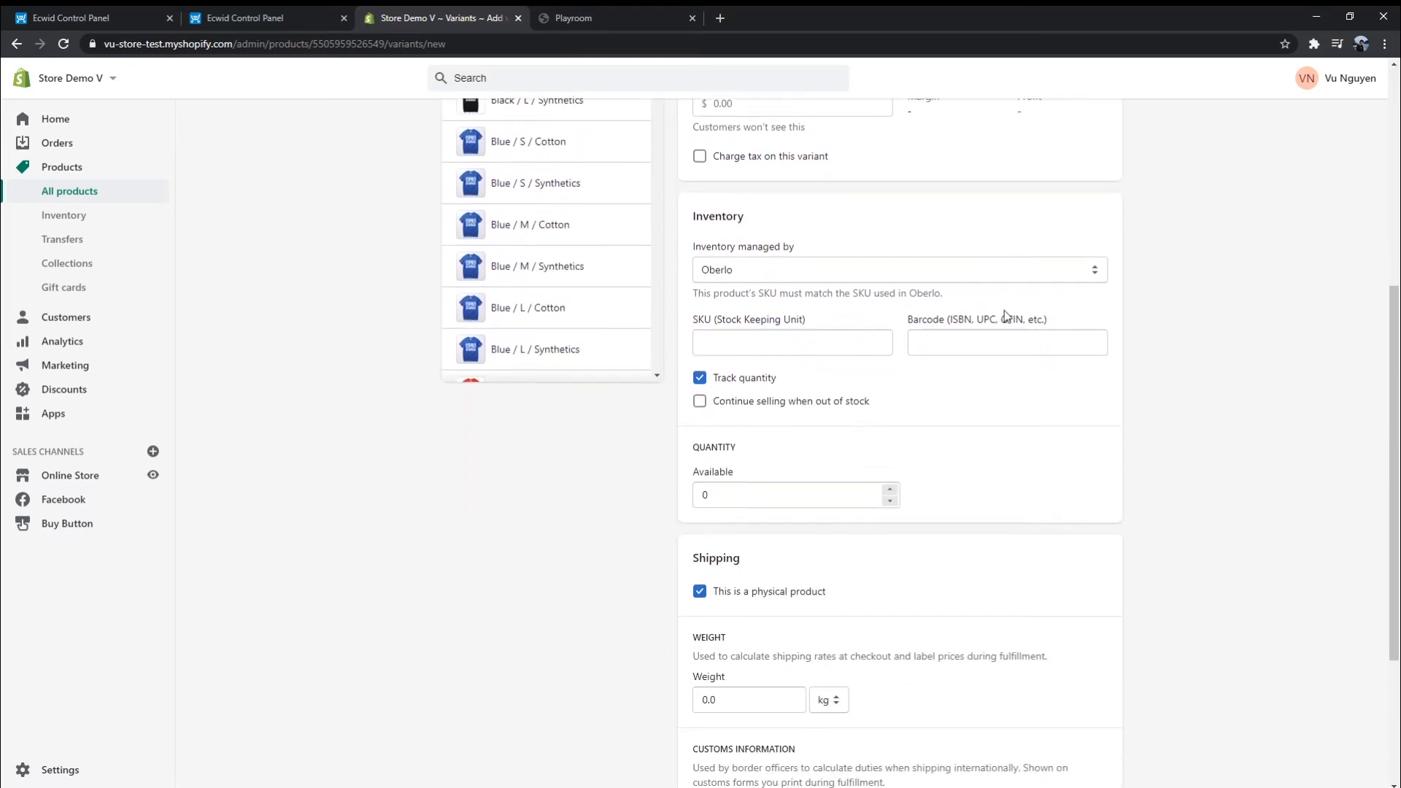
pyautogui.scroll(-3)
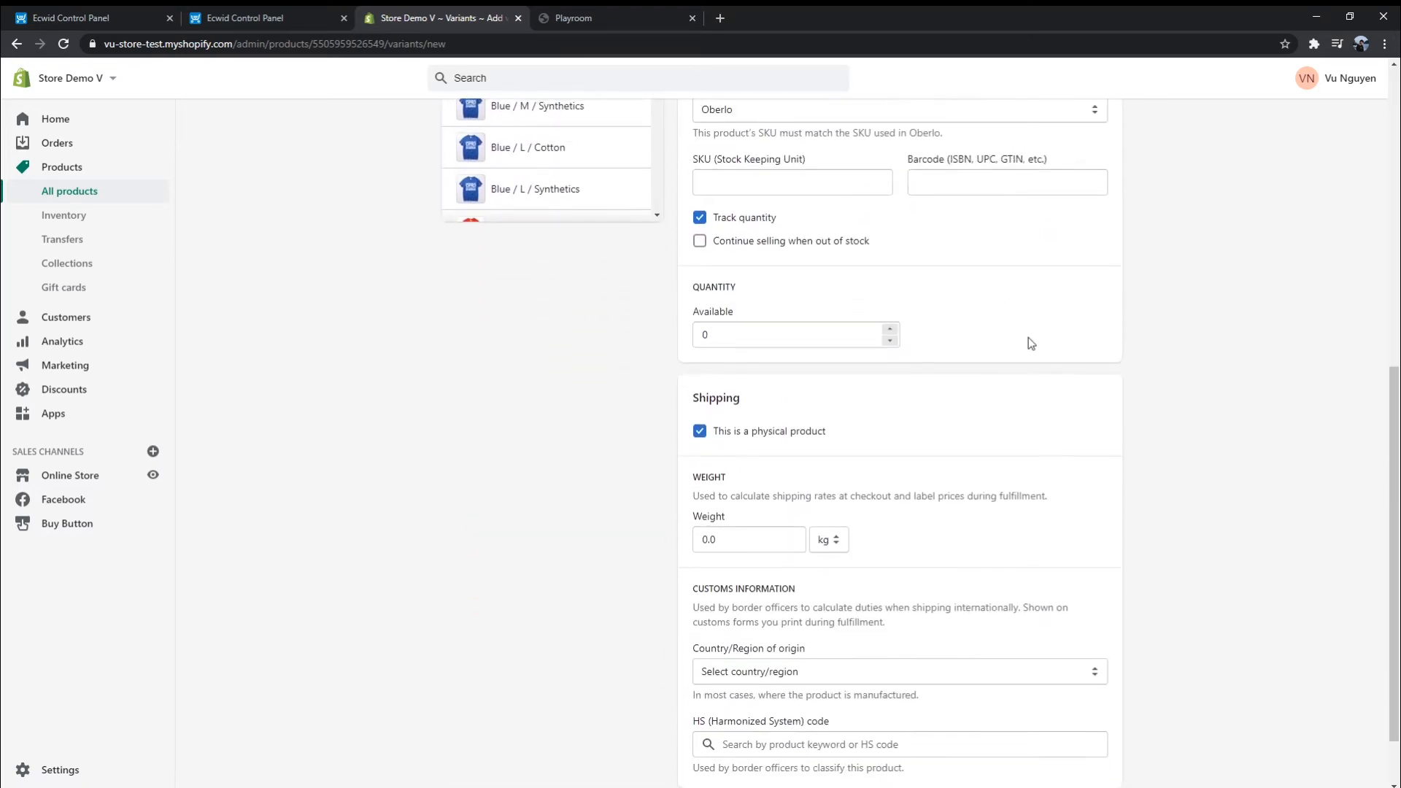
pyautogui.scroll(3)
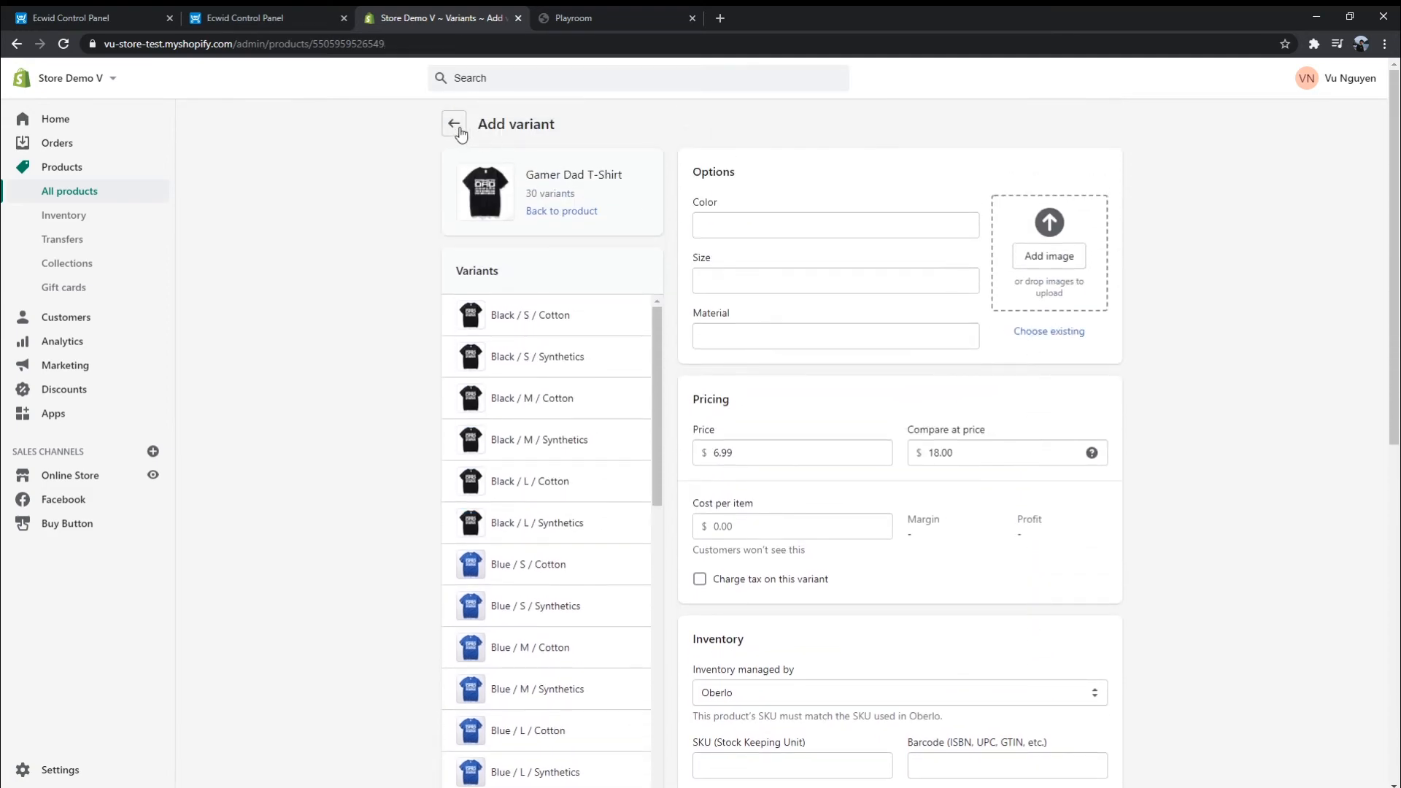
# Back on Gamer Dad T-Shirt, view its Color, Size and Material options, then cancel unchanged
pyautogui.click(453, 124)
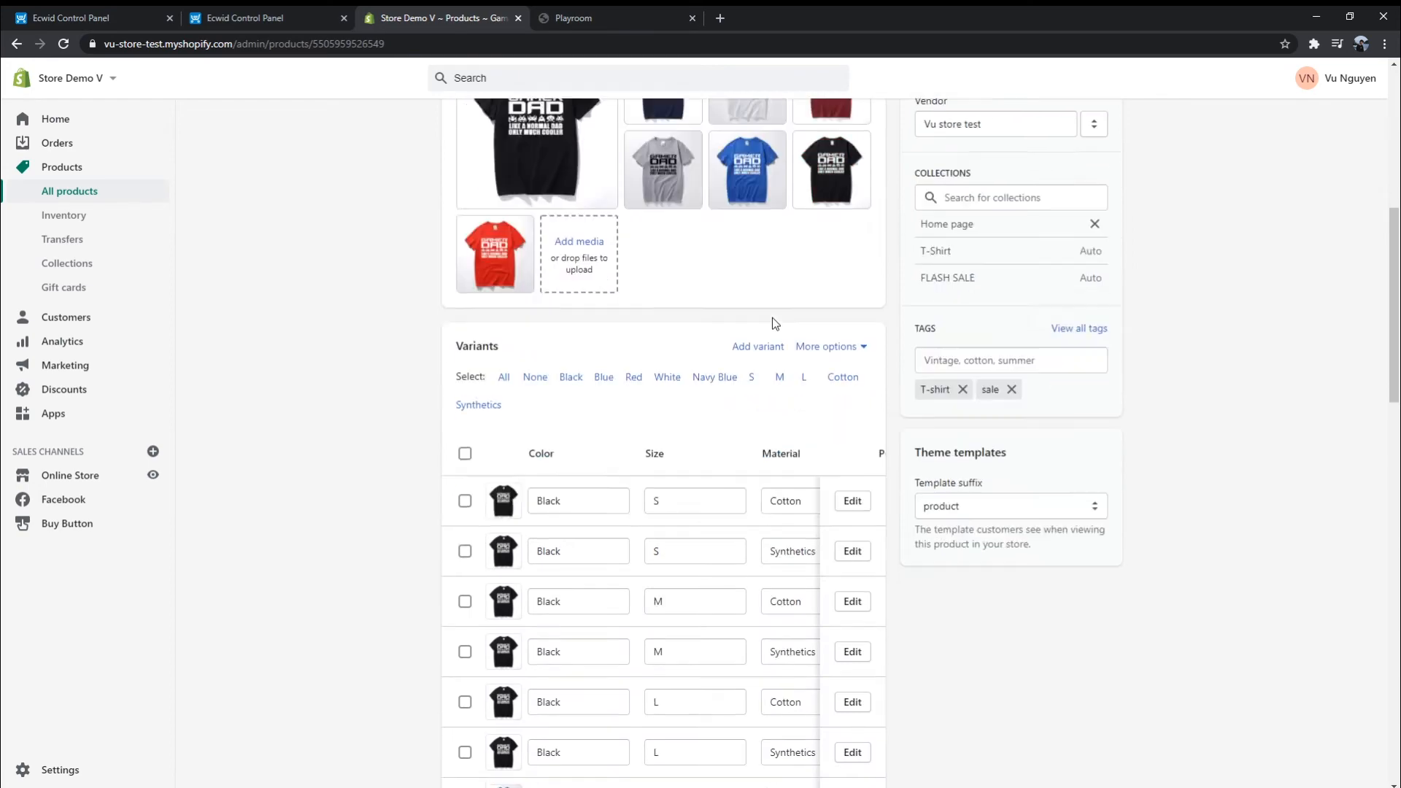
pyautogui.click(826, 213)
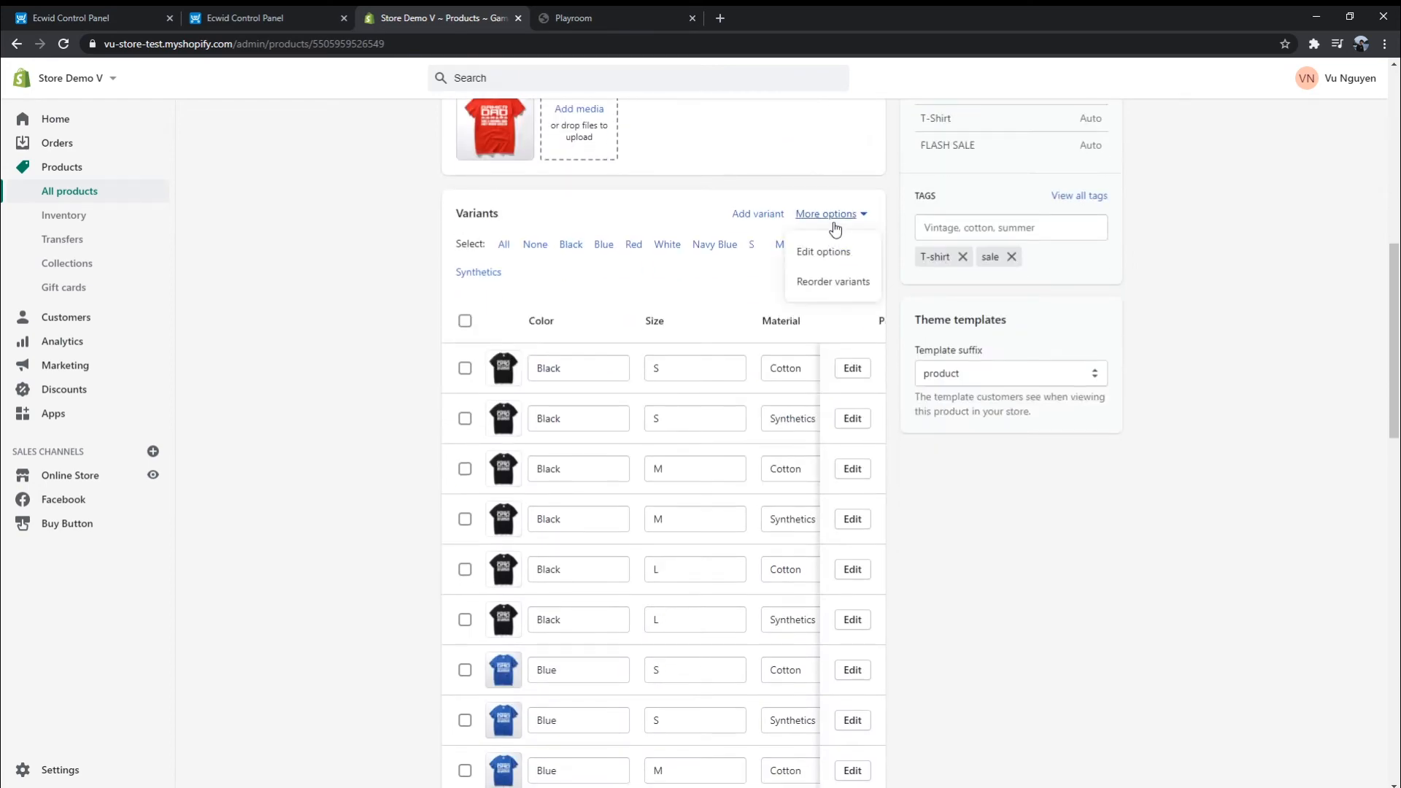
pyautogui.click(823, 251)
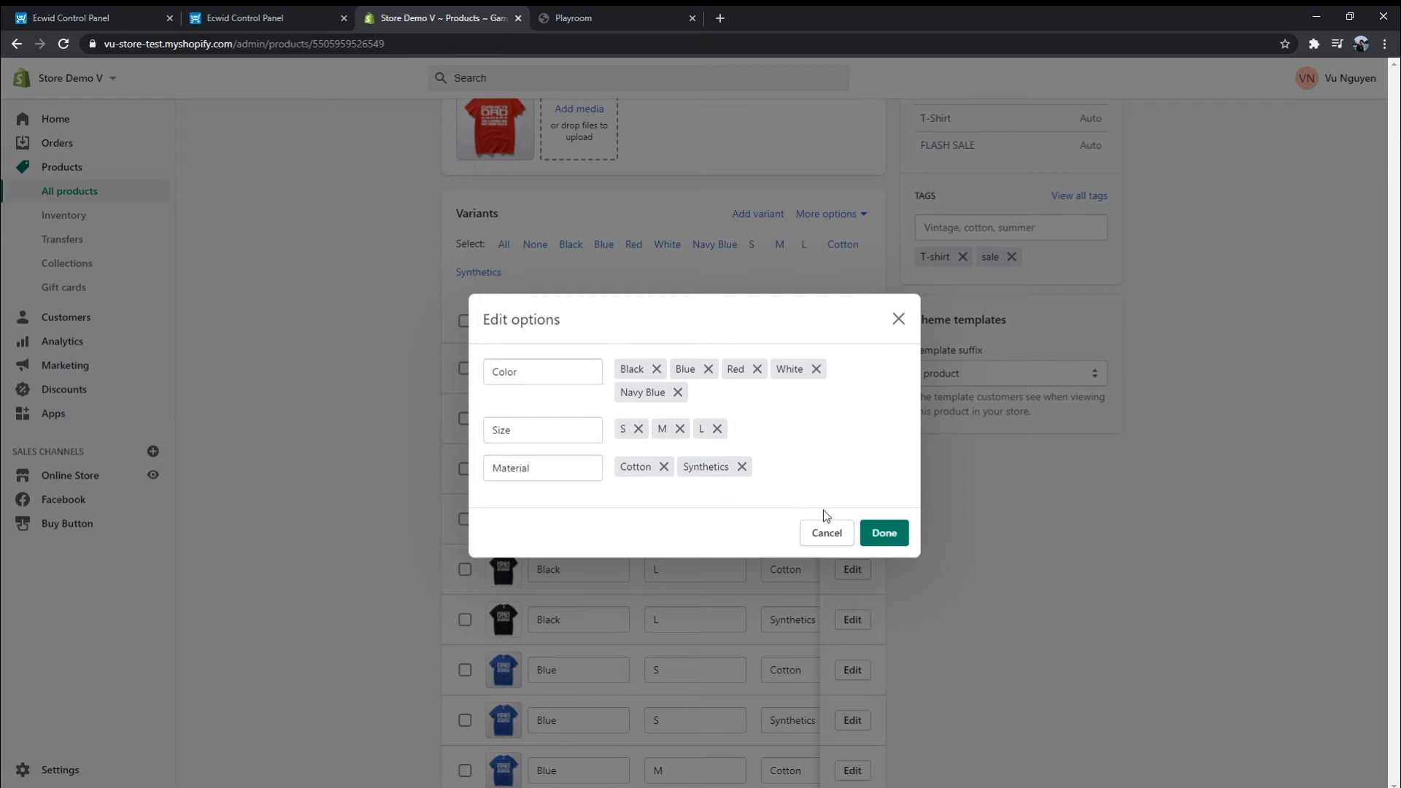
pyautogui.click(882, 533)
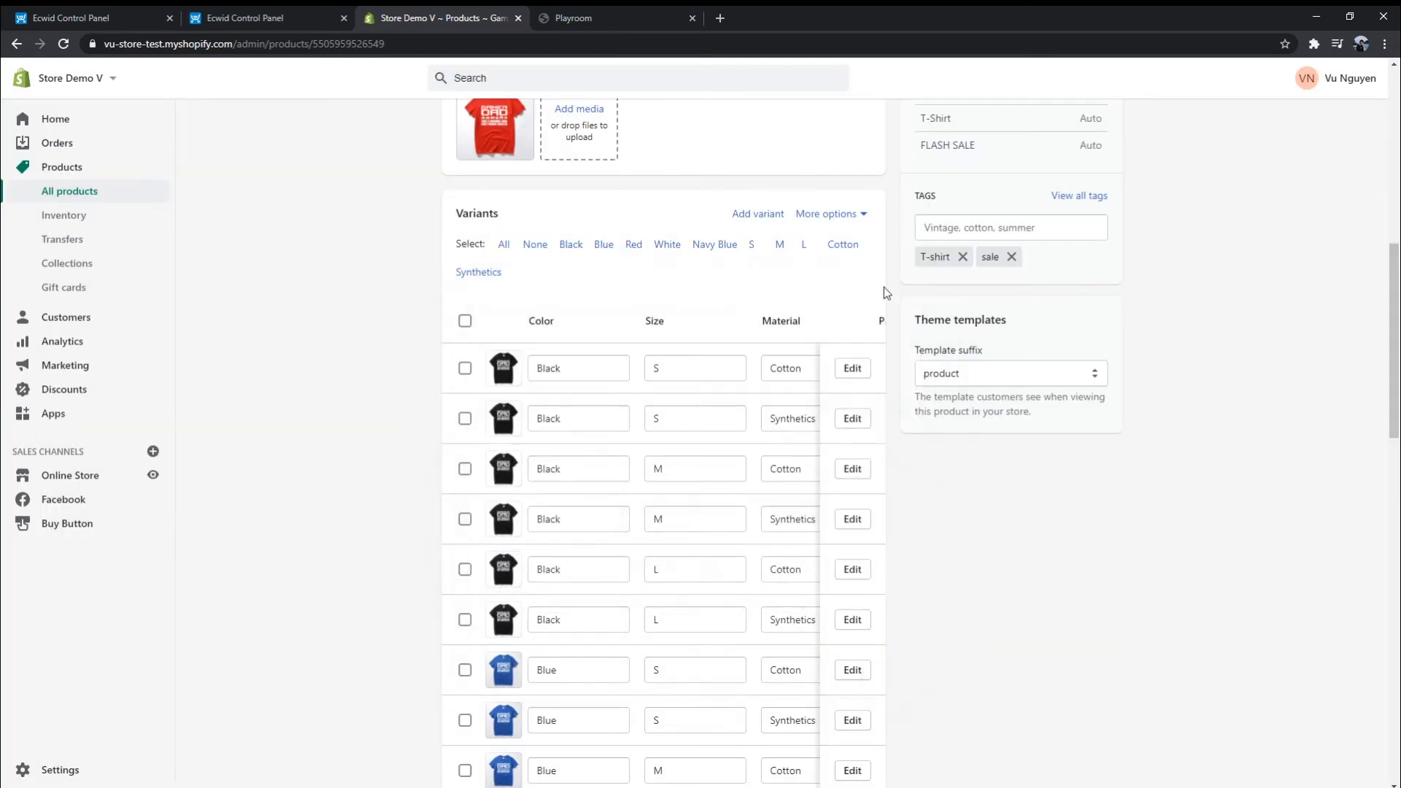
pyautogui.click(825, 214)
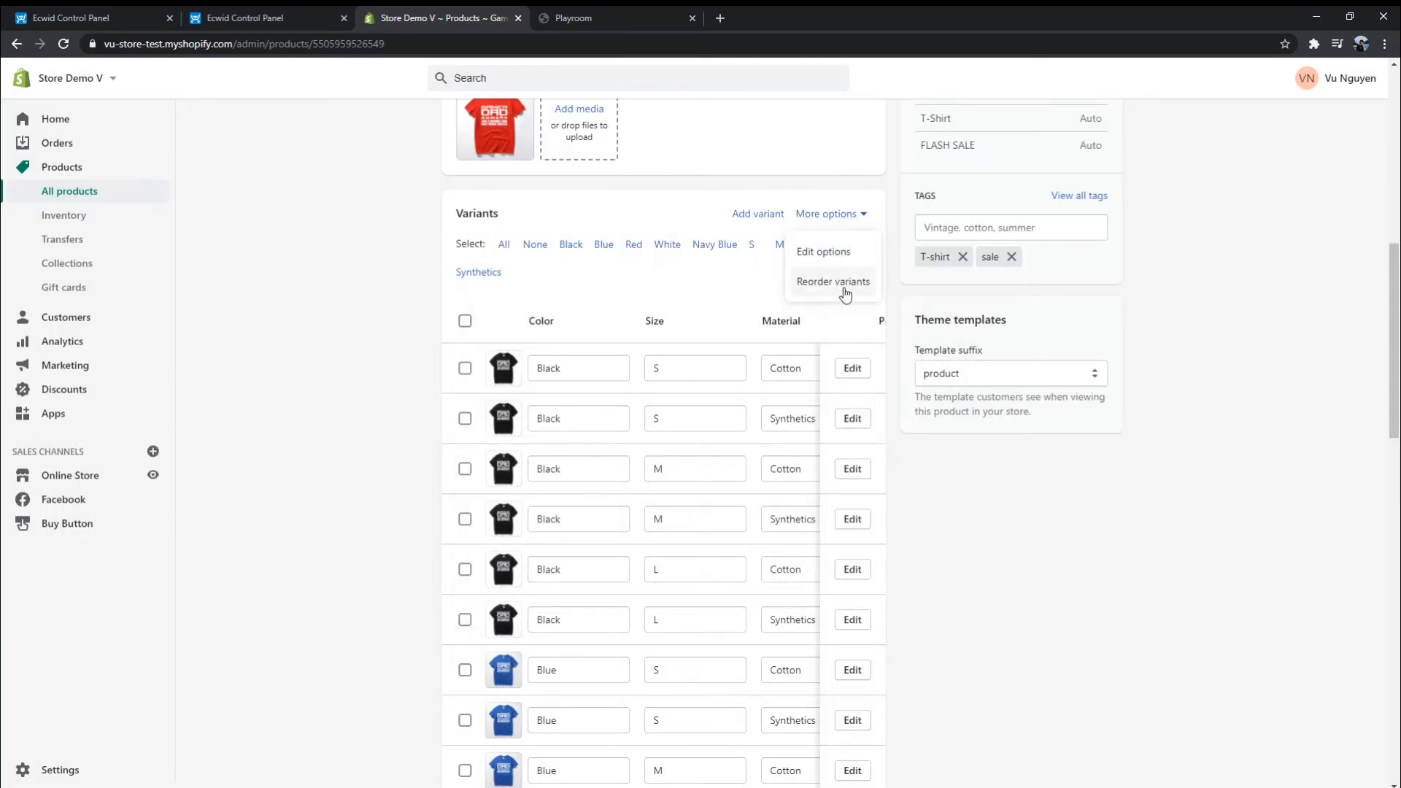
pyautogui.click(832, 282)
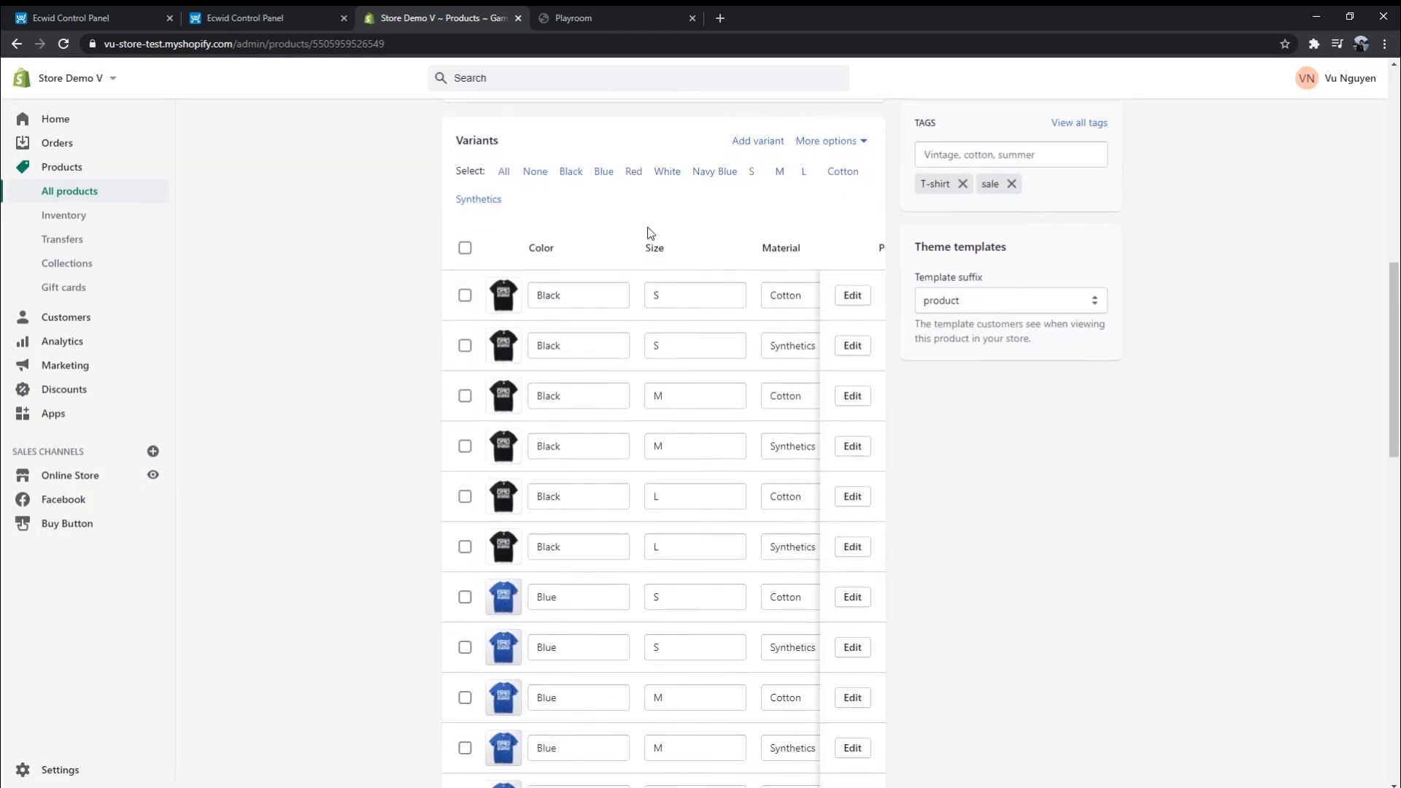
pyautogui.moveTo(89, 18)
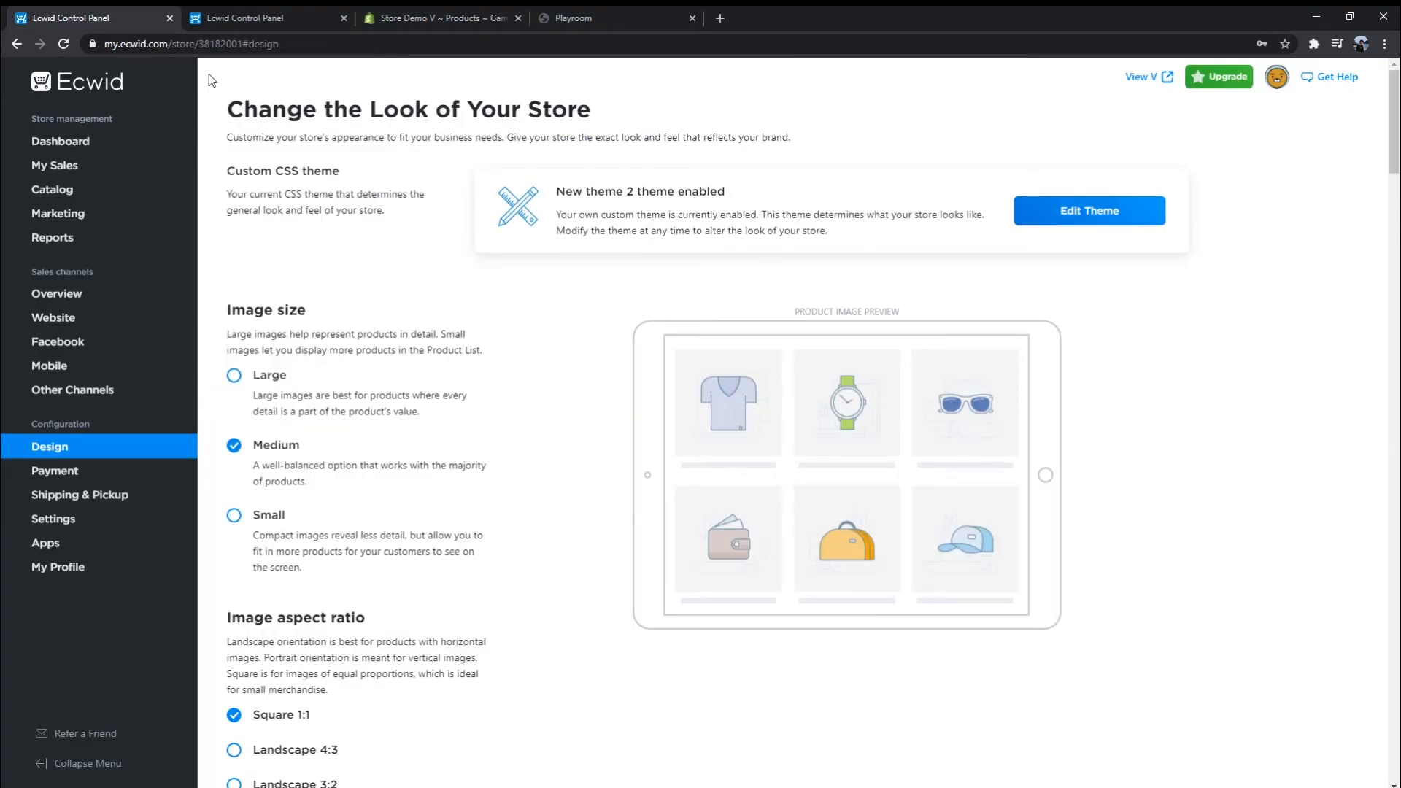
# Preview Ecwid product images in Landscape 4:3, 3:2 and Portrait 3:4, then restore Square 1:1
pyautogui.scroll(-3)
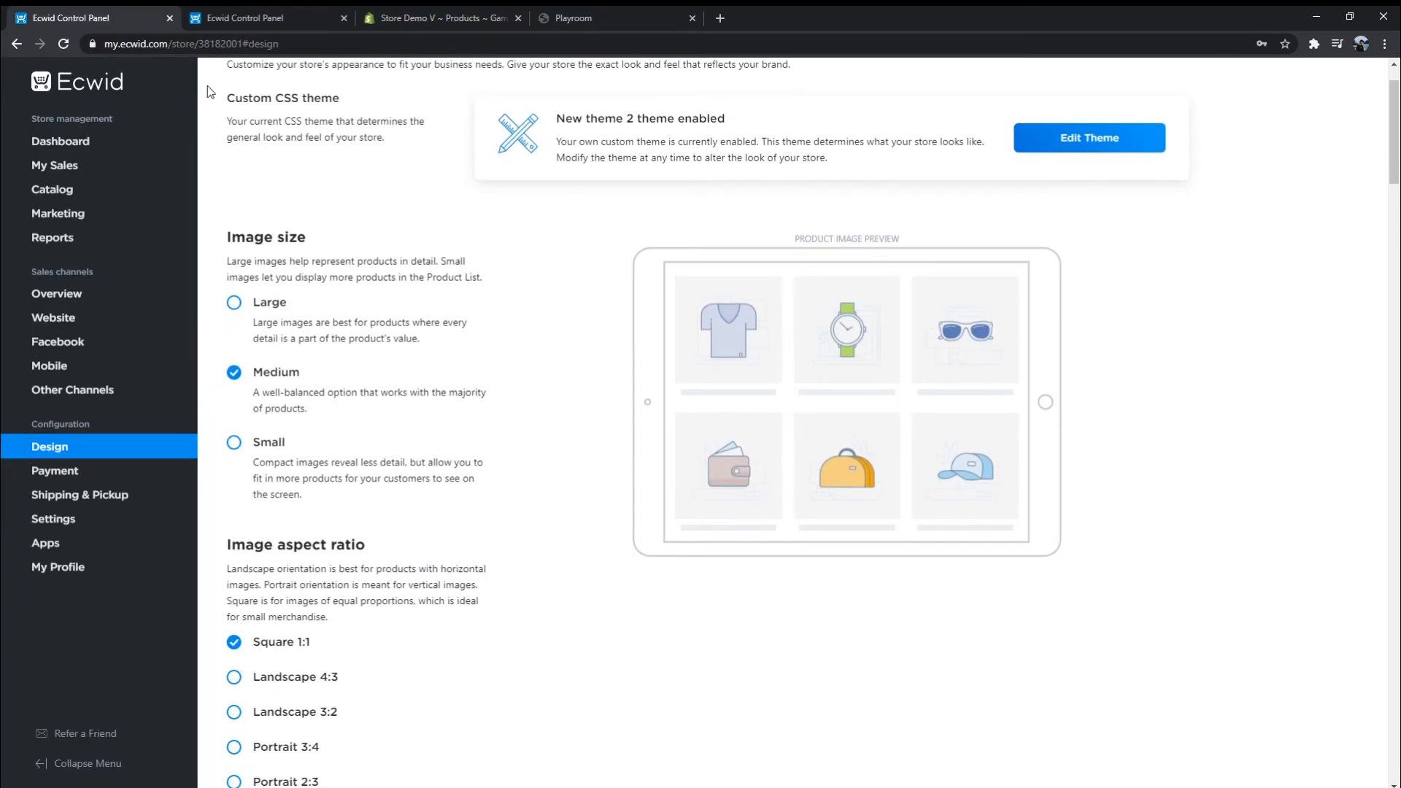
pyautogui.scroll(-3)
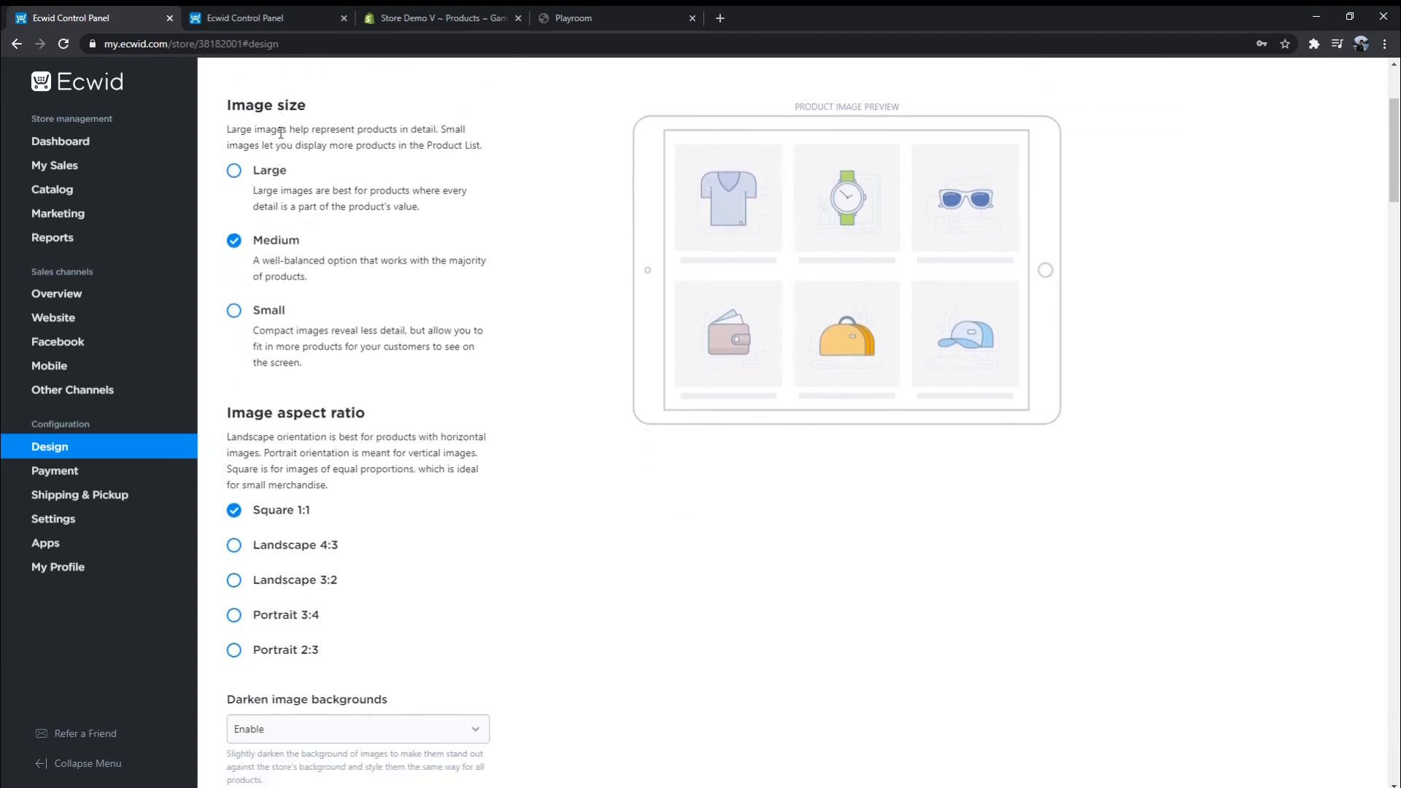
pyautogui.scroll(-3)
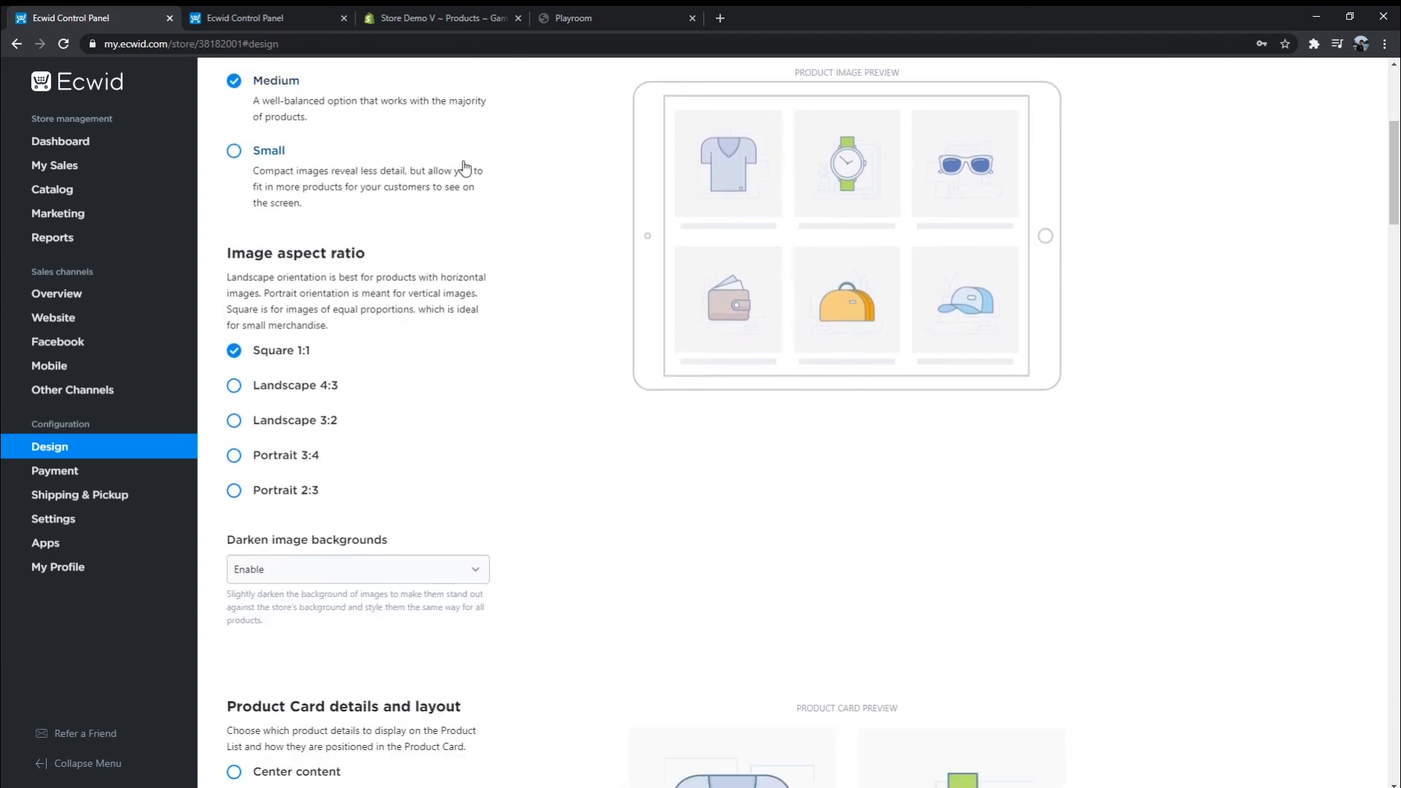
pyautogui.scroll(-3)
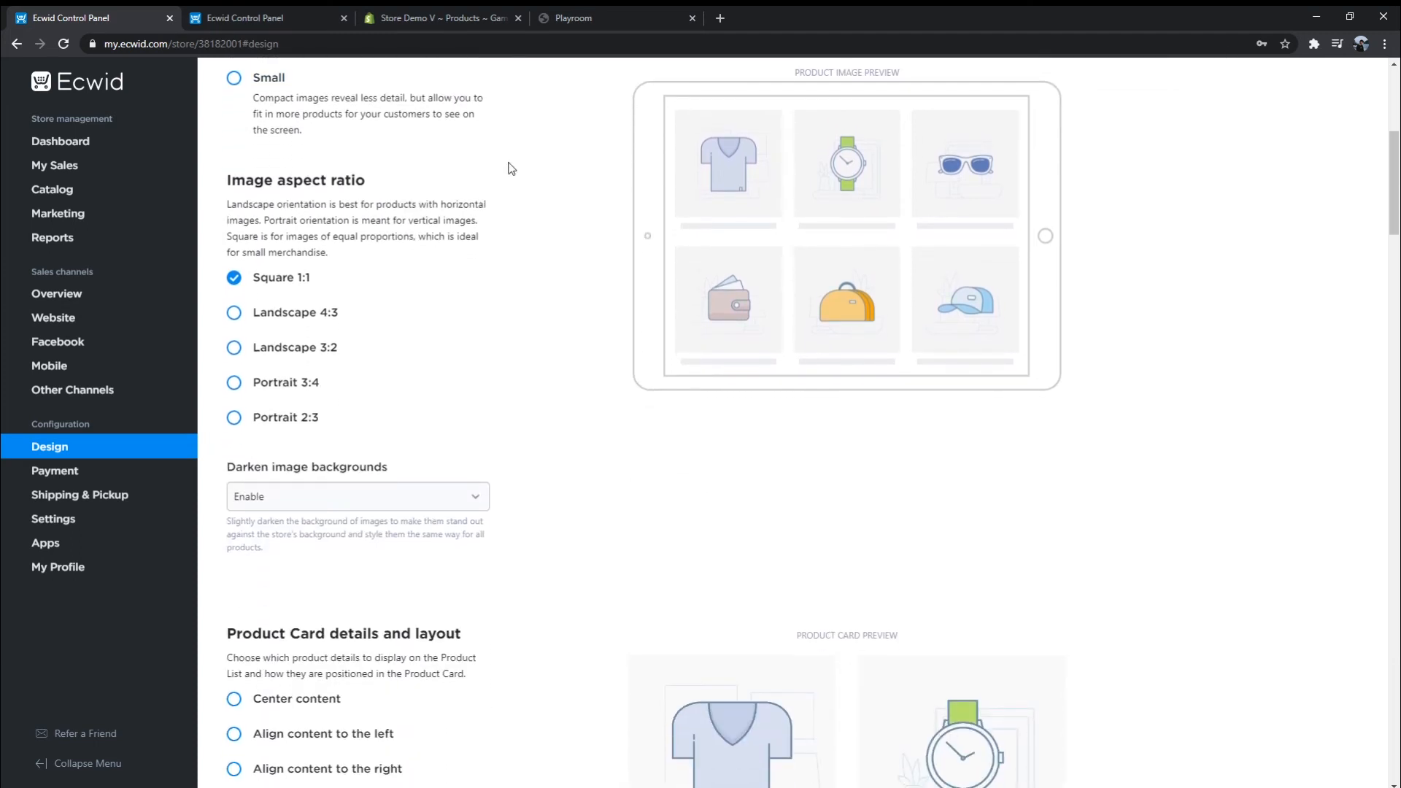
pyautogui.click(234, 313)
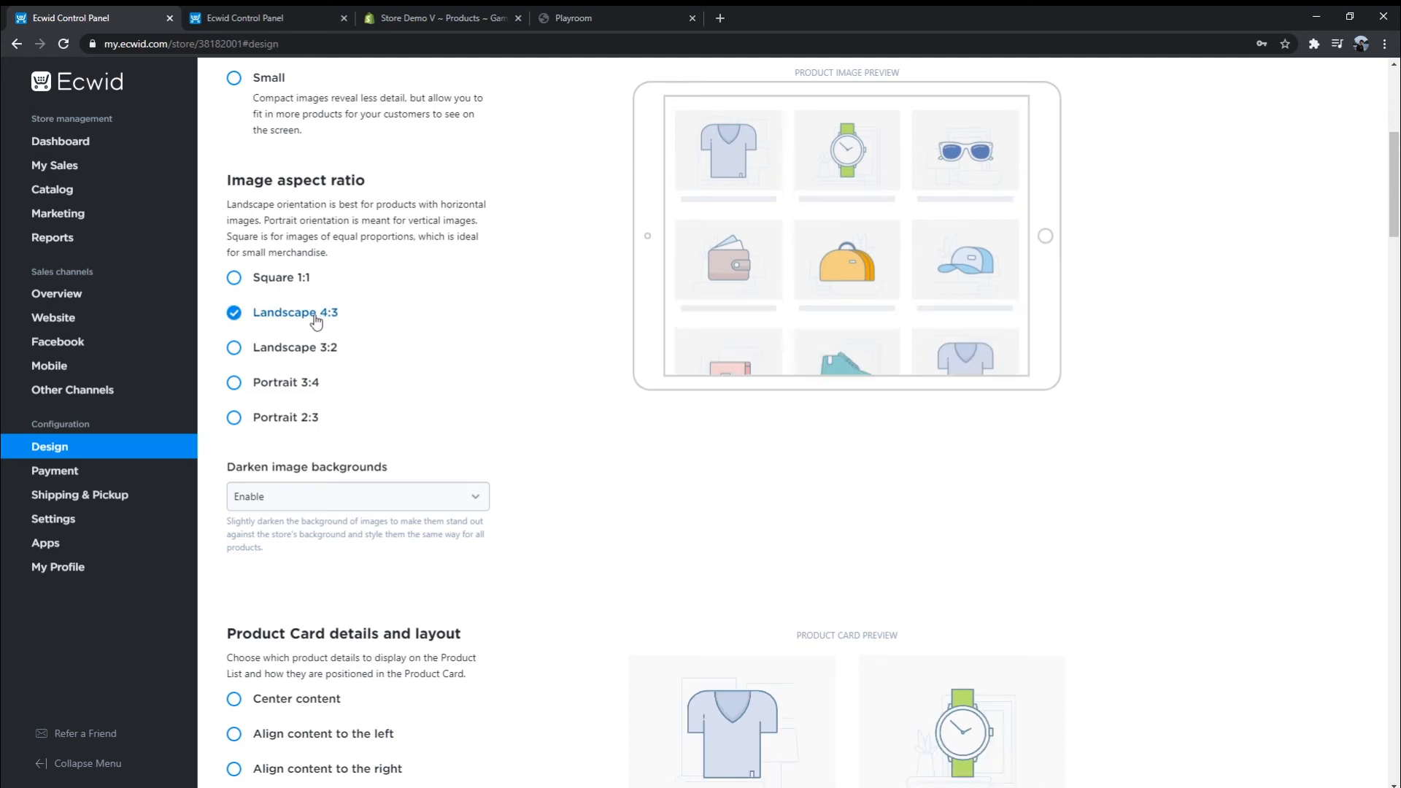
pyautogui.click(235, 348)
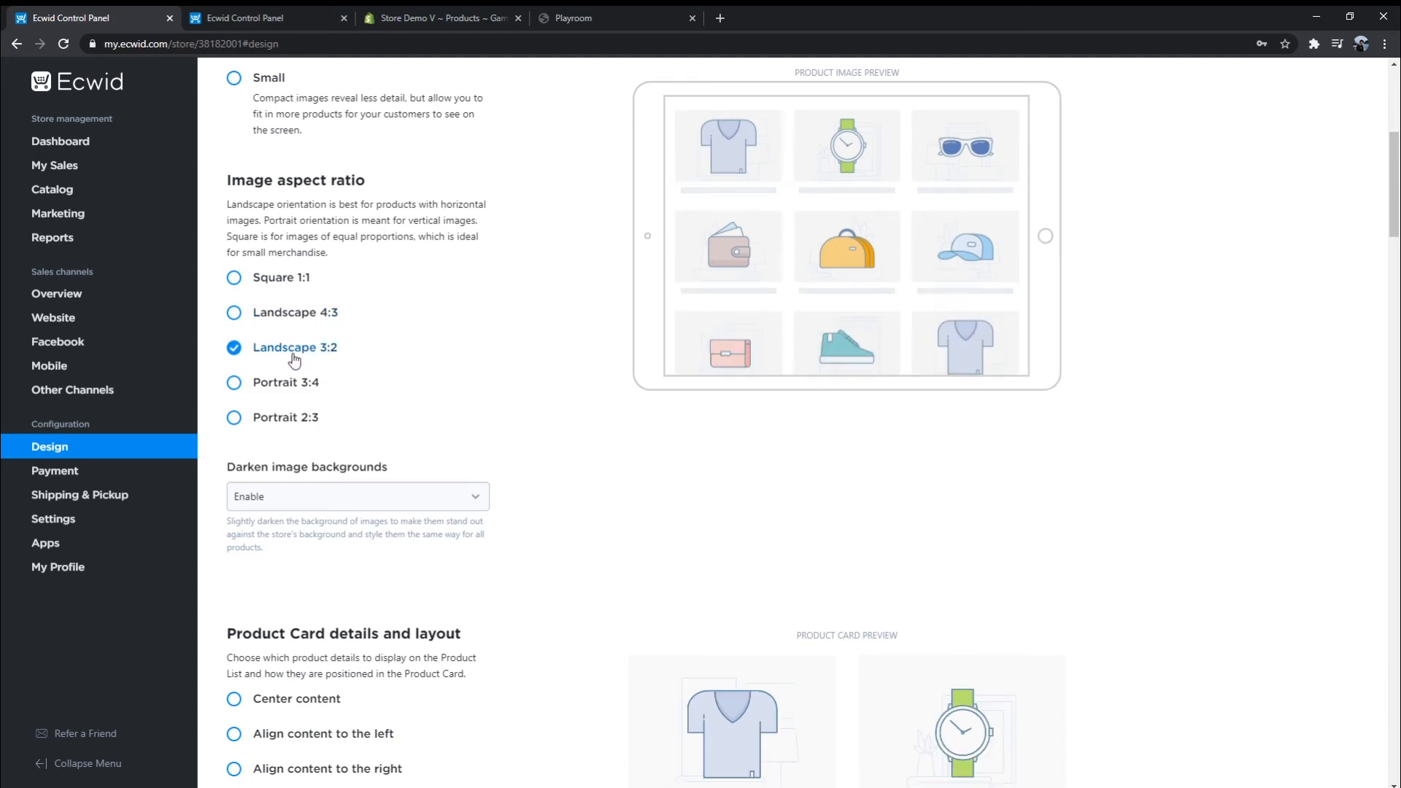
pyautogui.click(234, 382)
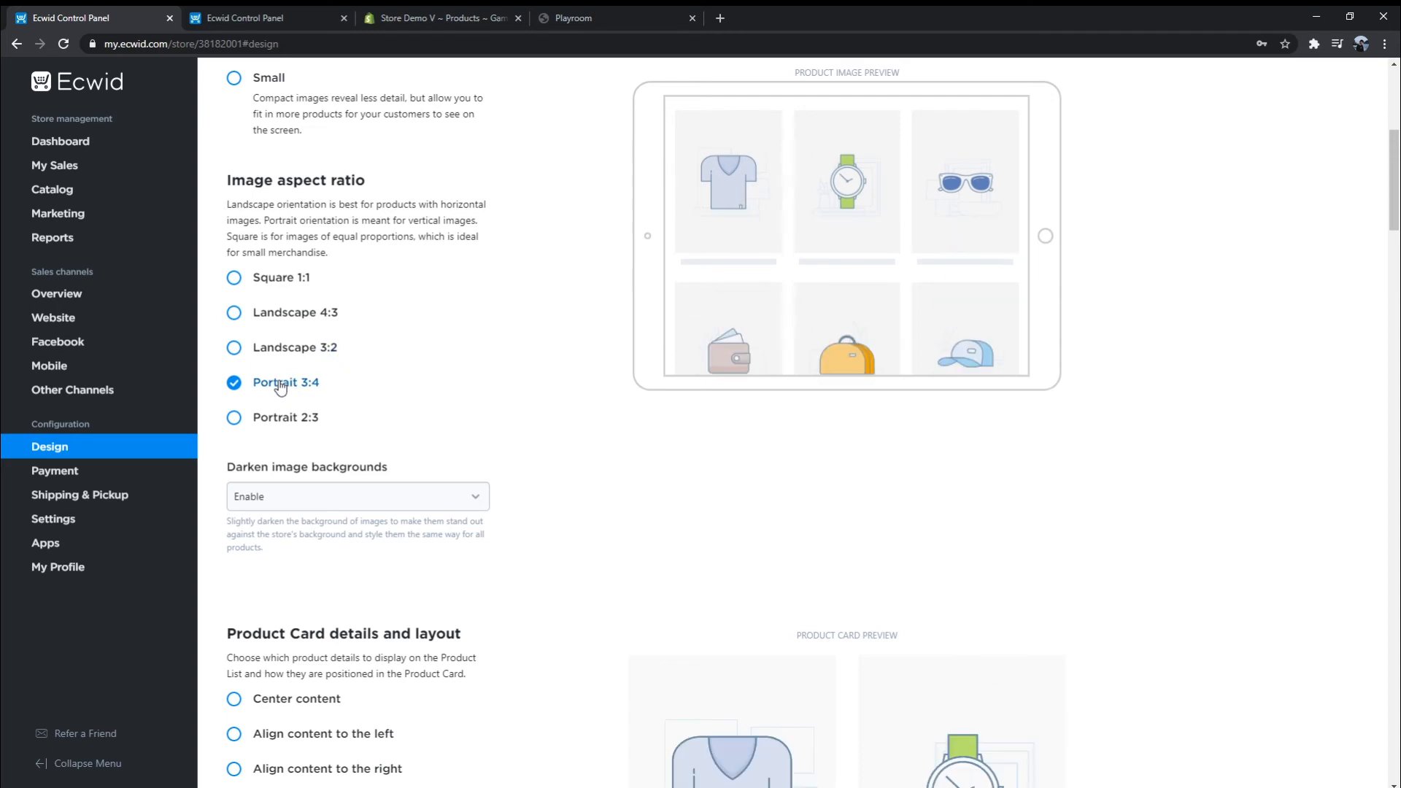
pyautogui.click(234, 277)
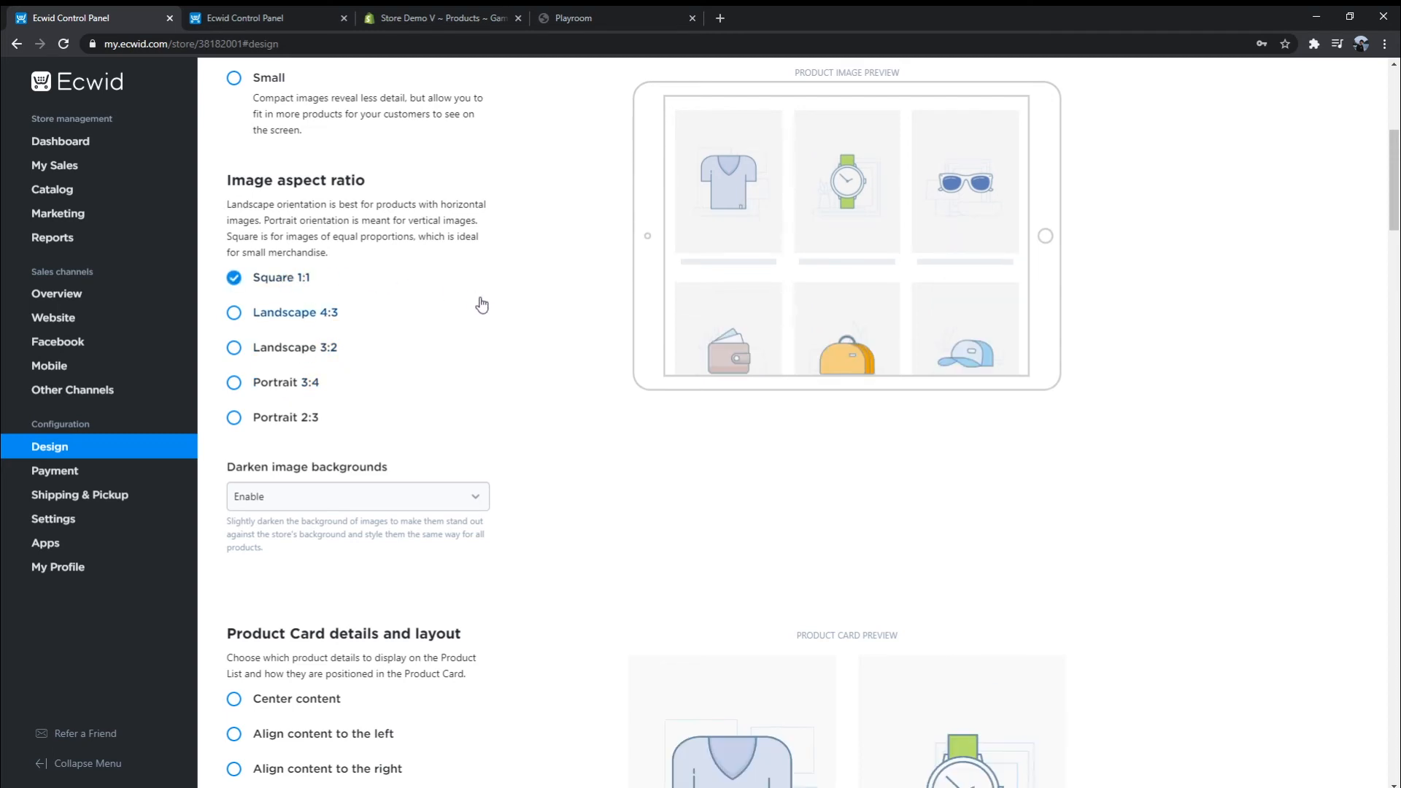
# Align Ecwid product card content left and place the product description in the left column
pyautogui.scroll(-3)
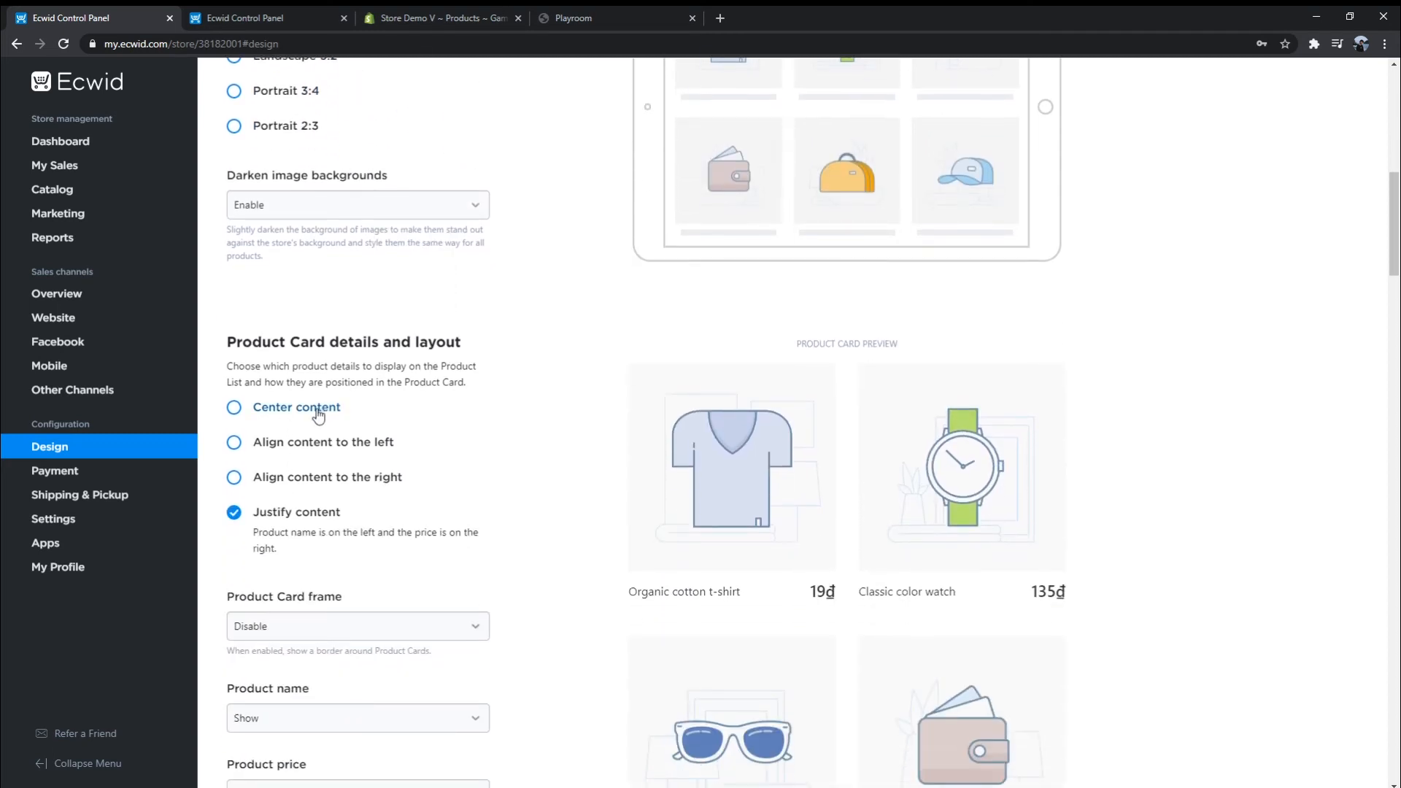
pyautogui.click(235, 407)
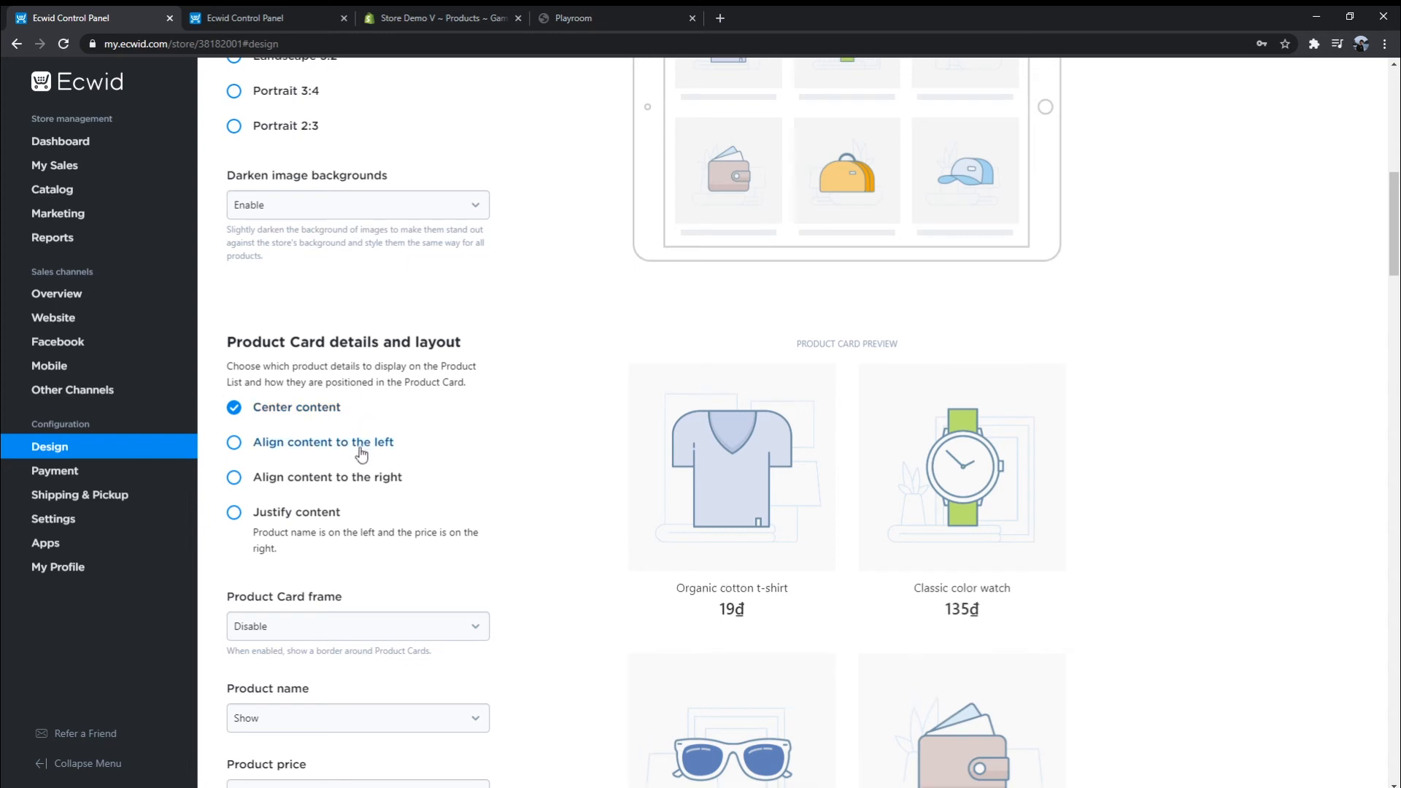
pyautogui.click(234, 441)
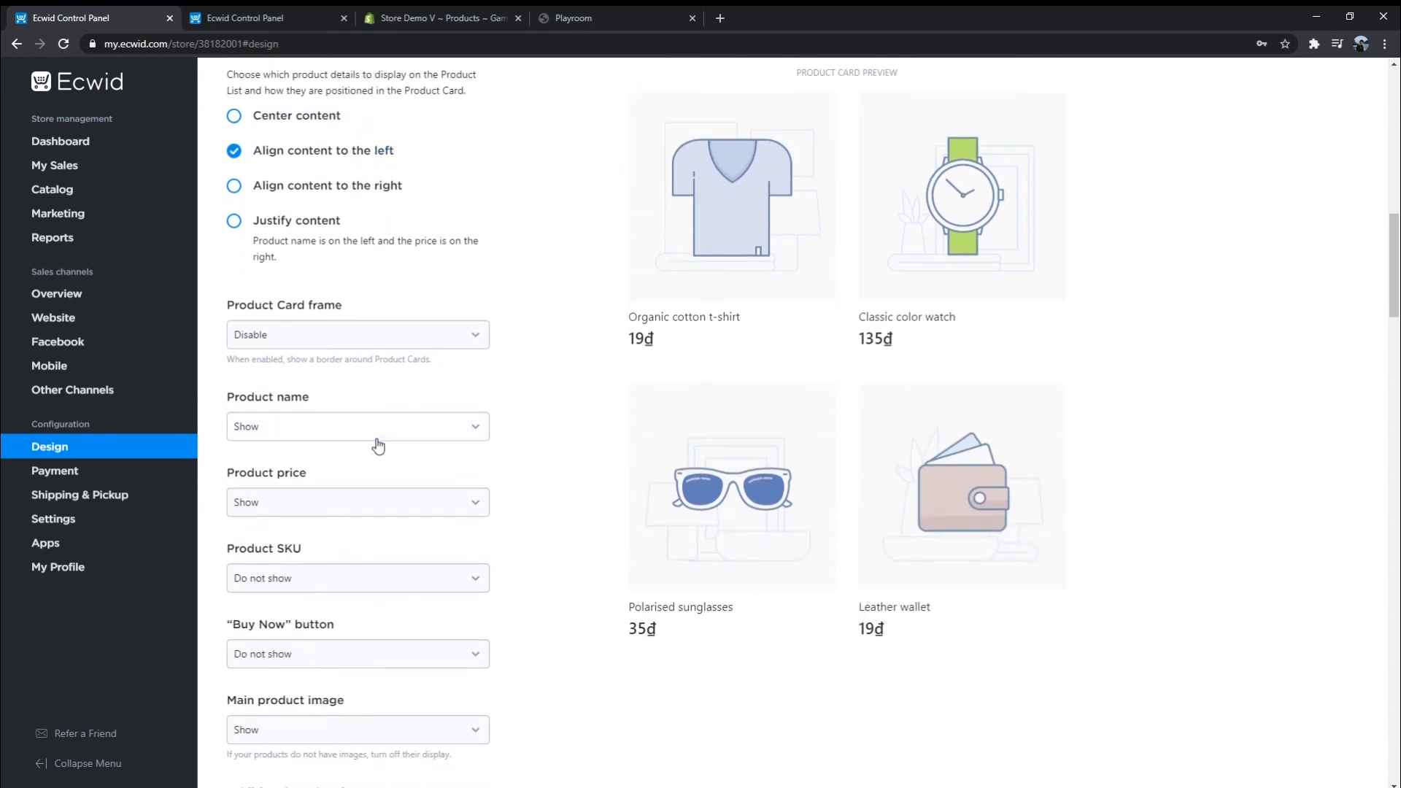
pyautogui.scroll(-3)
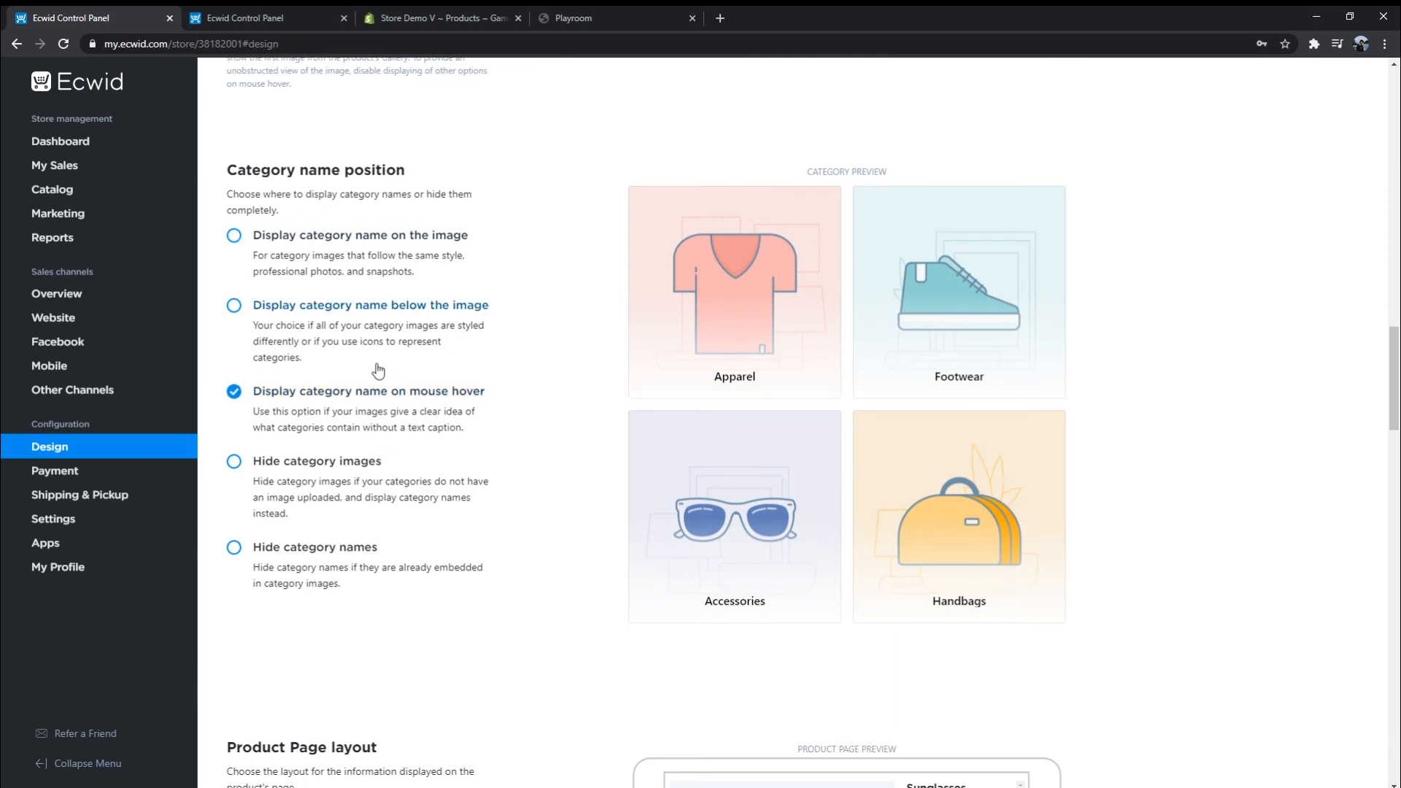
pyautogui.moveTo(963, 499)
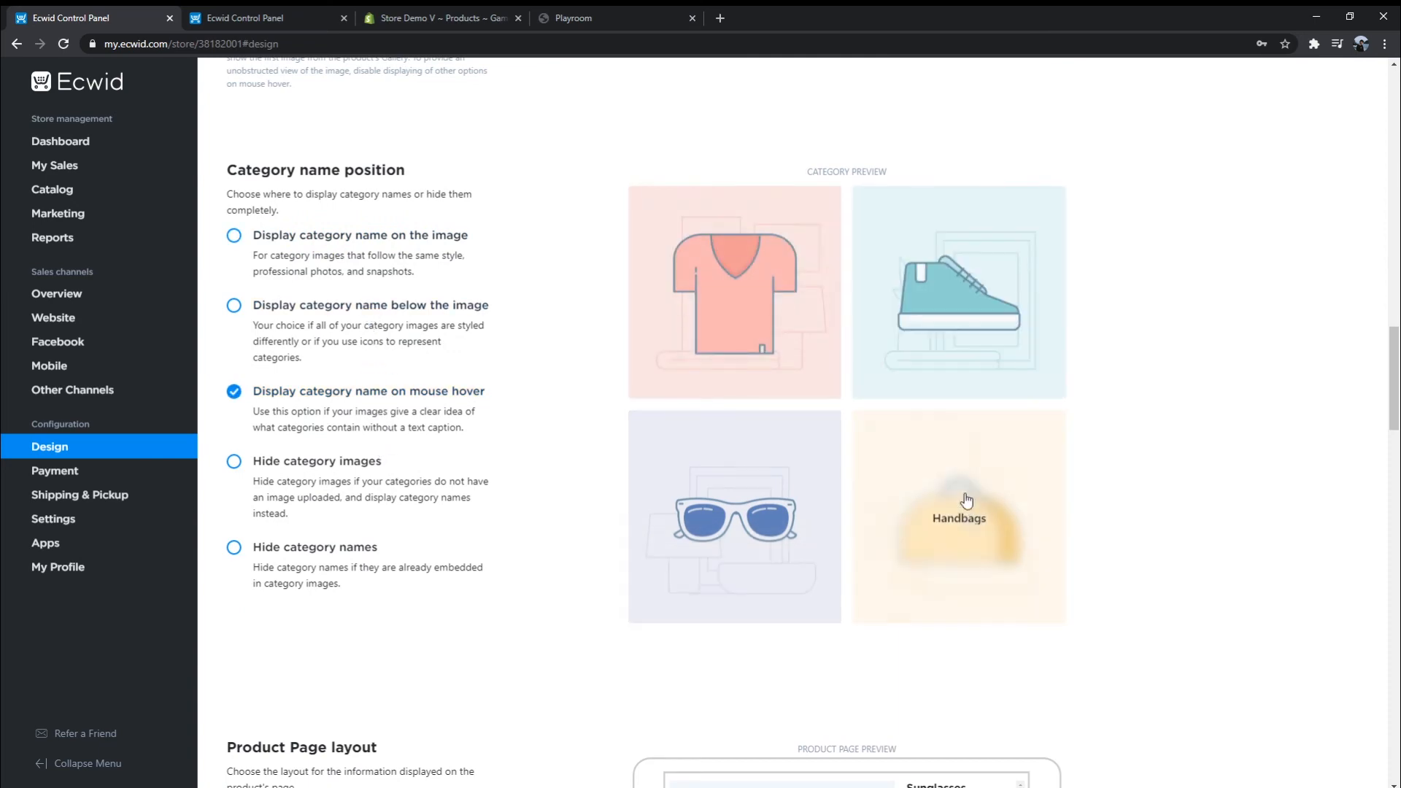
pyautogui.scroll(-3)
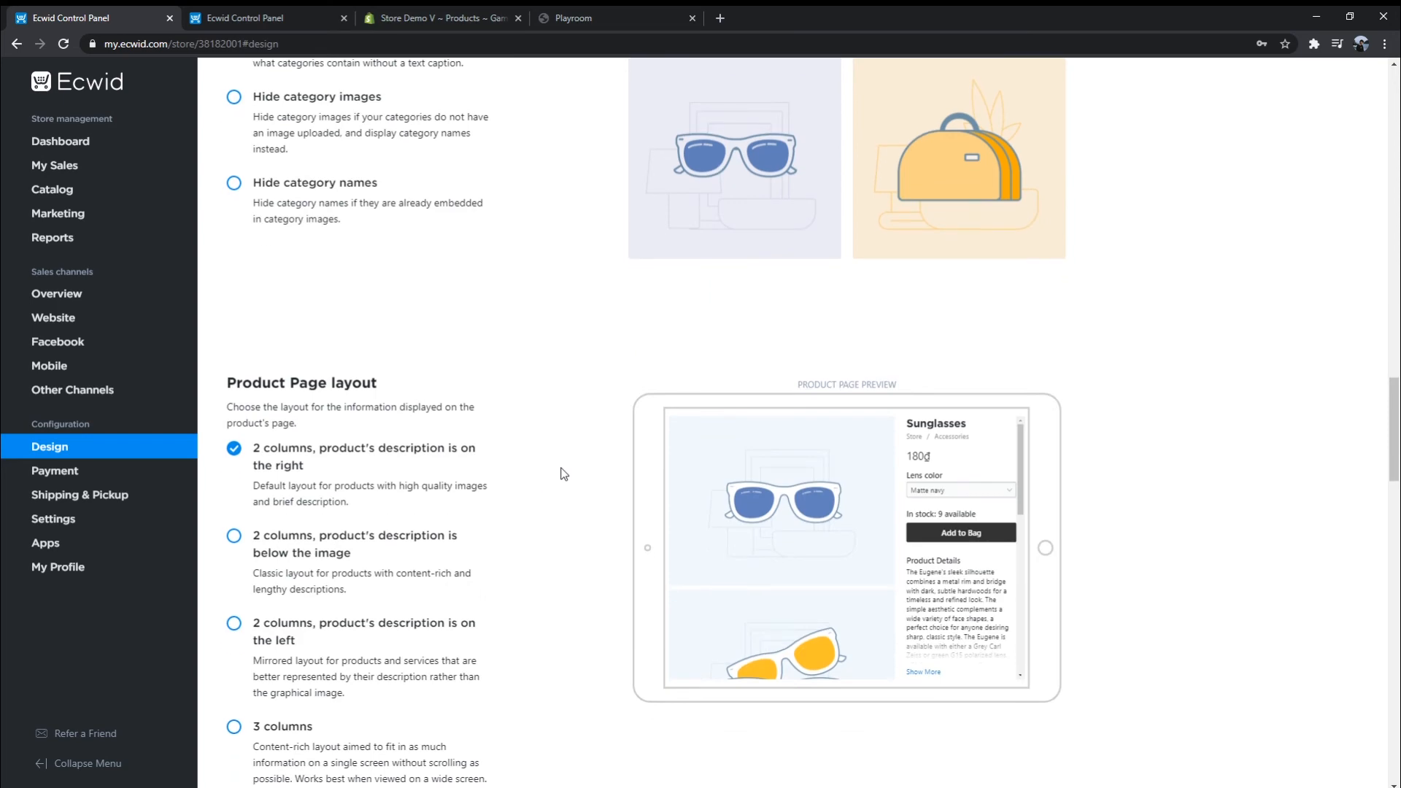
pyautogui.click(234, 316)
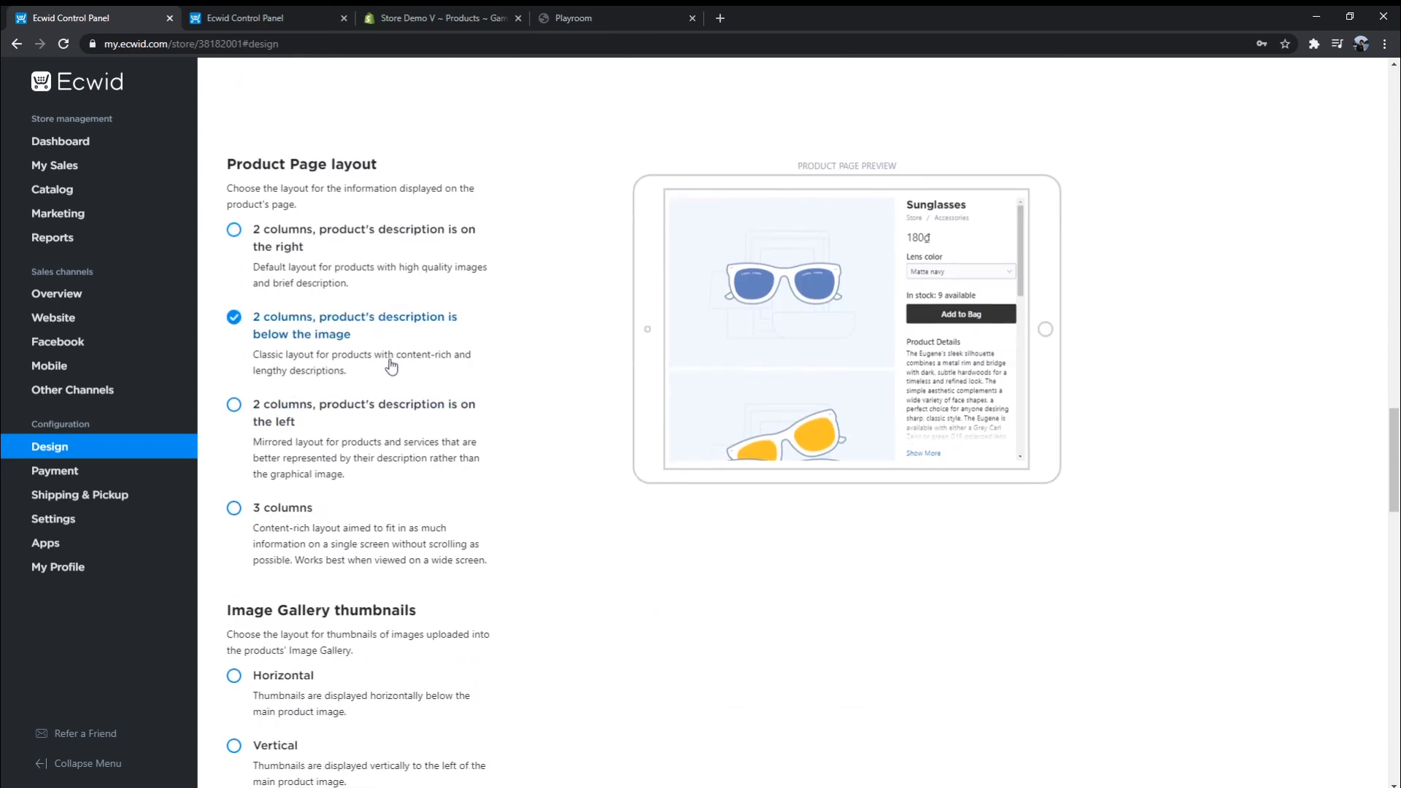
pyautogui.click(233, 406)
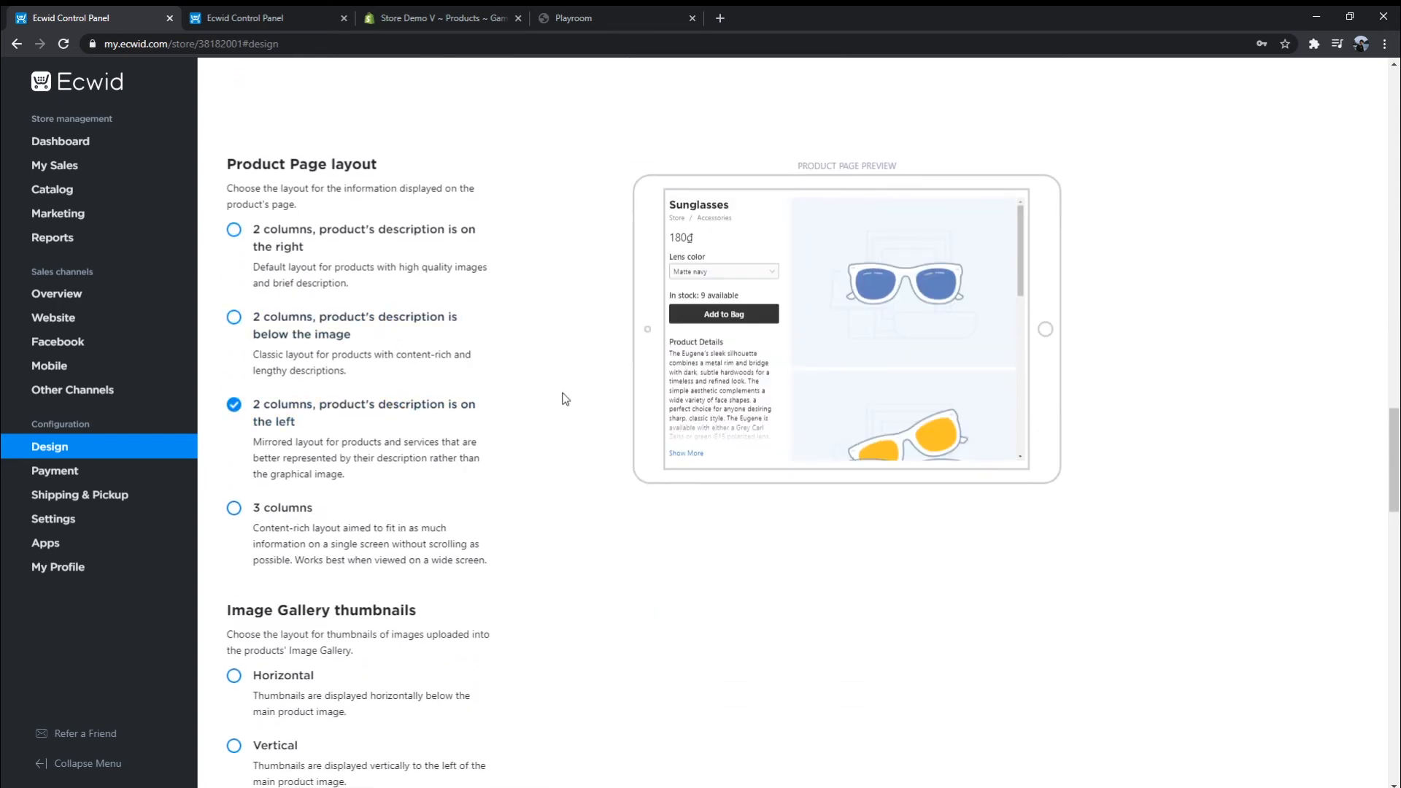
# View the Shopify store's Themes page, then the Shopify Theme Store
pyautogui.click(438, 18)
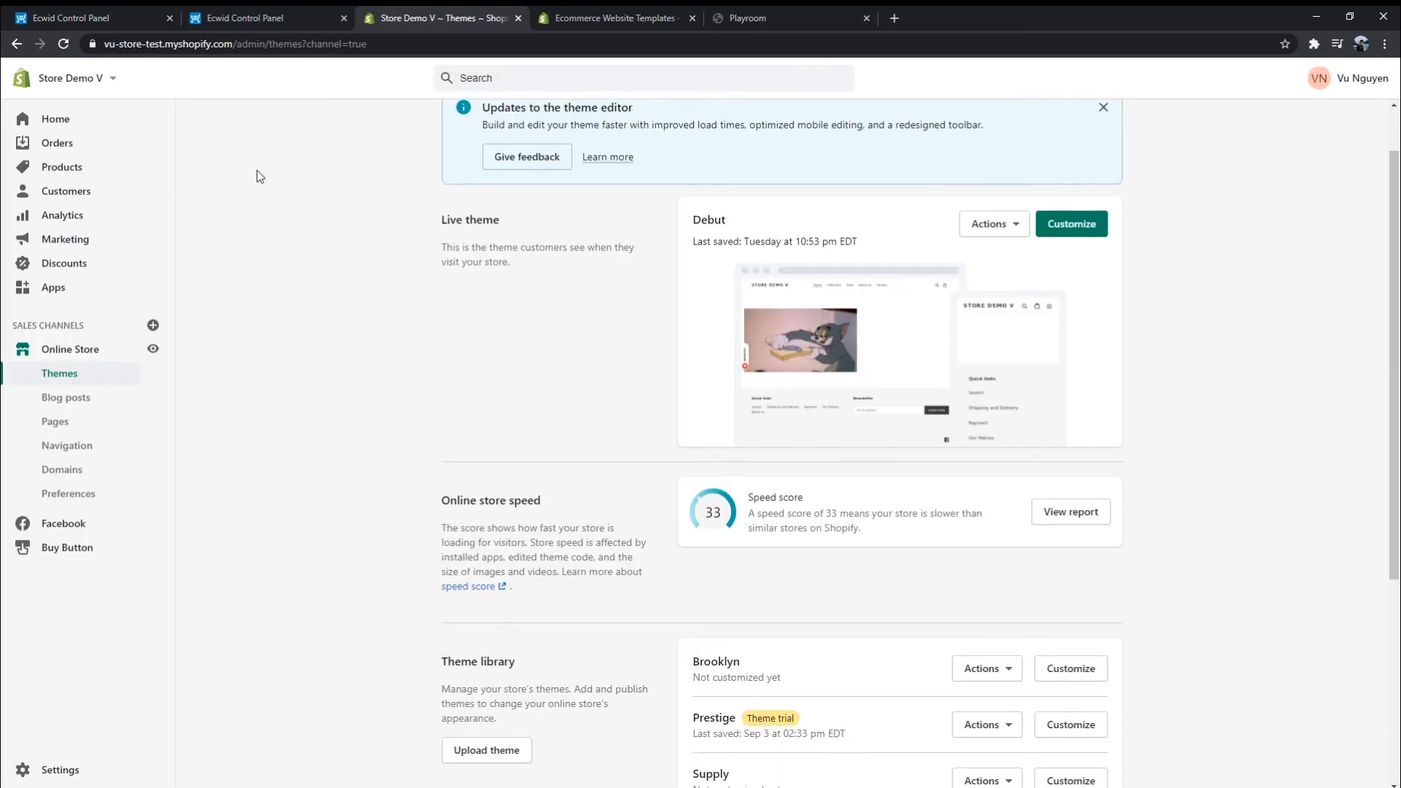
pyautogui.scroll(-3)
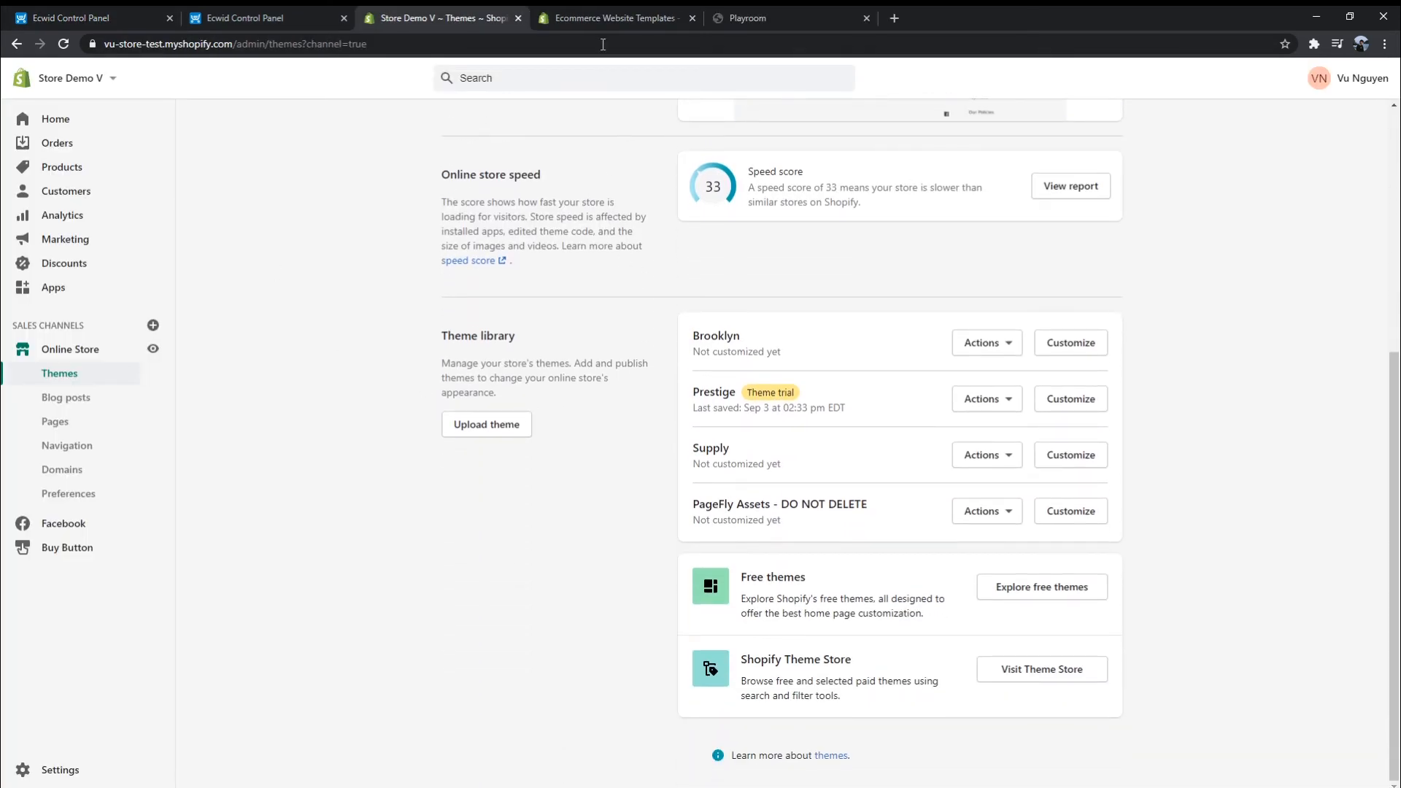
pyautogui.click(614, 17)
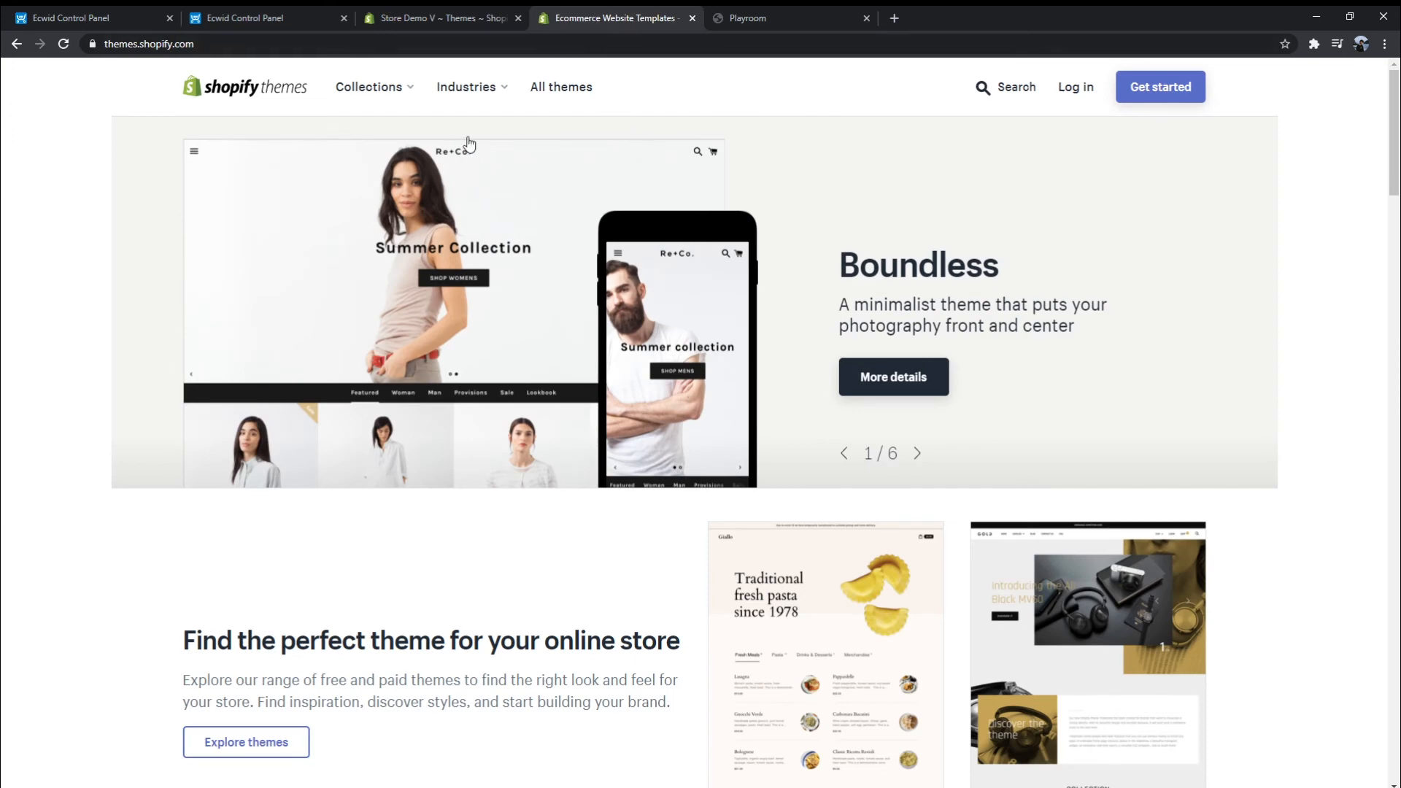
# Browse the 73-theme catalogue and its industry categories, then return to the Themes admin page
pyautogui.click(561, 87)
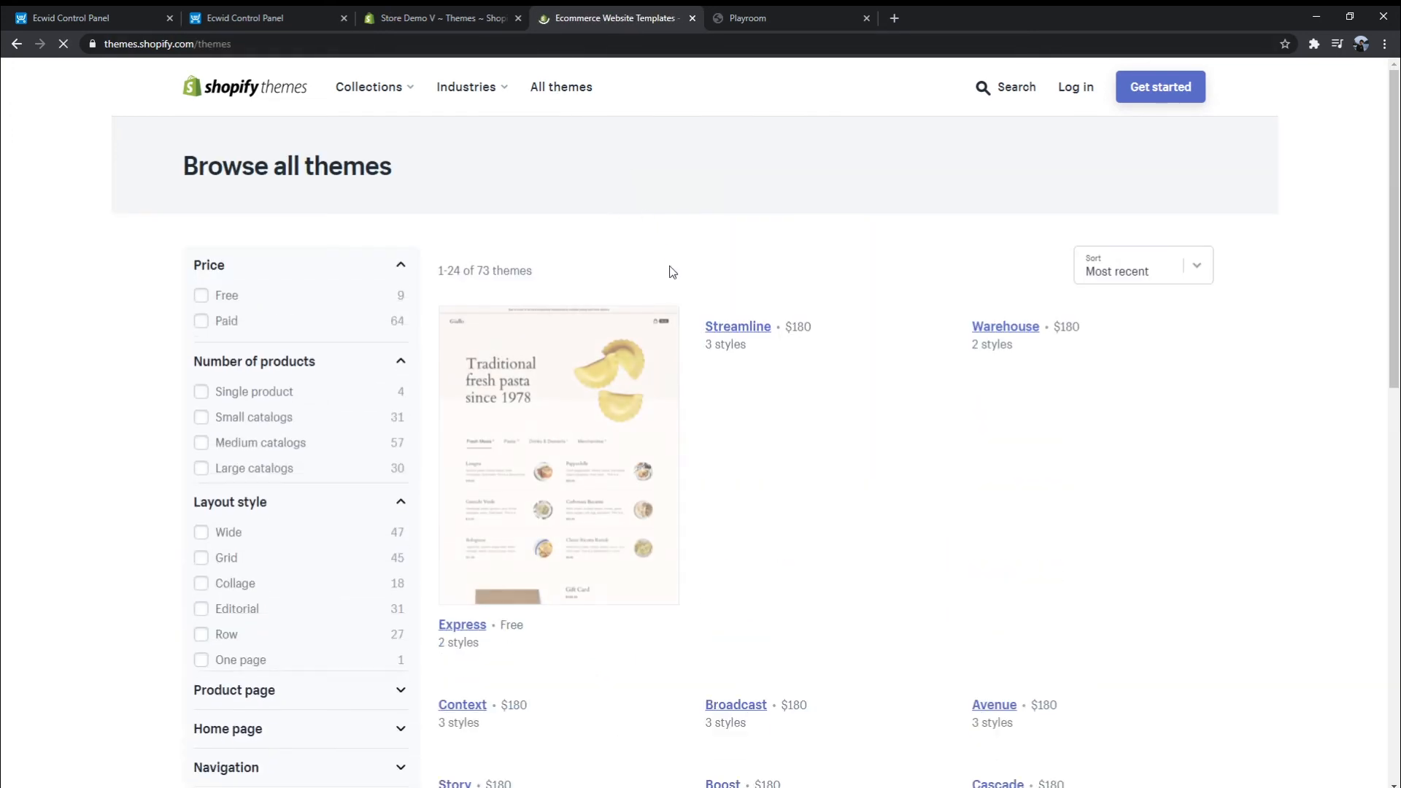
pyautogui.scroll(-3)
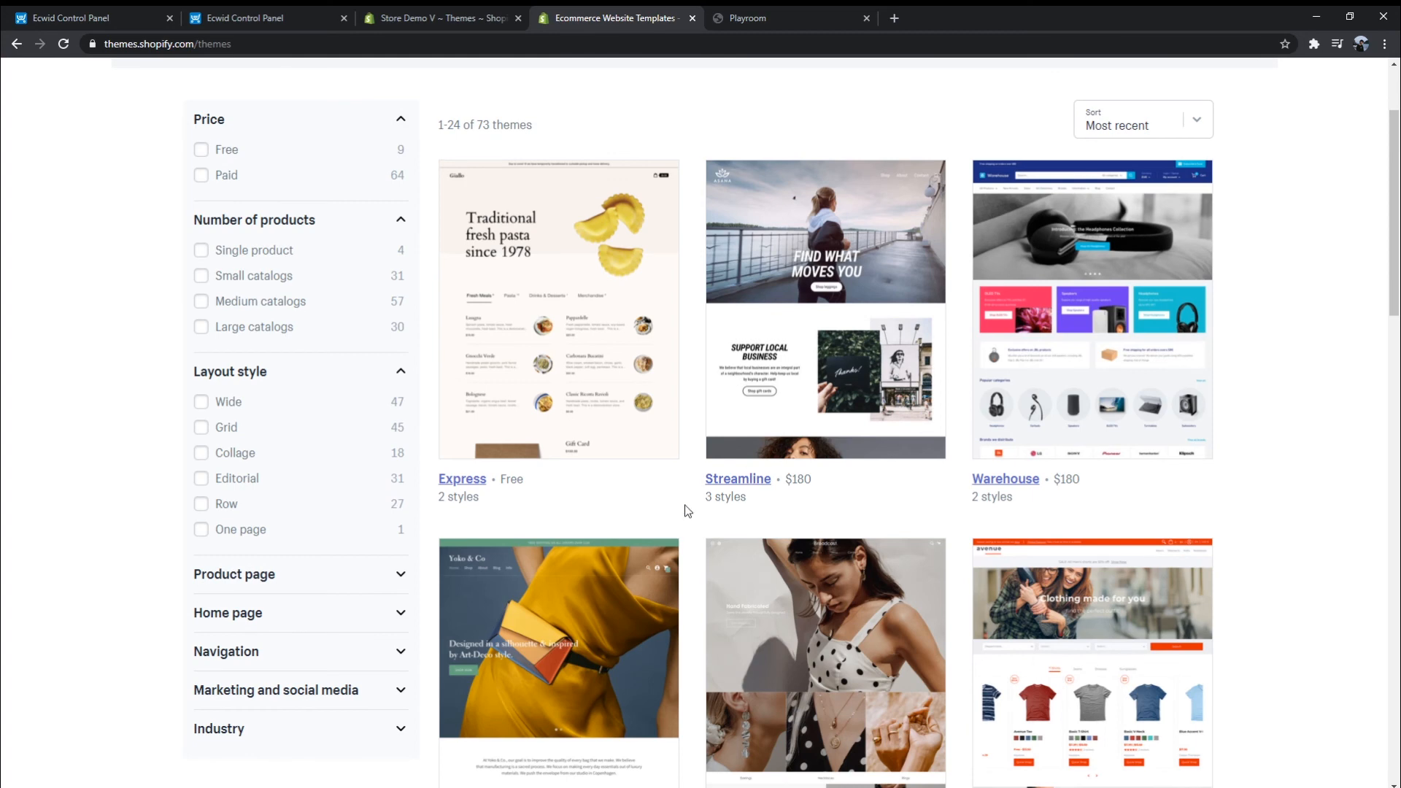
pyautogui.scroll(3)
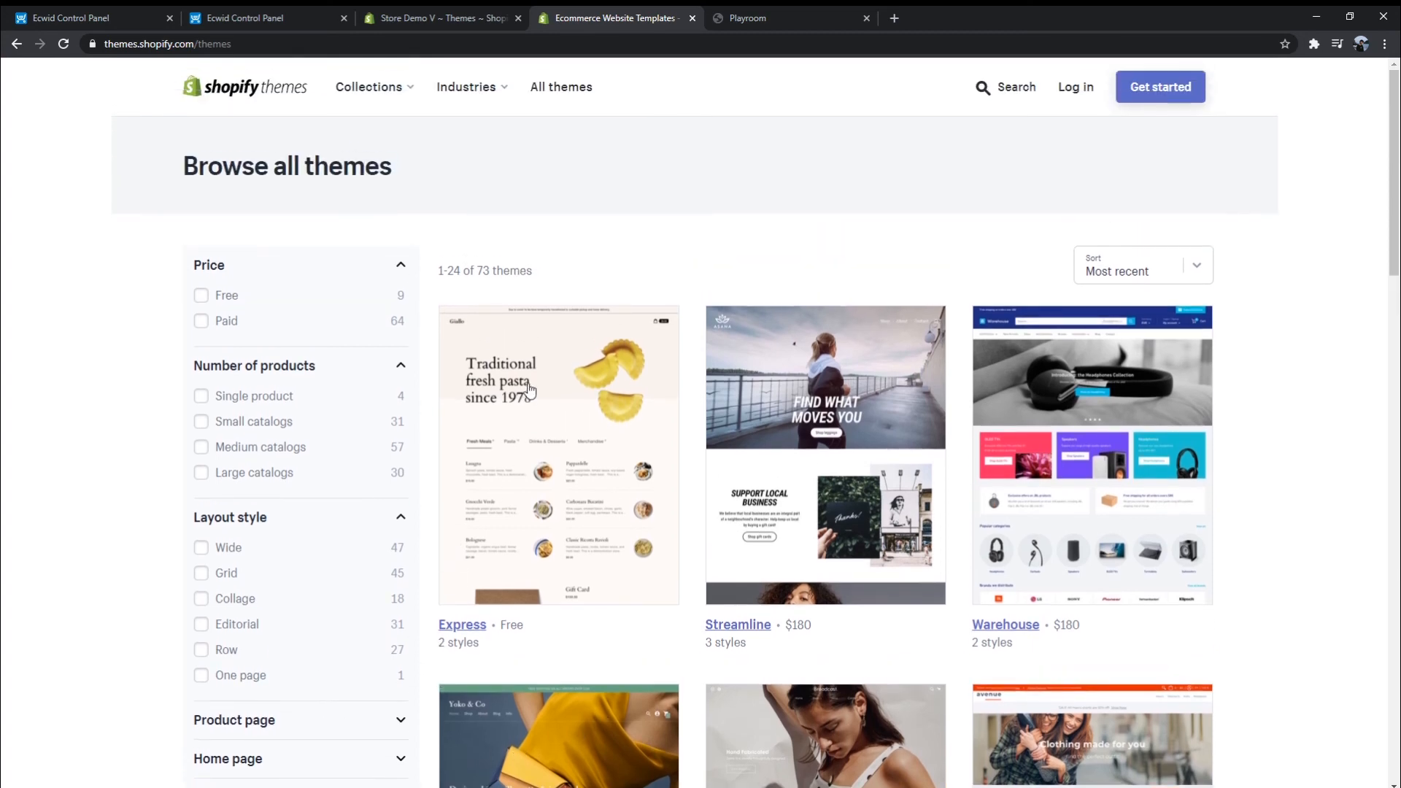
pyautogui.click(370, 87)
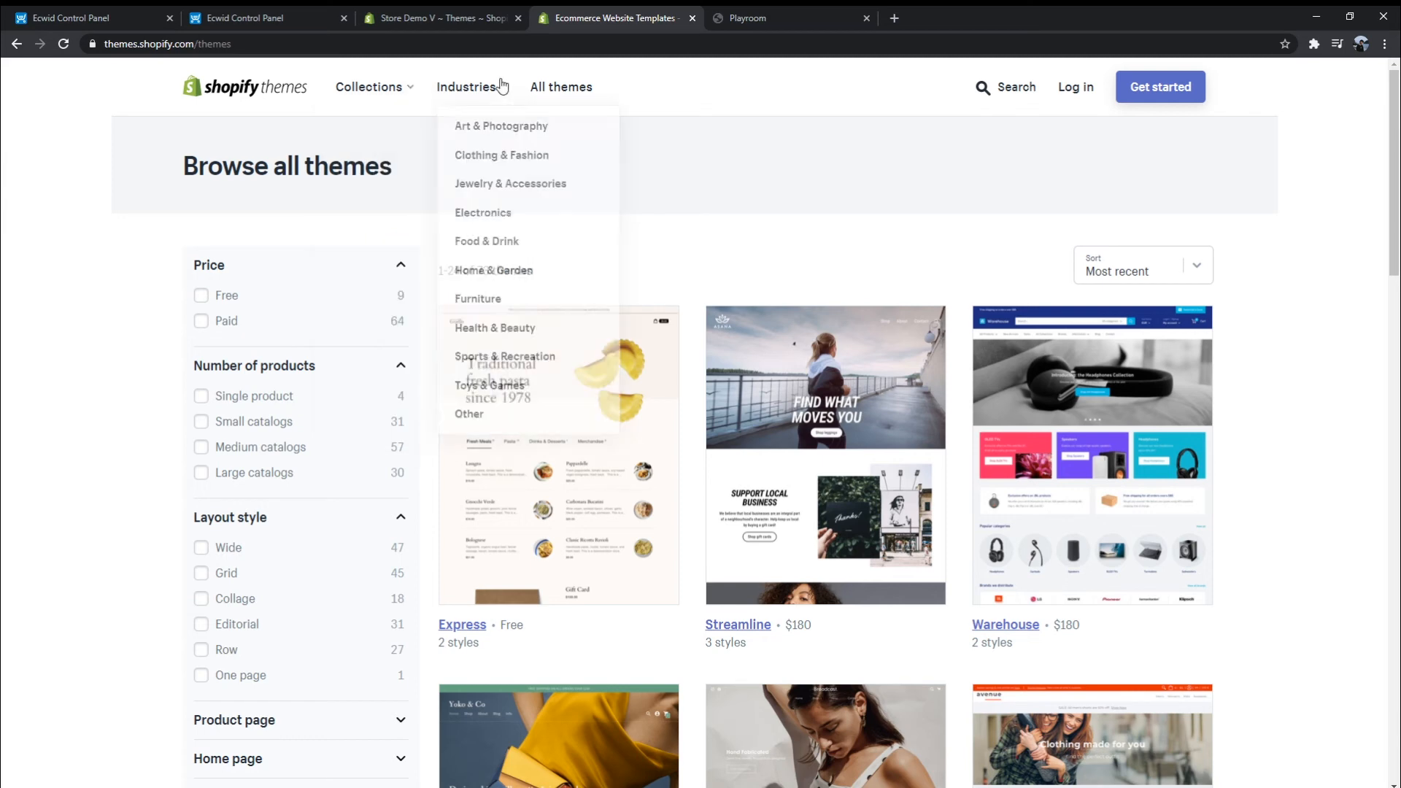
pyautogui.moveTo(773, 249)
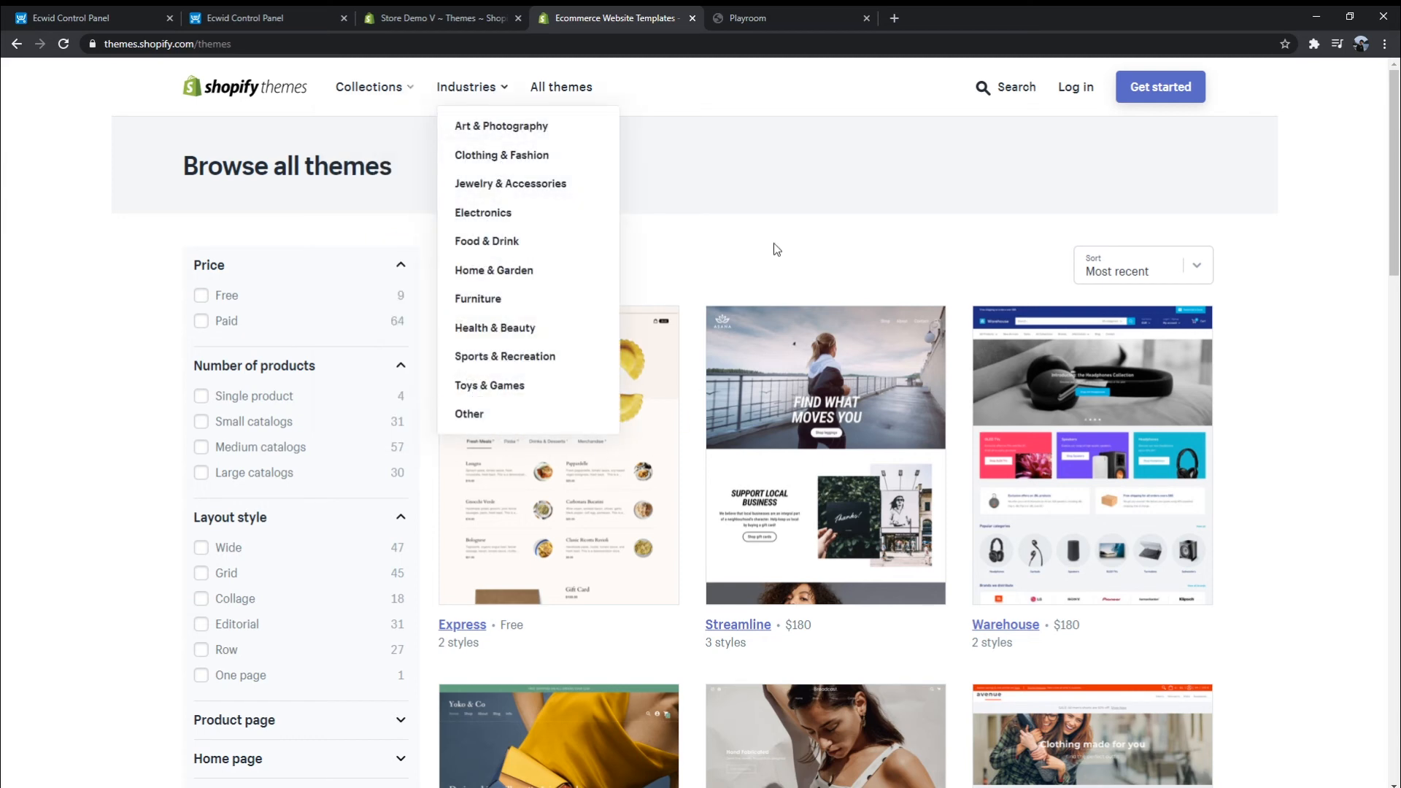
pyautogui.scroll(-3)
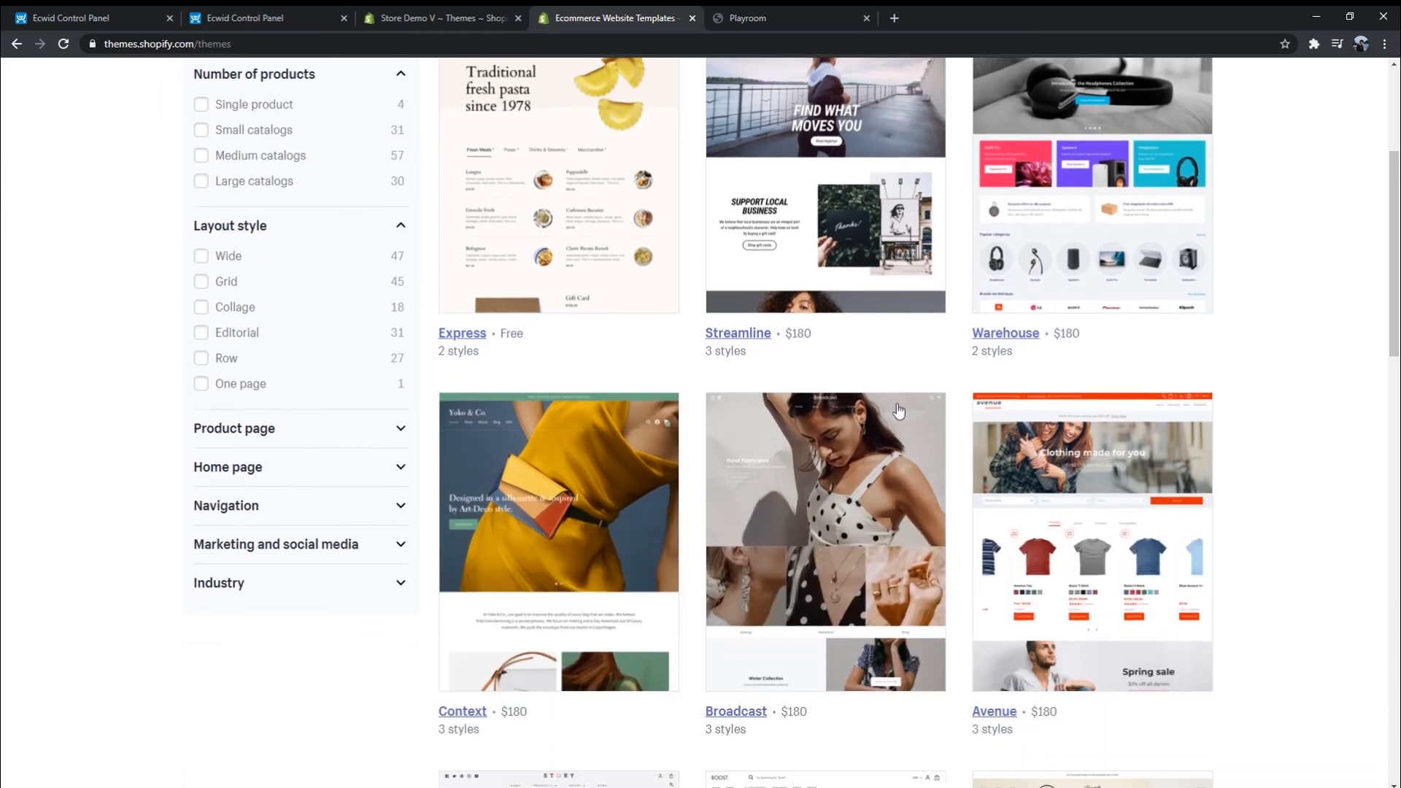
pyautogui.scroll(-3)
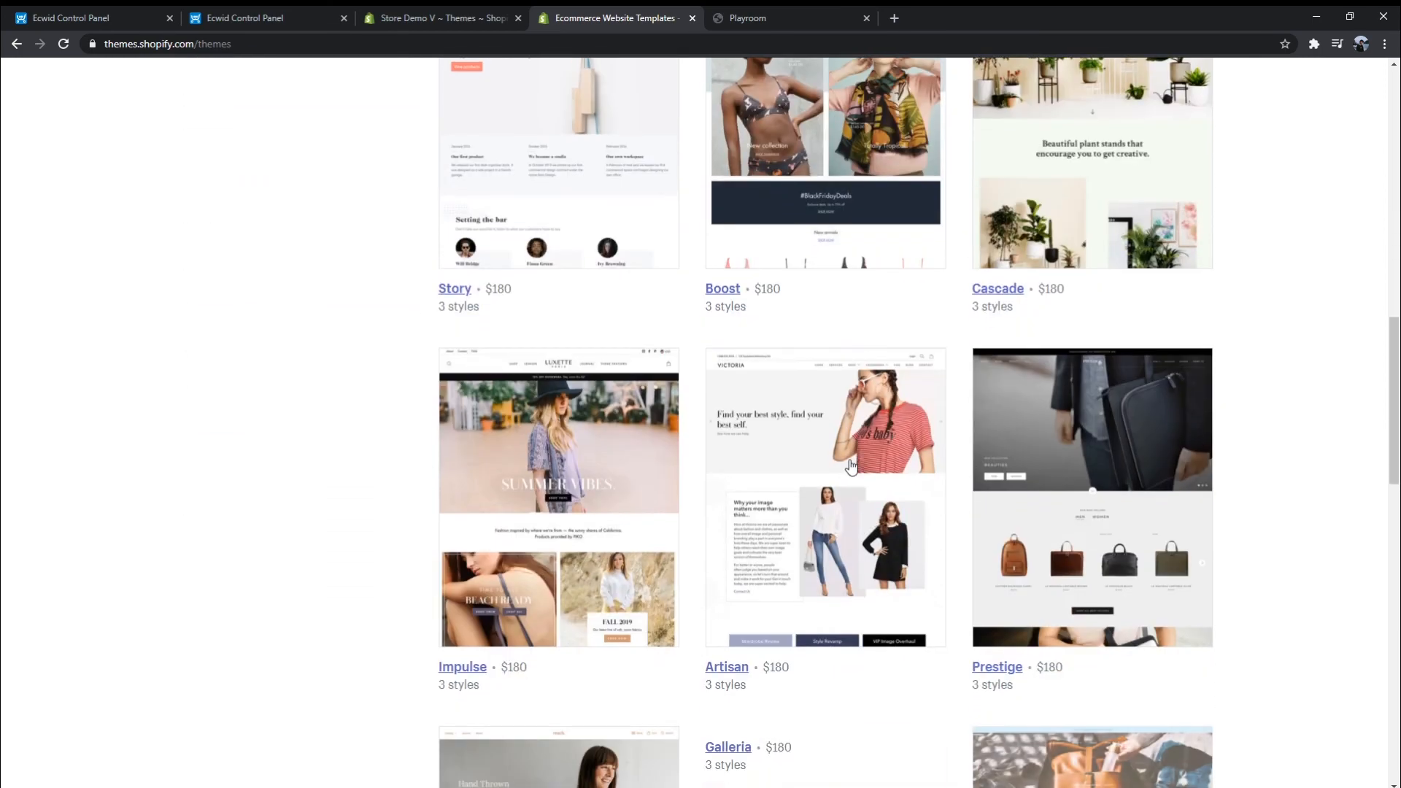
pyautogui.scroll(-3)
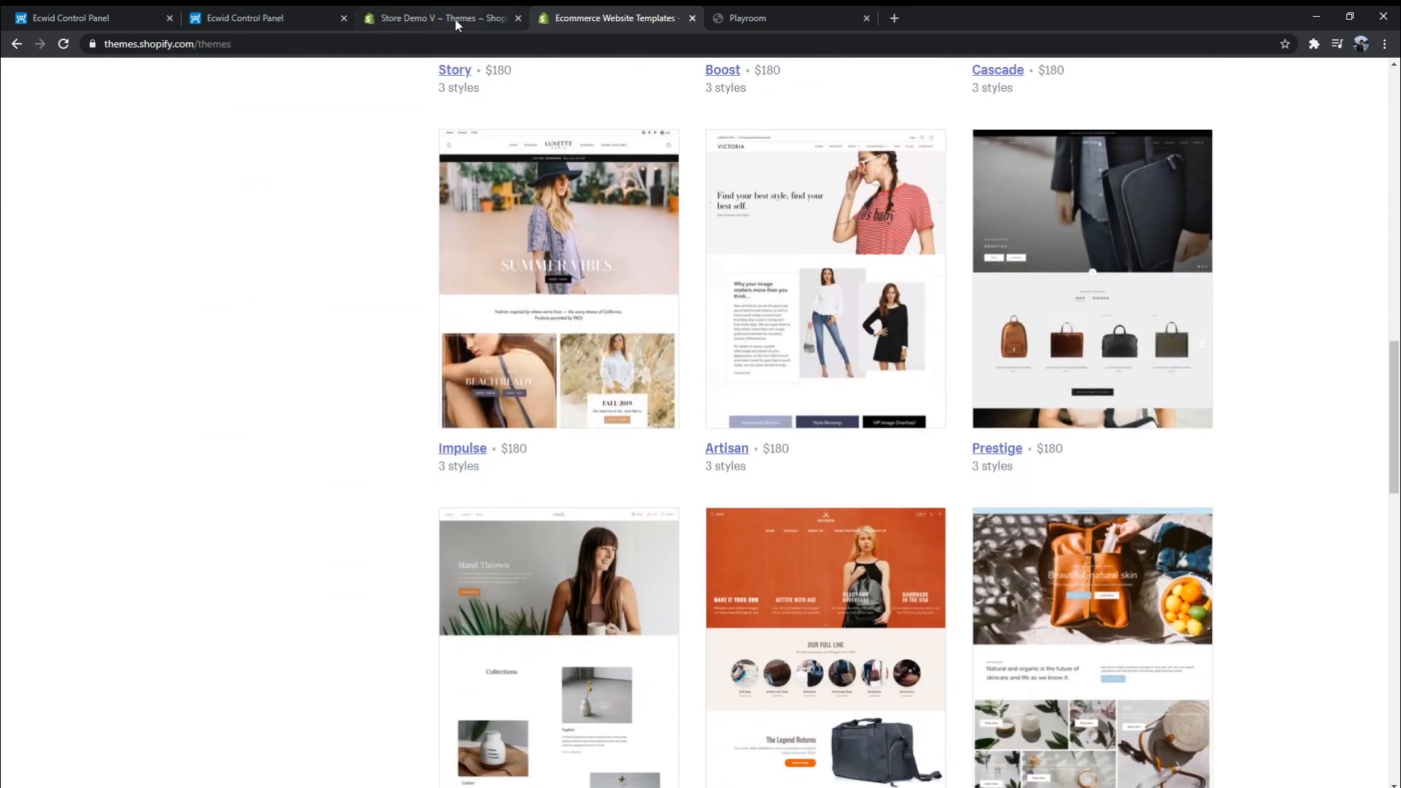
pyautogui.click(437, 17)
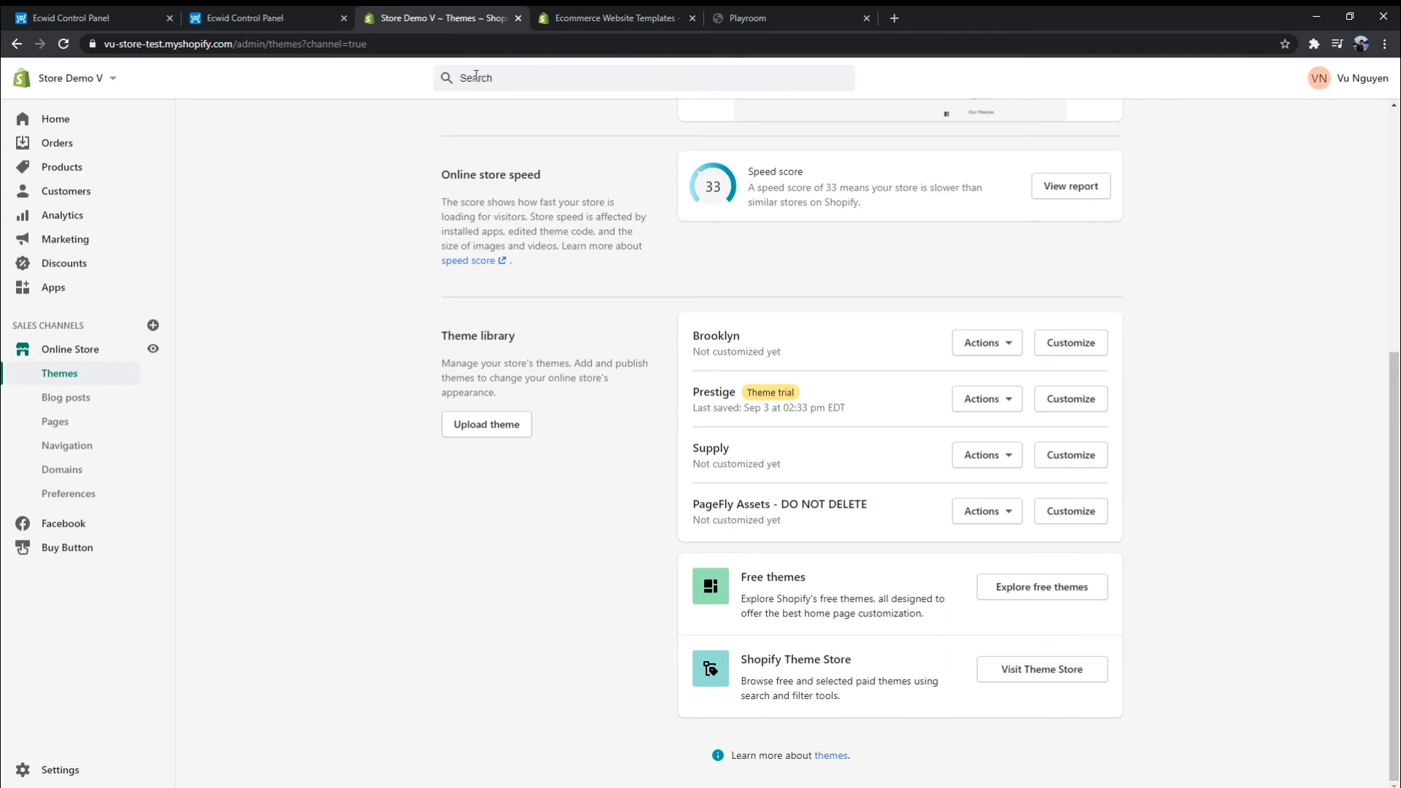
# Revisit the live Debut theme on Shopify Themes, then switch to Ecwid's App Market
pyautogui.scroll(3)
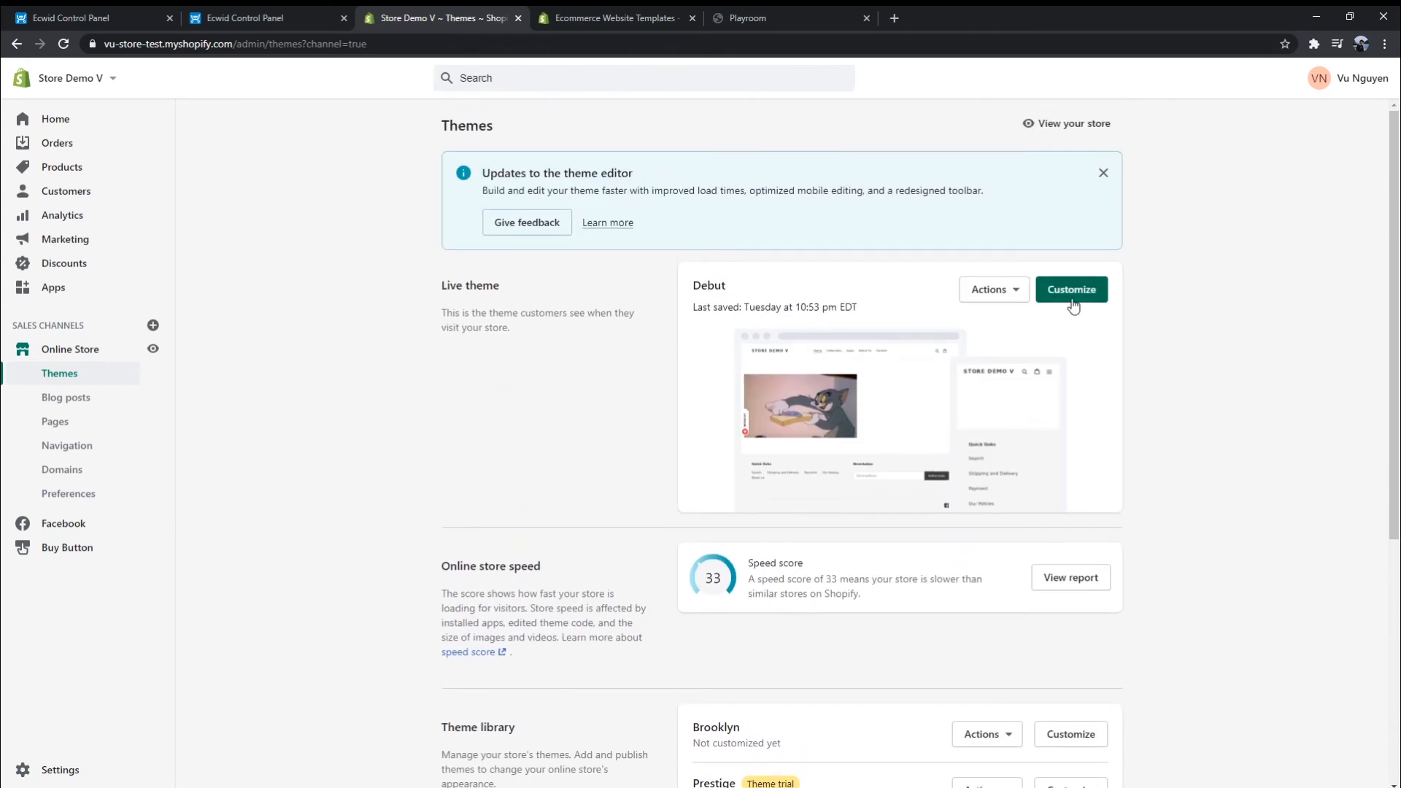
pyautogui.moveTo(988, 289)
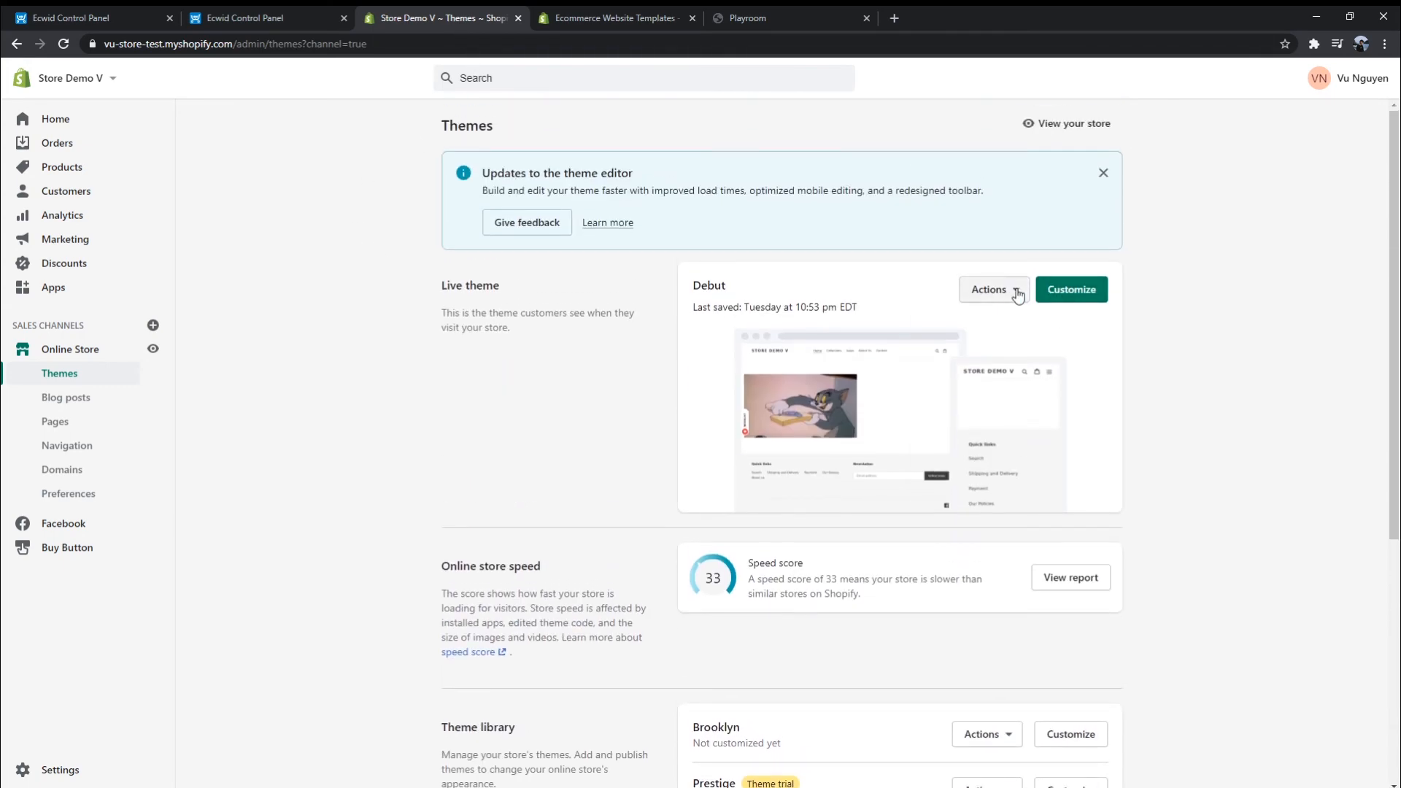
pyautogui.click(989, 290)
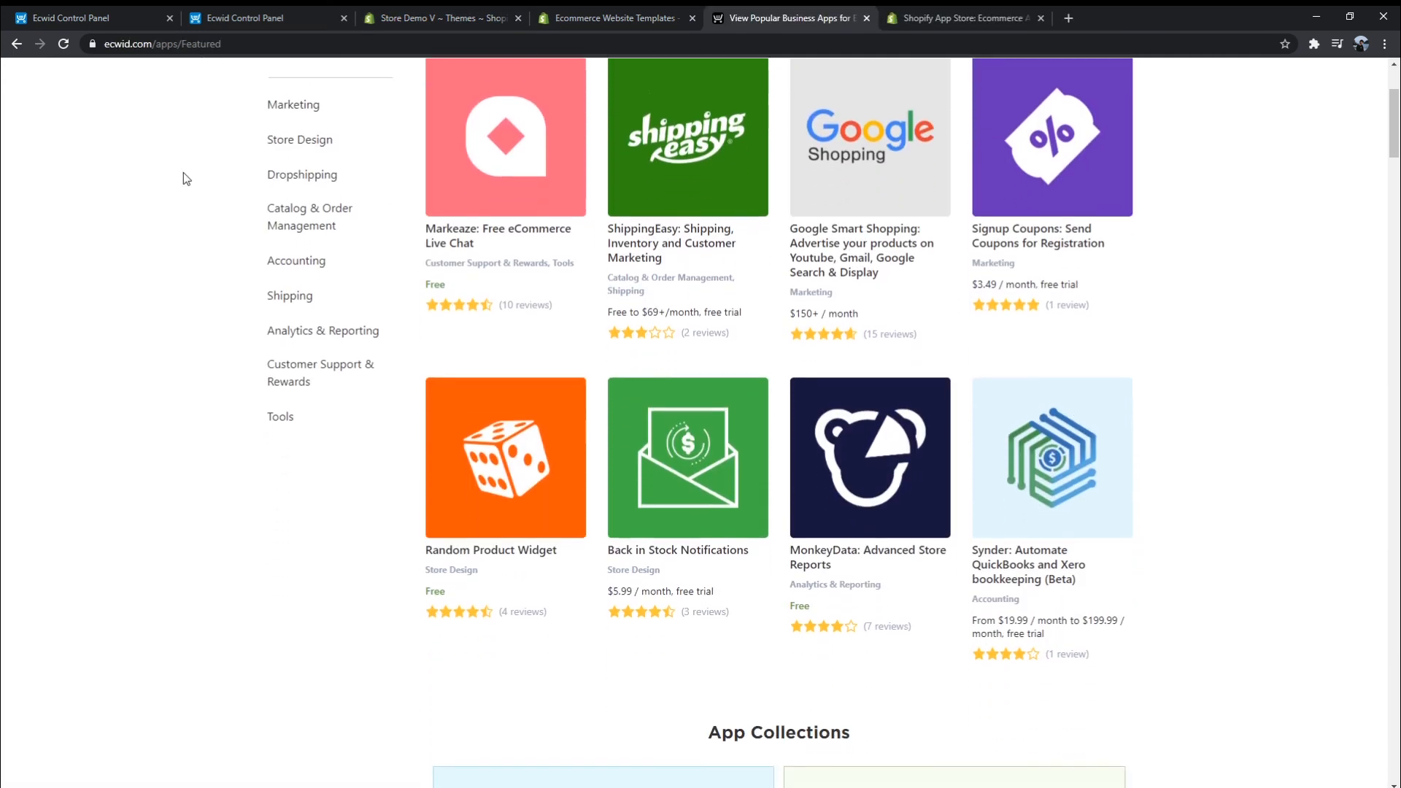
# Scroll through Ecwid's featured, recommended and collected apps
pyautogui.scroll(-3)
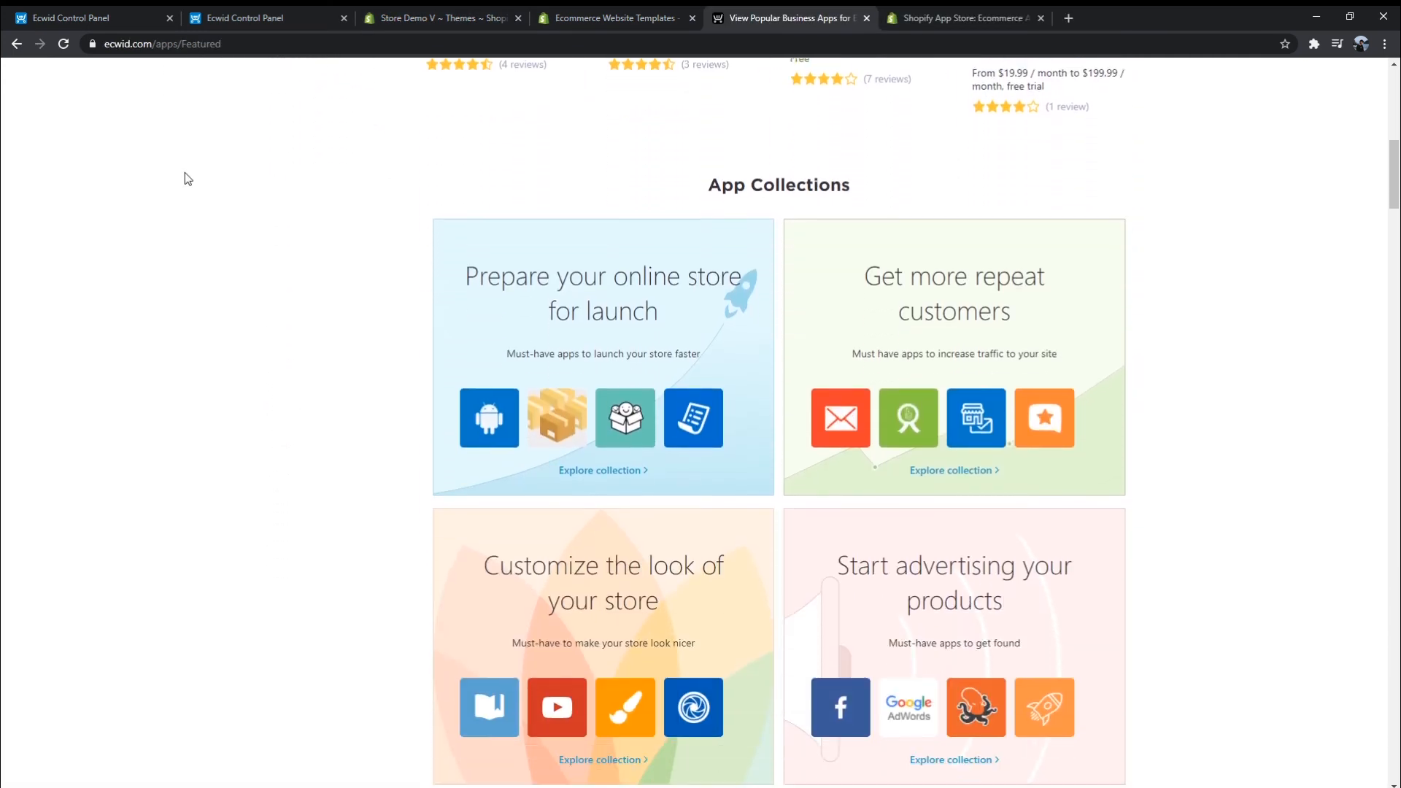
pyautogui.scroll(-3)
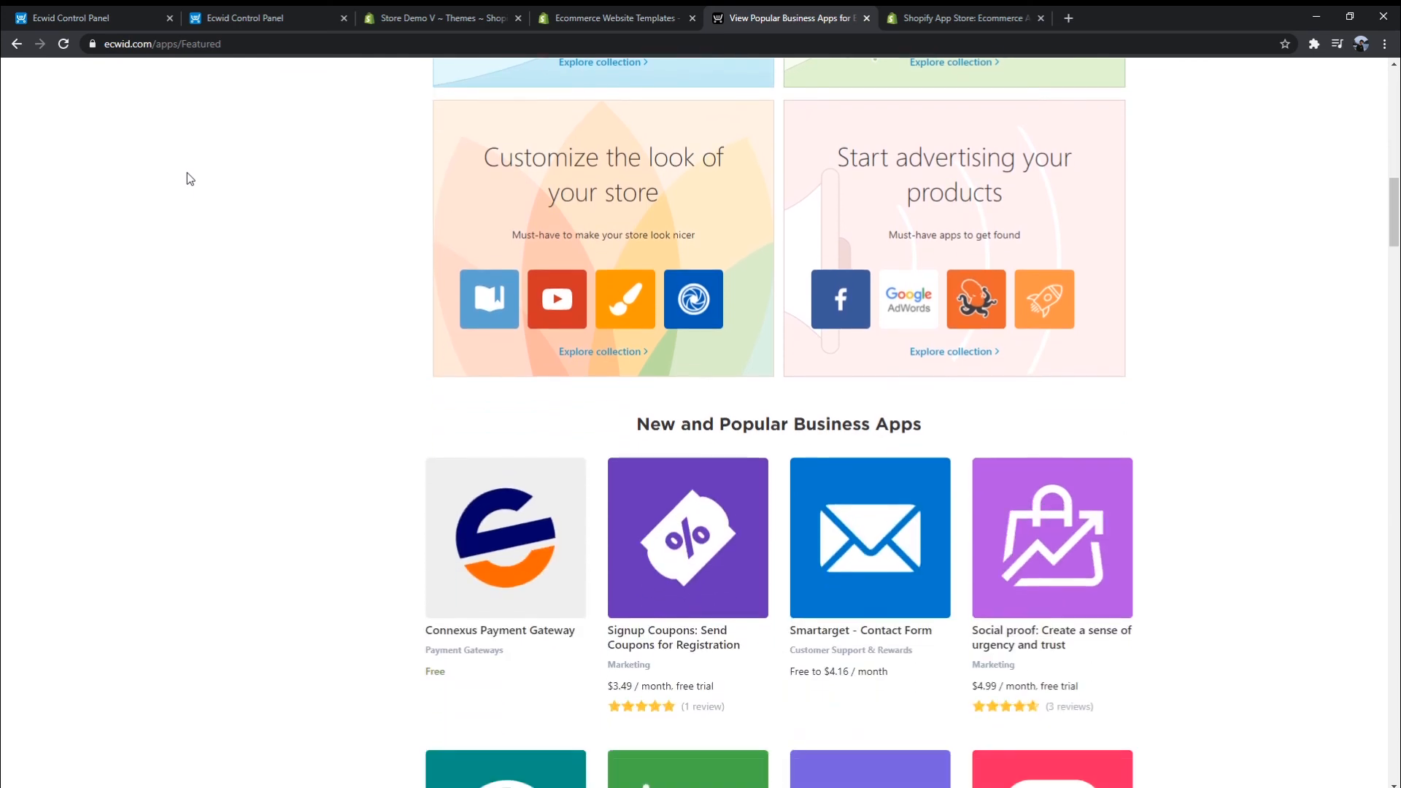
pyautogui.scroll(-3)
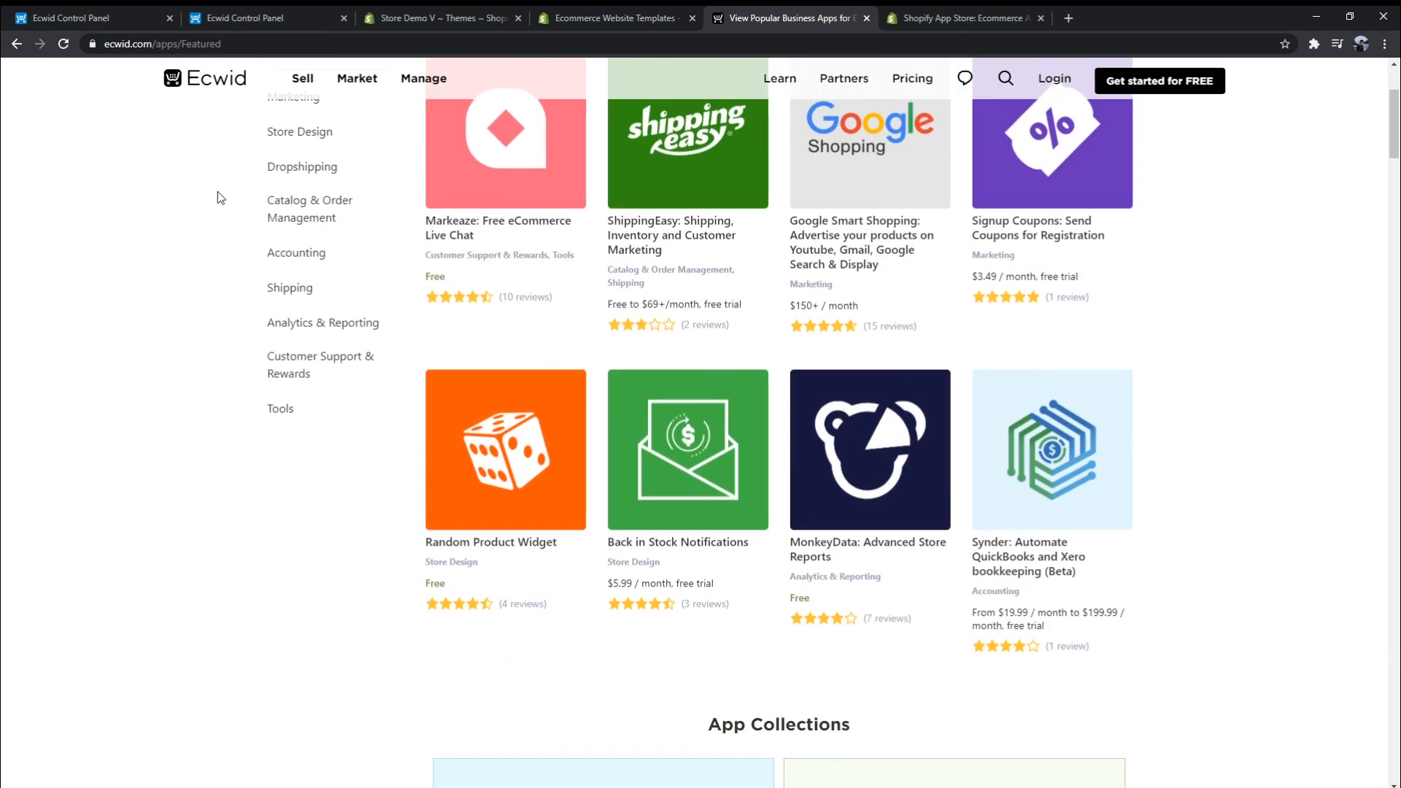
pyautogui.scroll(3)
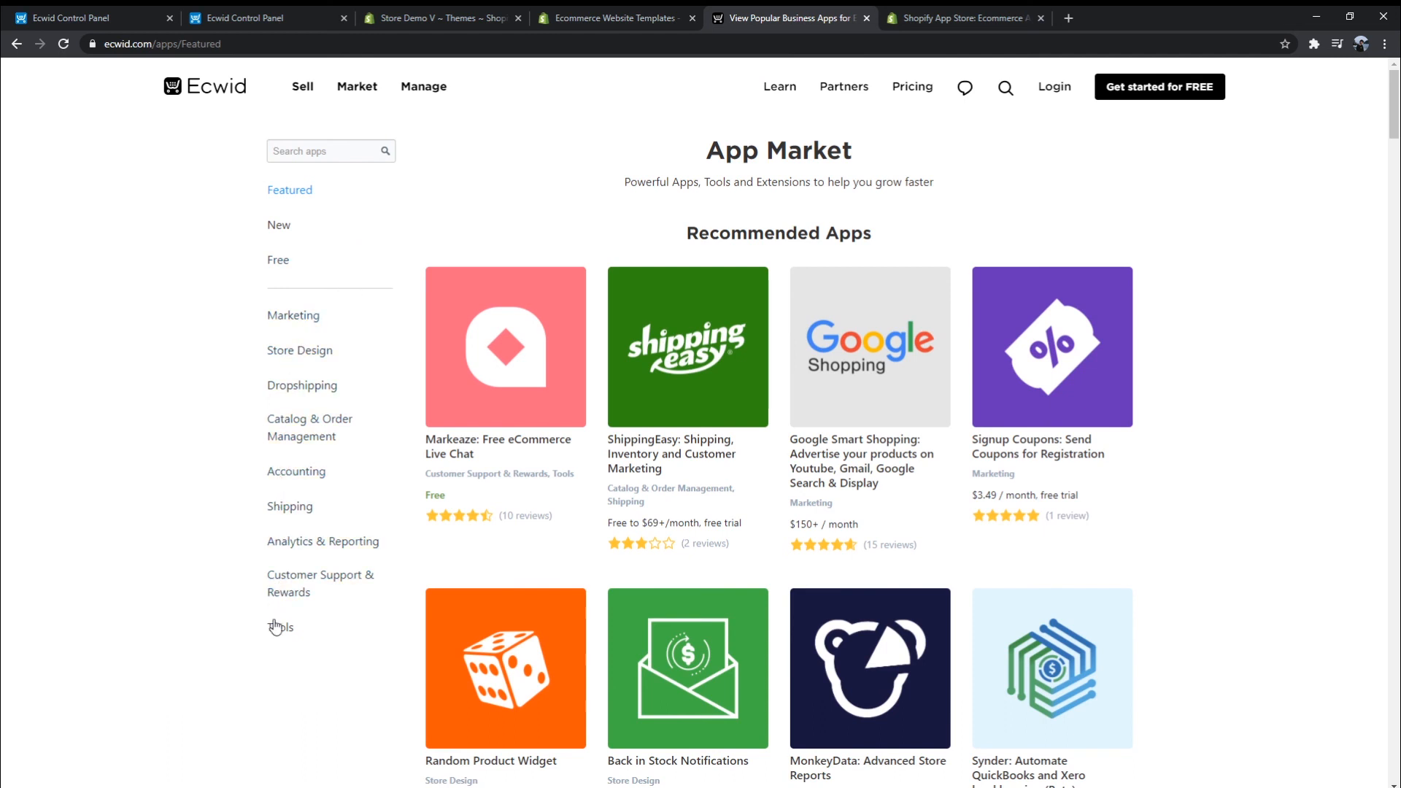
pyautogui.moveTo(771, 447)
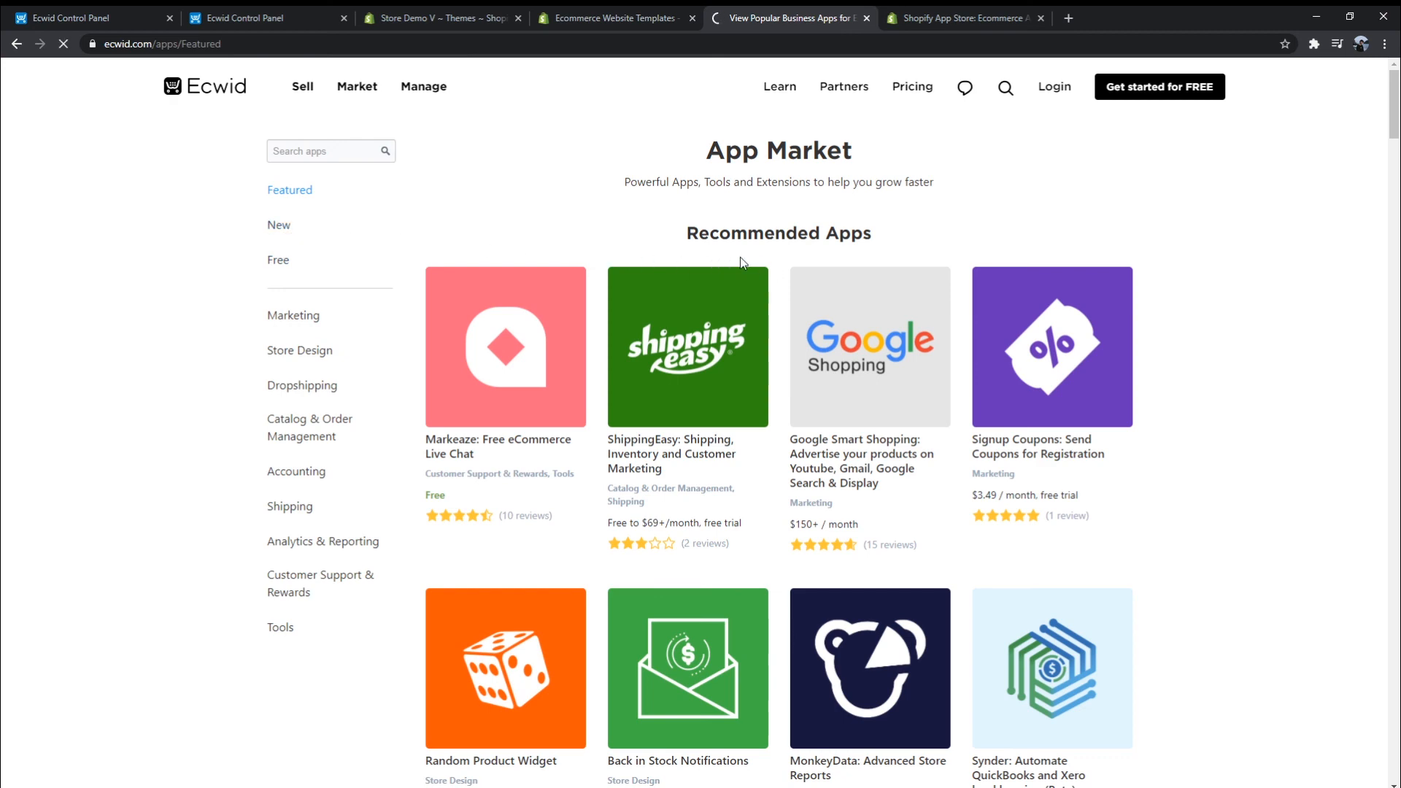
# Filter Ecwid's app market to the newest apps, then switch to the Shopify App Store
pyautogui.click(279, 224)
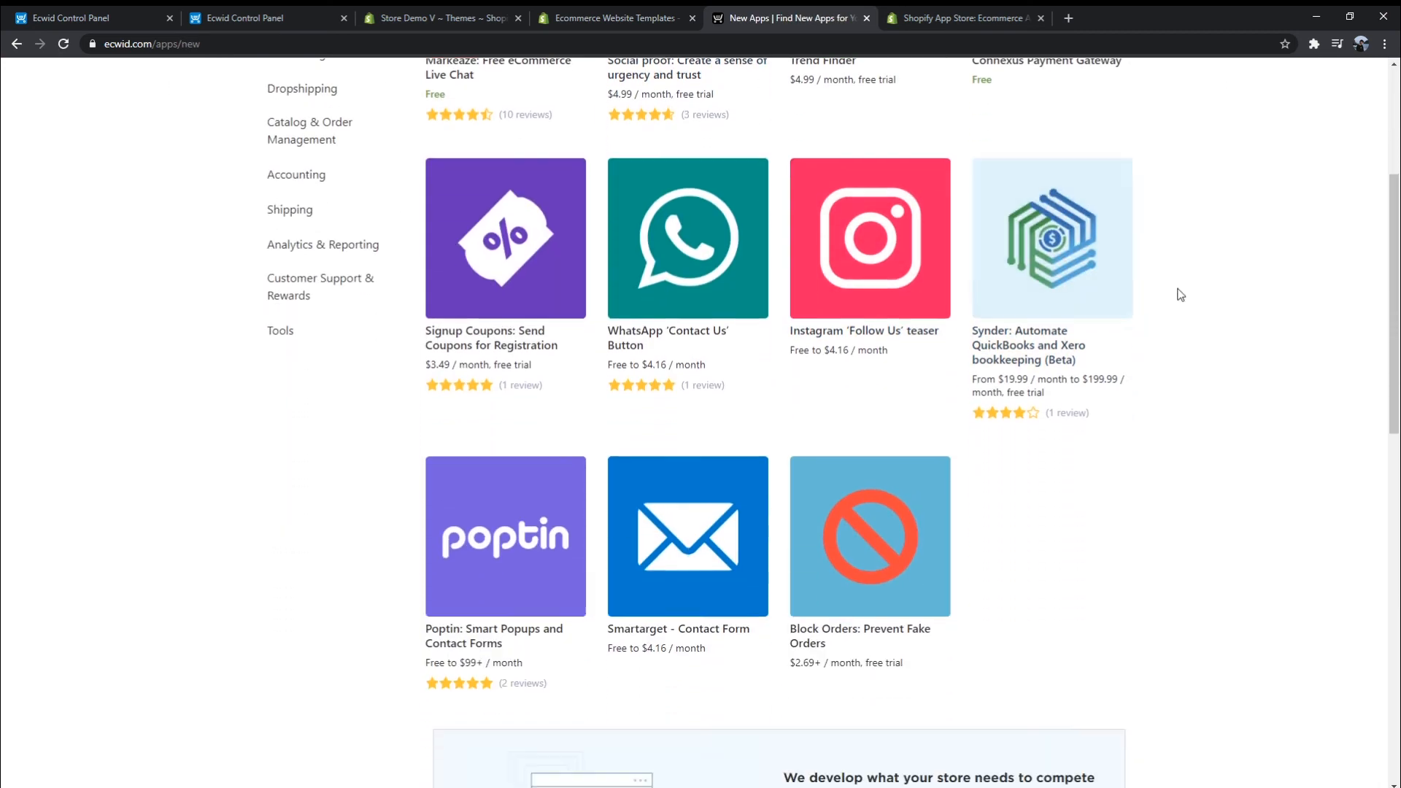
pyautogui.scroll(-3)
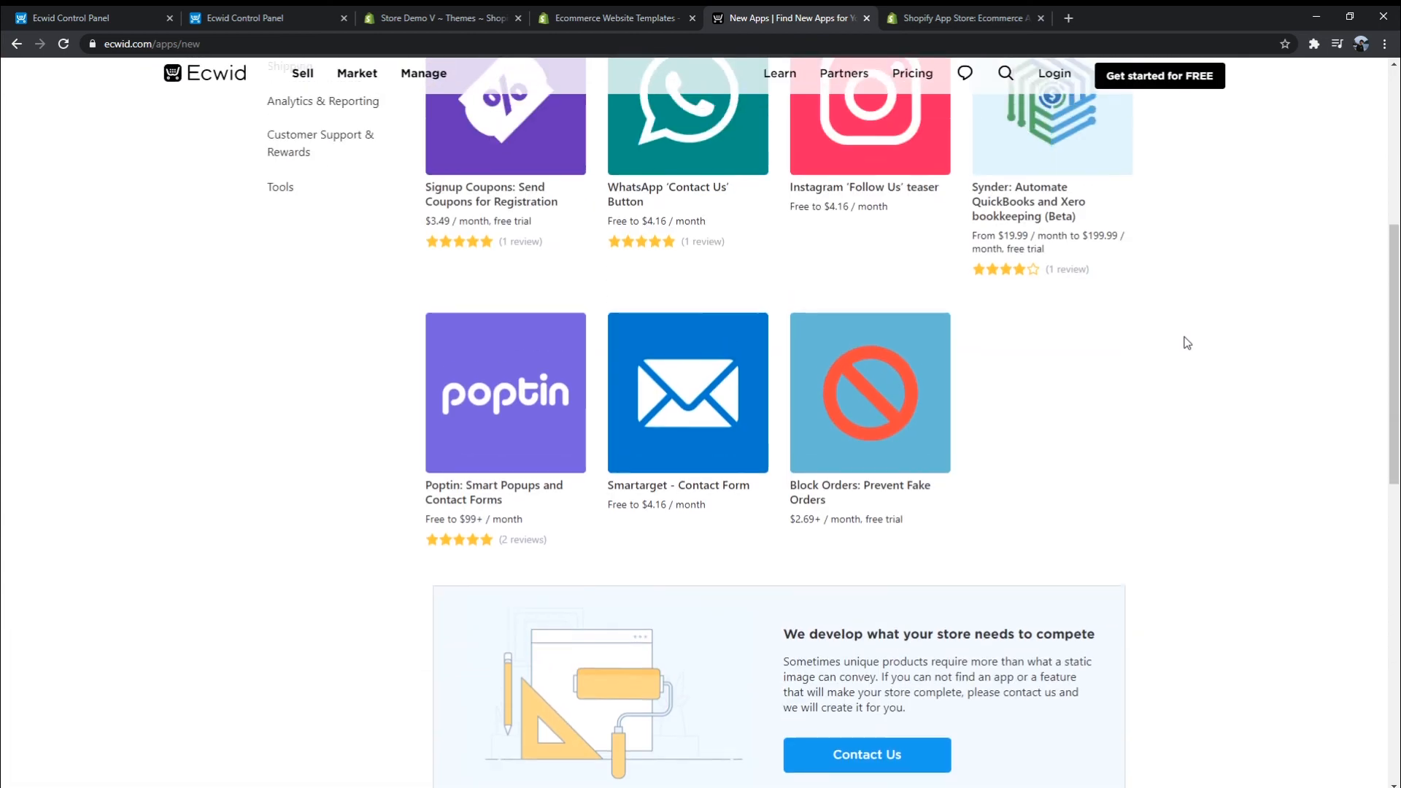
pyautogui.click(960, 18)
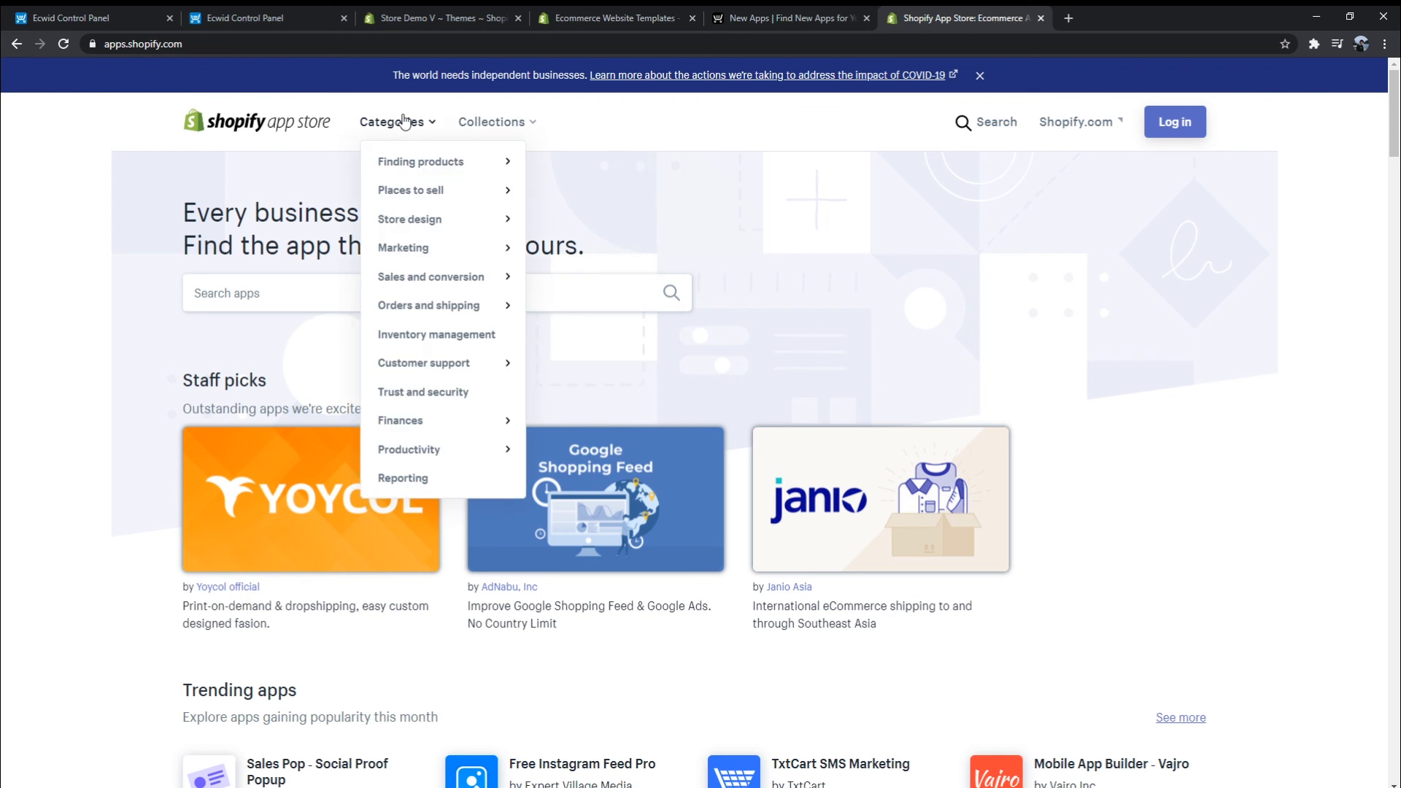
# Search the Shopify App Store for 'pagefly'
pyautogui.click(491, 122)
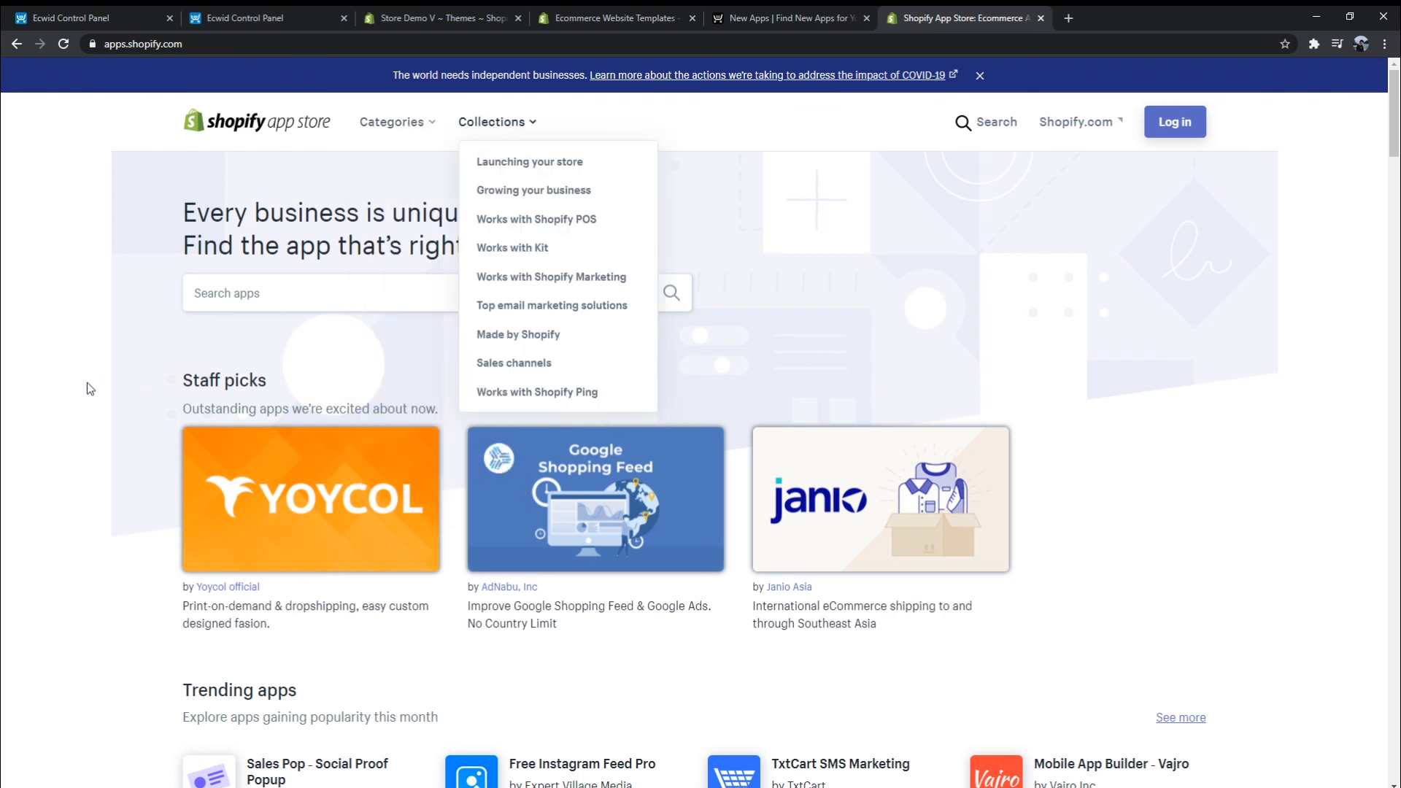
pyautogui.click(351, 293)
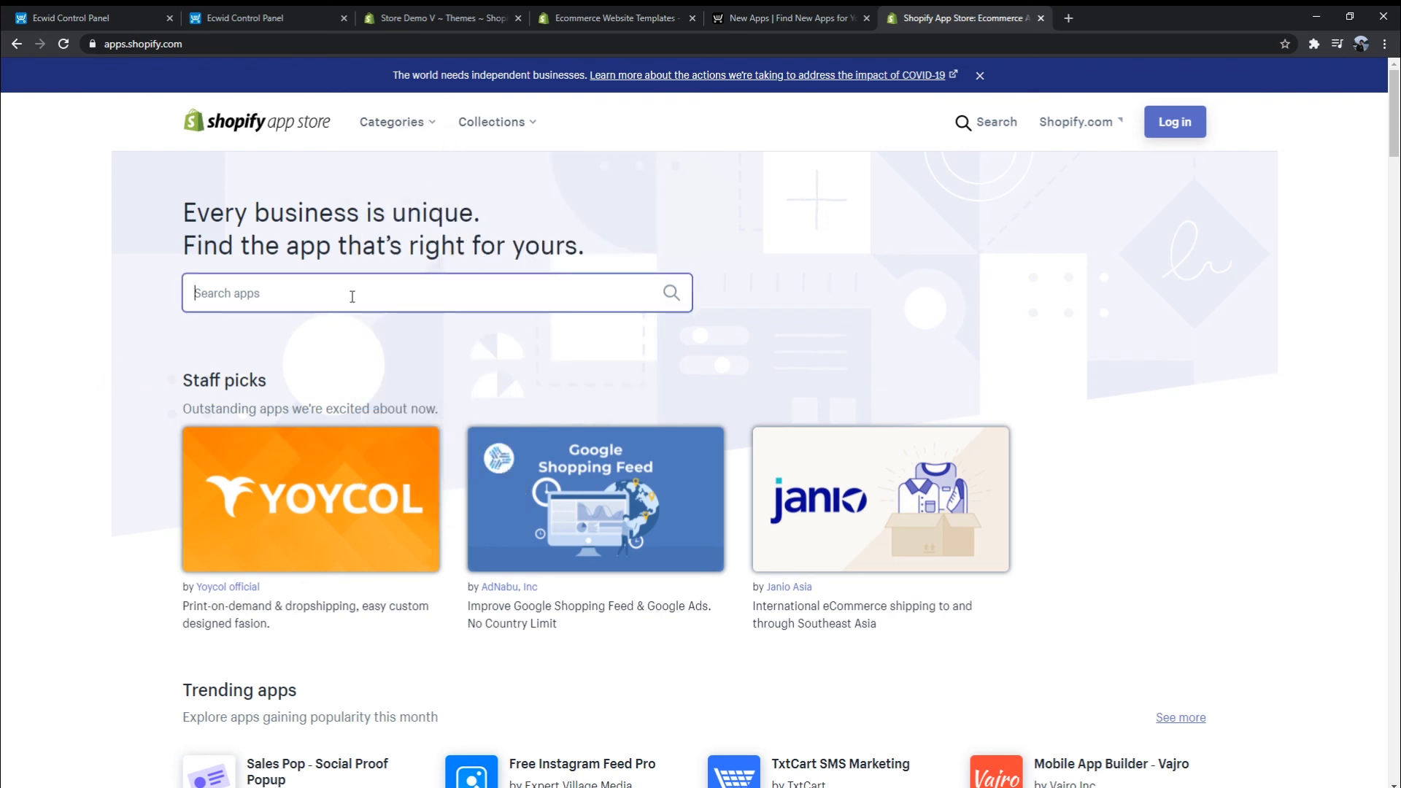
pyautogui.write('pagefly')
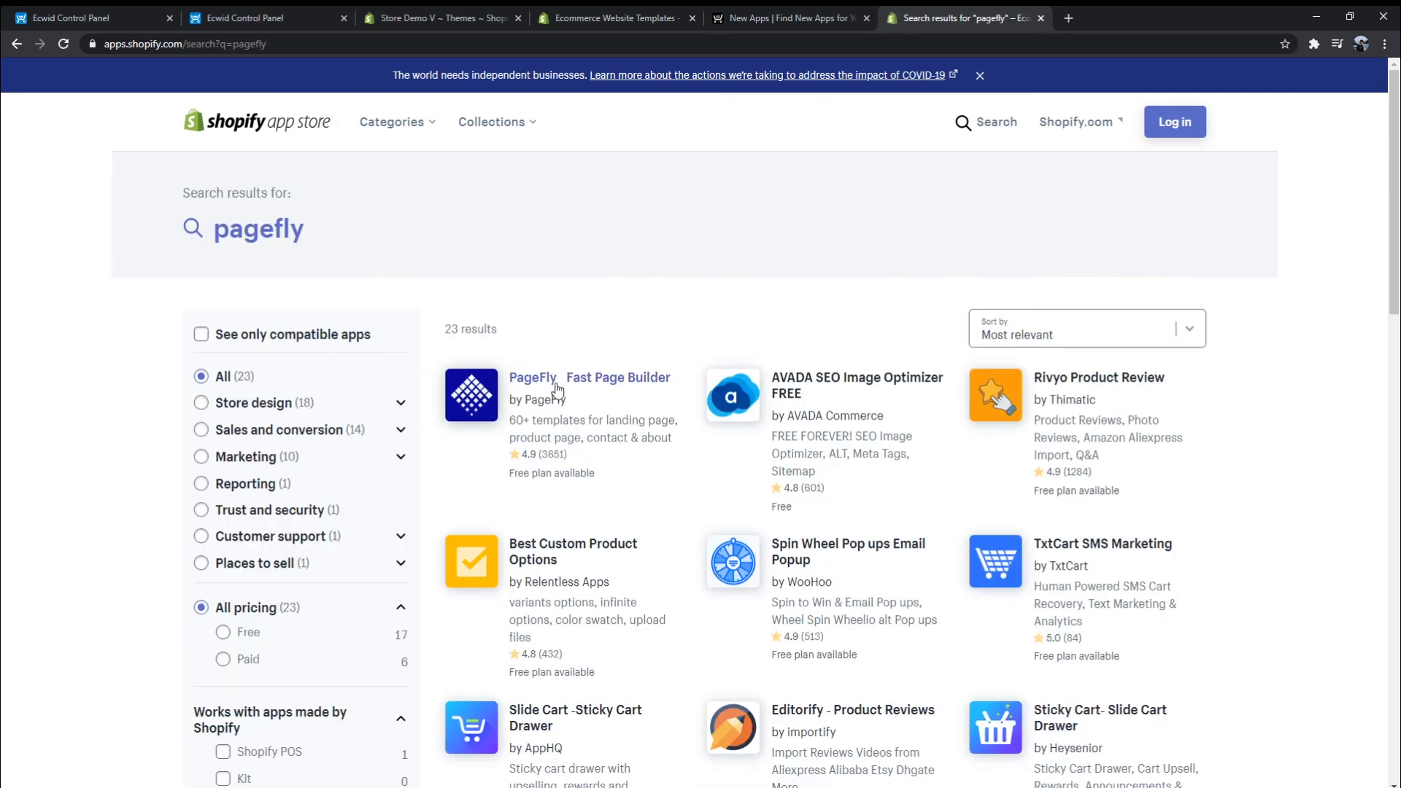
# Open PageFly Fast Page Builder and scroll through its description, pricing plans and 4.9-star reviews
pyautogui.click(532, 377)
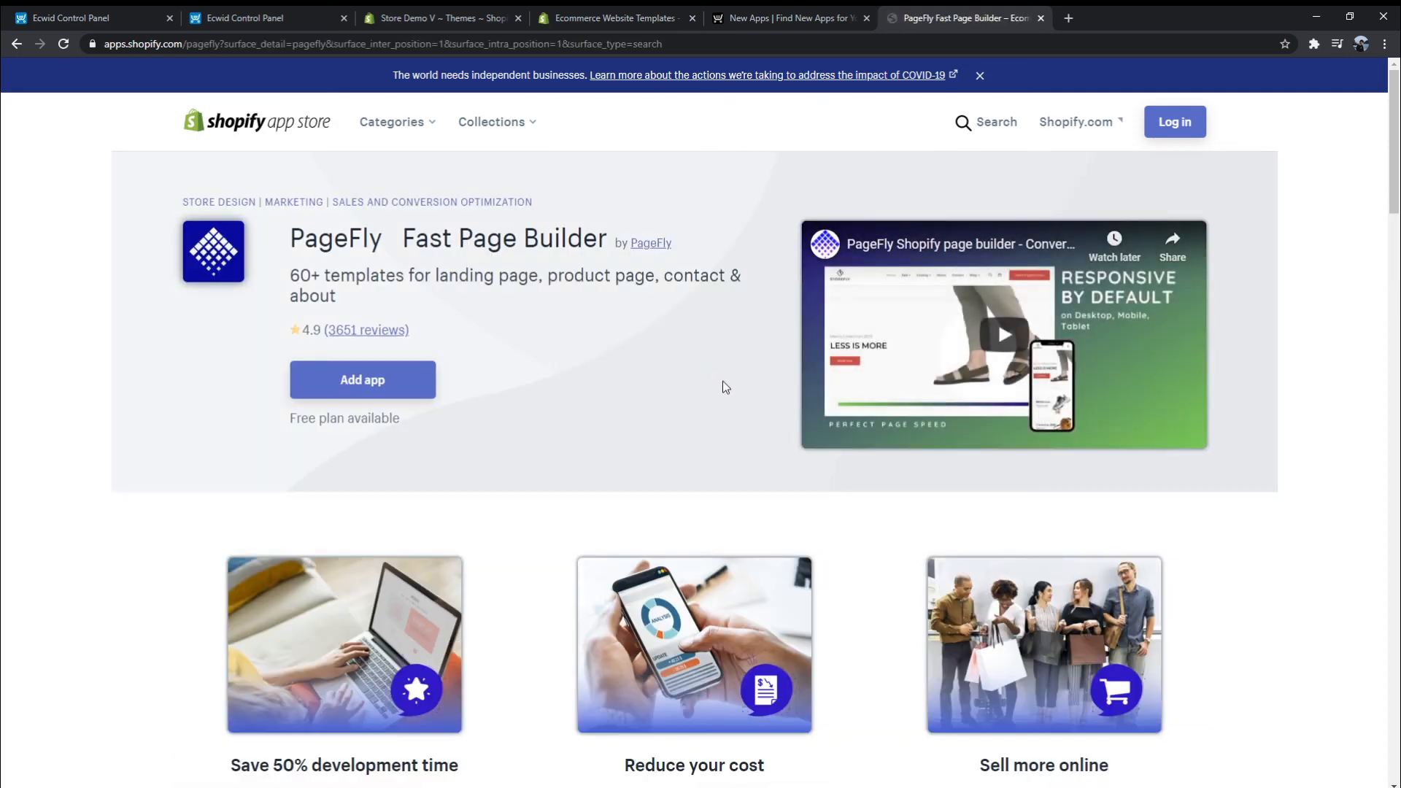
pyautogui.scroll(-3)
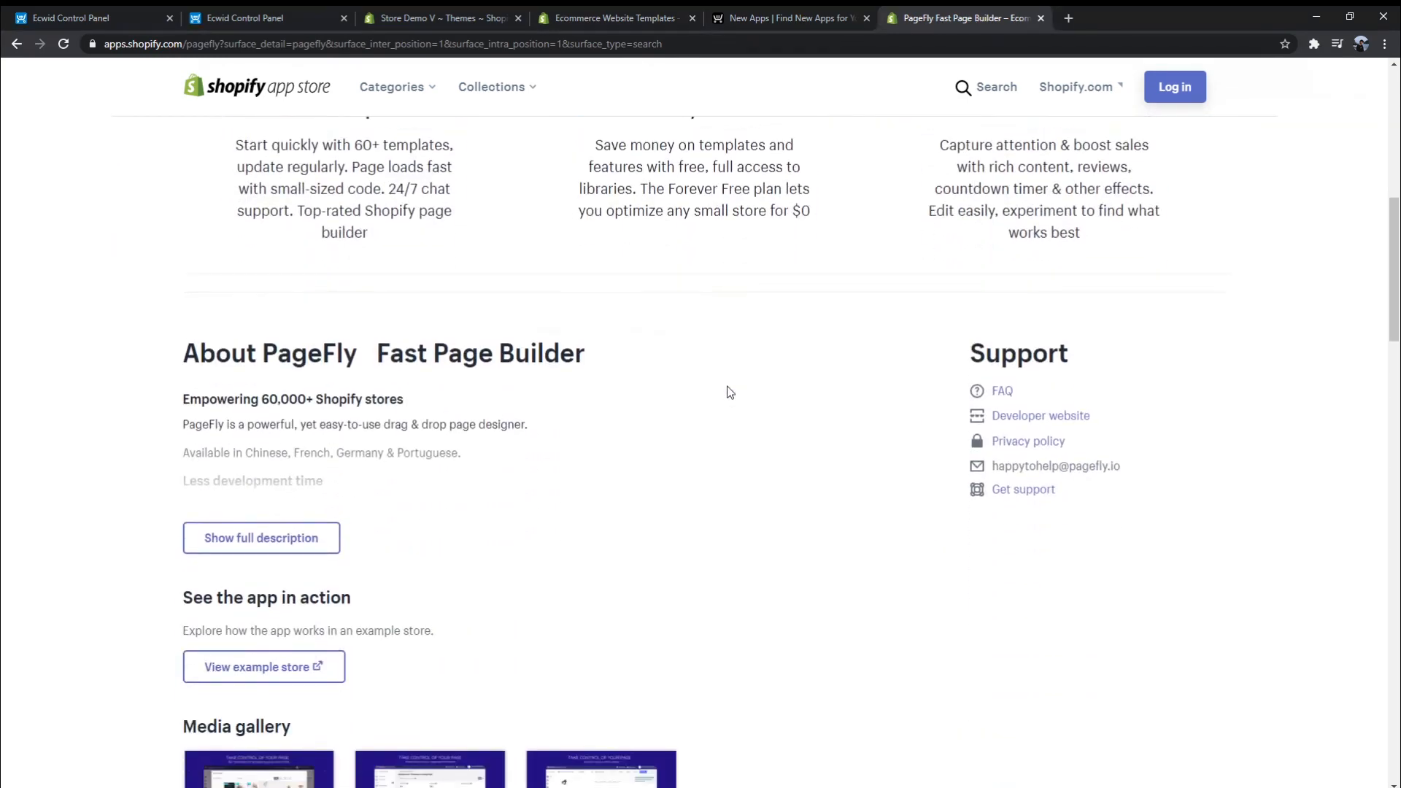
pyautogui.scroll(-3)
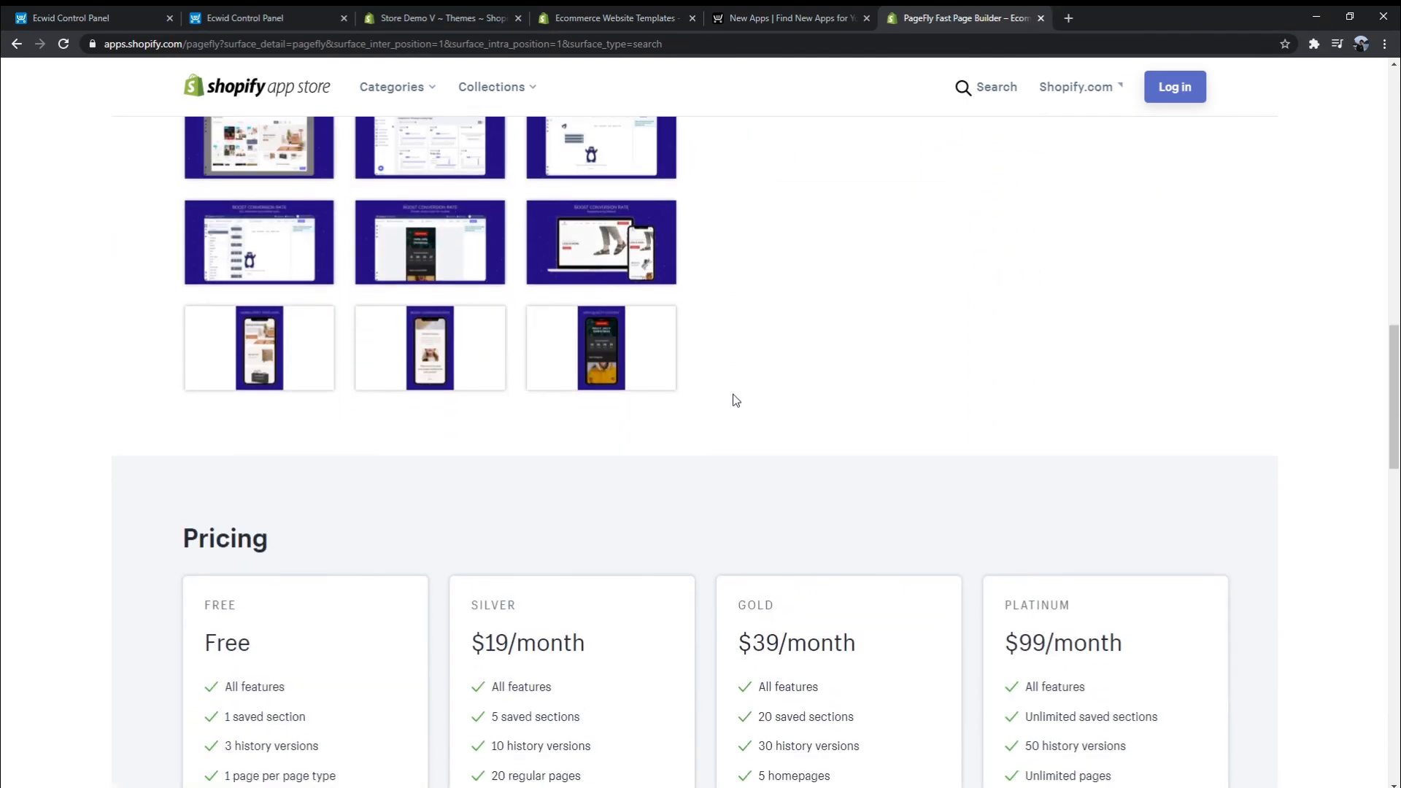
pyautogui.scroll(-3)
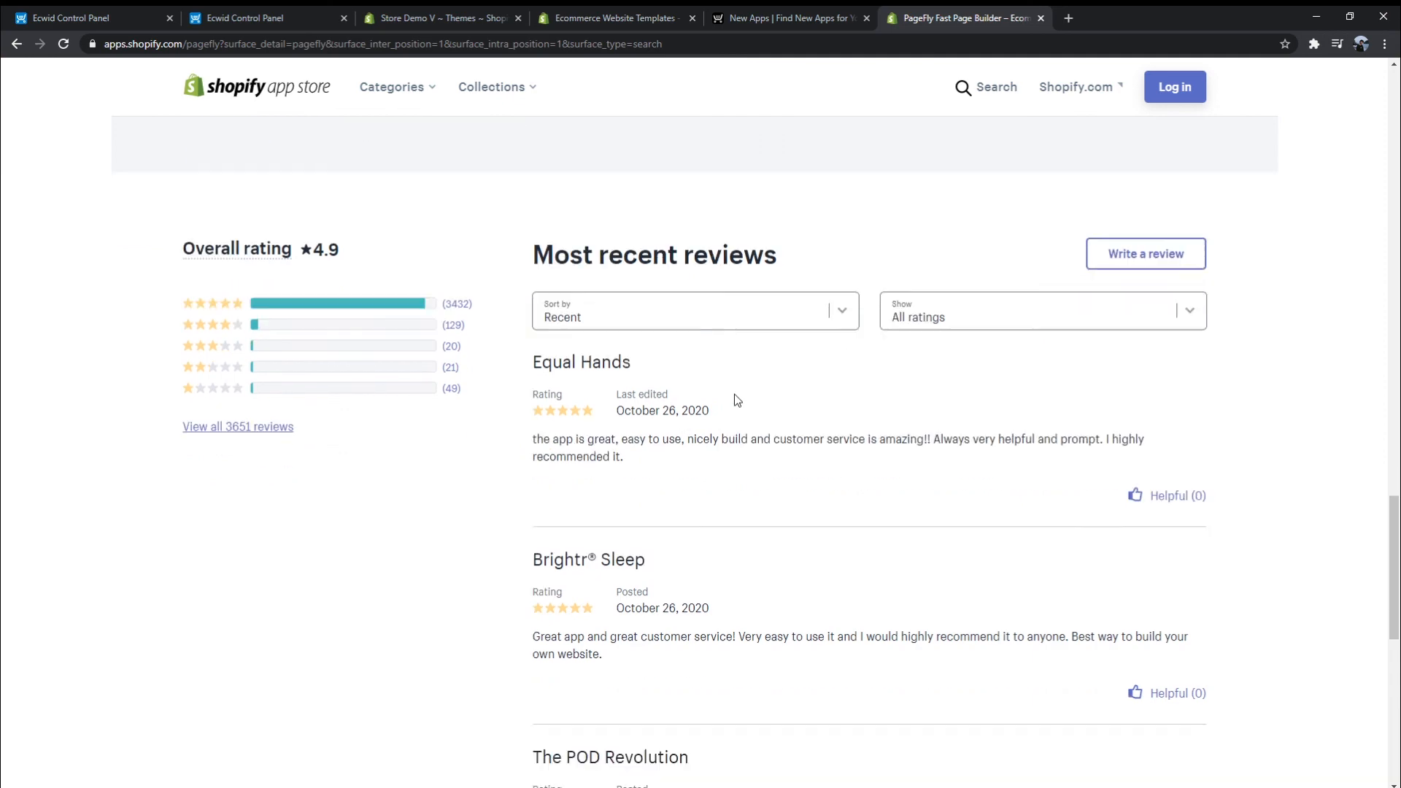
pyautogui.scroll(-3)
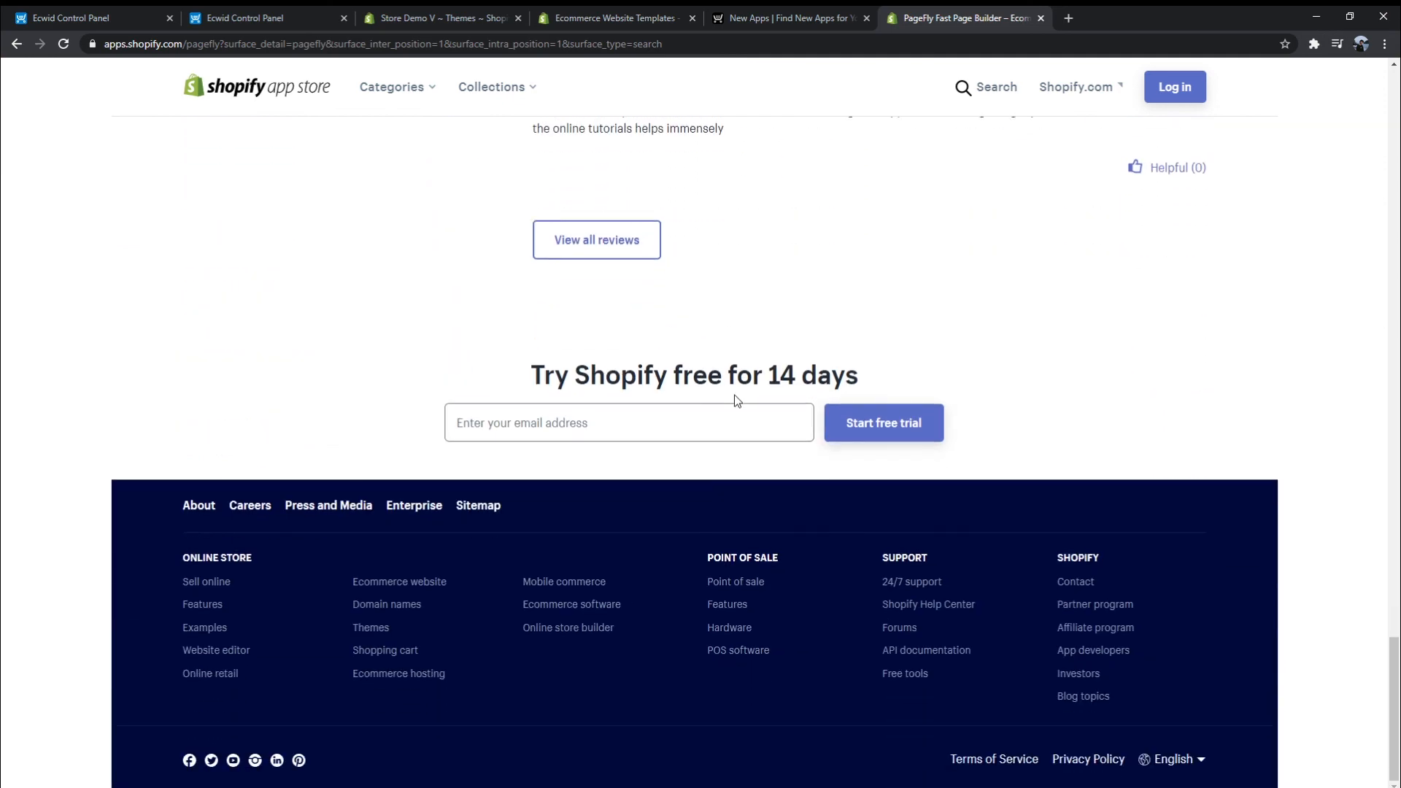
pyautogui.moveTo(353, 404)
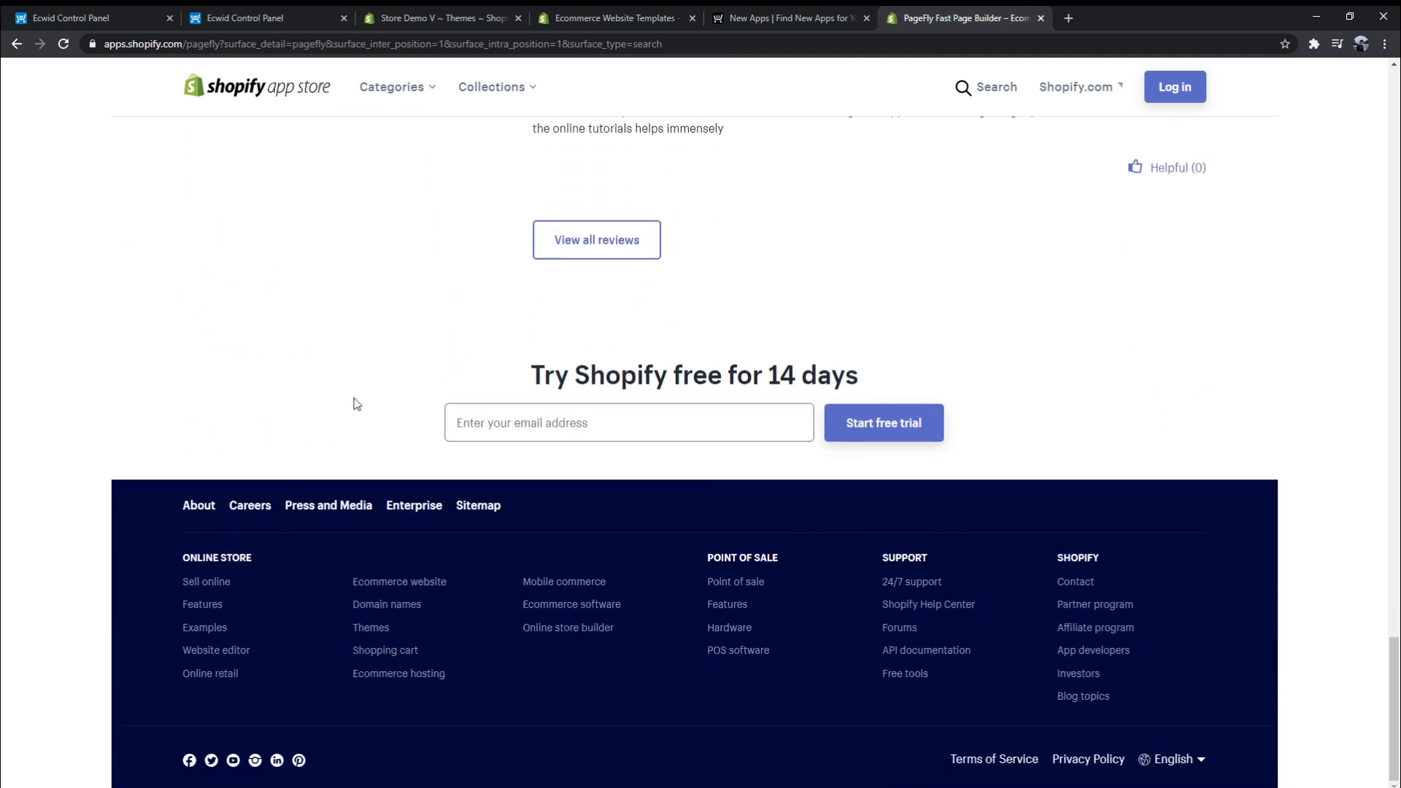